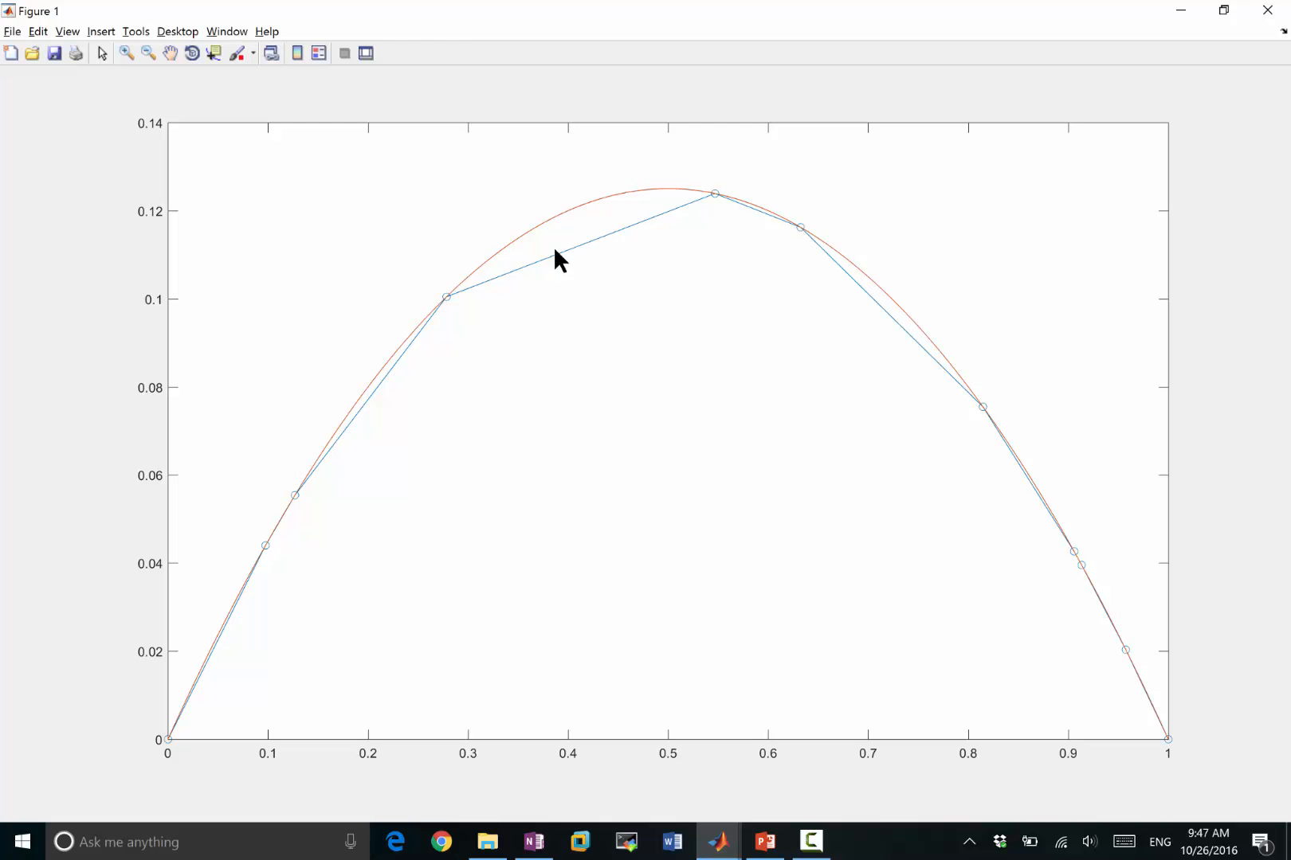
{"action": "mouse_move", "coordinate": [560, 251]}
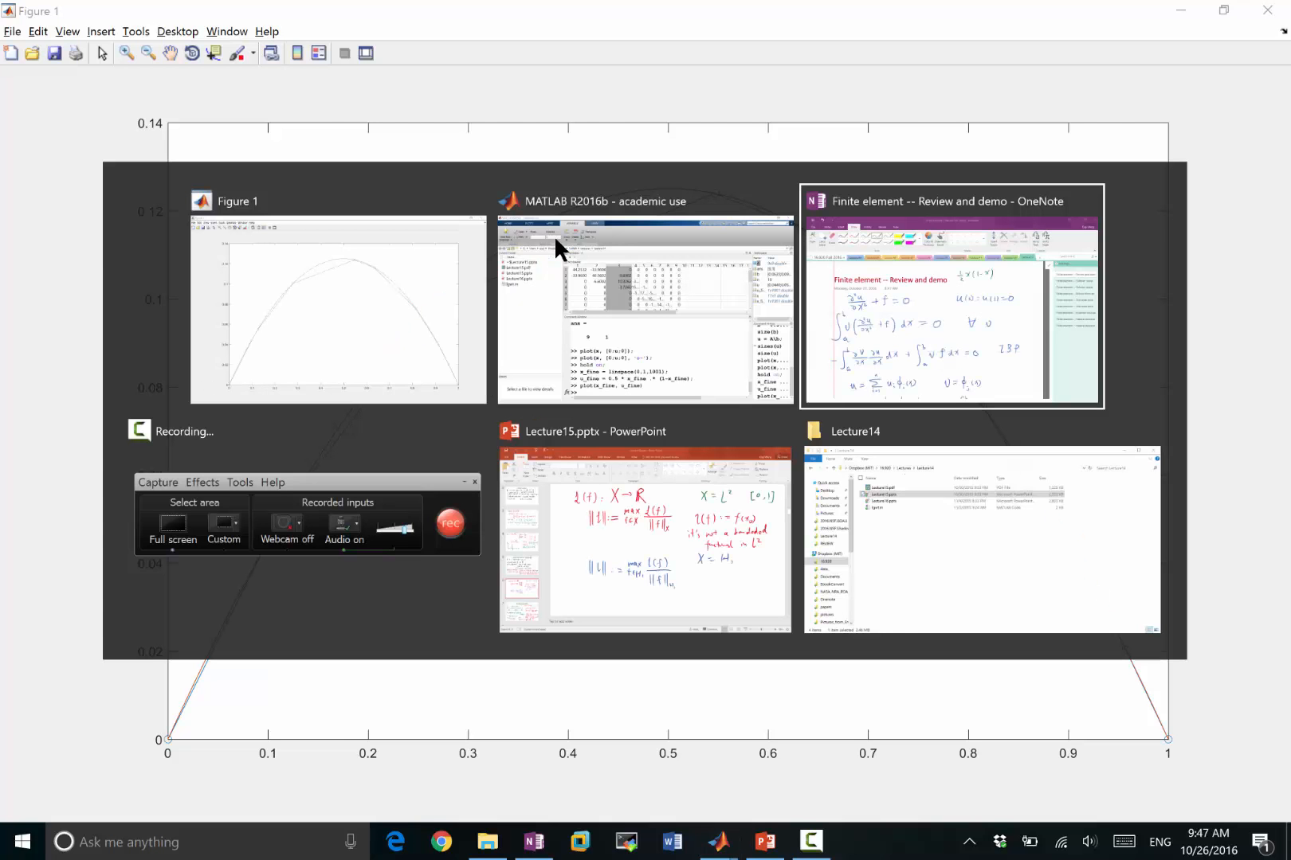
Bring up the OneNote finite element page and scroll below the b_j formula for the new case.
{"action": "left_click", "coordinate": [950, 297]}
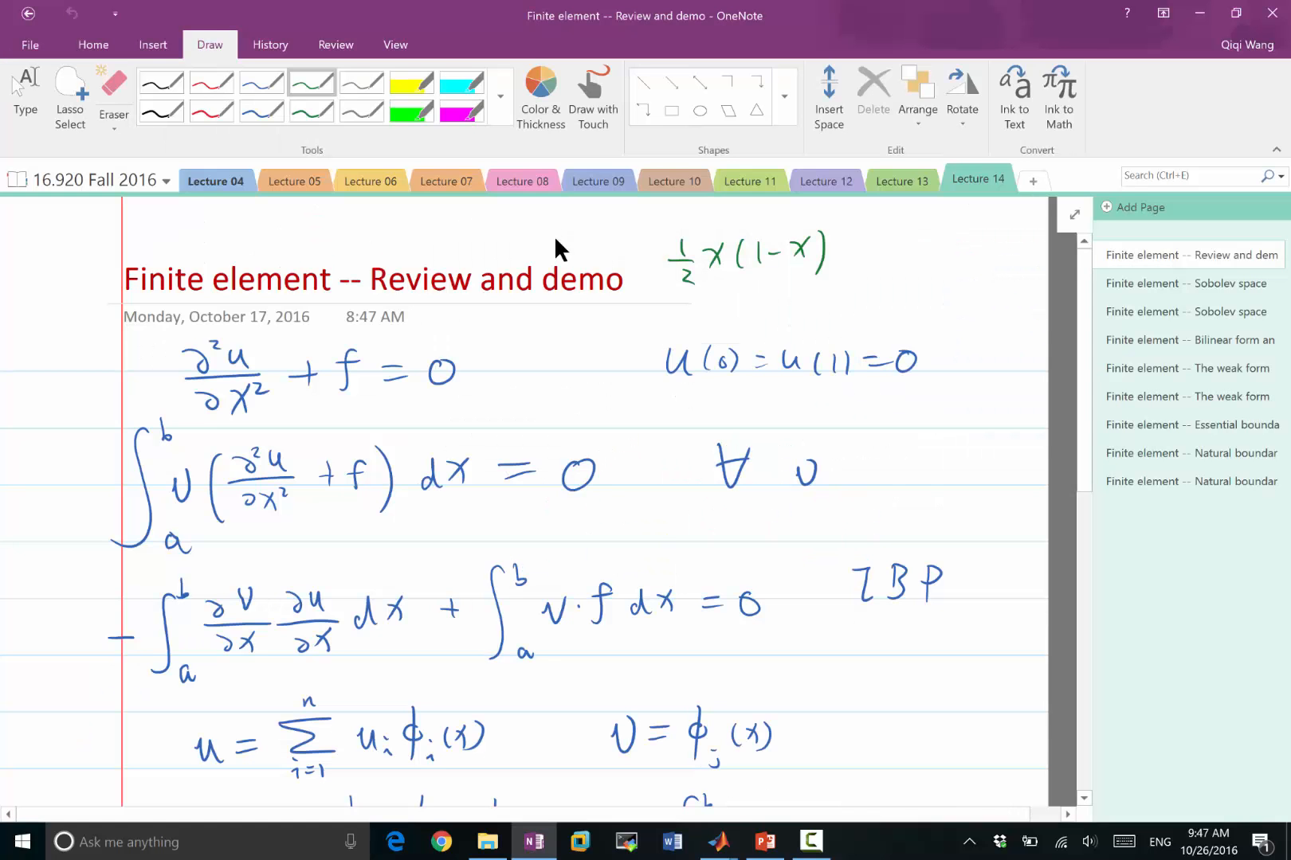
{"action": "scroll", "scroll_direction": "down", "scroll_amount": 3}
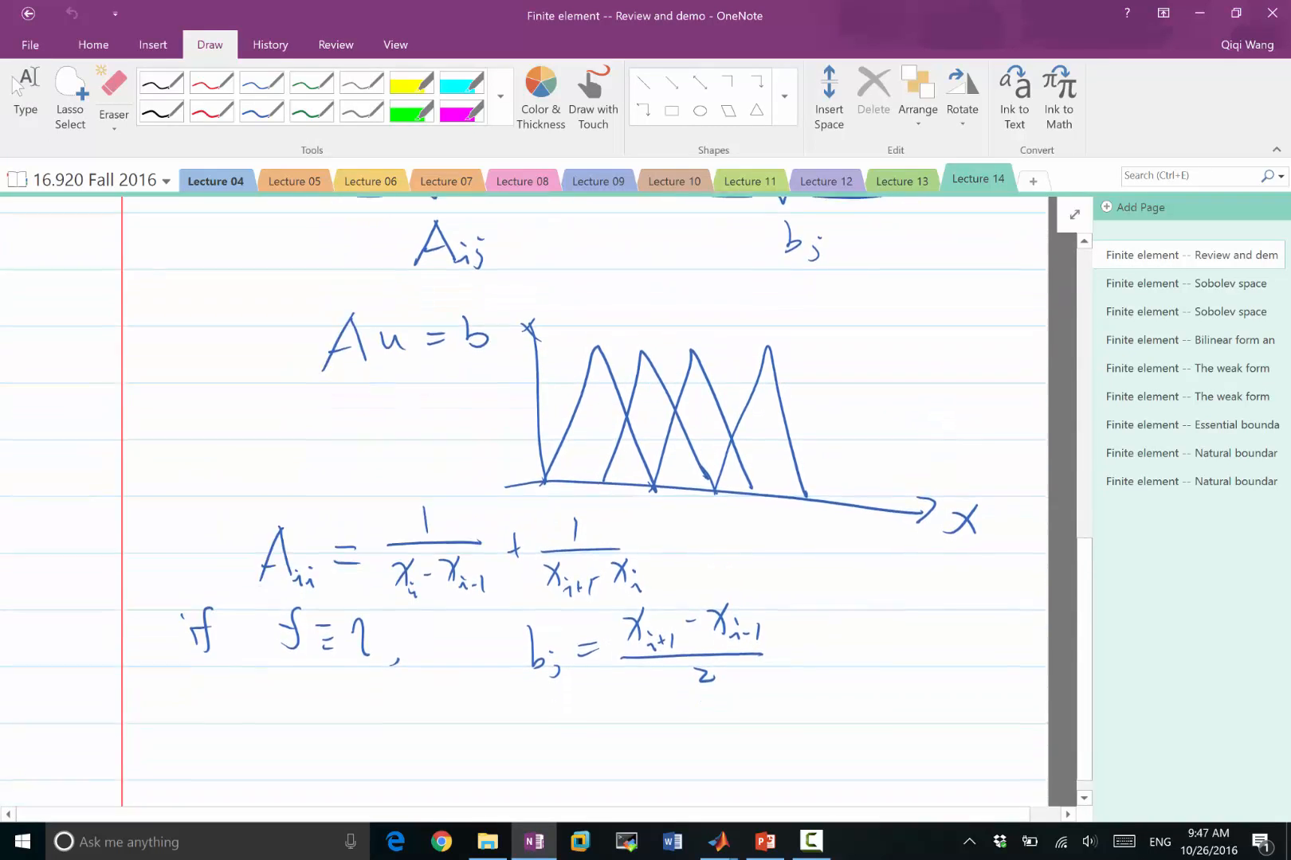
{"action": "scroll", "scroll_direction": "up", "scroll_amount": 3}
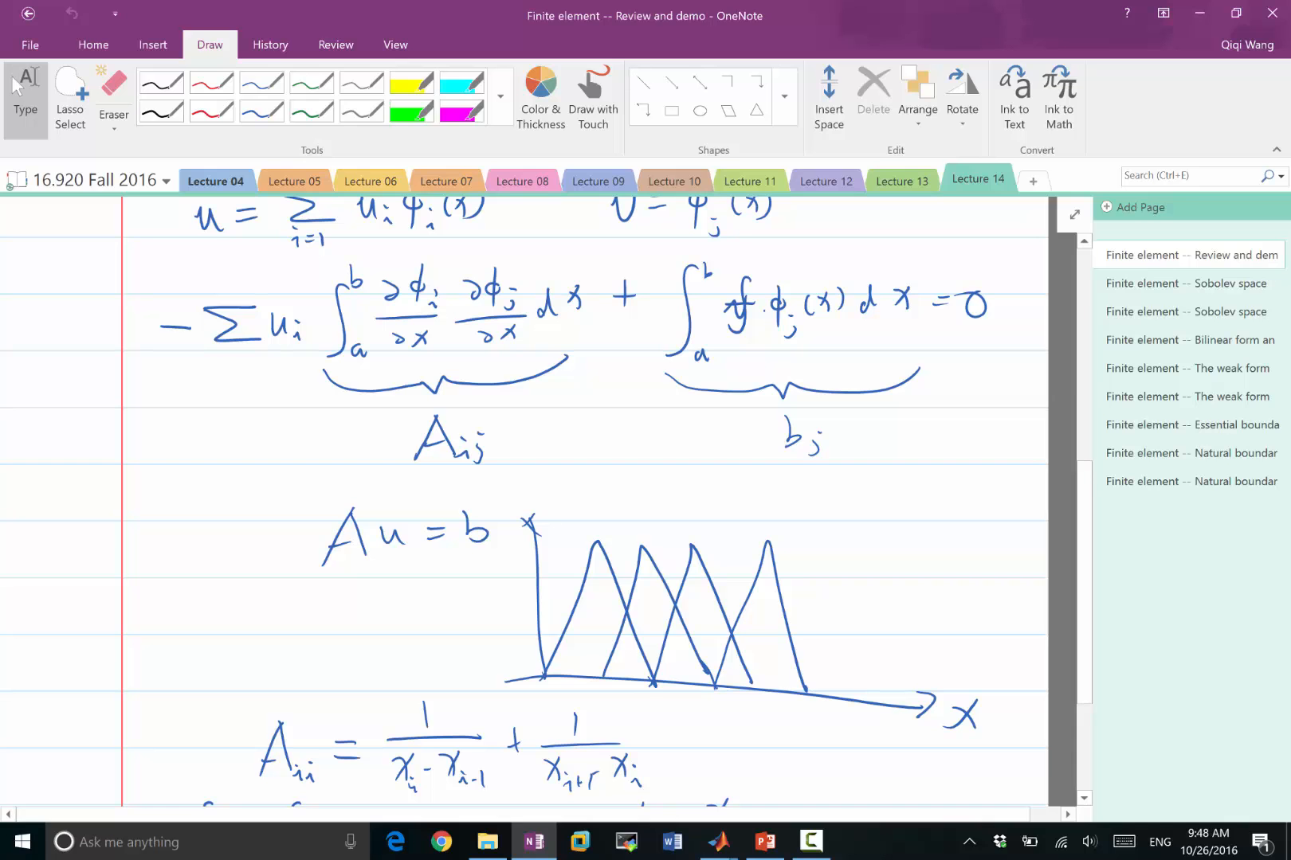
{"action": "scroll", "scroll_direction": "down", "scroll_amount": 3}
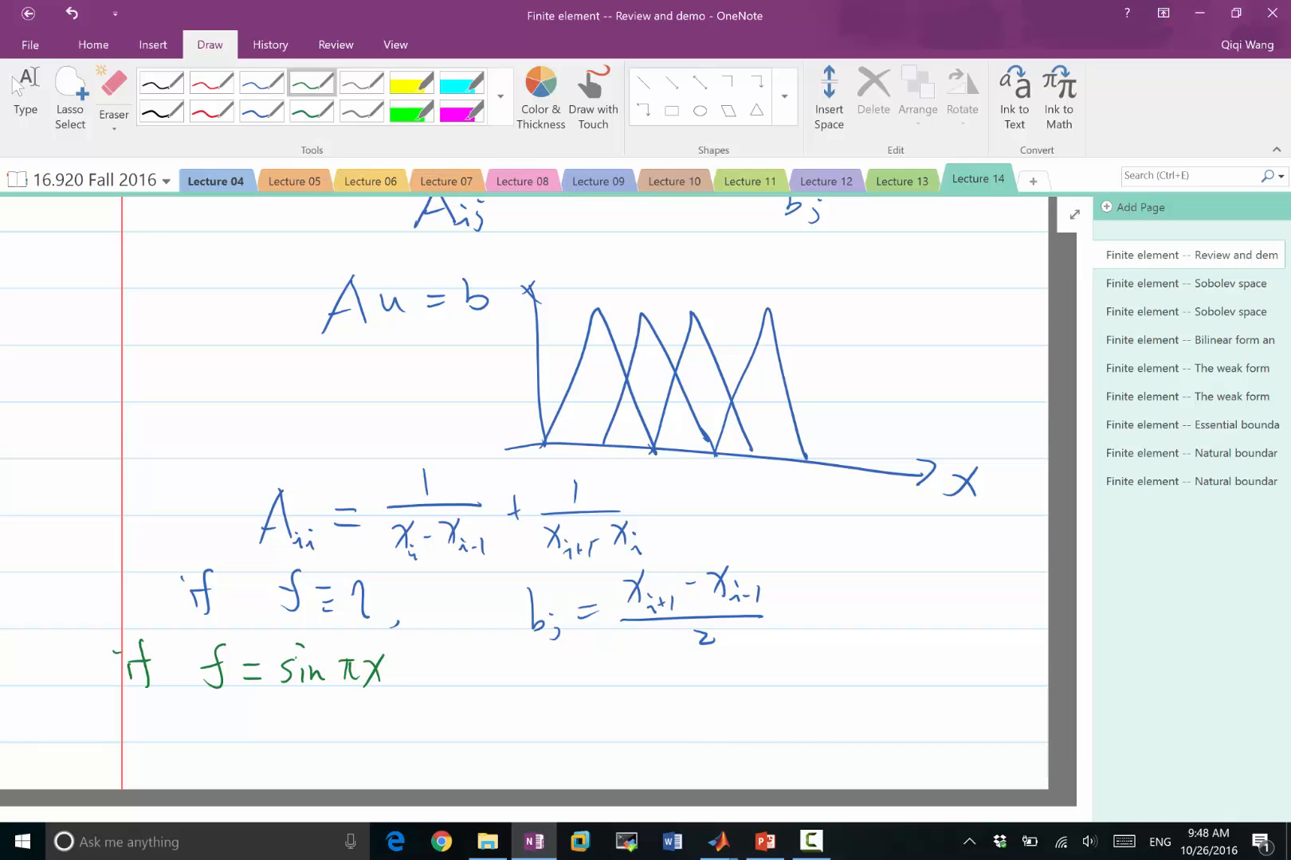
Write b_j as two green hat-function integrals of sin πx, labelling φ1, φ2, 1 and 0.
{"action": "scroll", "scroll_direction": "up", "scroll_amount": 3}
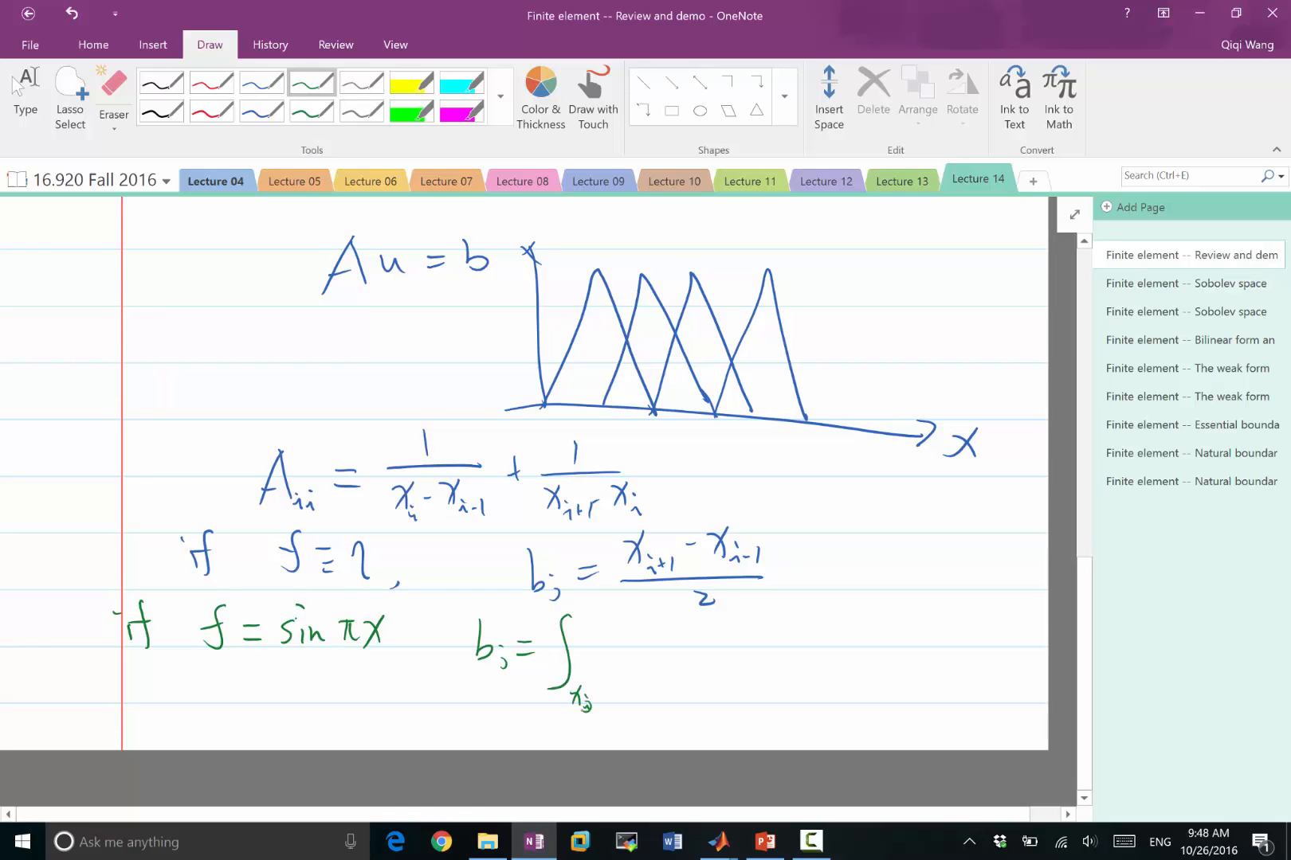
{"action": "left_click", "coordinate": [593, 704]}
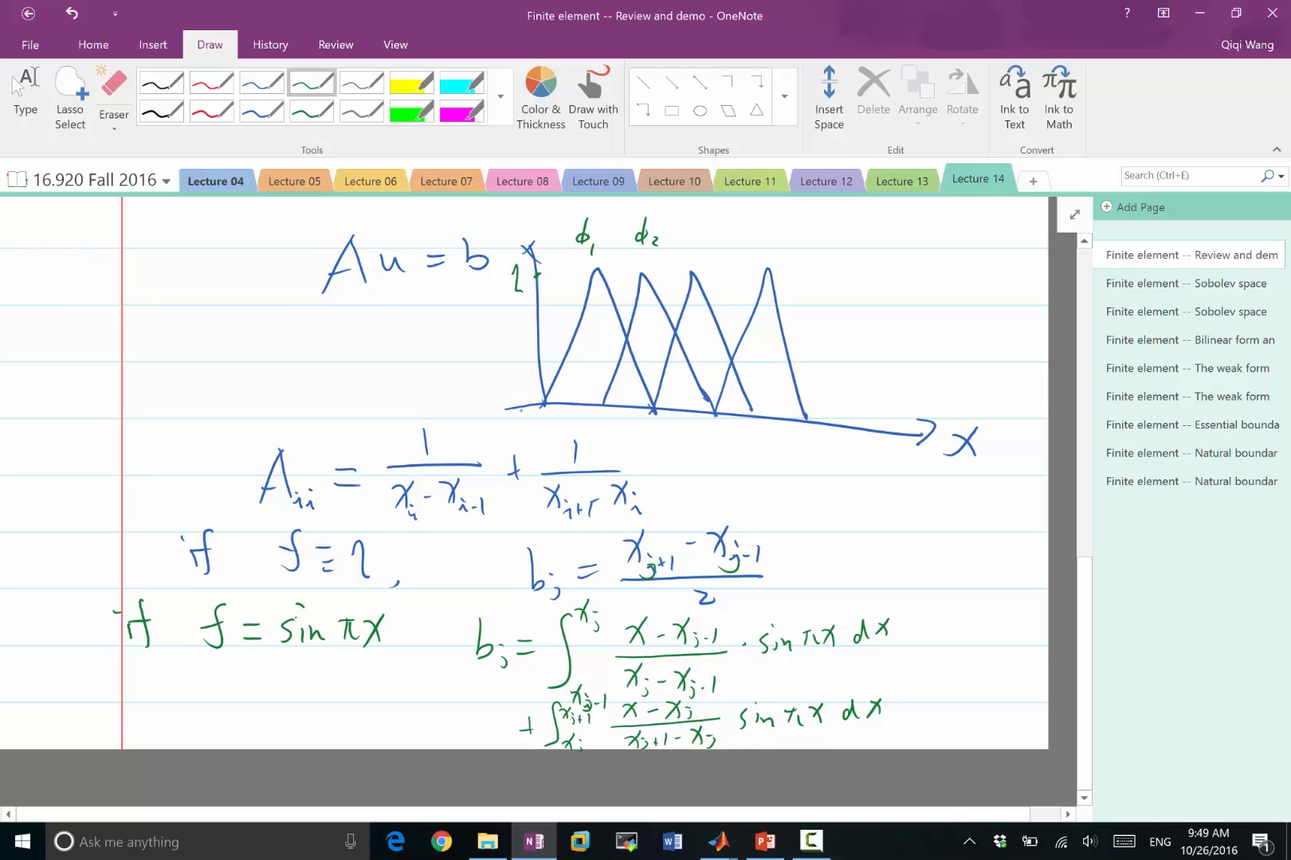
{"action": "left_click", "coordinate": [514, 402]}
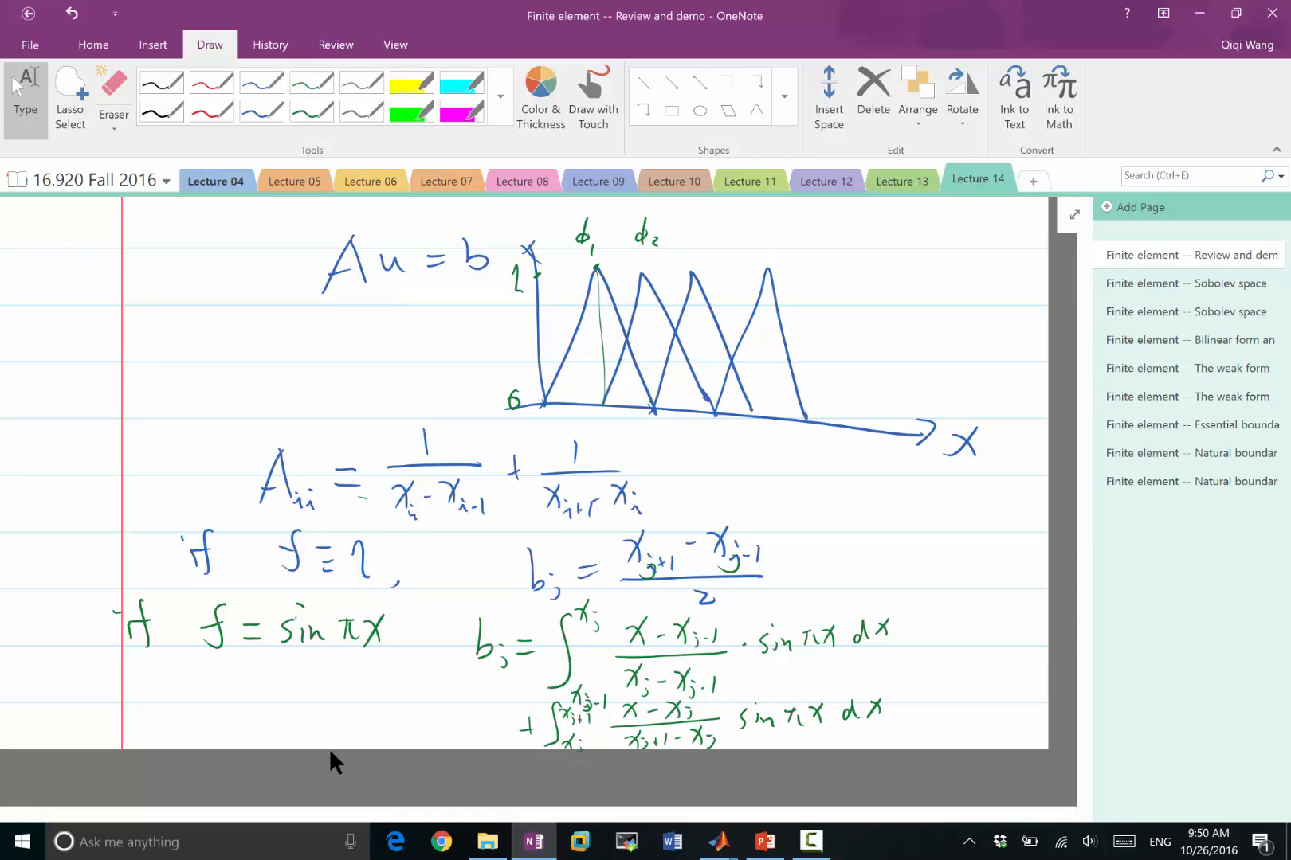
Return to MATLAB and query x(1) and x(2), showing 0 and 0.0975.
{"action": "key", "text": "alt+tab"}
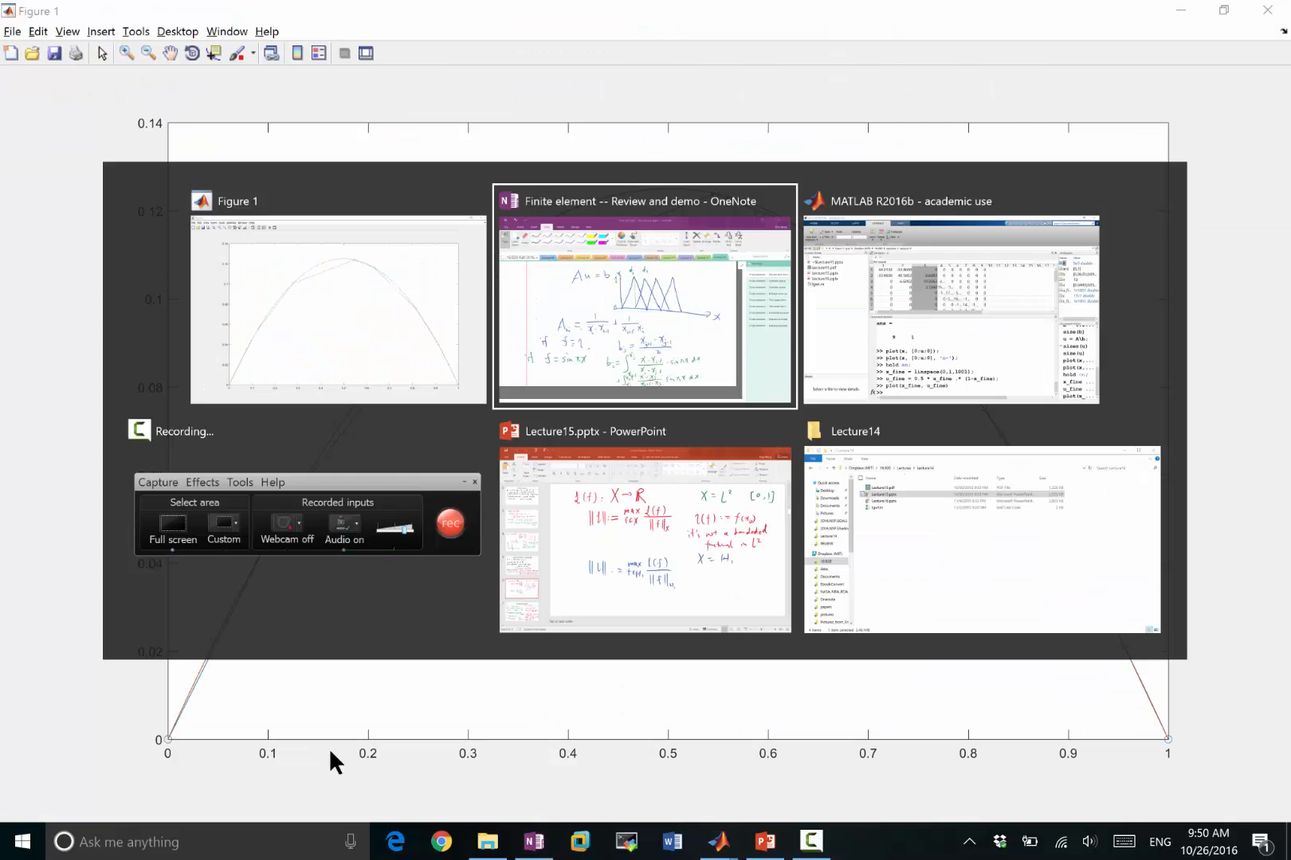
{"action": "left_click", "coordinate": [950, 309]}
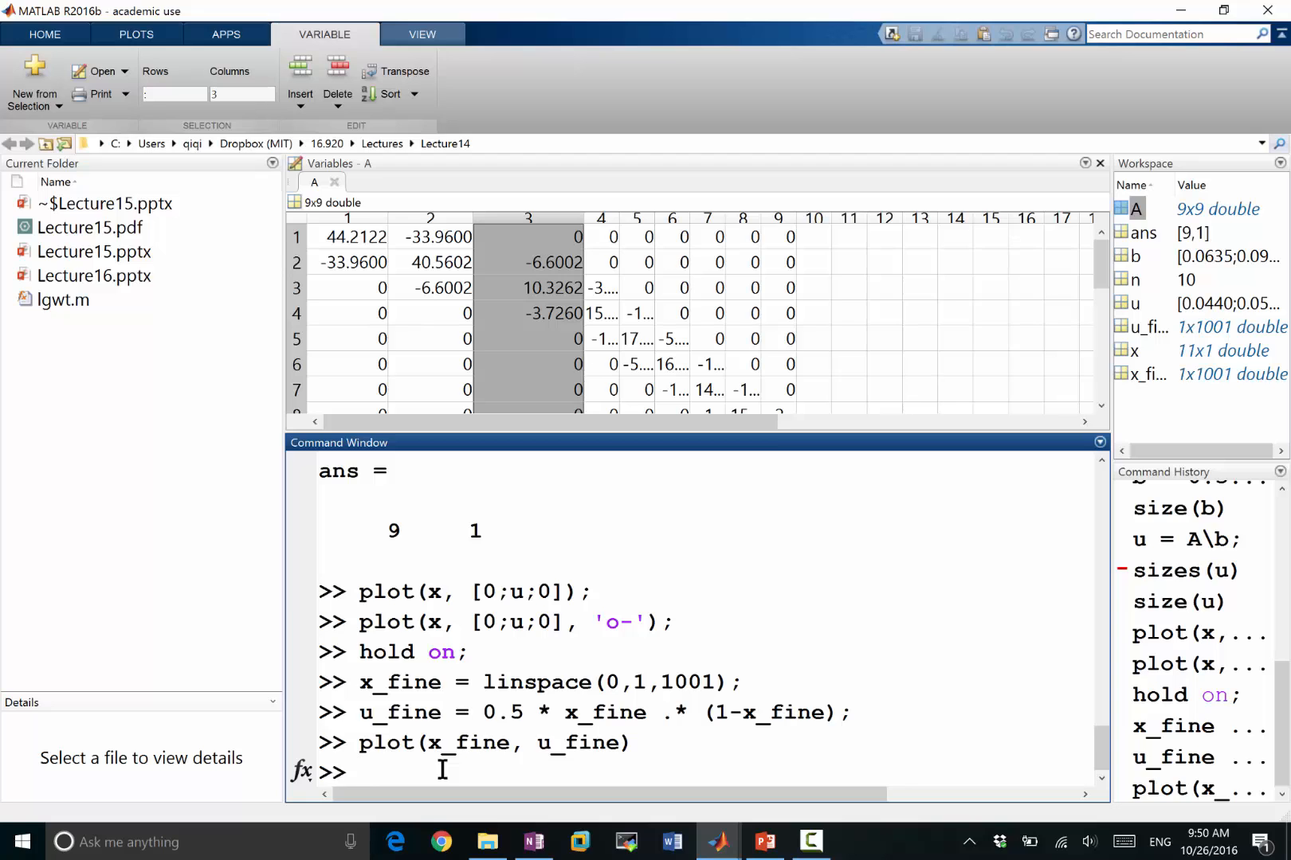
{"action": "type", "text": "x(1)"}
{"action": "type", "text": "x(2)"}
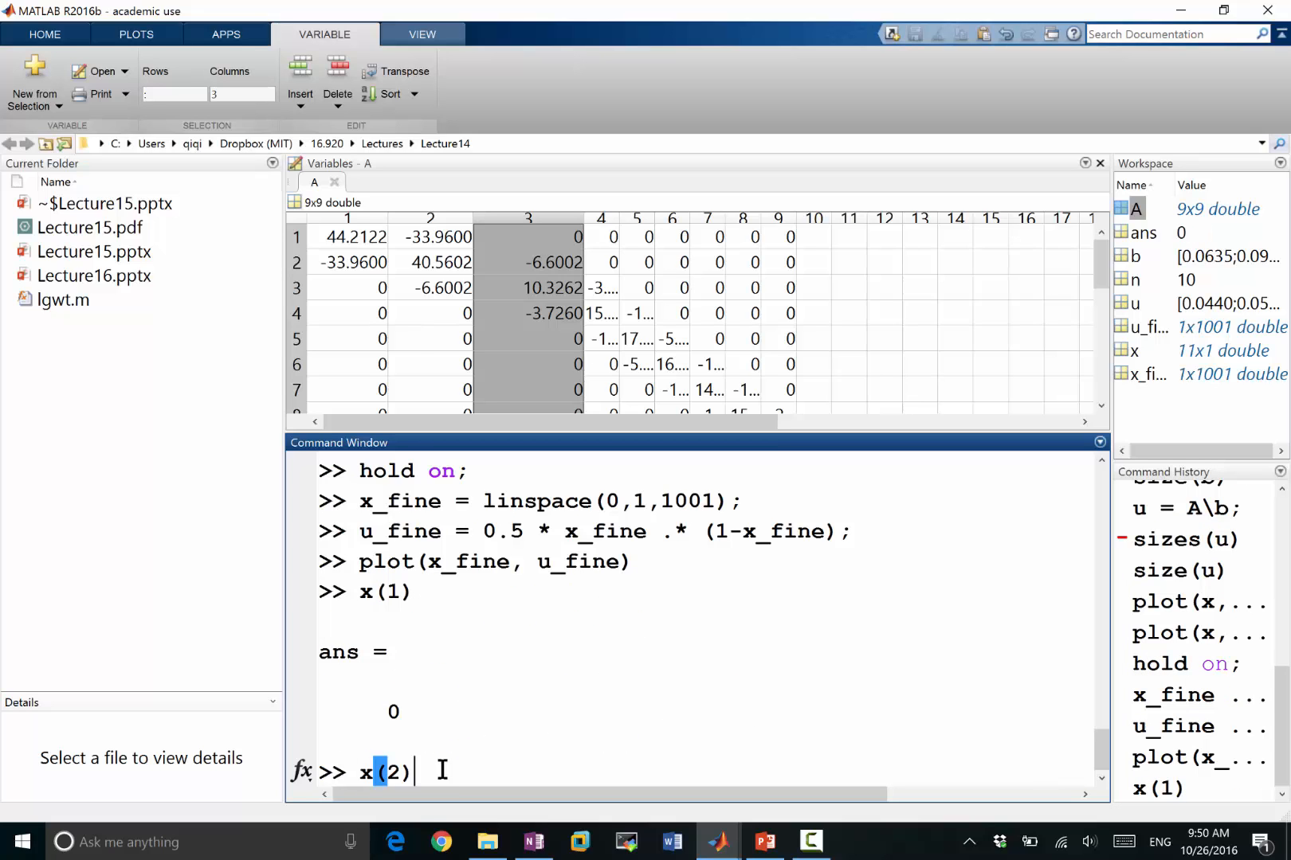
{"action": "key", "text": "Return"}
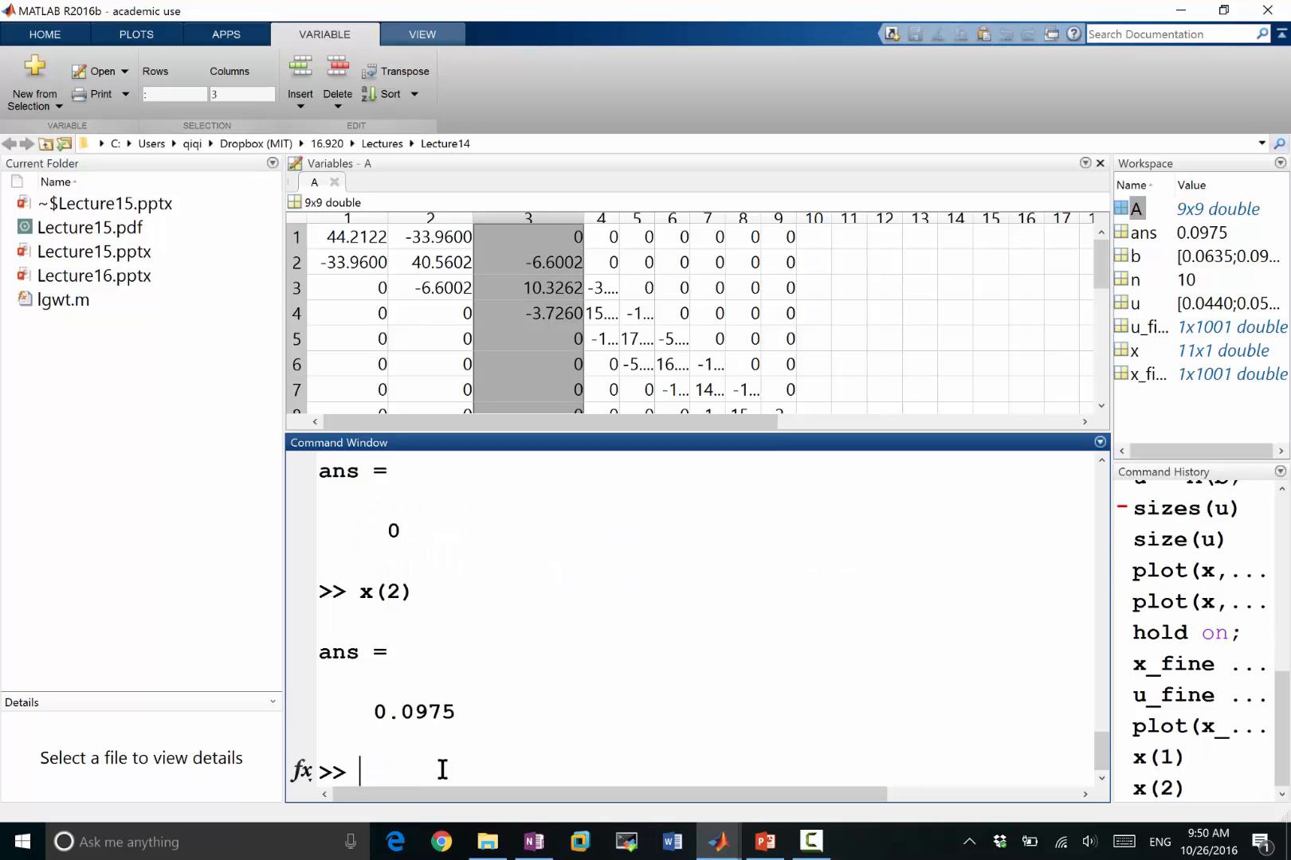
{"action": "mouse_move", "coordinate": [49, 315]}
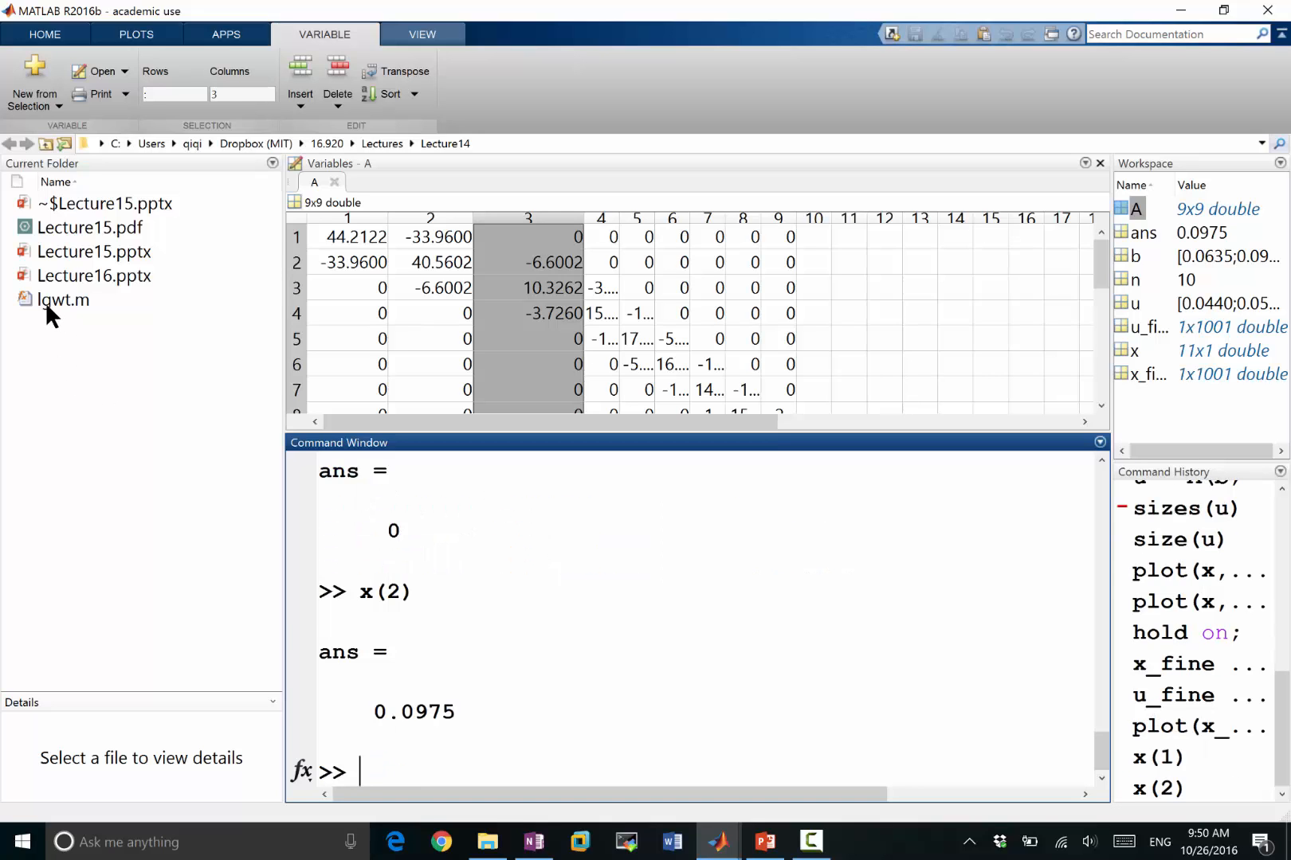
{"action": "mouse_move", "coordinate": [461, 745]}
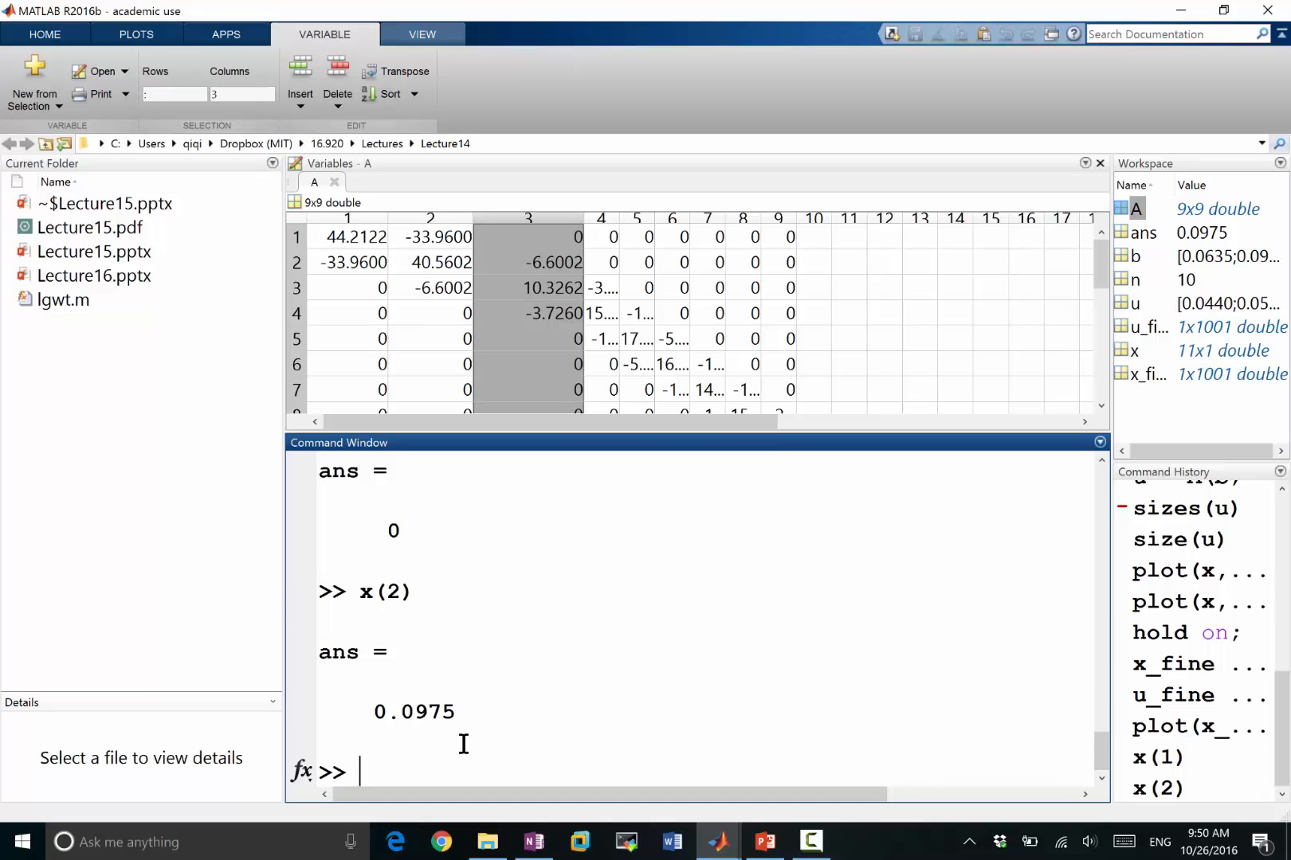
Enter [x,w] = lgwt(5, x(1), x(2)) for five nodes and weights on the first interval.
{"action": "type", "text": "[x,w] ="}
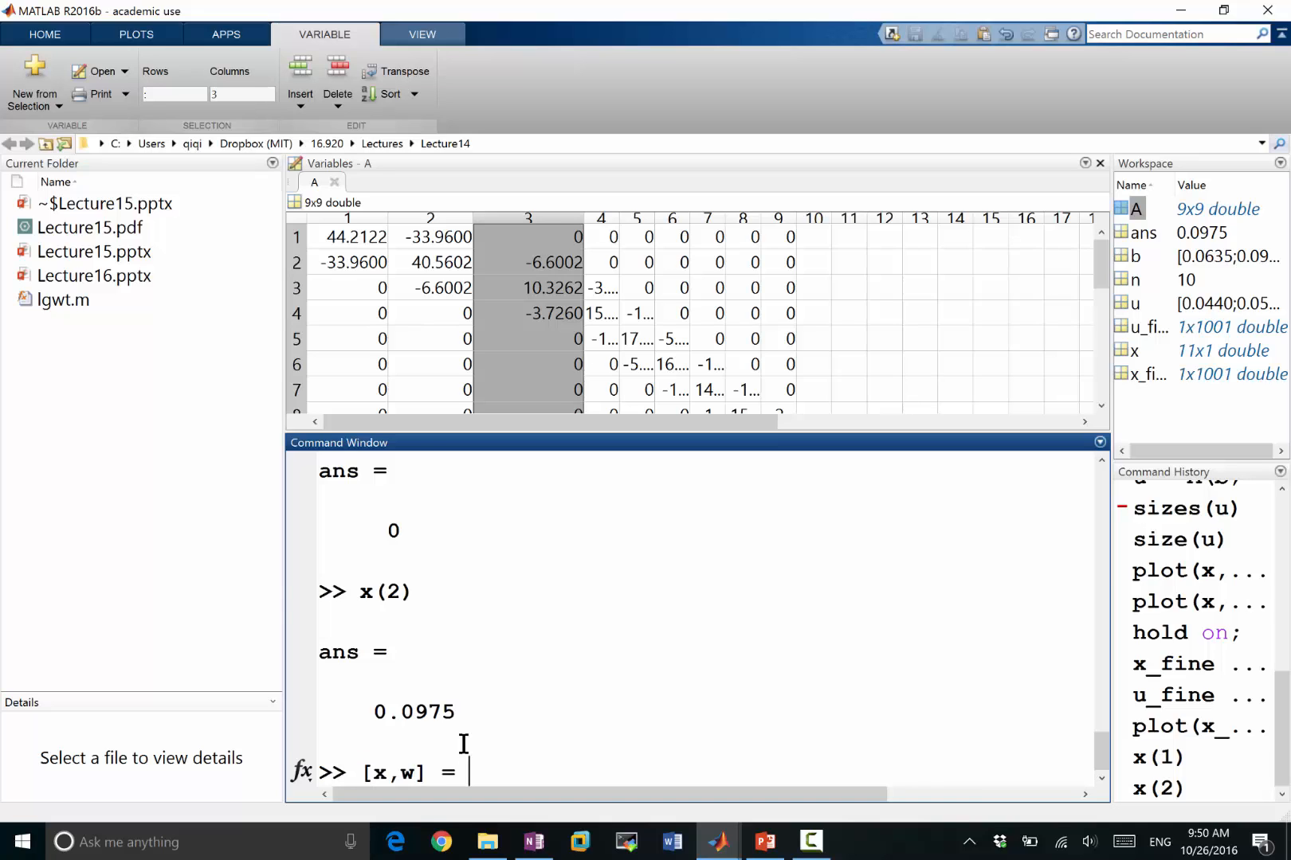
{"action": "type", "text": "lgwt("}
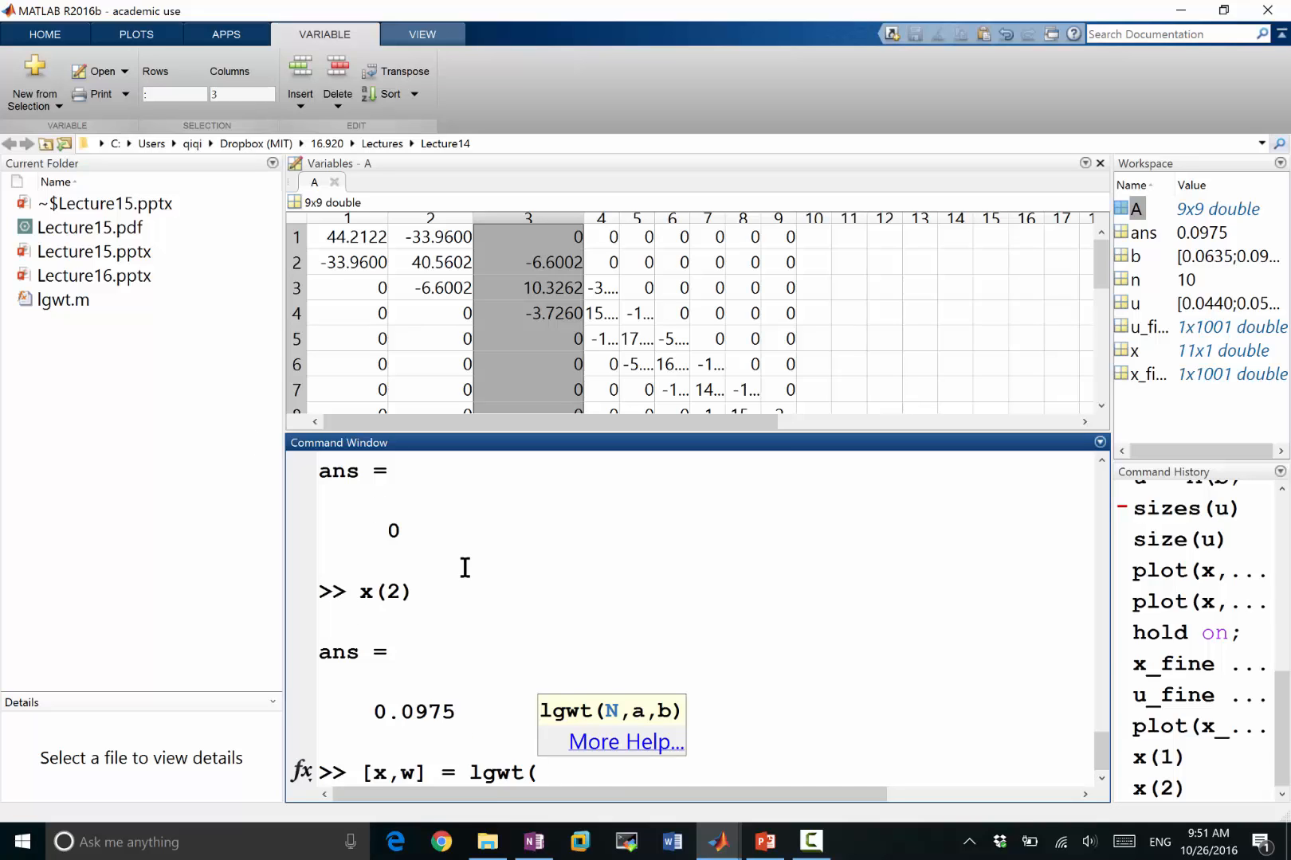
{"action": "type", "text": "5"}
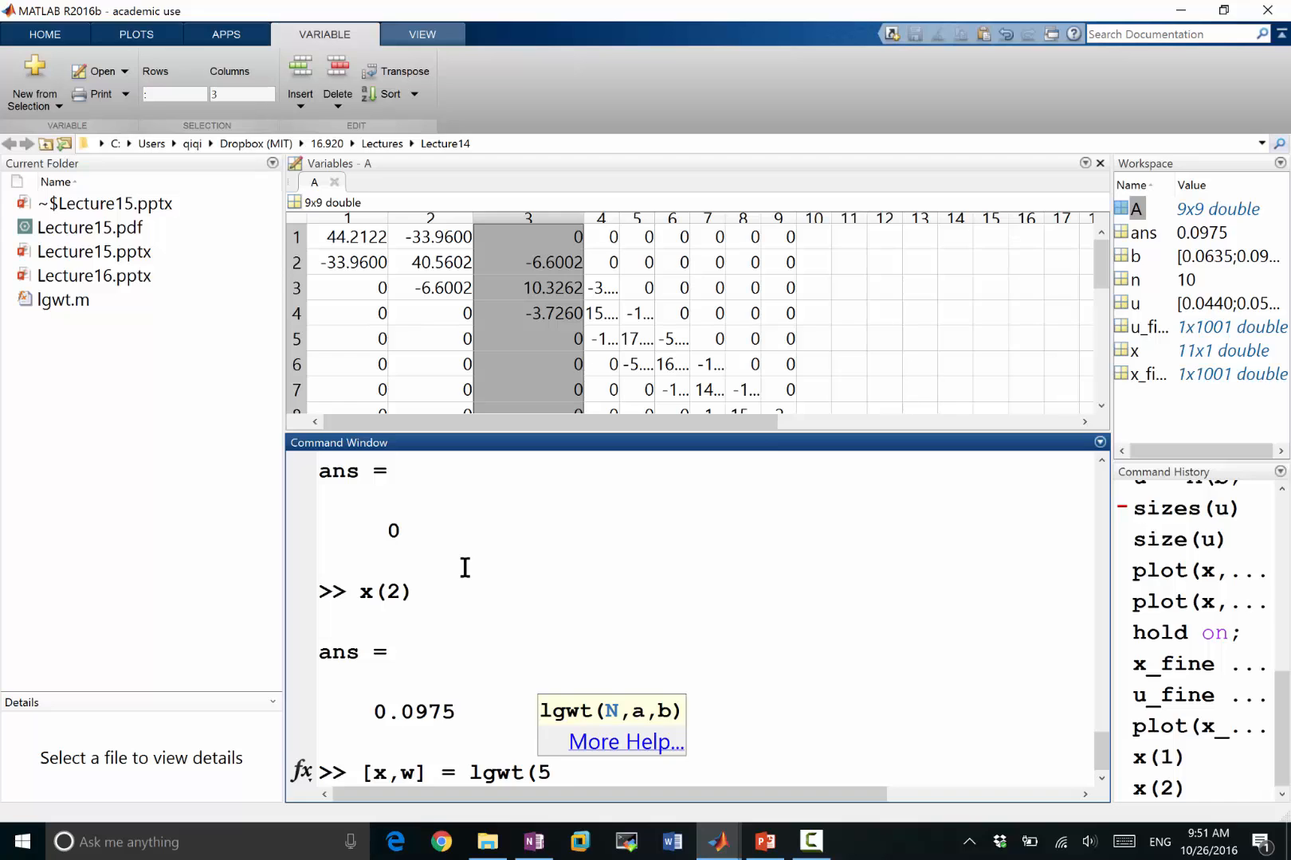
{"action": "type", "text": ","}
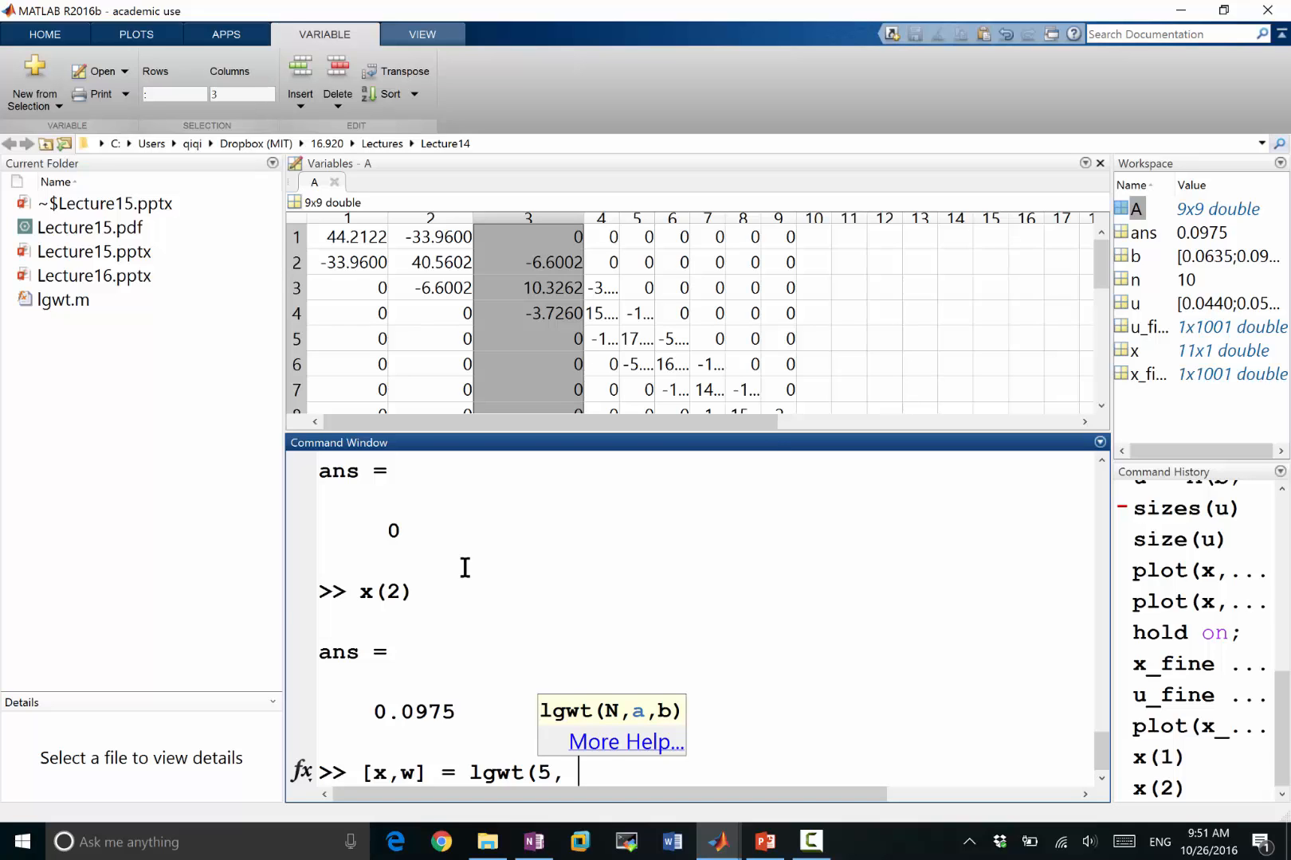
{"action": "type", "text": "x(1), x(2"}
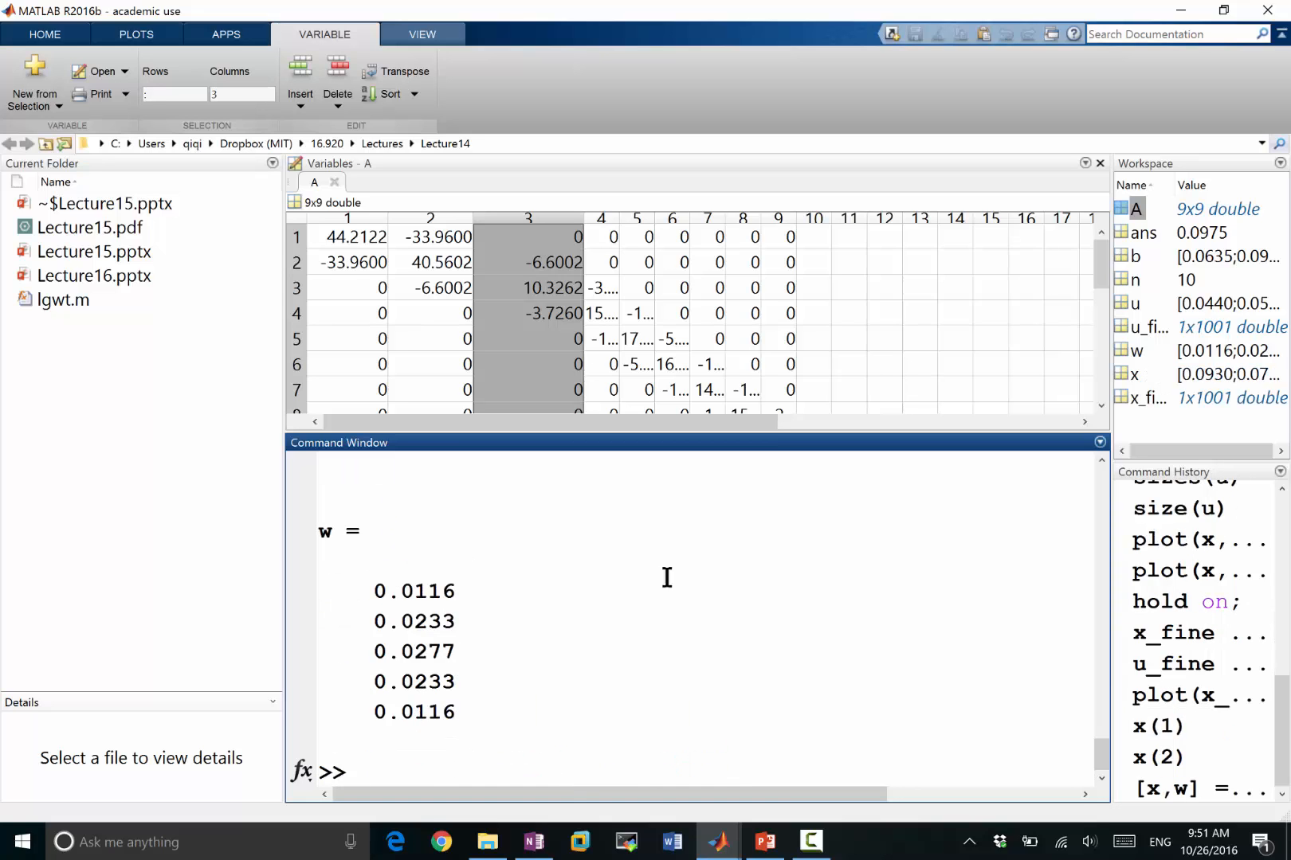
{"action": "scroll", "scroll_direction": "up", "scroll_amount": 3}
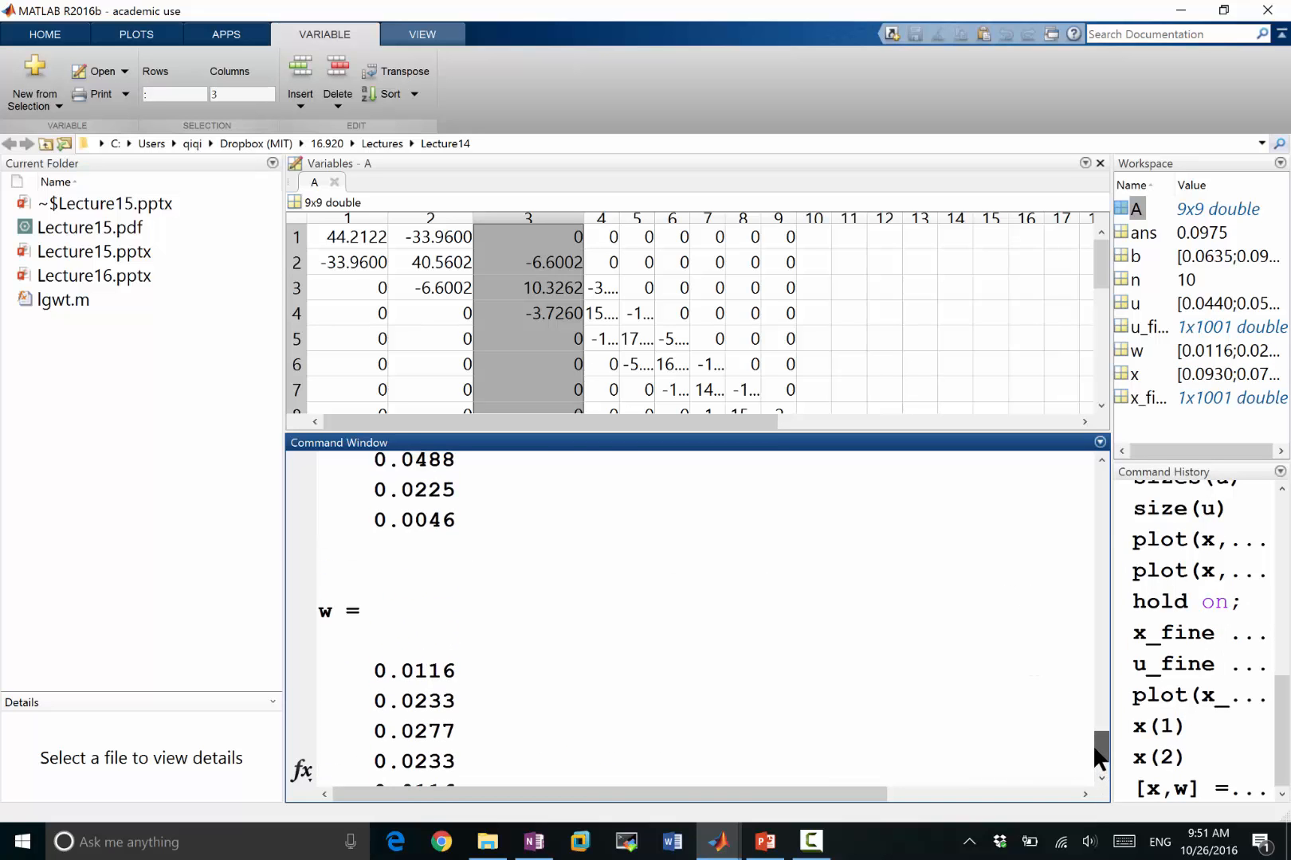
{"action": "scroll", "scroll_direction": "up", "scroll_amount": 3}
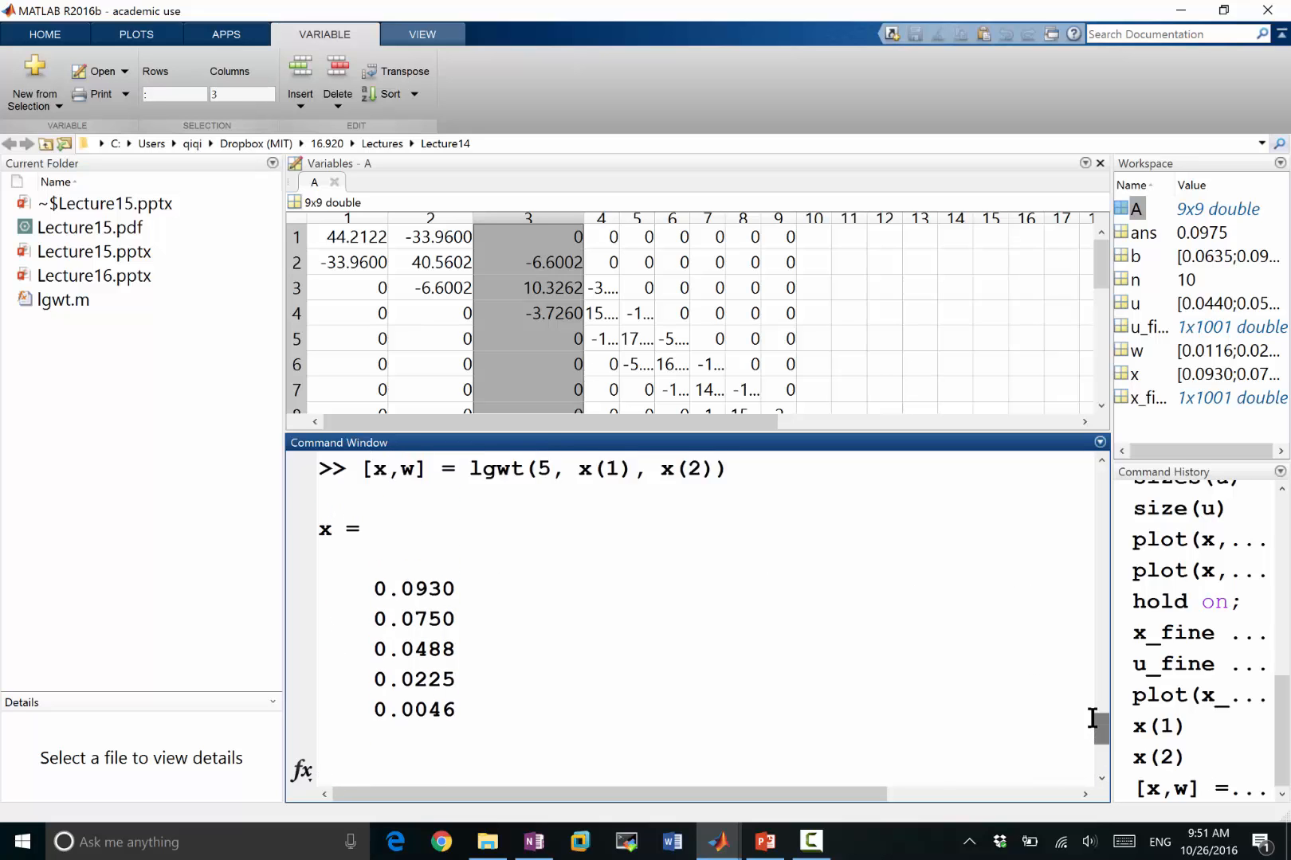
{"action": "scroll", "scroll_direction": "down", "scroll_amount": 3}
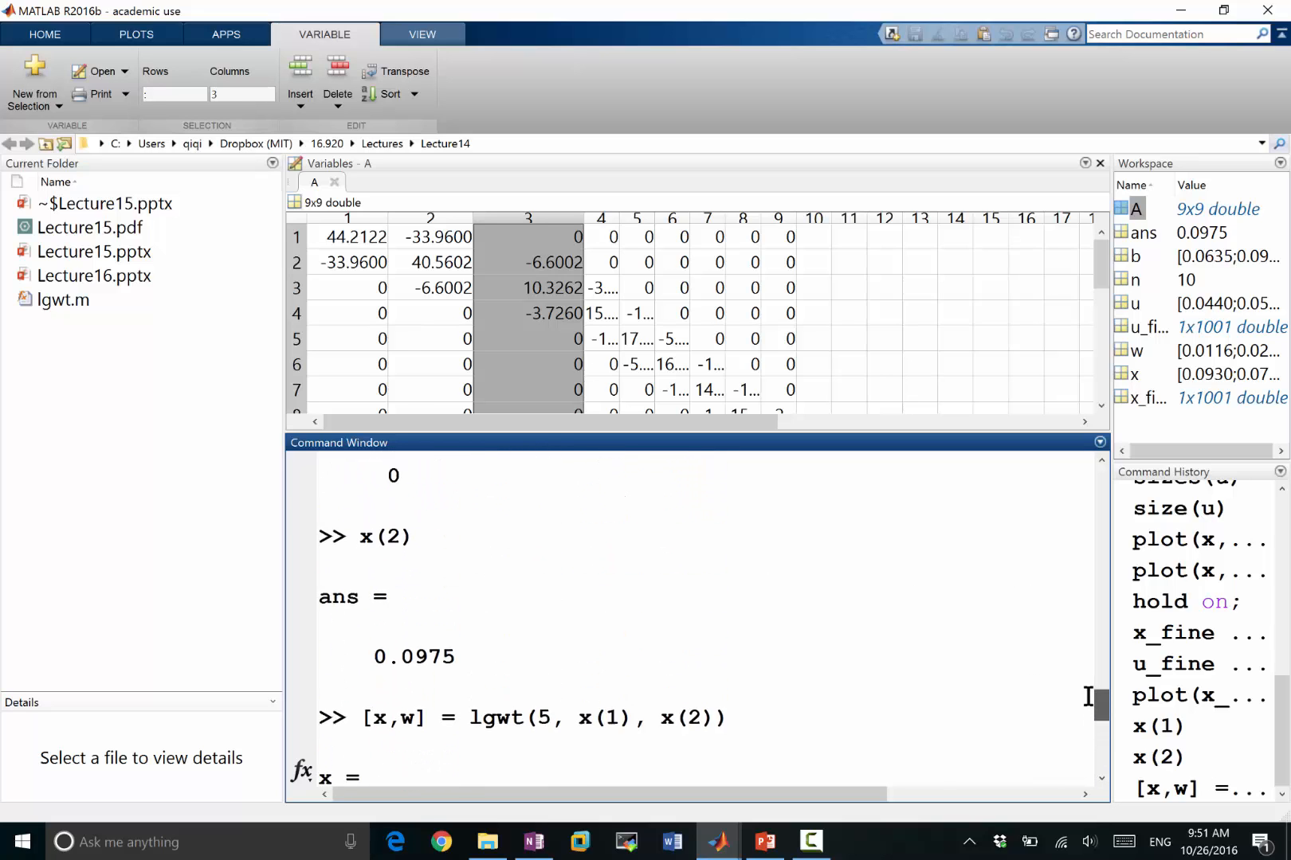
{"action": "scroll", "scroll_direction": "up", "scroll_amount": 3}
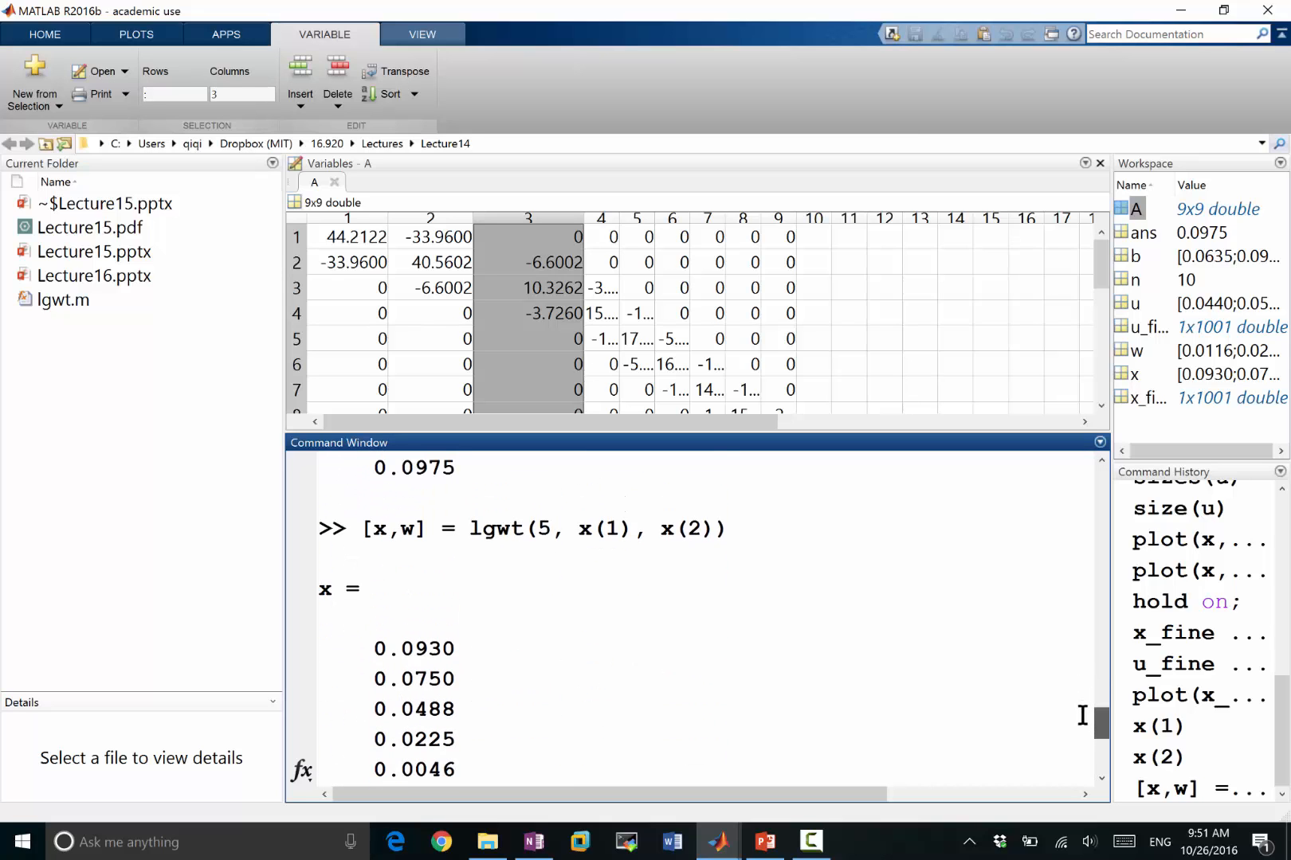
{"action": "mouse_move", "coordinate": [678, 643]}
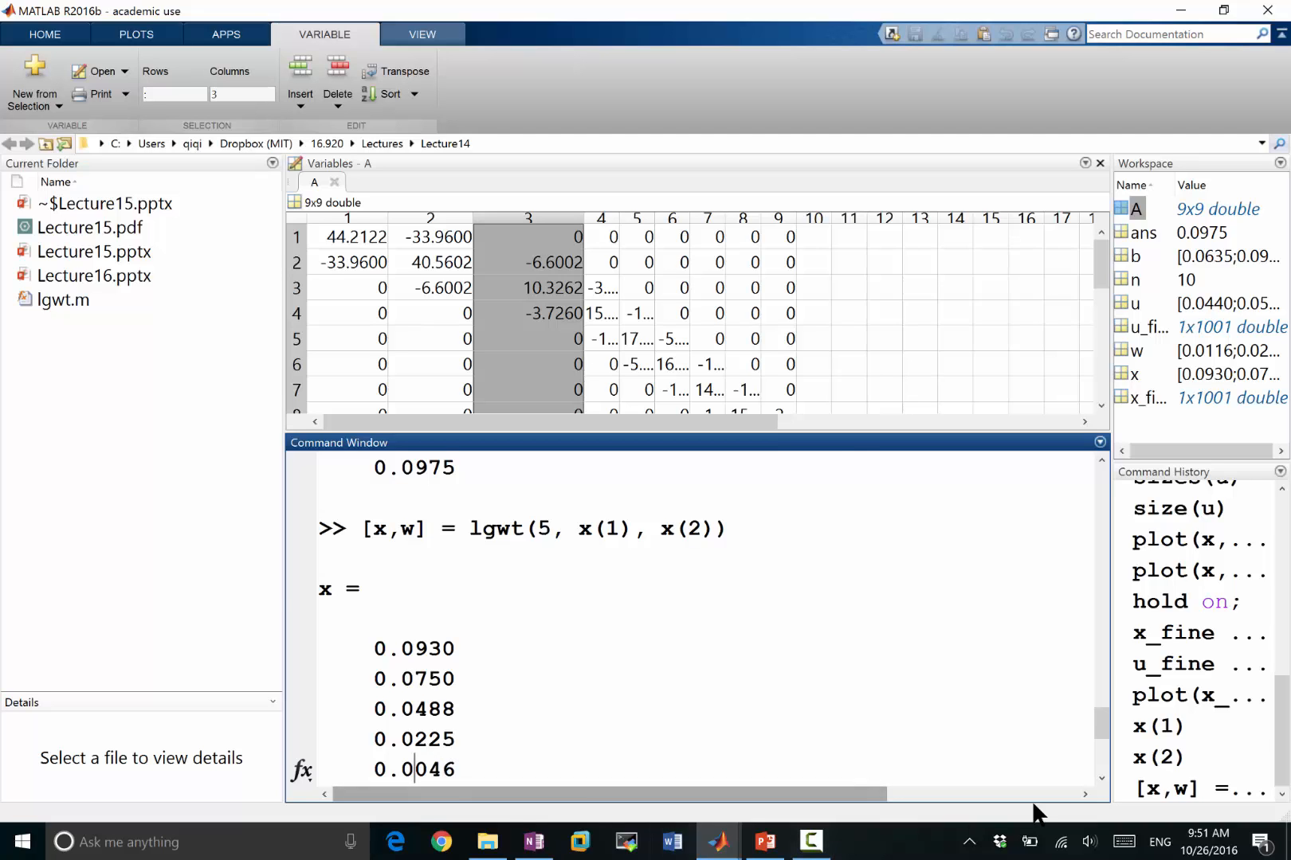
{"action": "scroll", "scroll_direction": "down", "scroll_amount": 3}
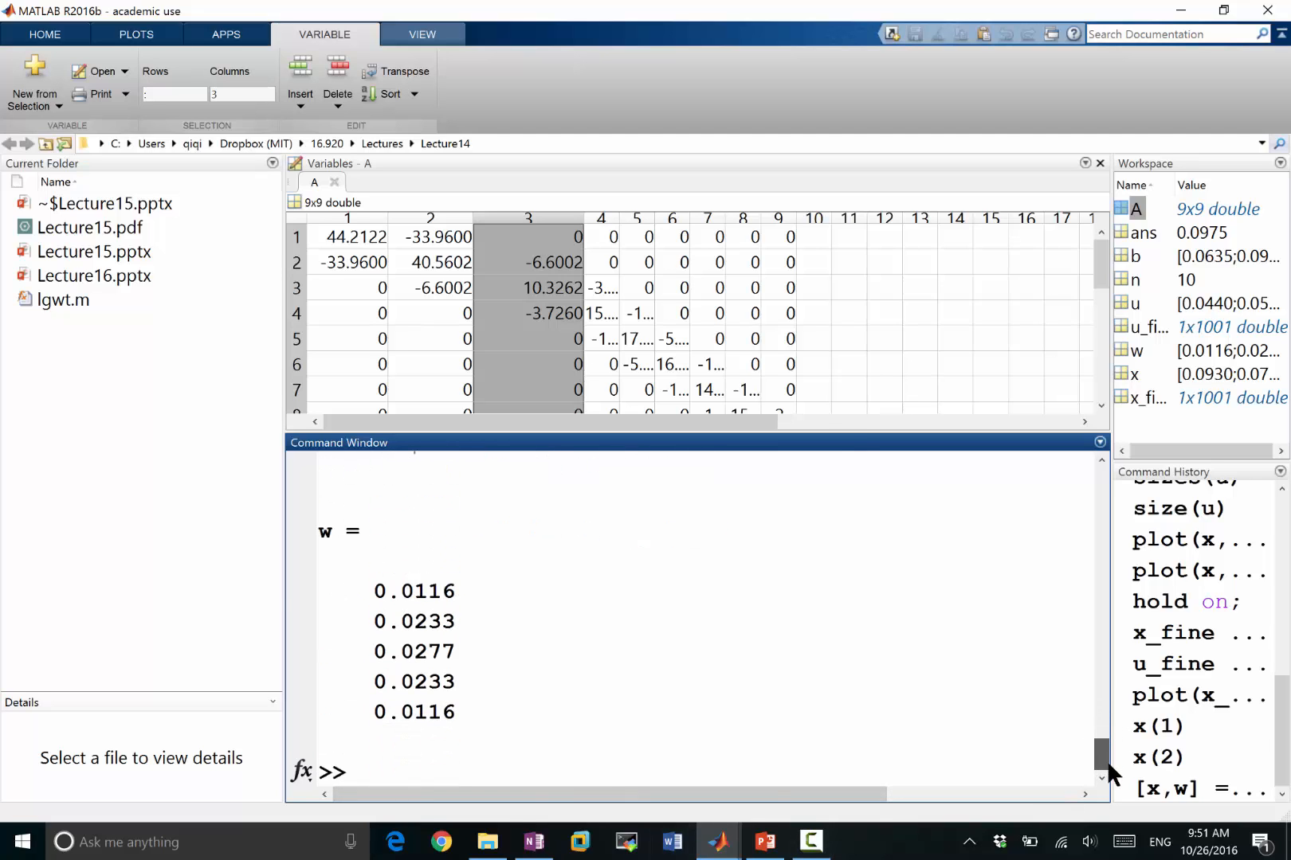
{"action": "mouse_move", "coordinate": [427, 660]}
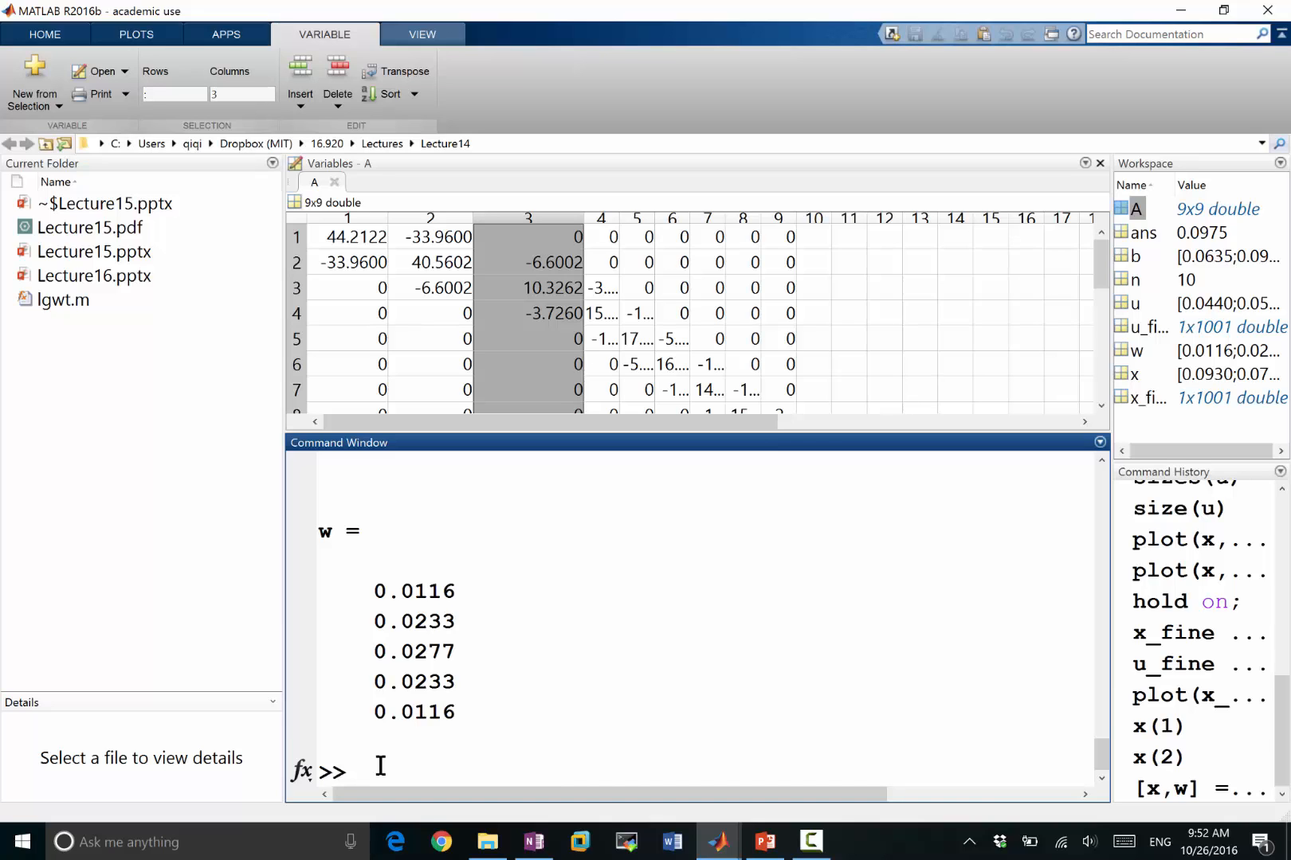
{"action": "mouse_move", "coordinate": [411, 769]}
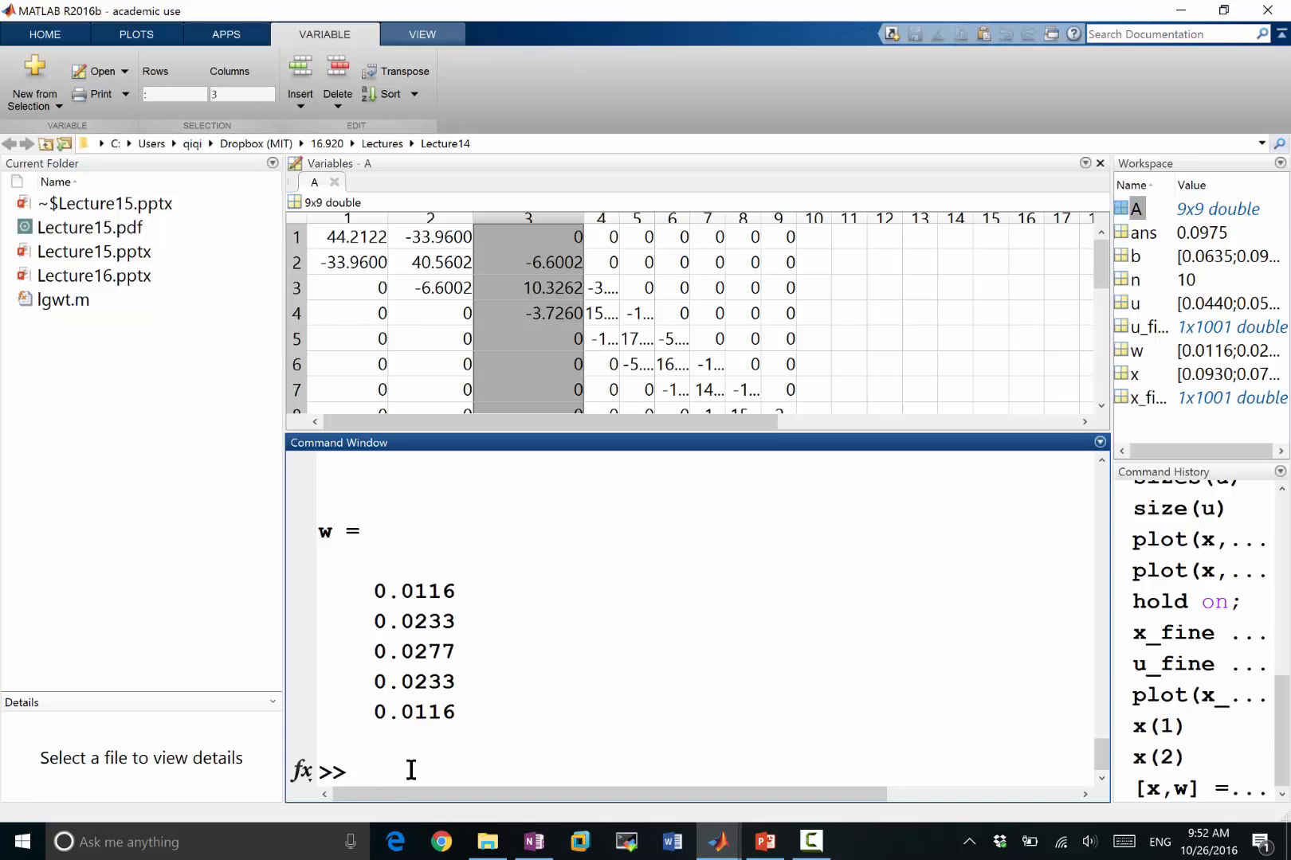
{"action": "type", "text": "[x,w] = lgwt(5, x(1), x(2))"}
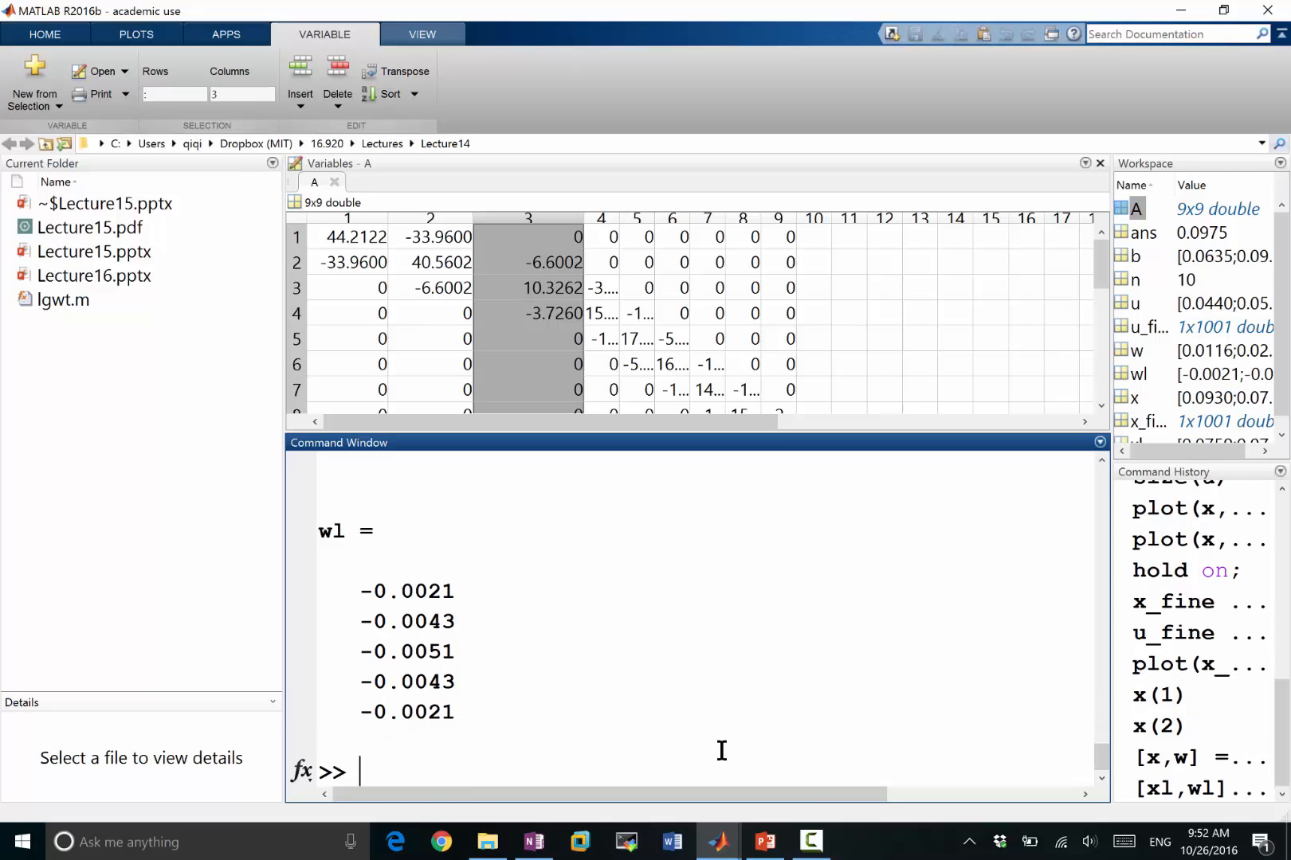
{"action": "mouse_move", "coordinate": [659, 458]}
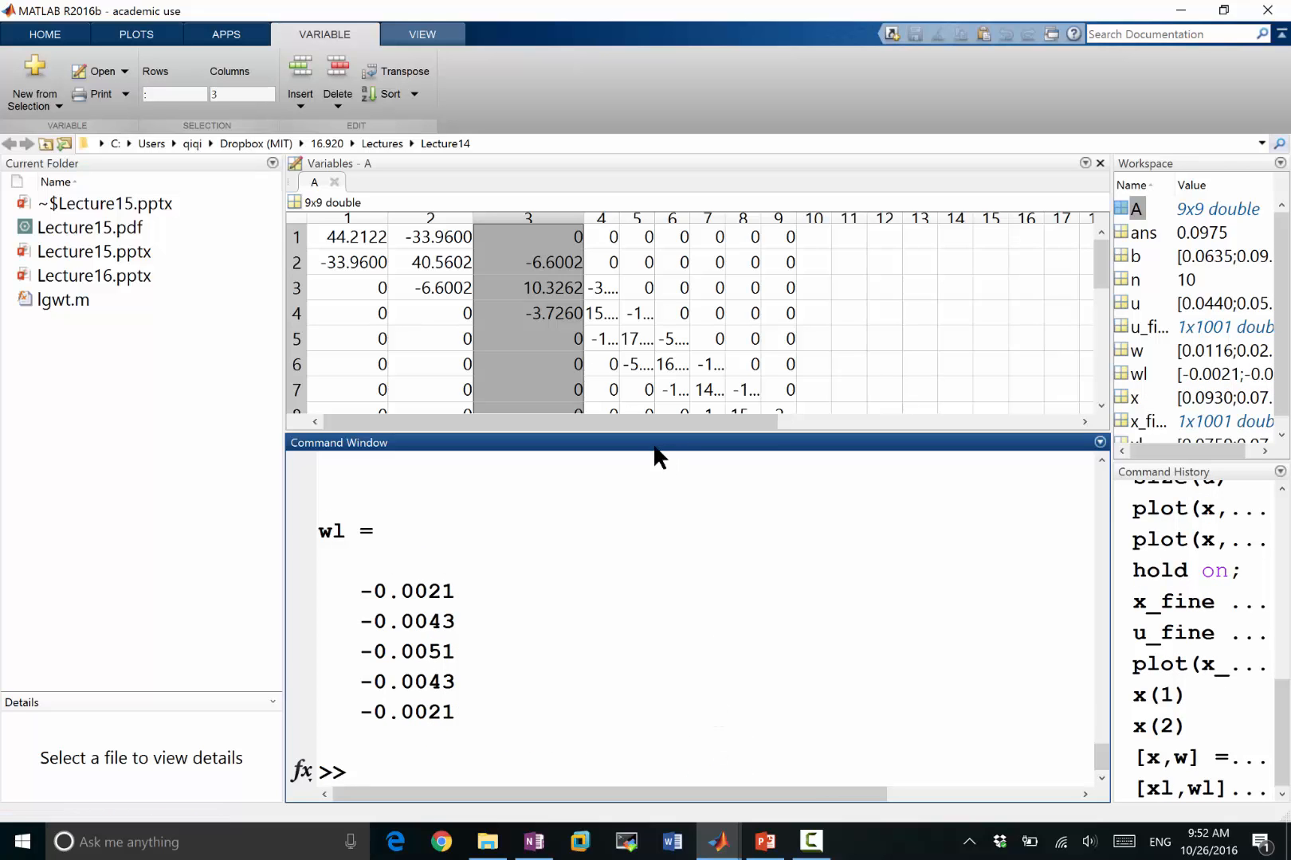
{"action": "mouse_move", "coordinate": [630, 444]}
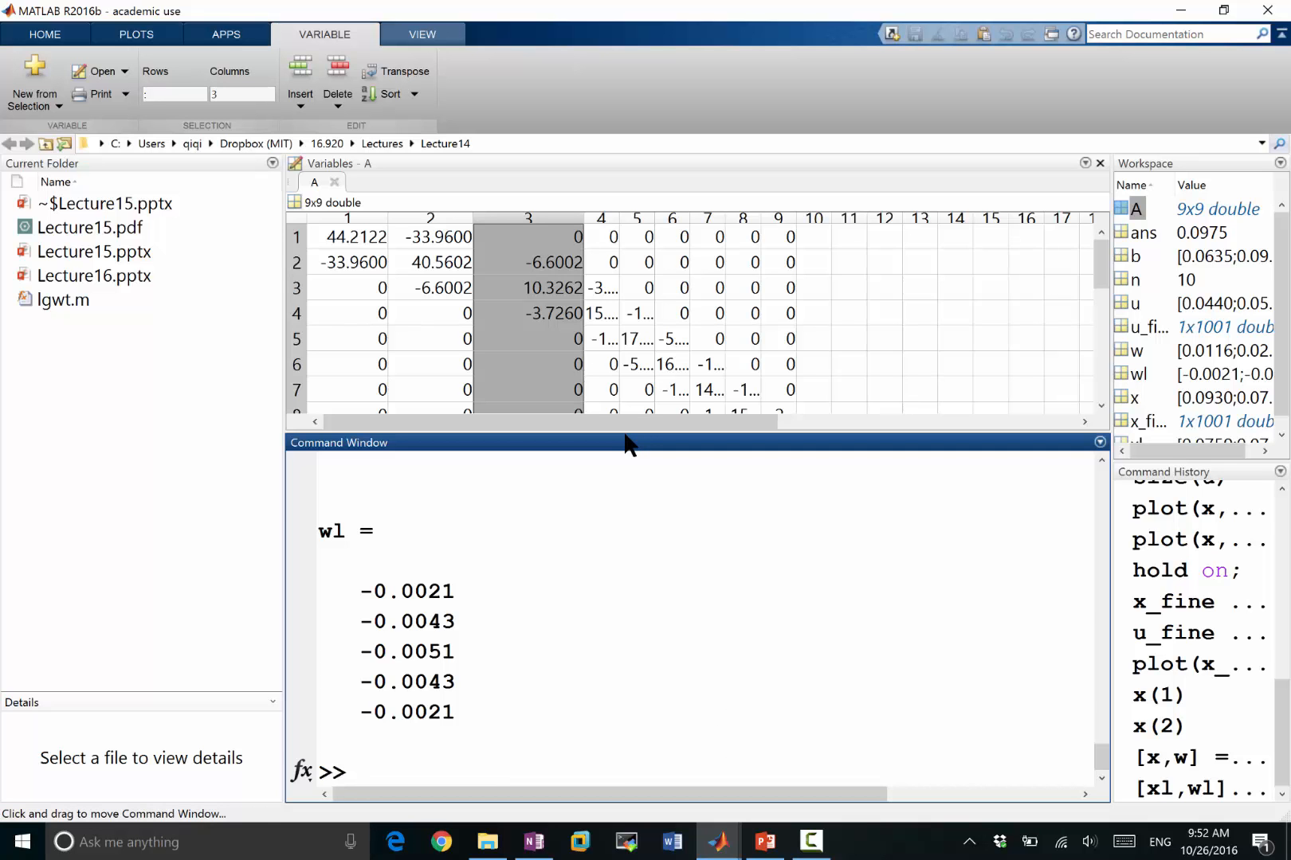
Compare against the OneNote load-integral formula while starting the bl command.
{"action": "left_click", "coordinate": [532, 841]}
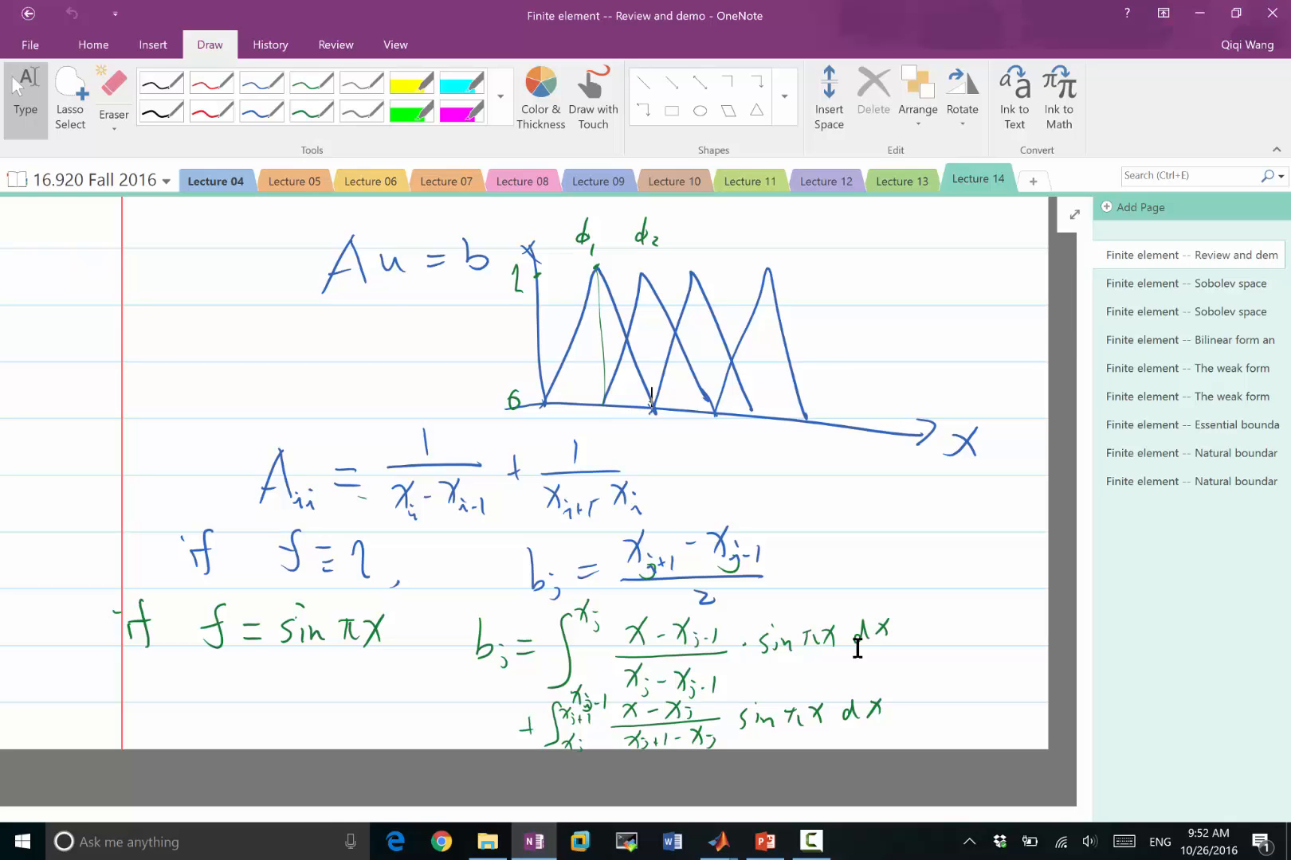
{"action": "left_click", "coordinate": [718, 841]}
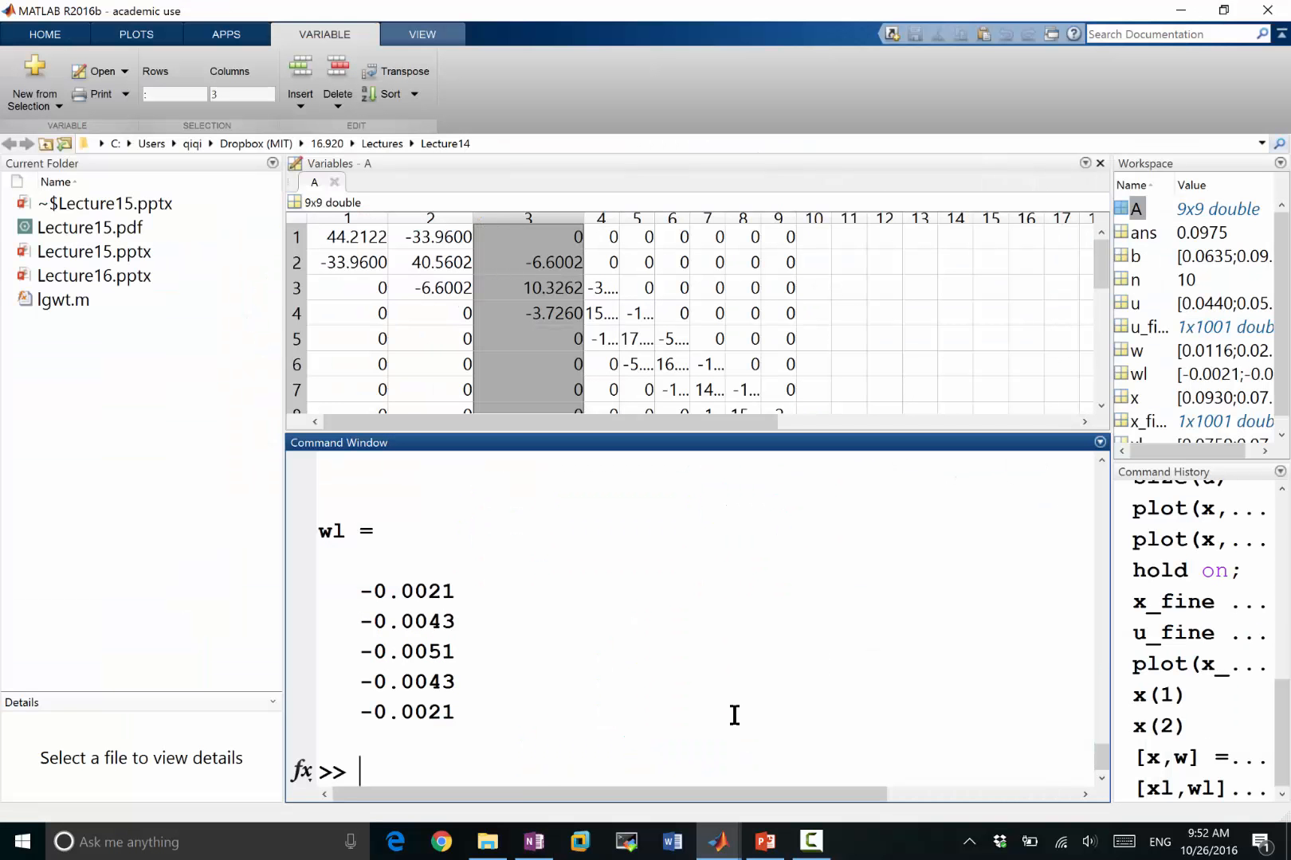
{"action": "mouse_move", "coordinate": [543, 777]}
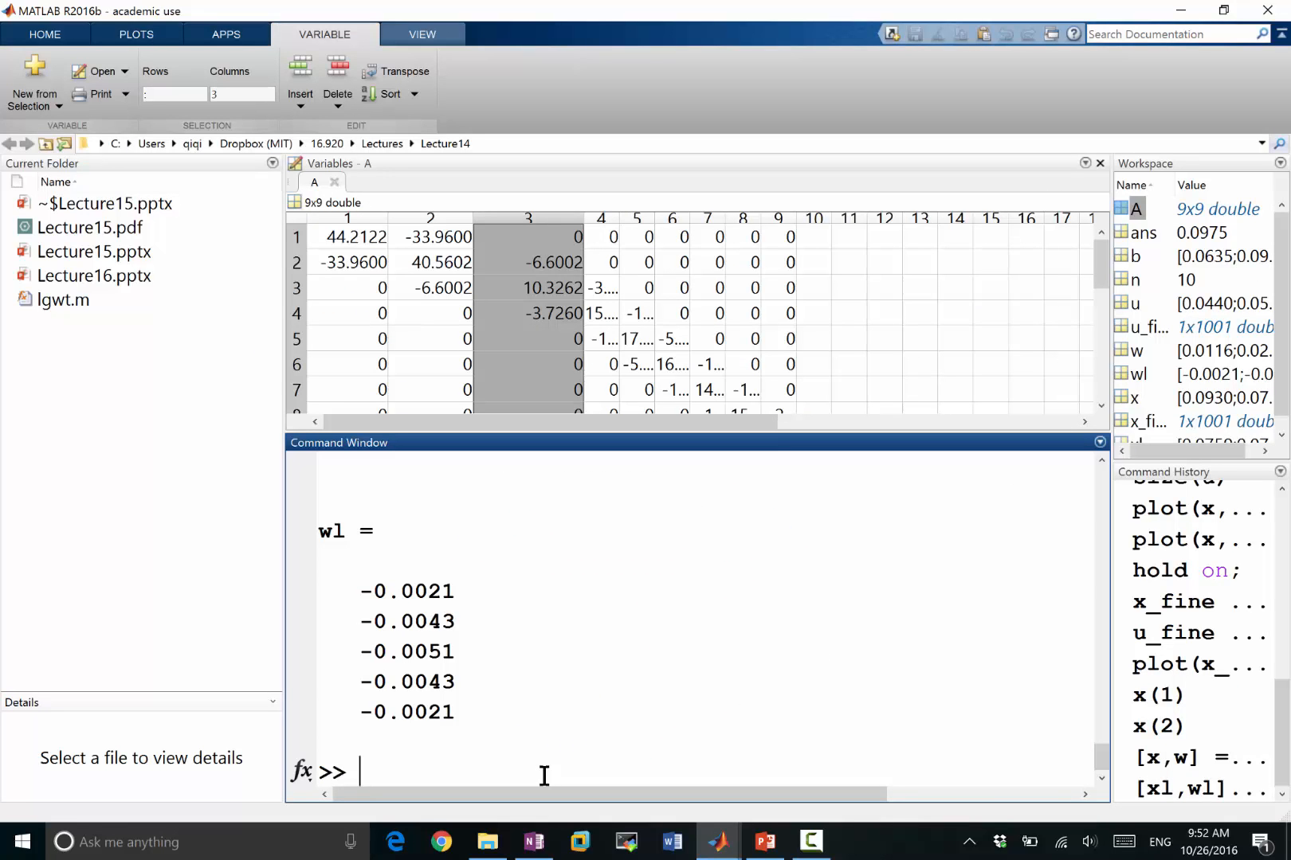
{"action": "type", "text": "bl"}
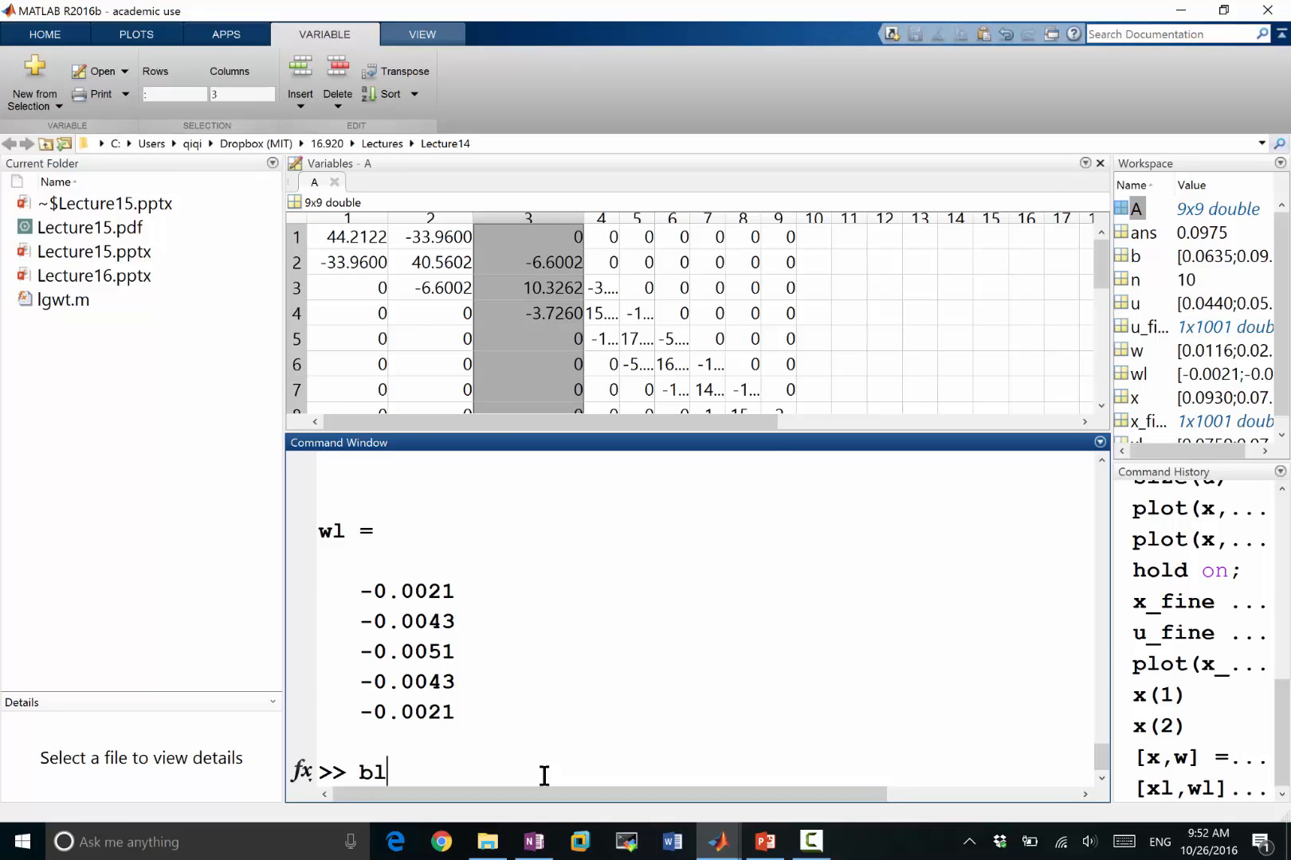
{"action": "left_click", "coordinate": [533, 842]}
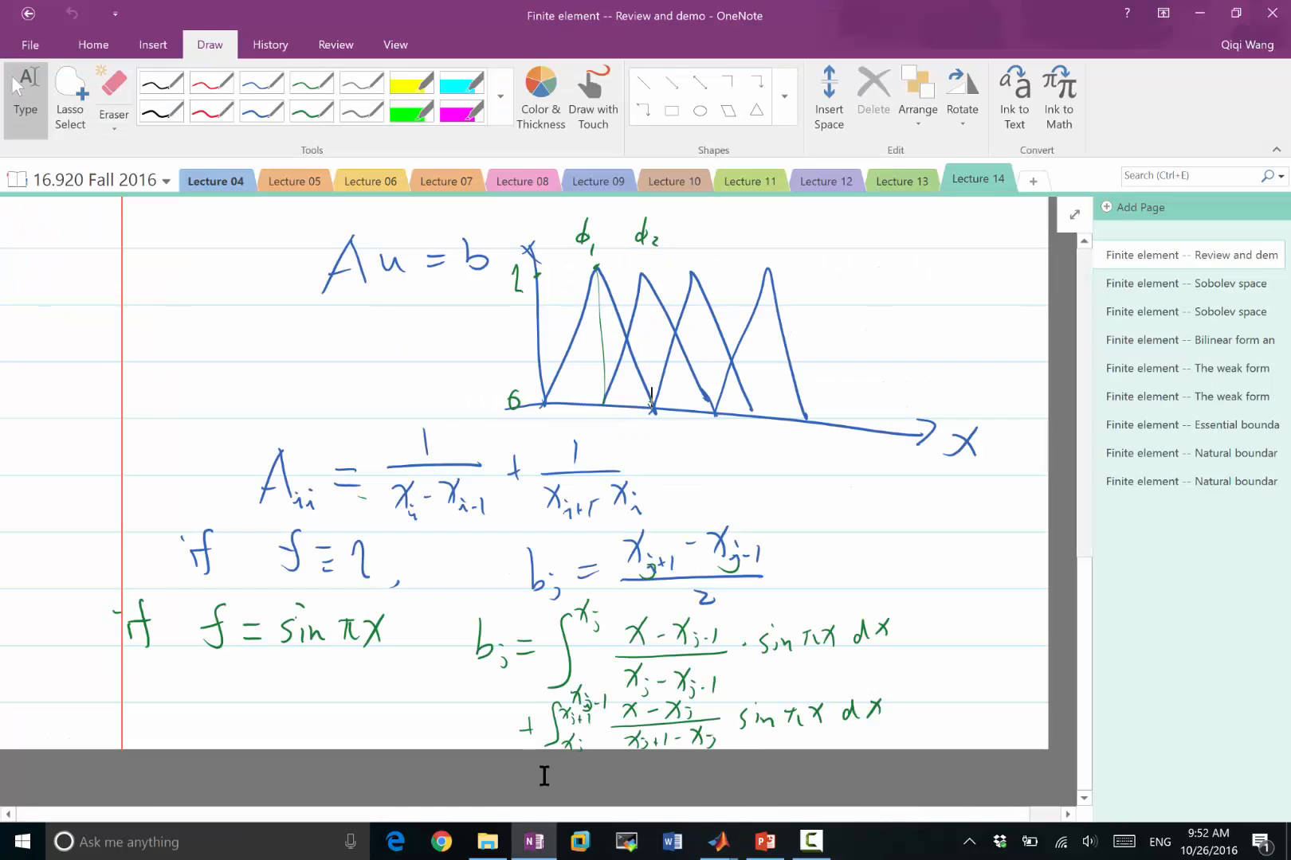
{"action": "left_click", "coordinate": [718, 841]}
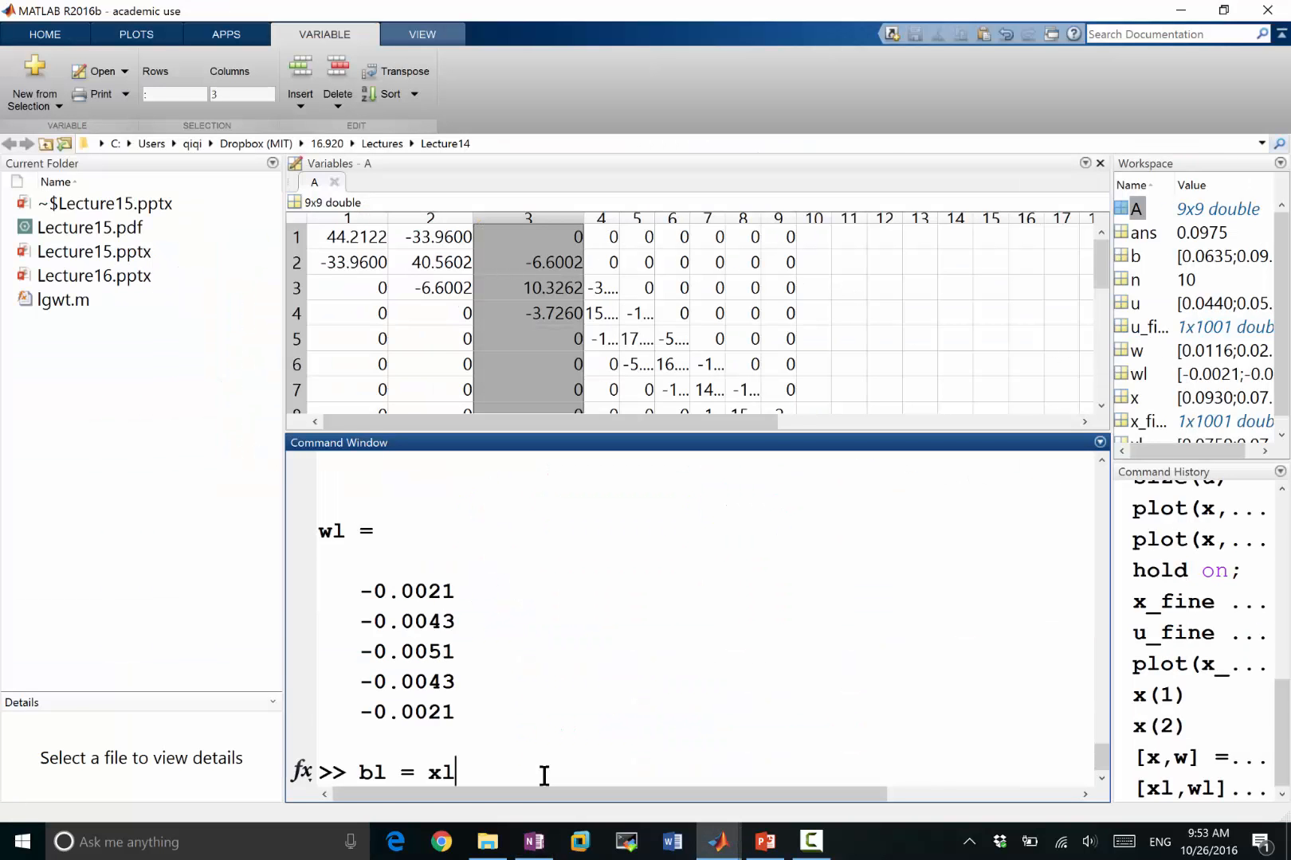
Enter bl = sum((xl - x(1)) ./ (x(2) - x(1)) .* sin(pi*xl) .* wl), giving -0.0023.
{"action": "type", "text": "- x(1)) ./ ("}
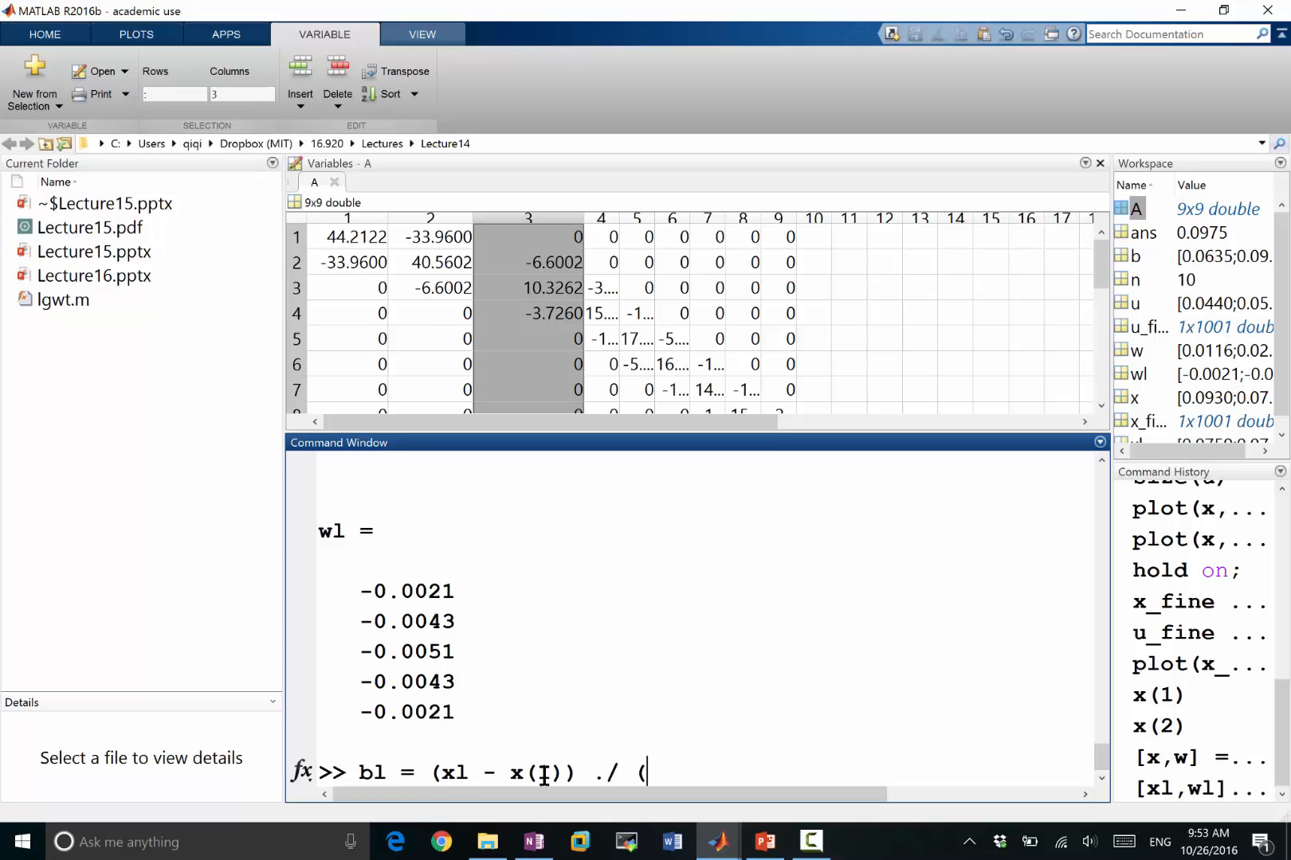
{"action": "type", "text": "x"}
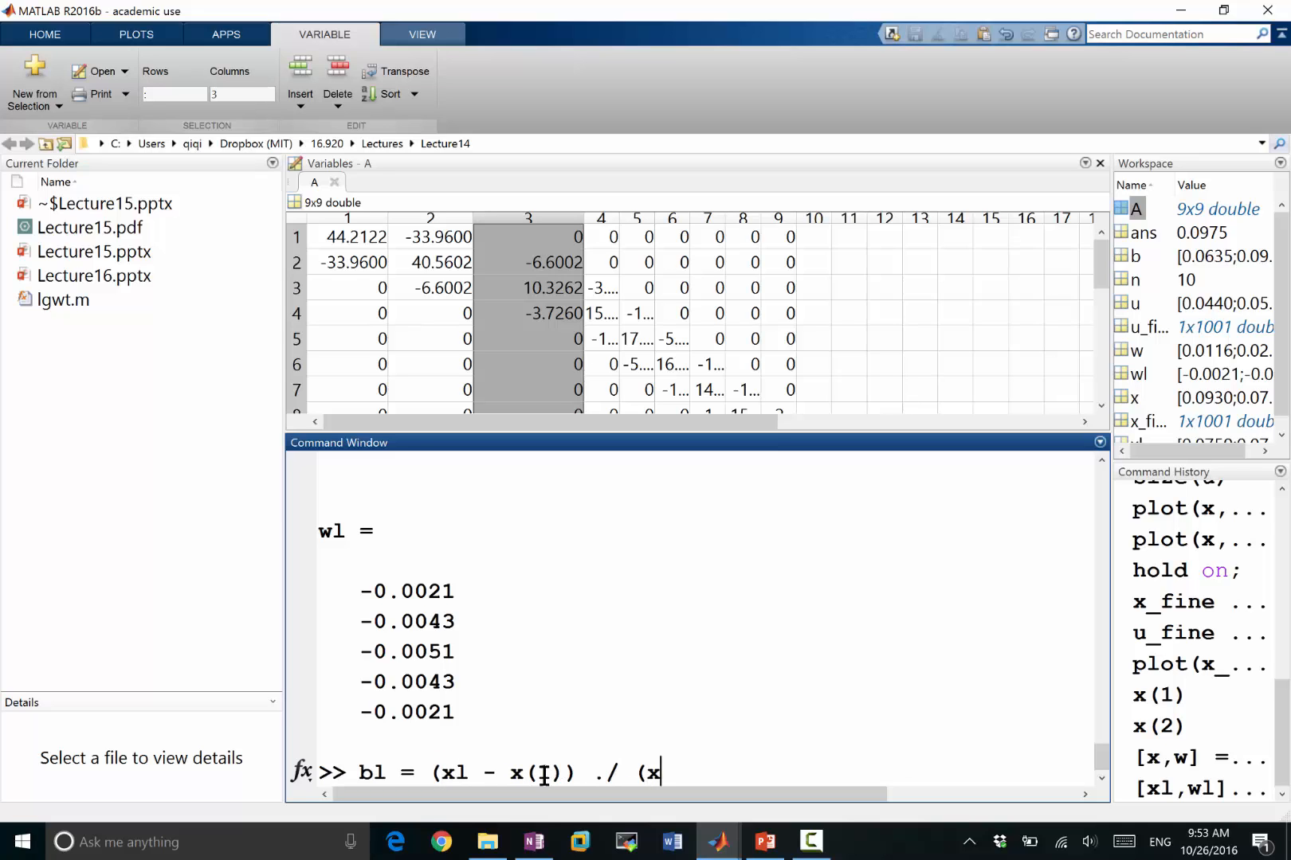
{"action": "type", "text": "i"}
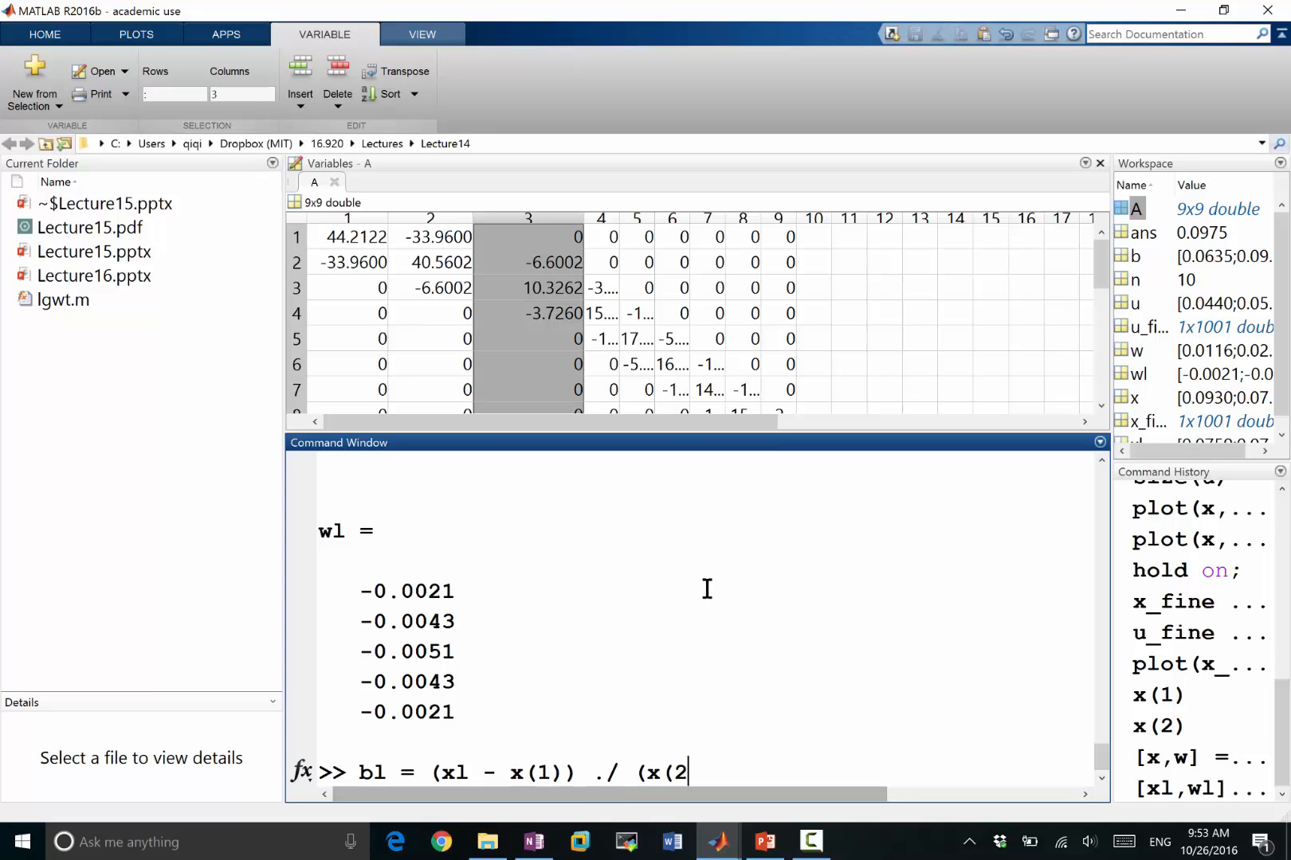
{"action": "type", "text": ") - x(1))"}
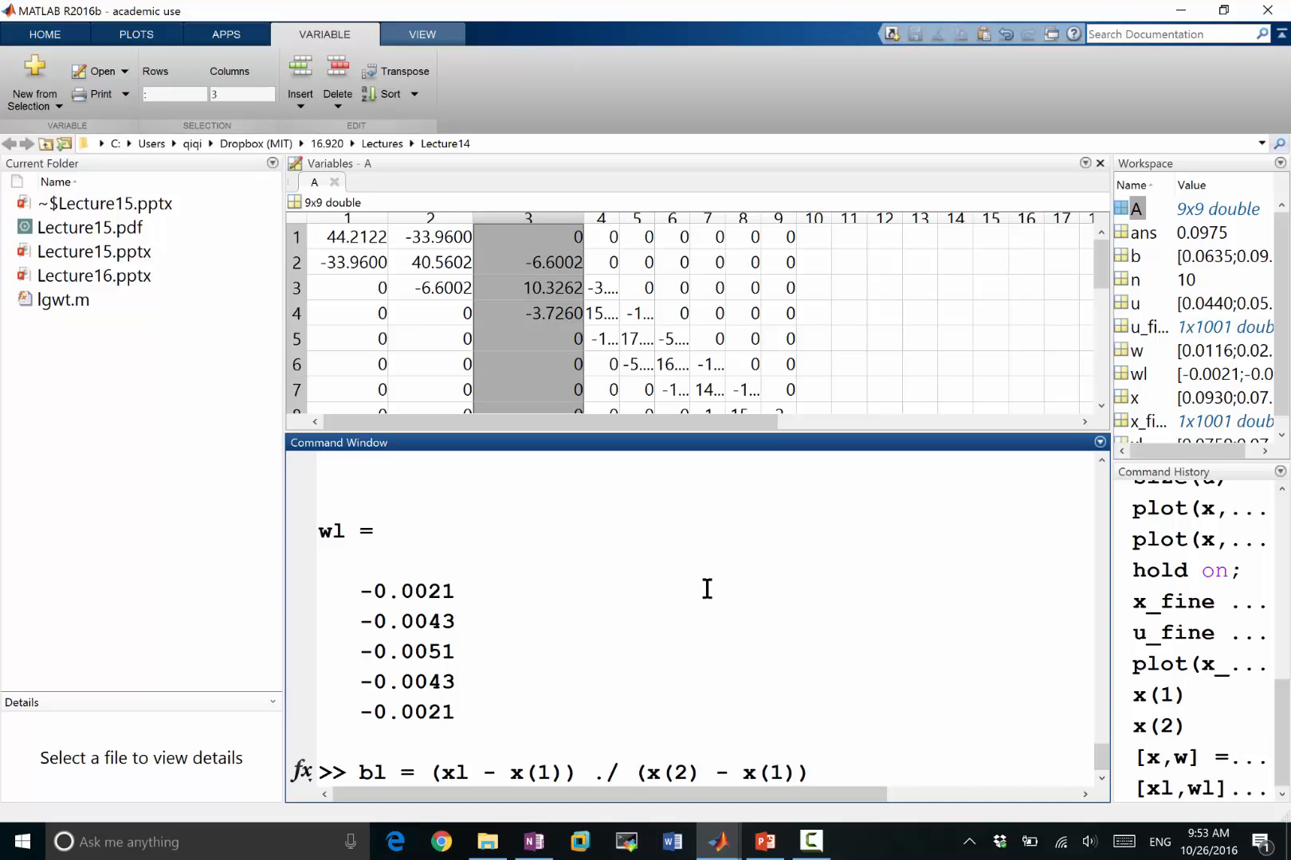
{"action": "type", "text": ".*"}
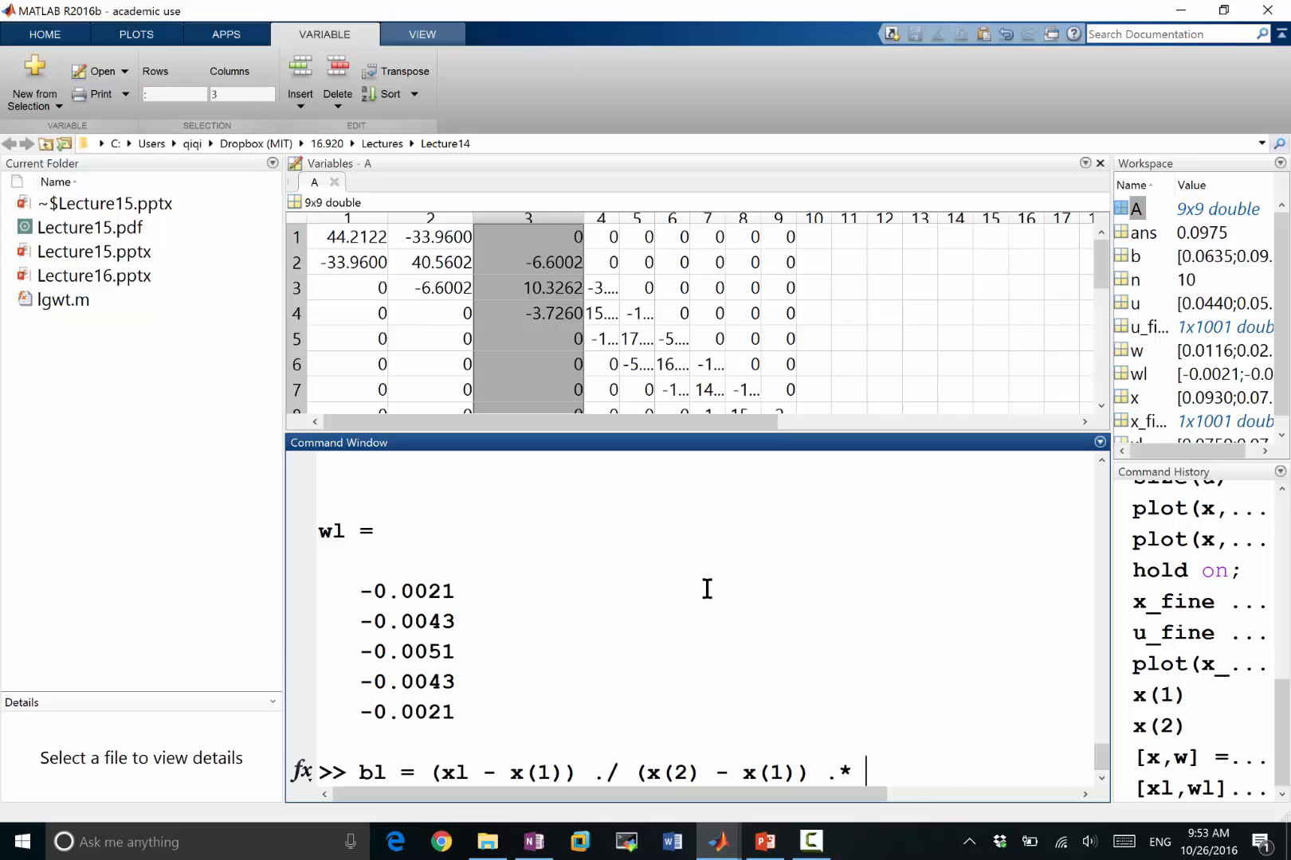
{"action": "type", "text": "sin(pi*"}
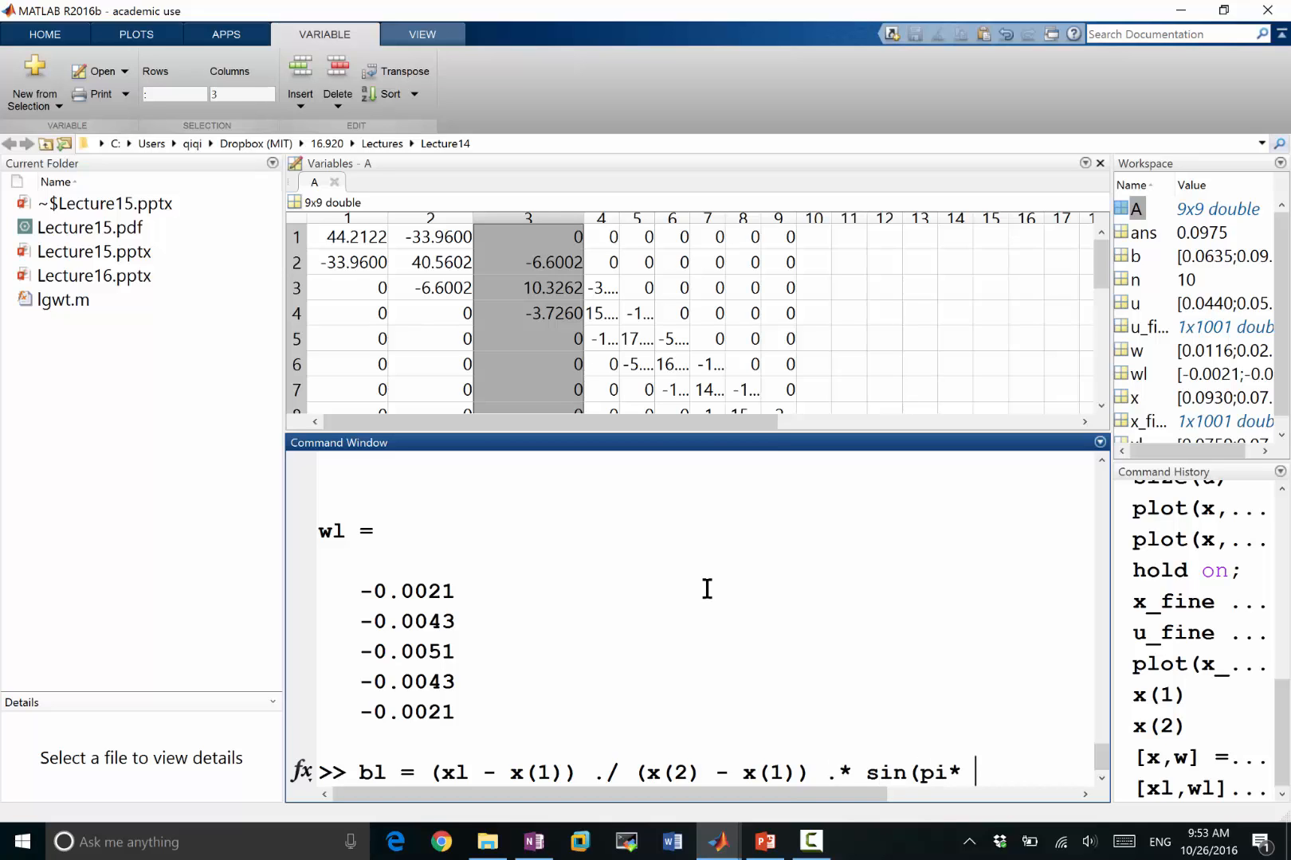
{"action": "type", "text": "xl)"}
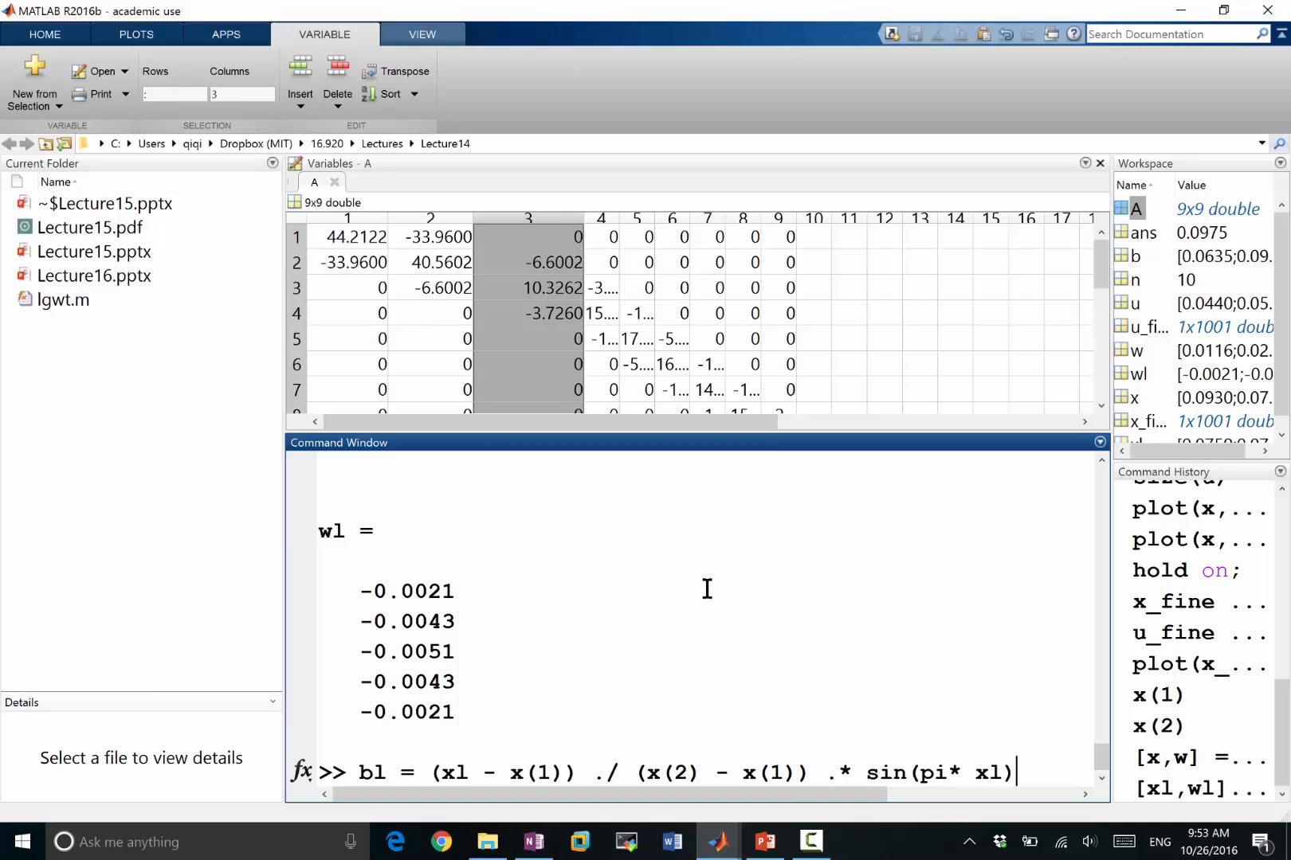
{"action": "type", "text": ".*"}
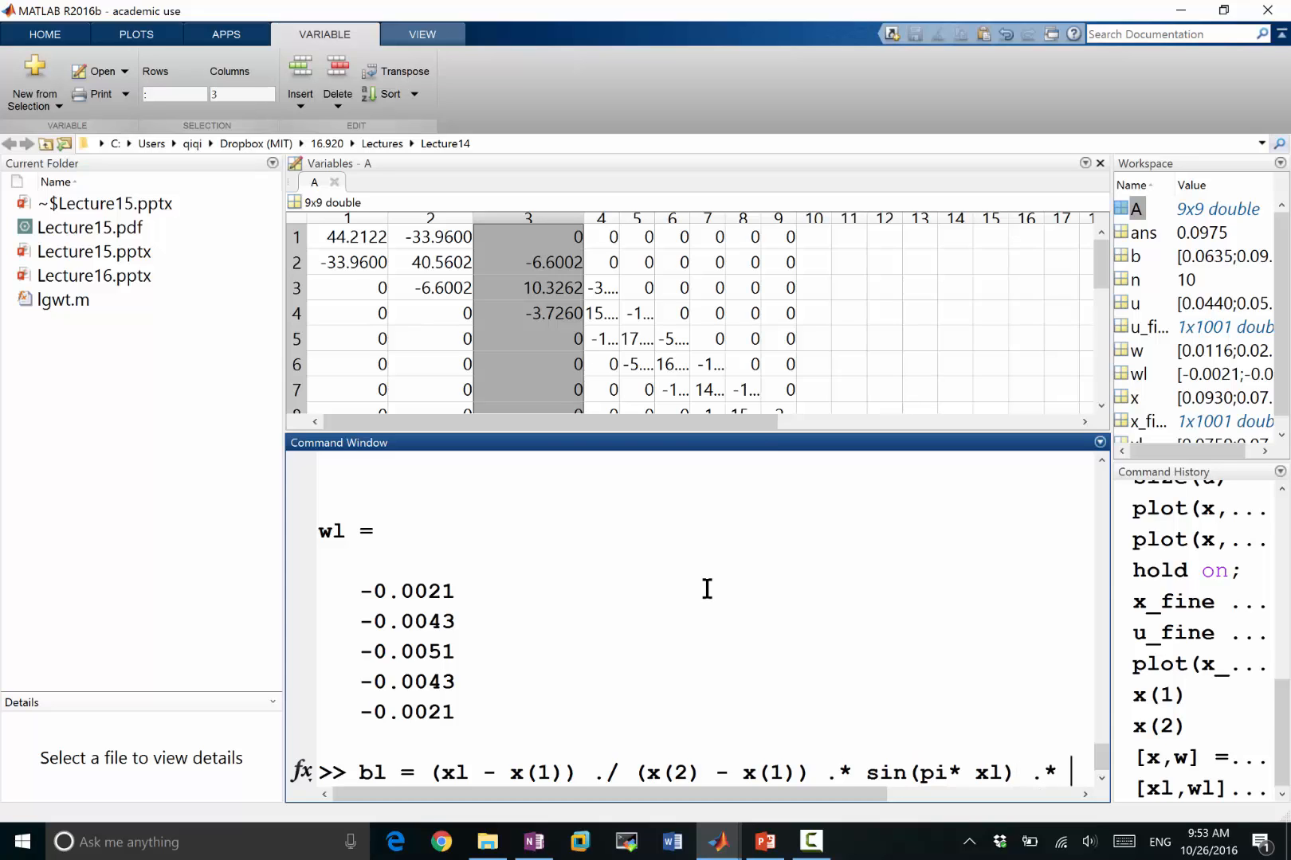
{"action": "type", "text": "wl"}
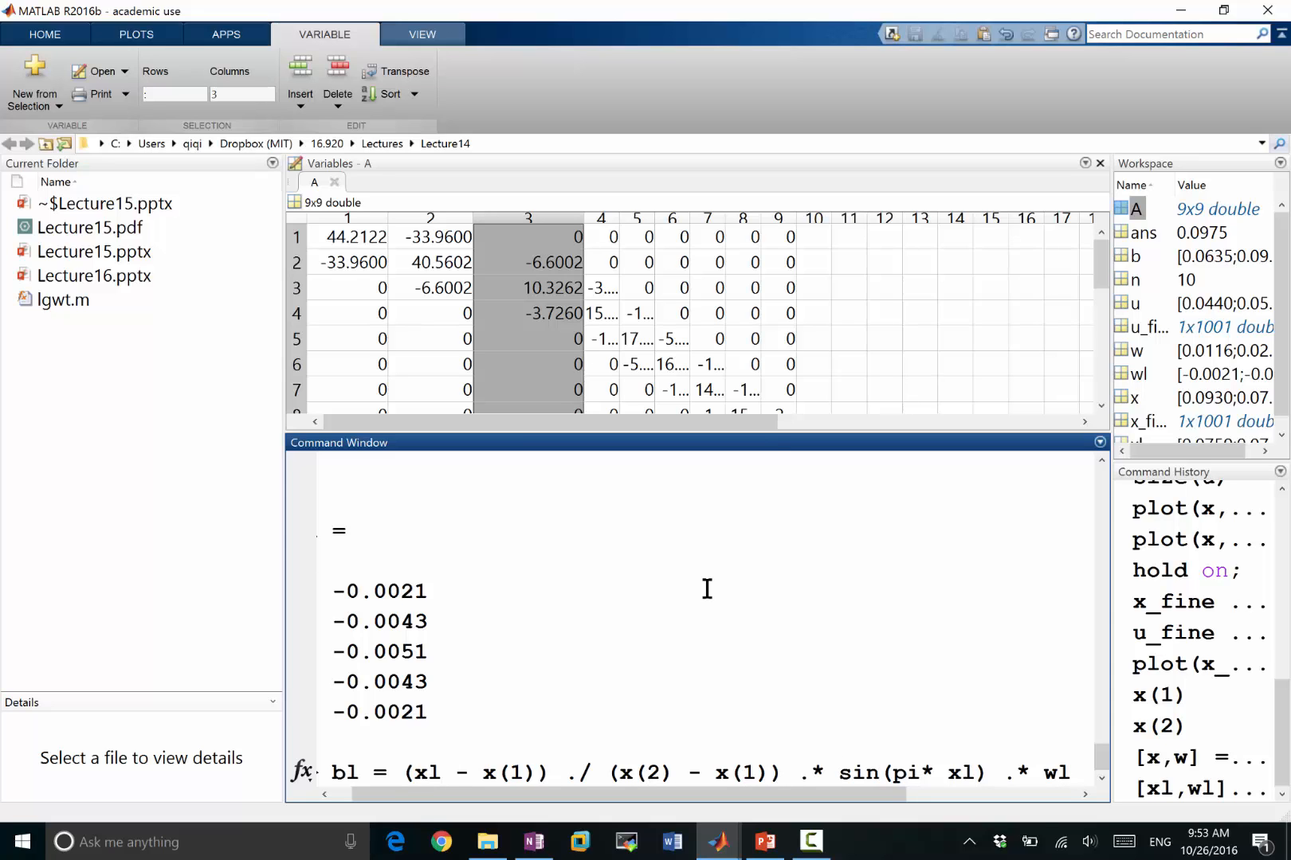
{"action": "type", "text": "su"}
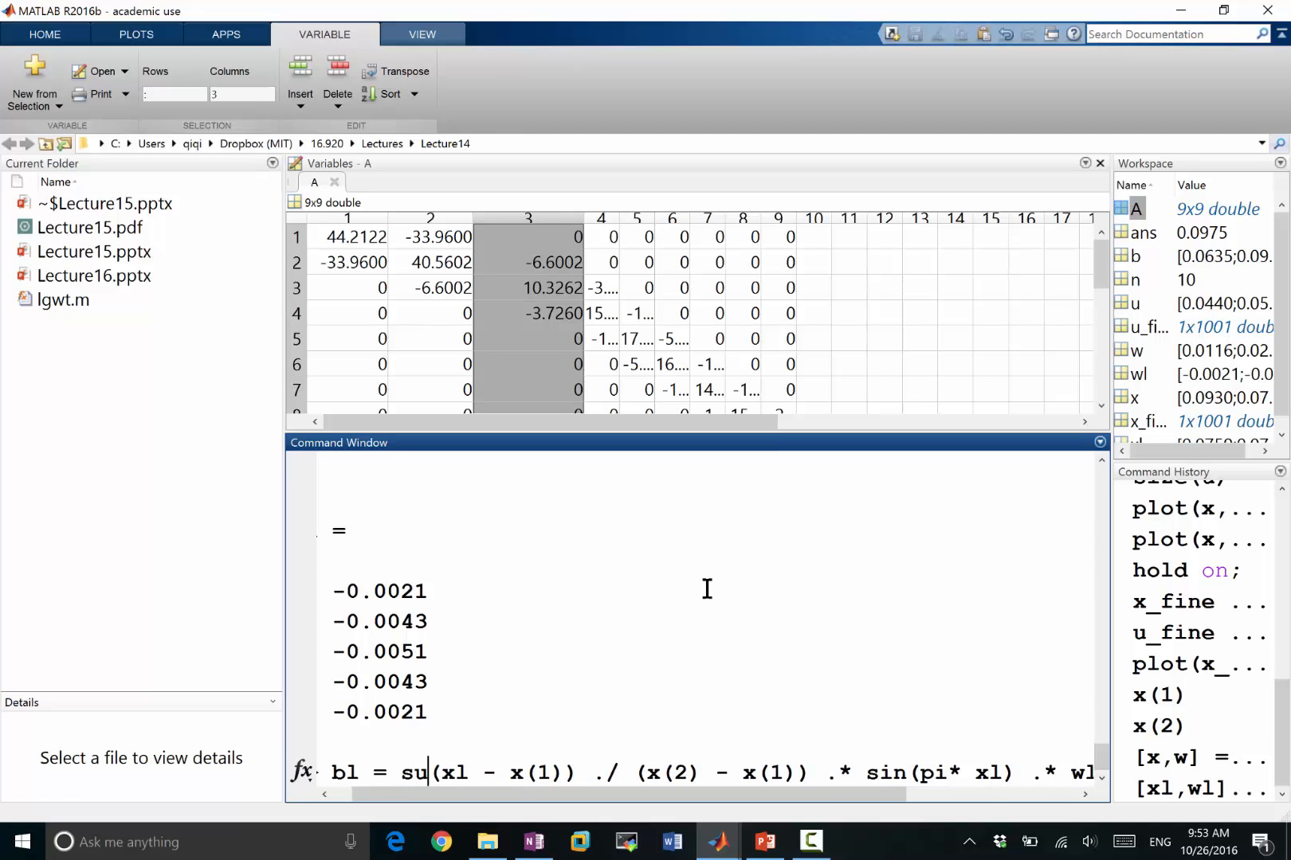
{"action": "type", "text": "m"}
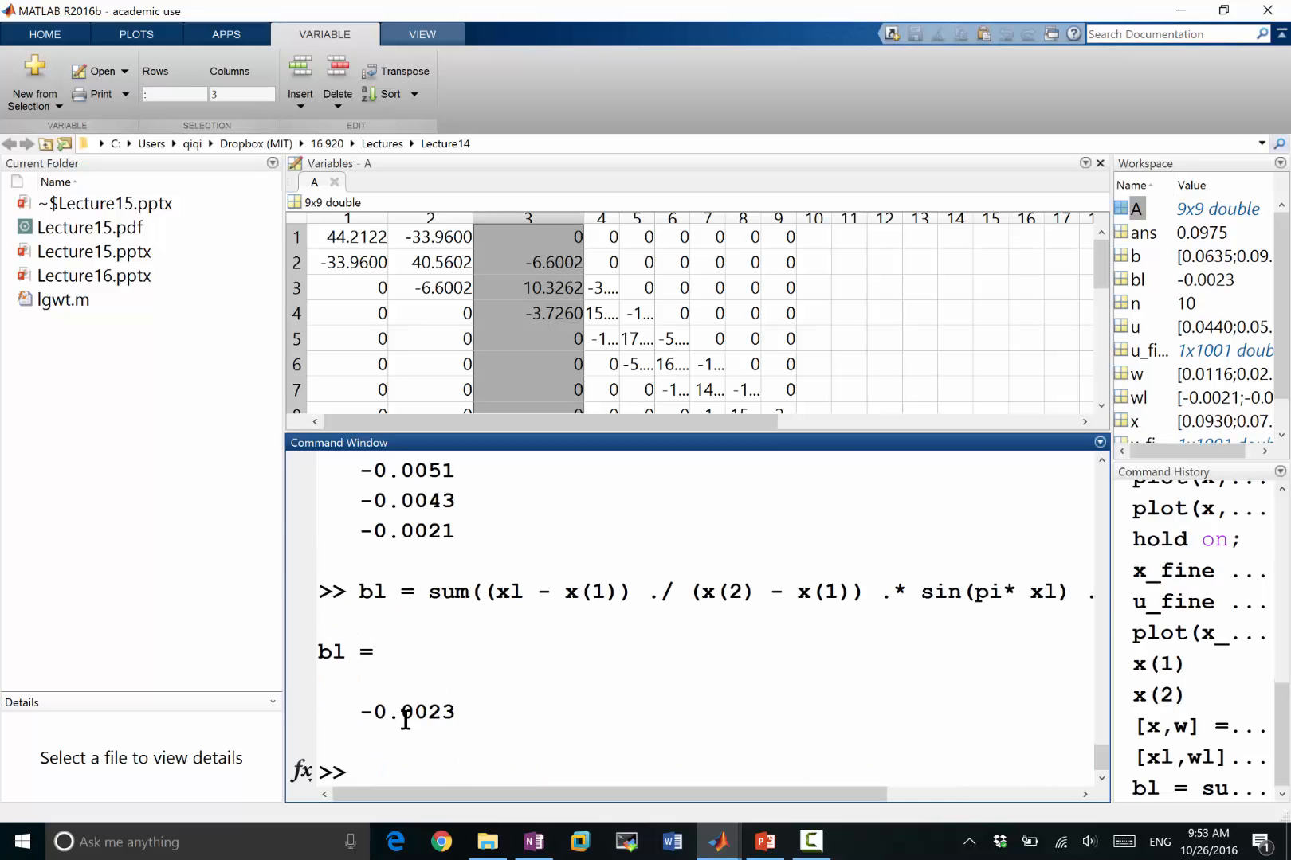
{"action": "mouse_move", "coordinate": [462, 523]}
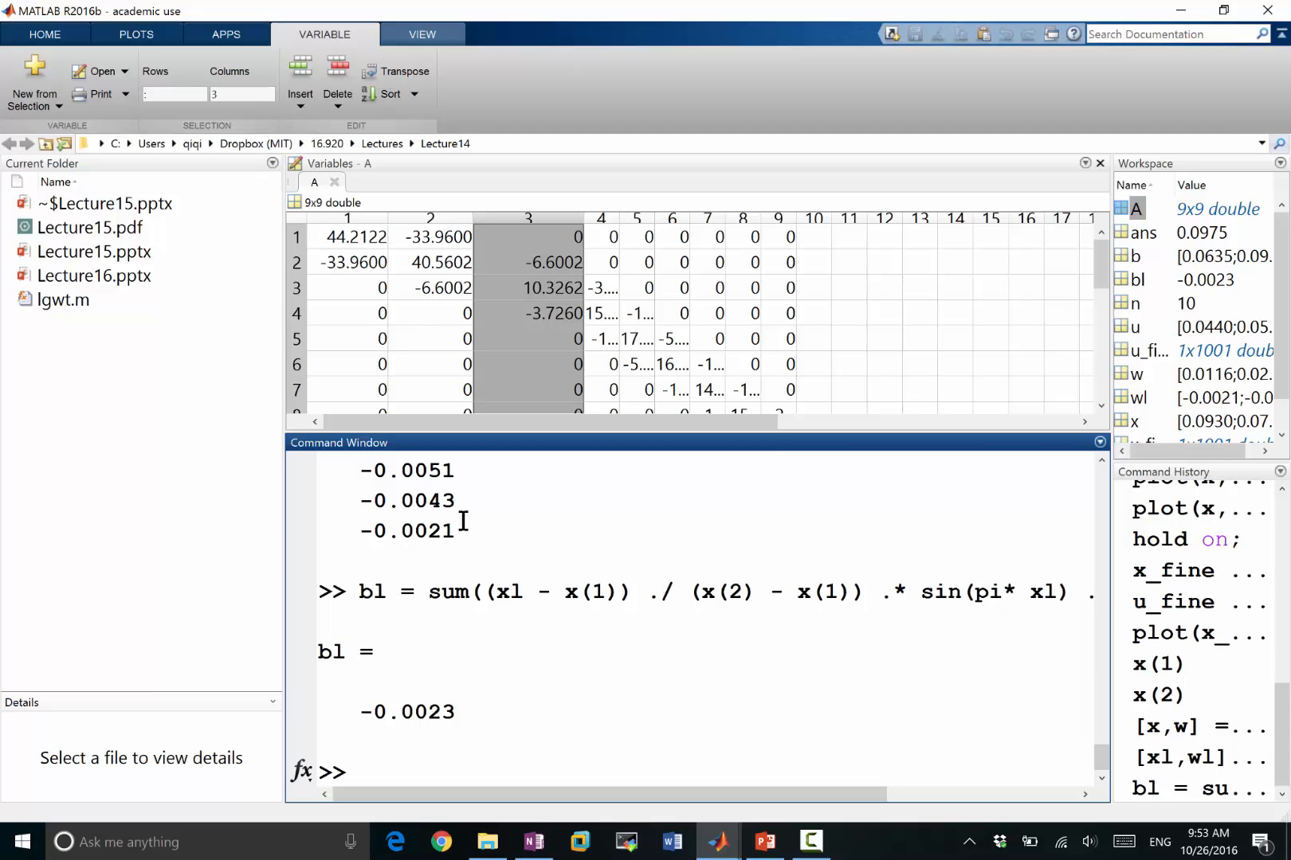
{"action": "mouse_move", "coordinate": [577, 433]}
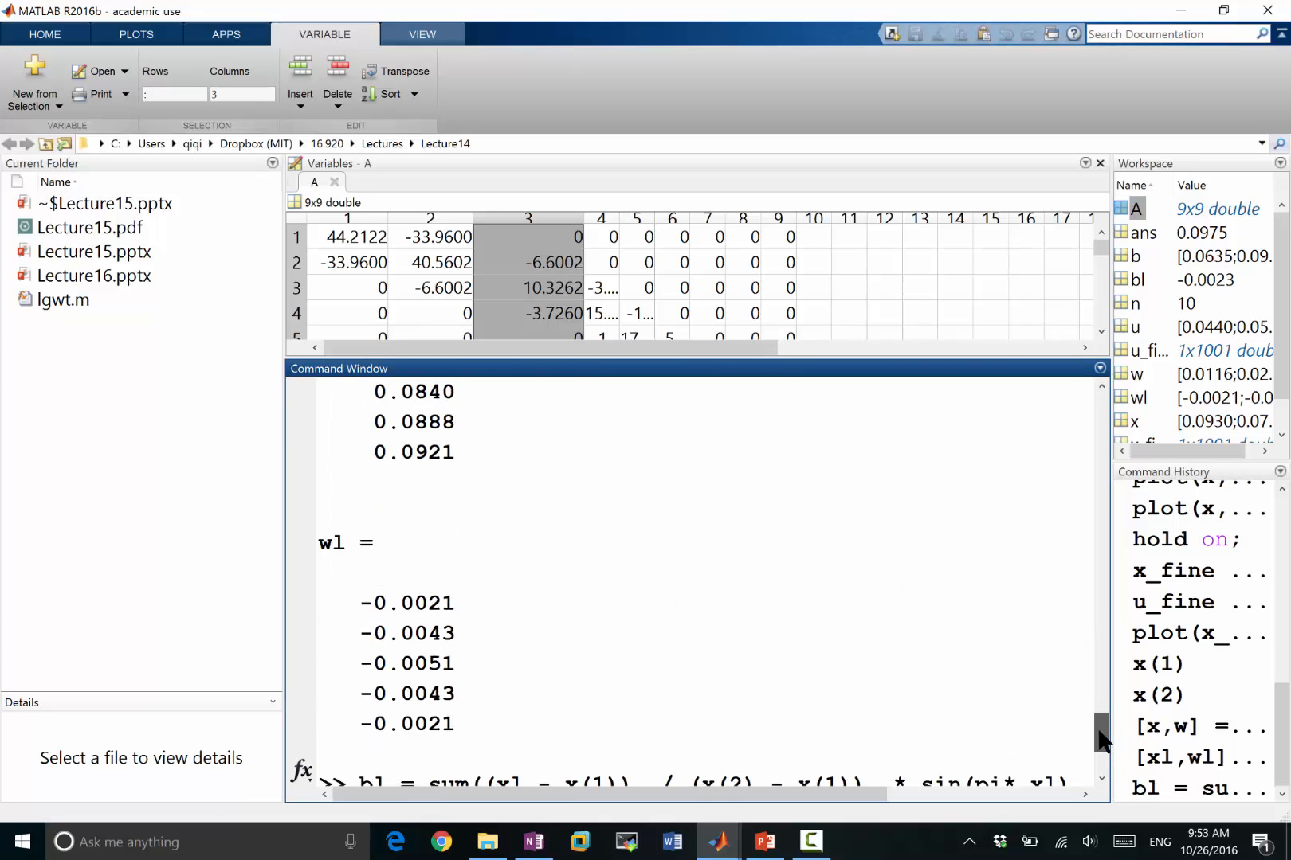
Enter [xl,wl] = lgwt(5, x(1), x(2)) and open lgwt.m from the Current Folder.
{"action": "scroll", "scroll_direction": "down", "scroll_amount": 3}
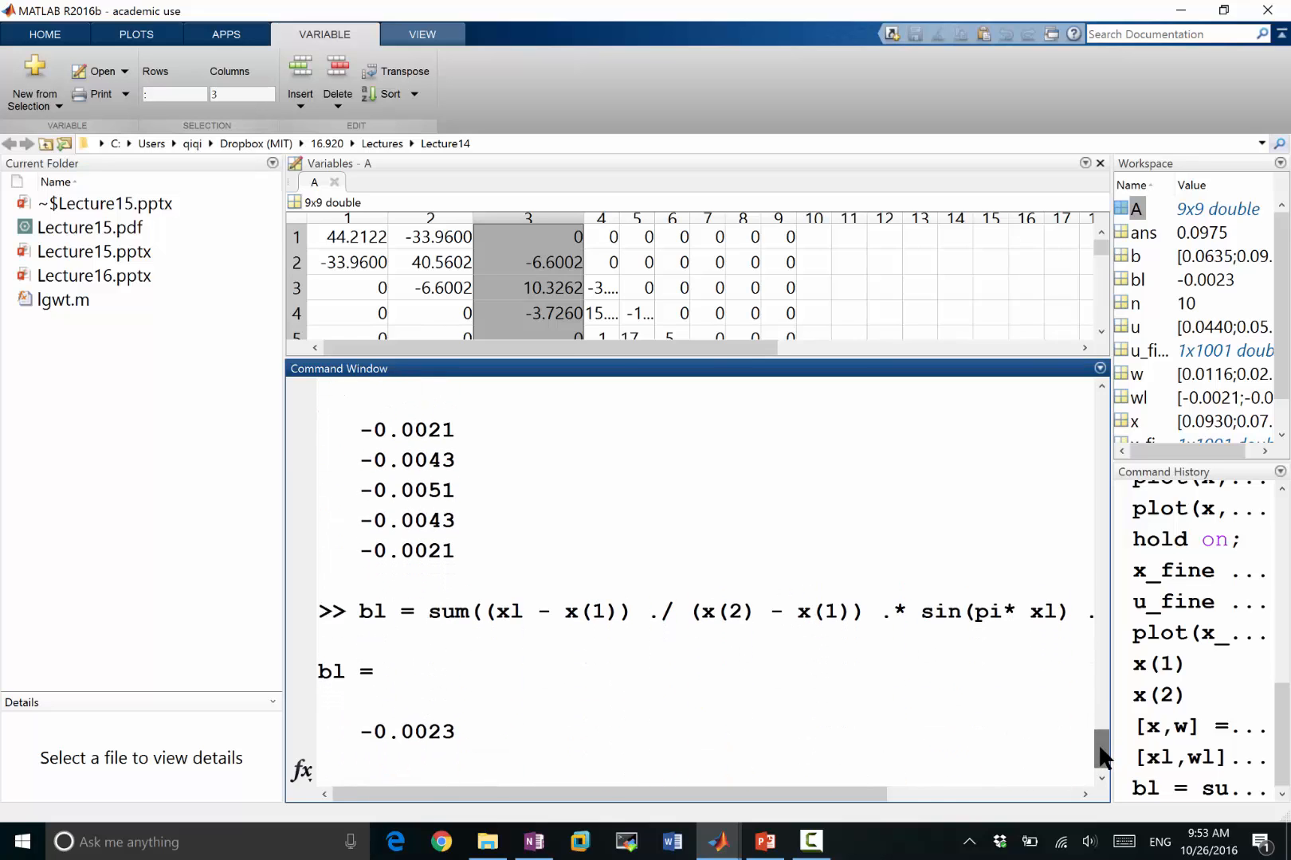
{"action": "type", "text": "["}
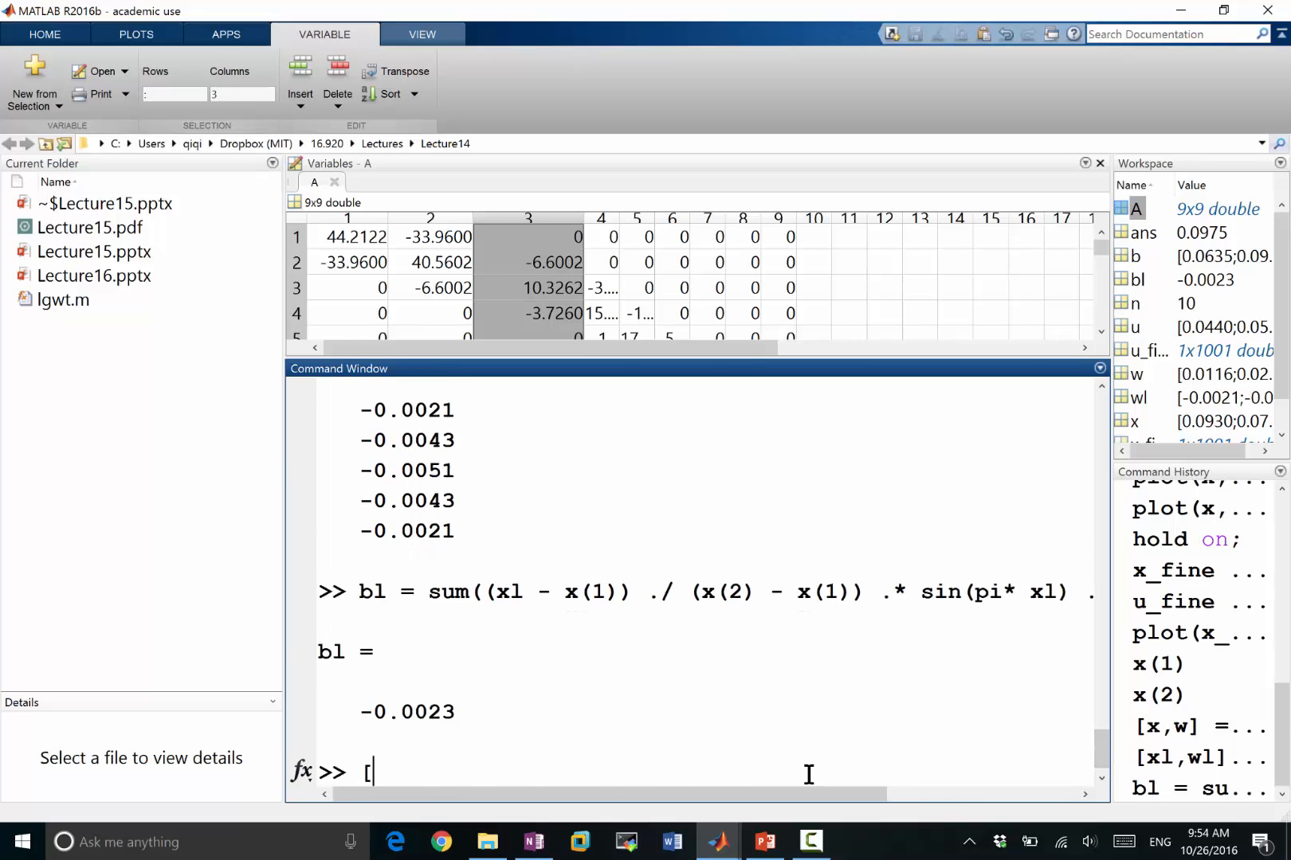
{"action": "type", "text": "xl,wl] = lgwt(5, x(1), x(2))"}
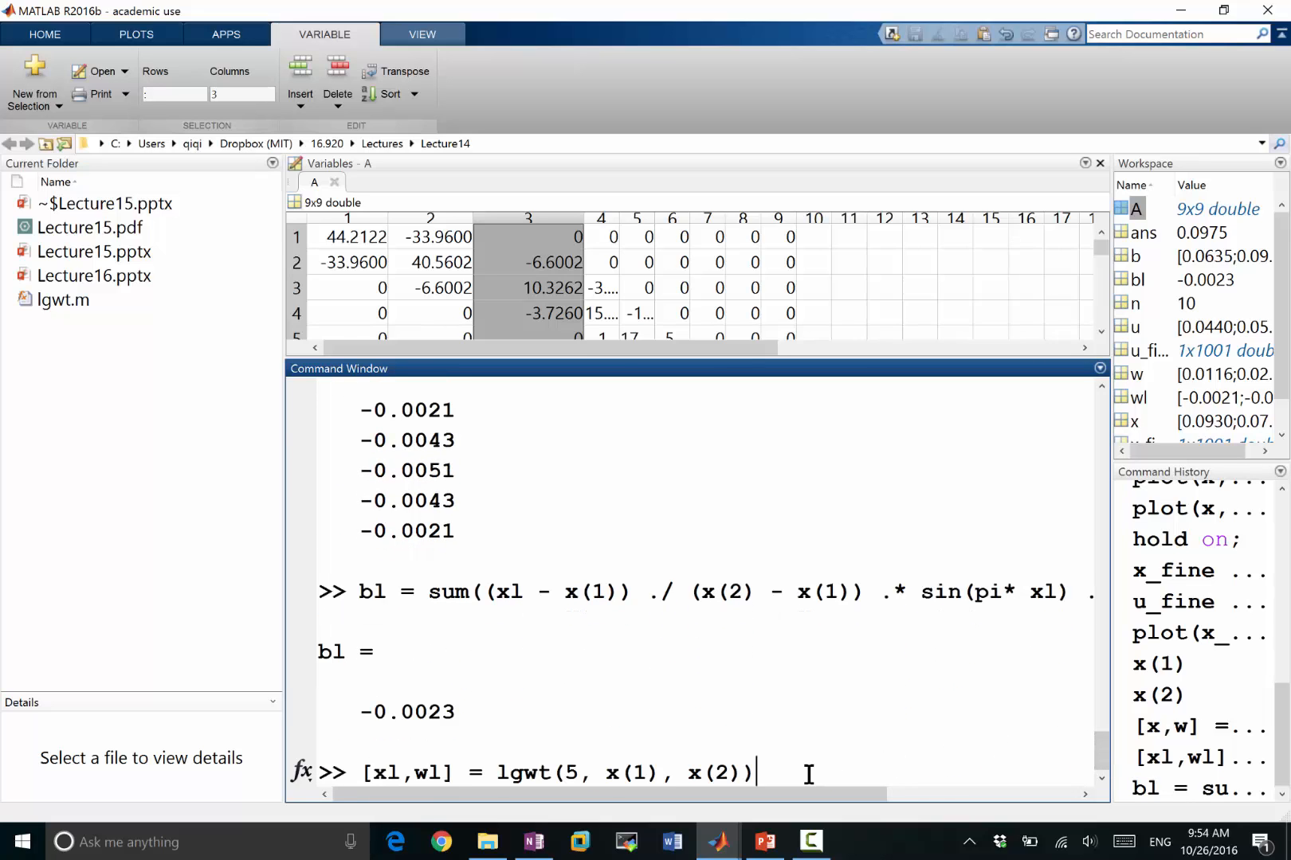
{"action": "double_click", "coordinate": [62, 299]}
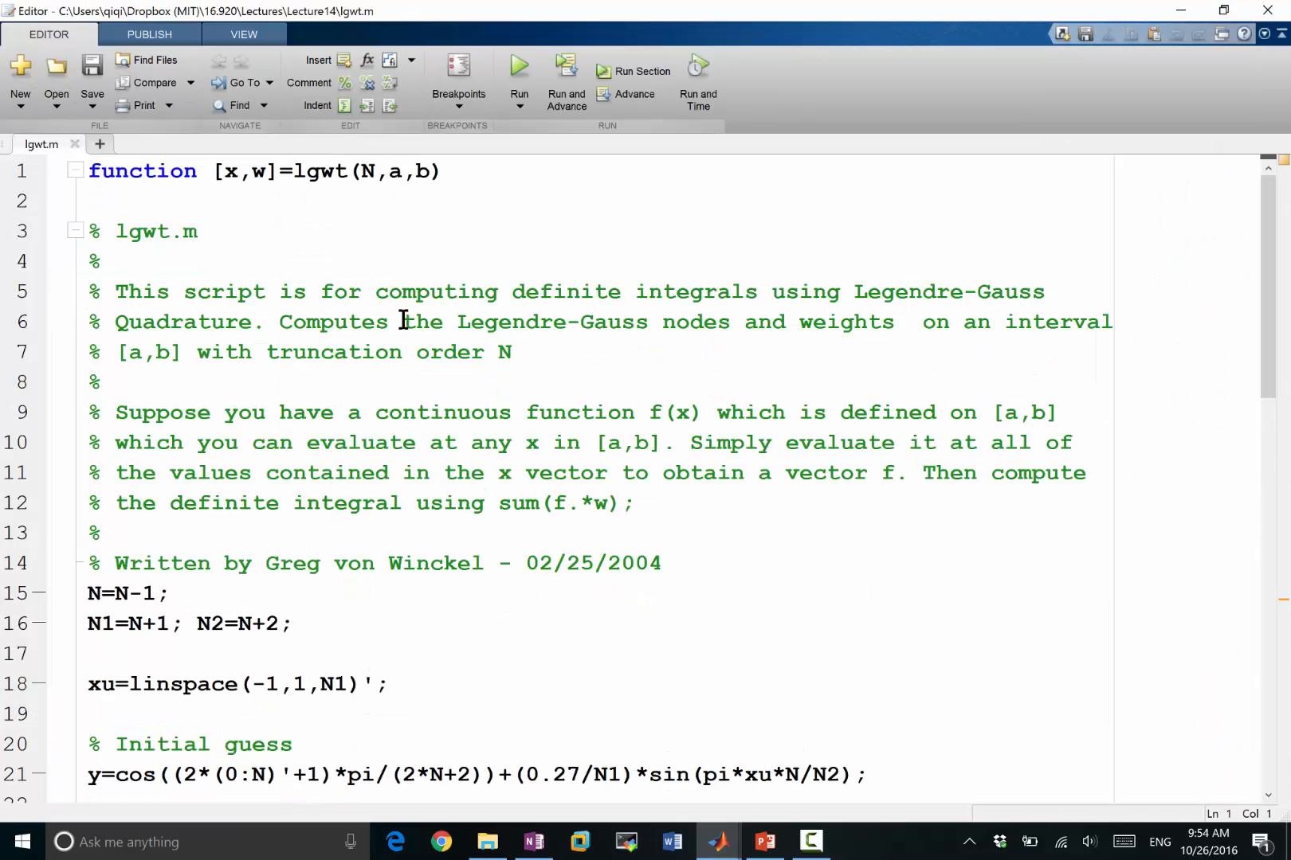
{"action": "left_click", "coordinate": [104, 262]}
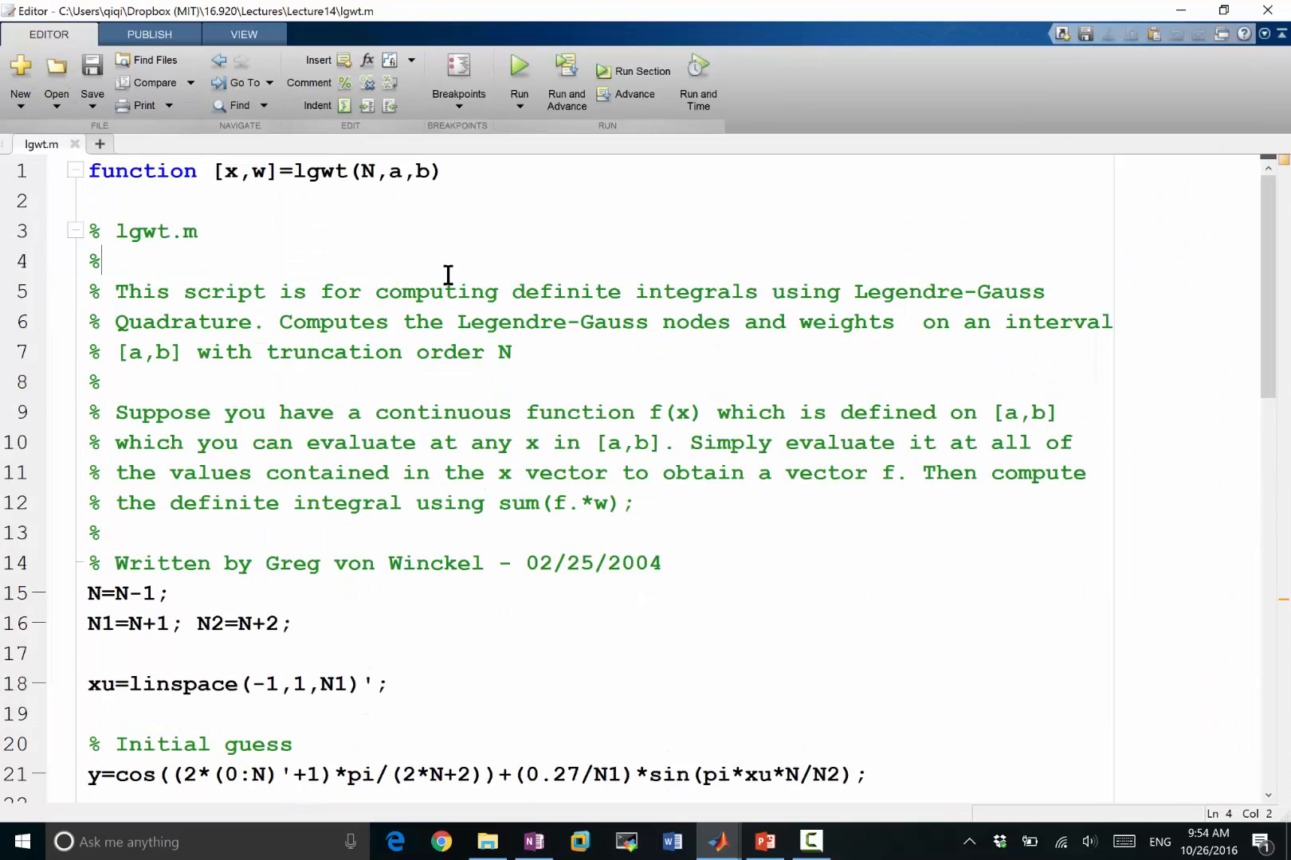
{"action": "mouse_move", "coordinate": [901, 418]}
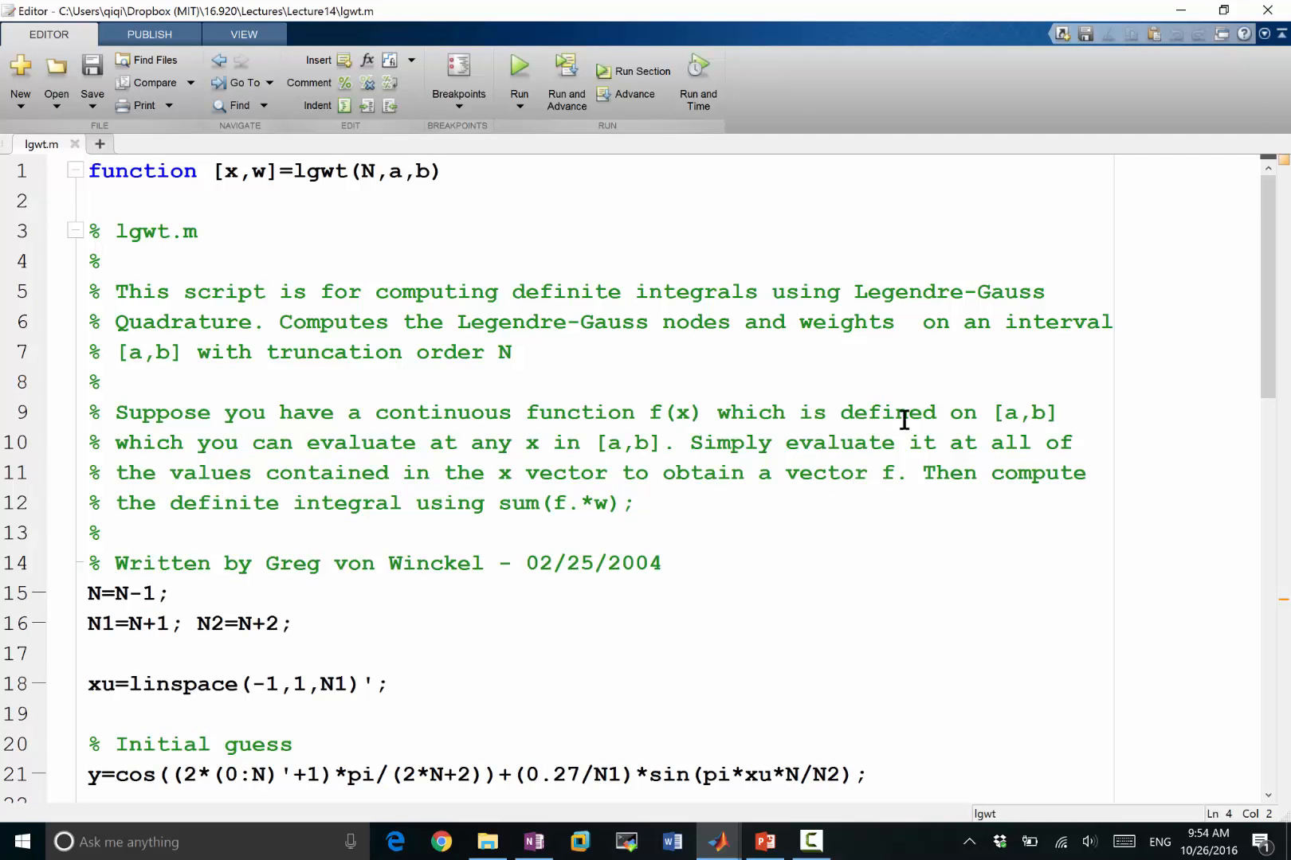
{"action": "mouse_move", "coordinate": [635, 461]}
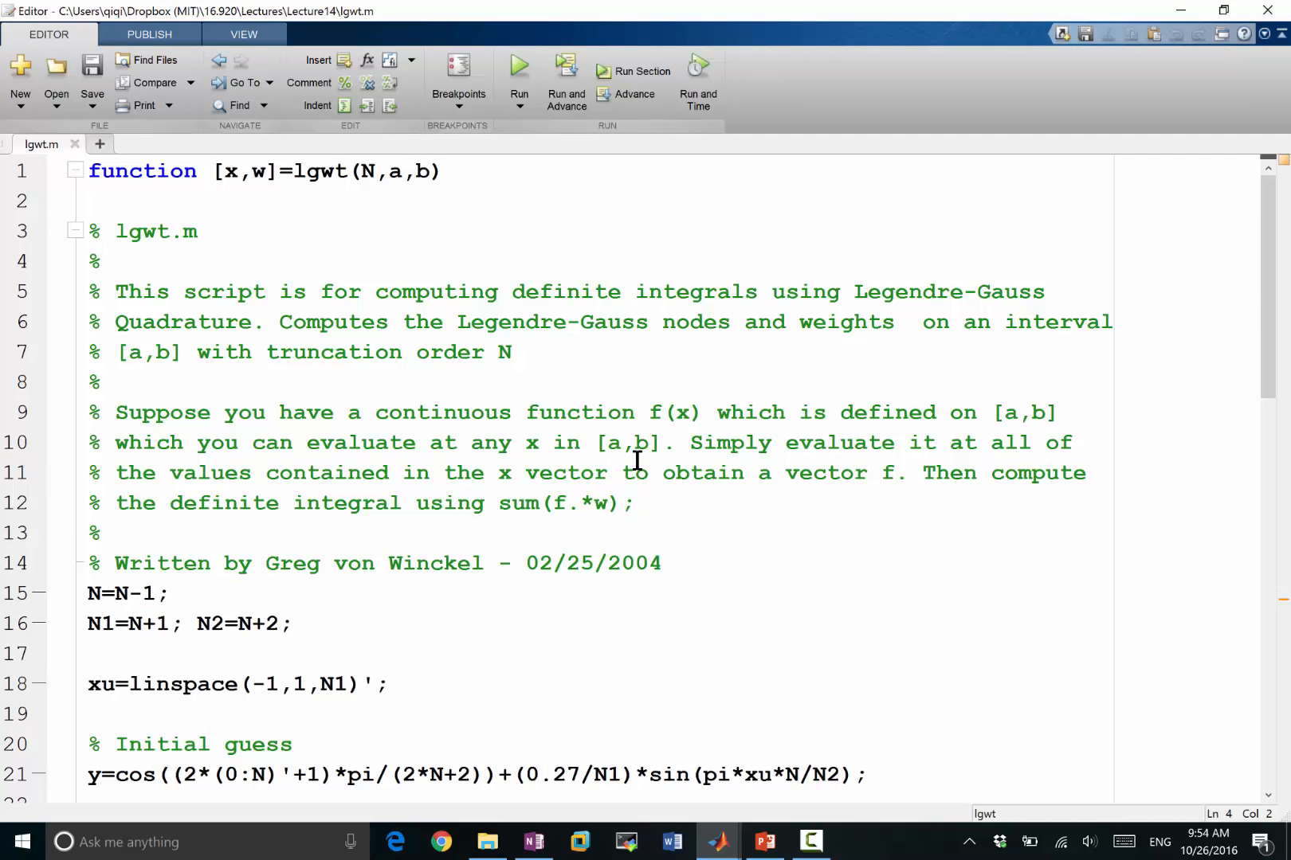
{"action": "mouse_move", "coordinate": [647, 442]}
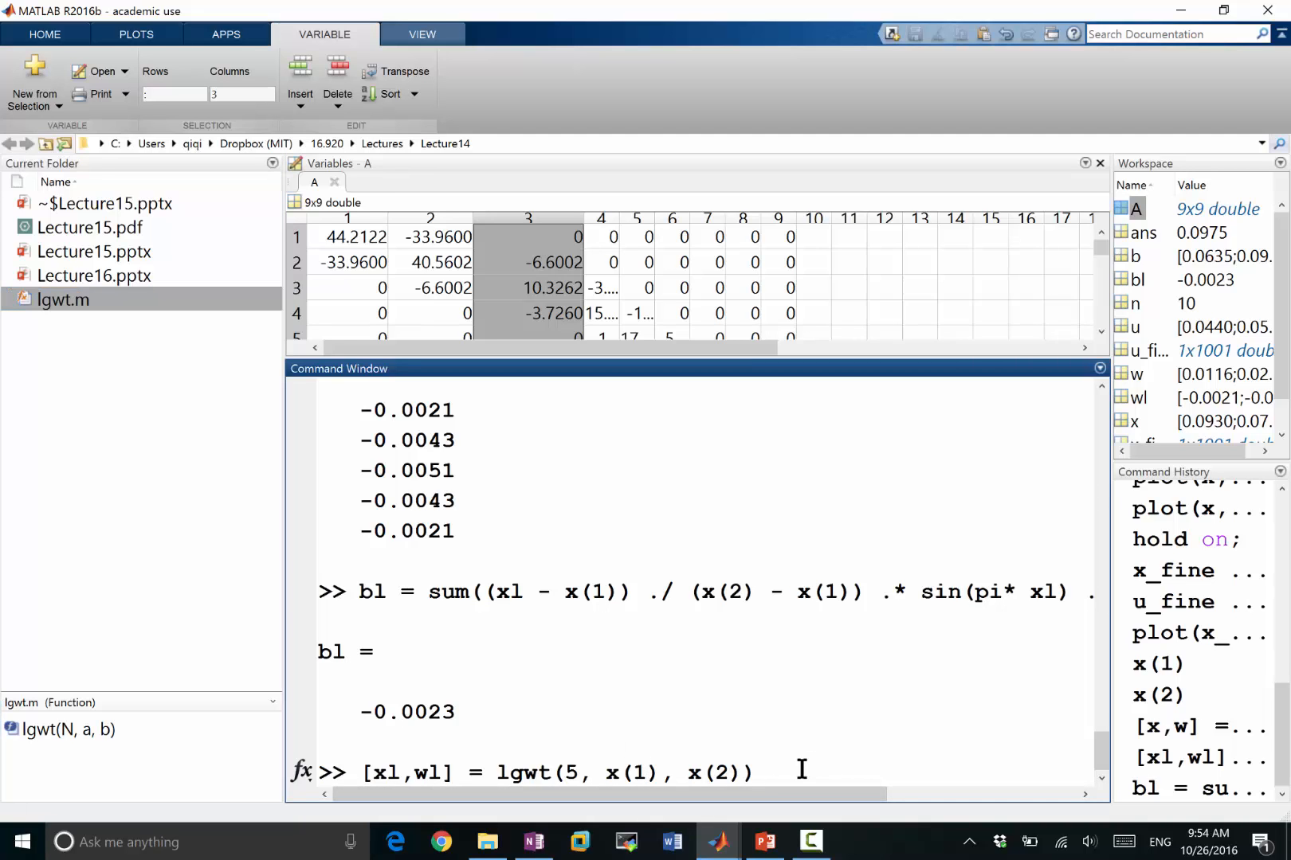
Build x = [0; sort(rand(n-1,1)); 1] and recall the first-interval lgwt call.
{"action": "scroll", "scroll_direction": "up", "scroll_amount": 3}
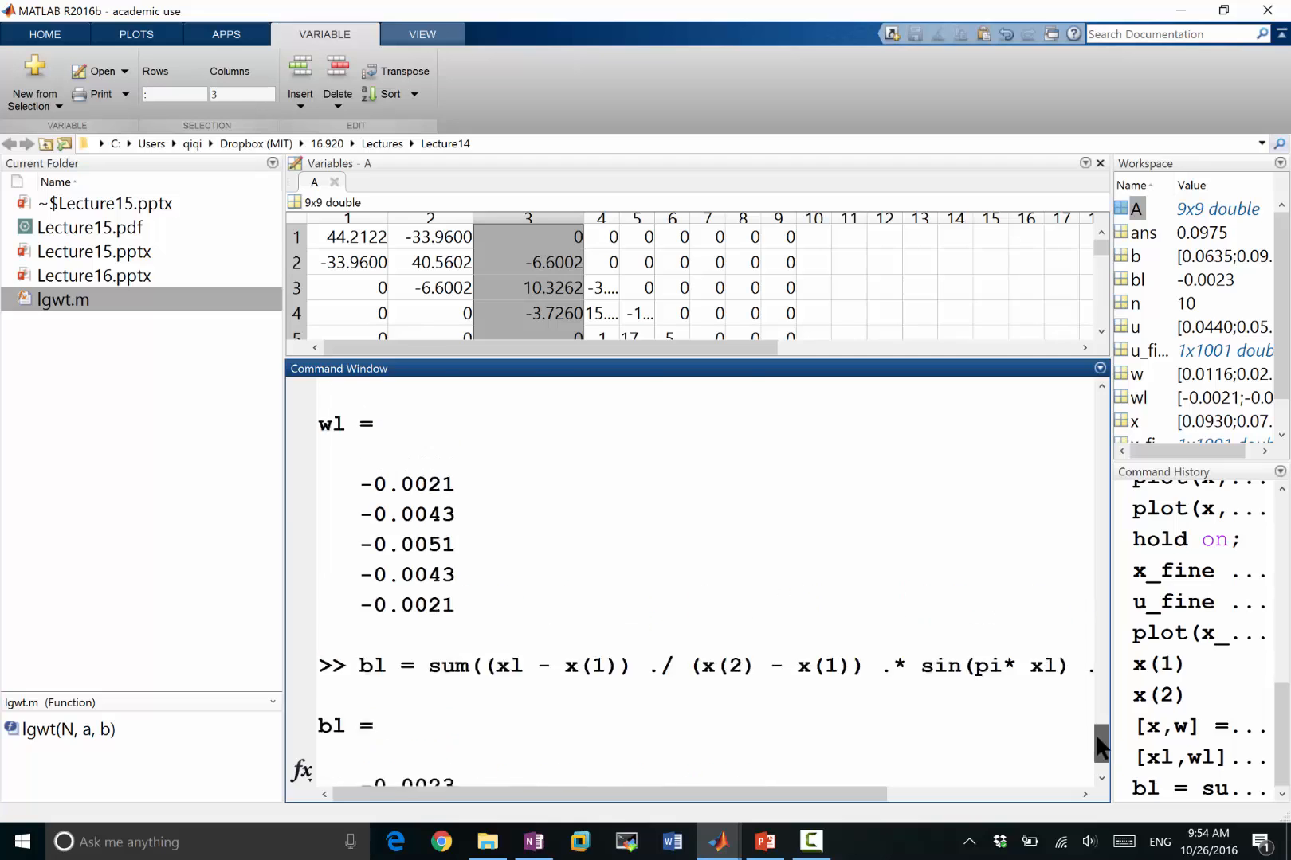
{"action": "scroll", "scroll_direction": "up", "scroll_amount": 3}
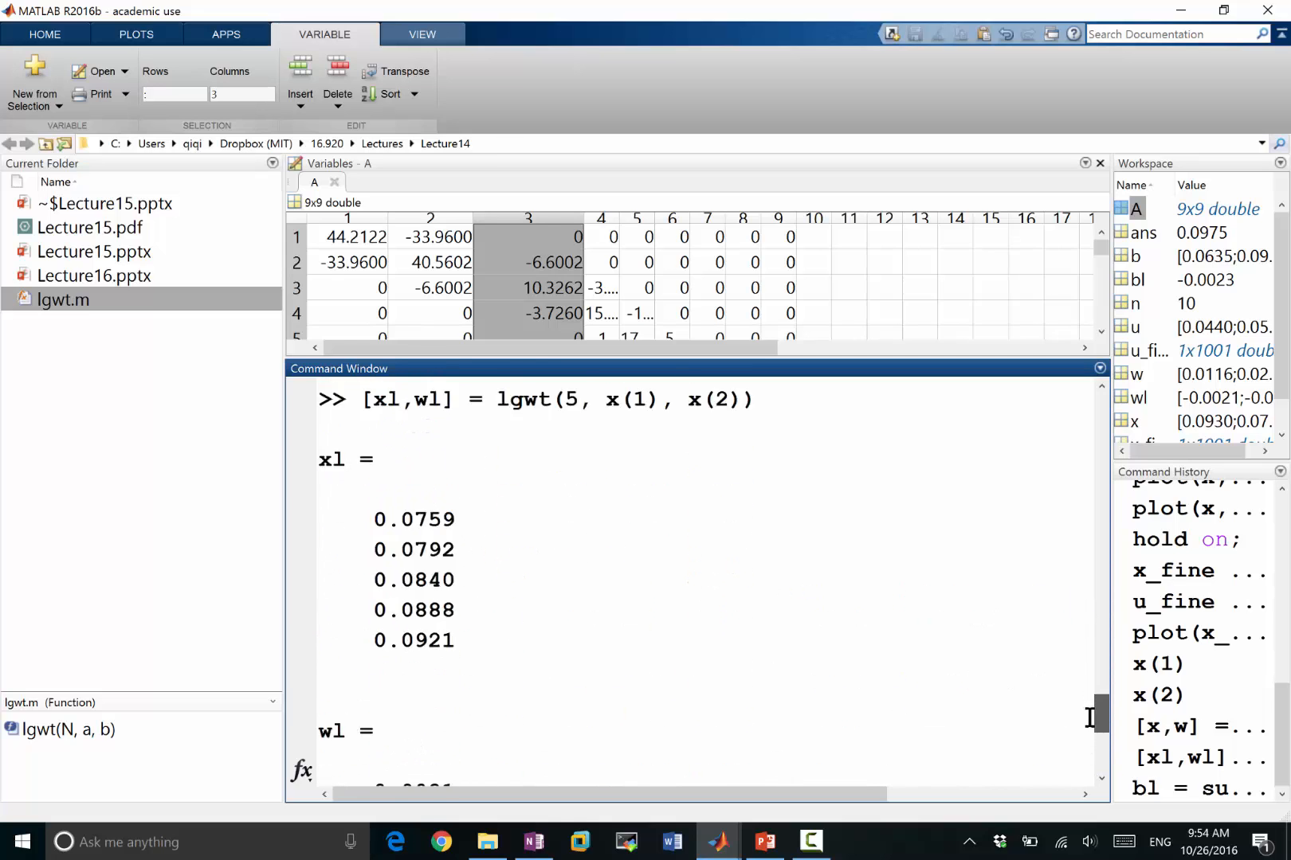
{"action": "scroll", "scroll_direction": "down", "scroll_amount": 3}
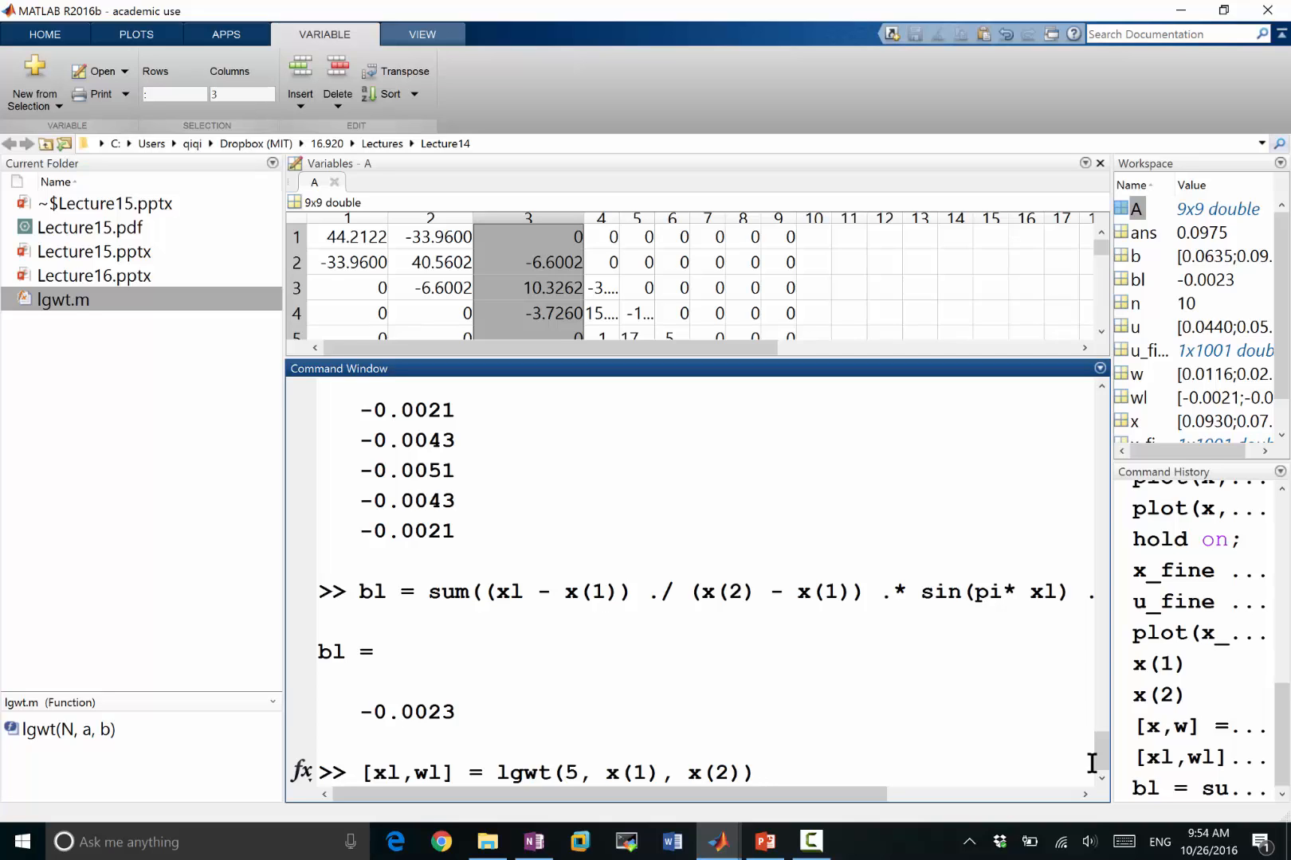
{"action": "key", "text": "Return"}
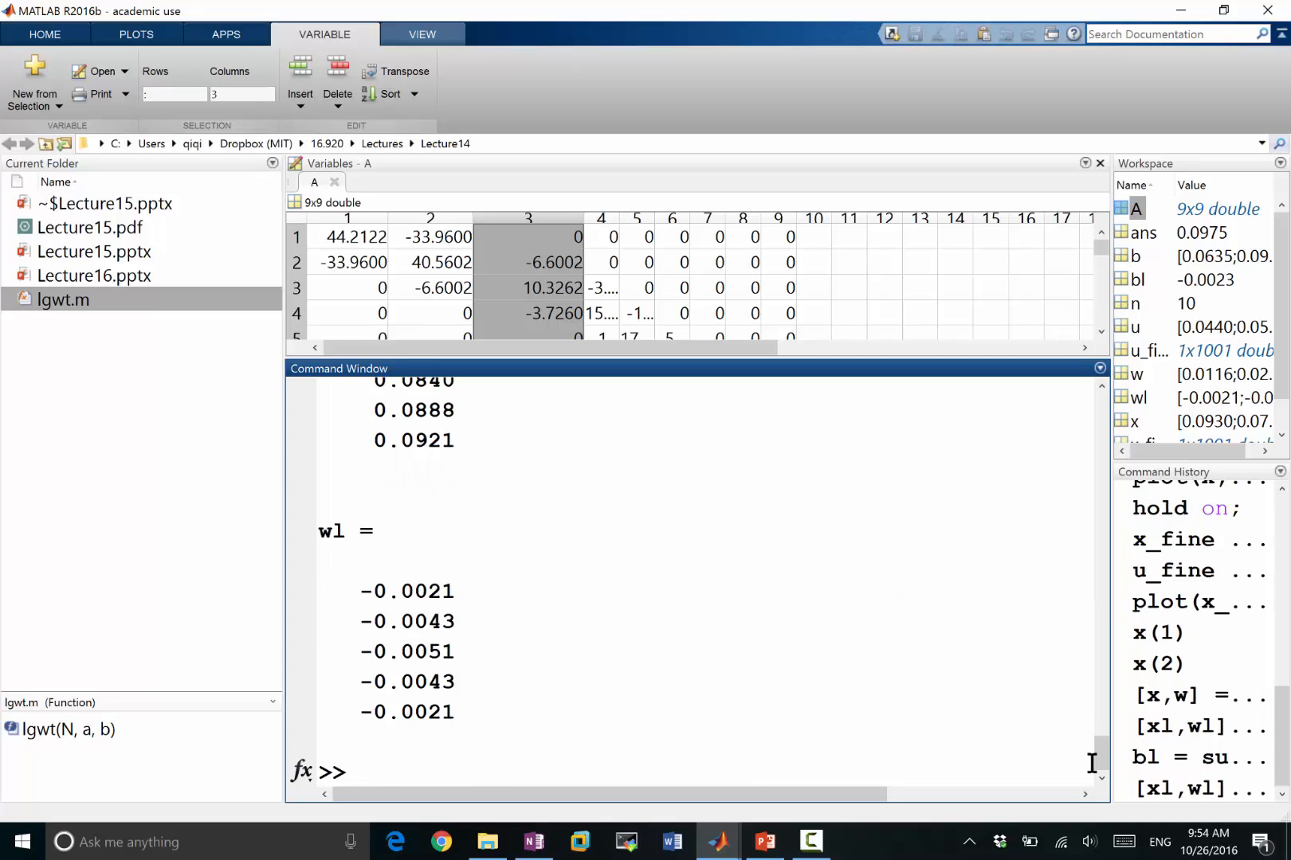
{"action": "type", "text": "x = [0; sort(x); 1];"}
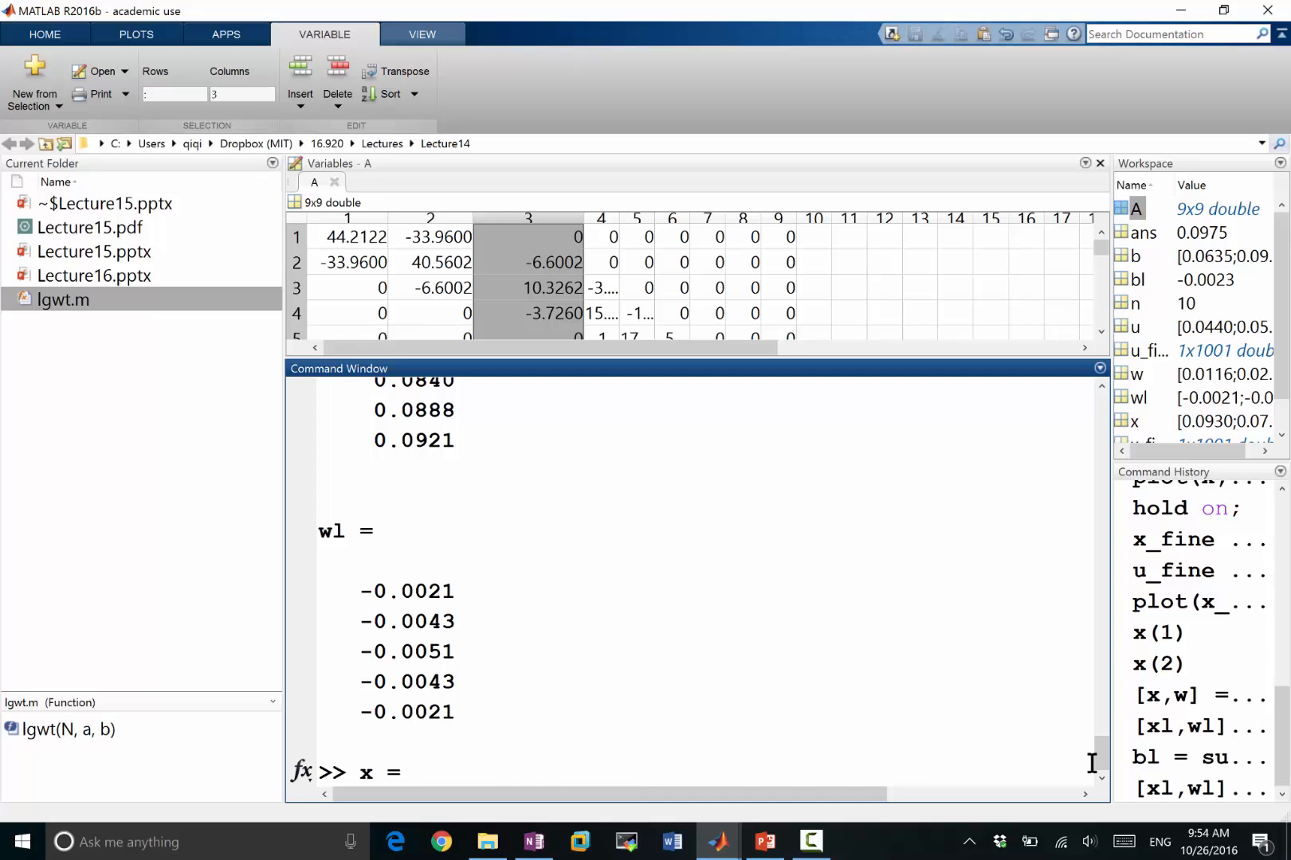
{"action": "key", "text": "Return"}
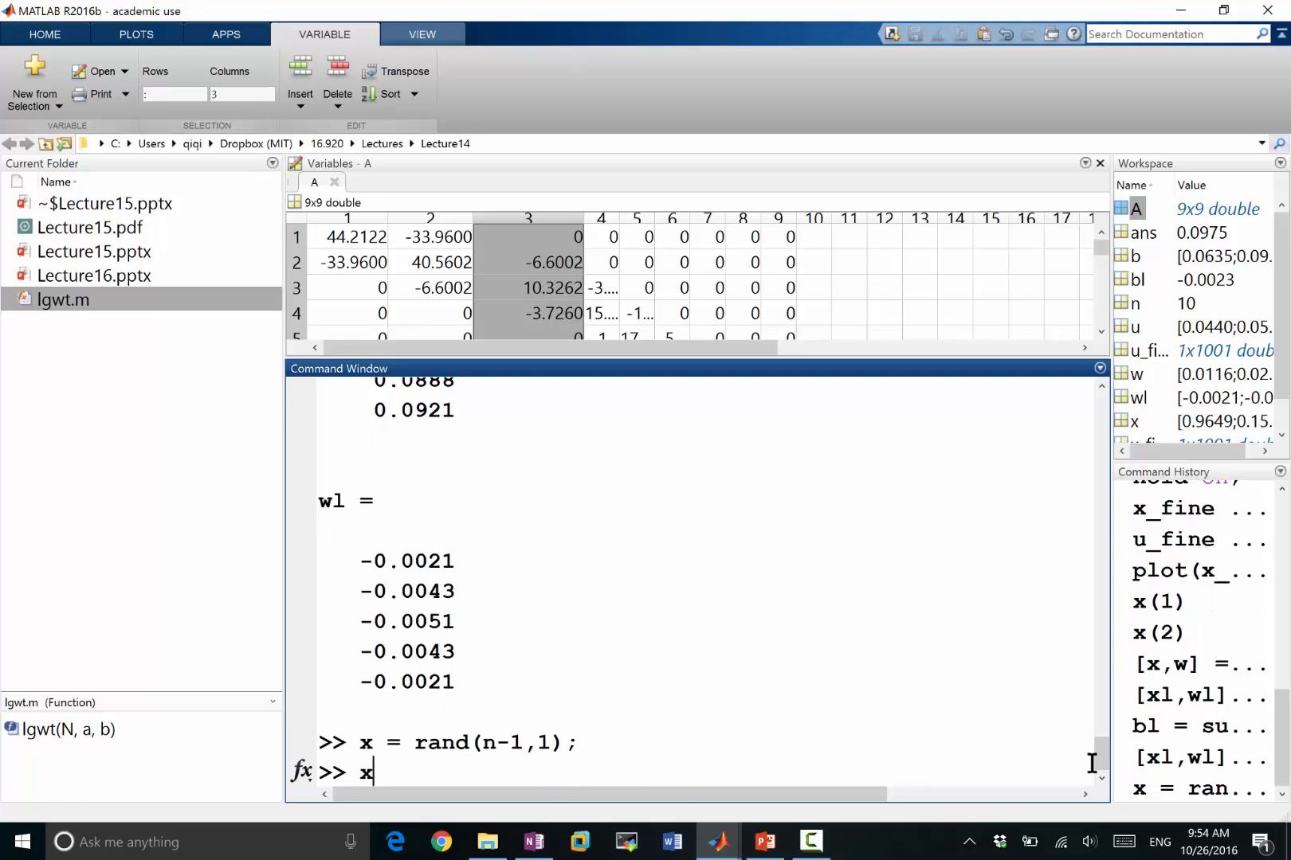
{"action": "type", "text": " = [0; sort(x); 1];"}
{"action": "key", "text": "Return"}
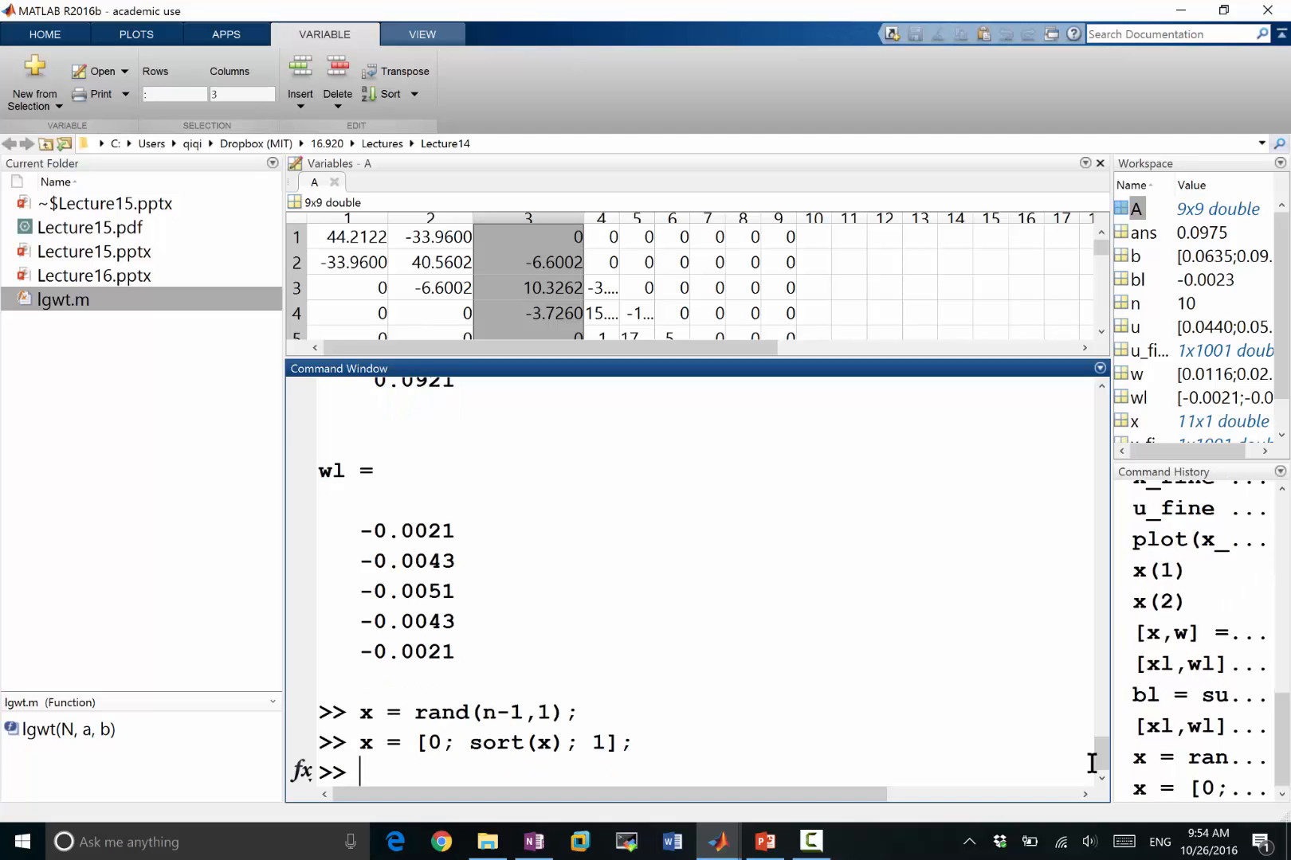
{"action": "type", "text": "[x"}
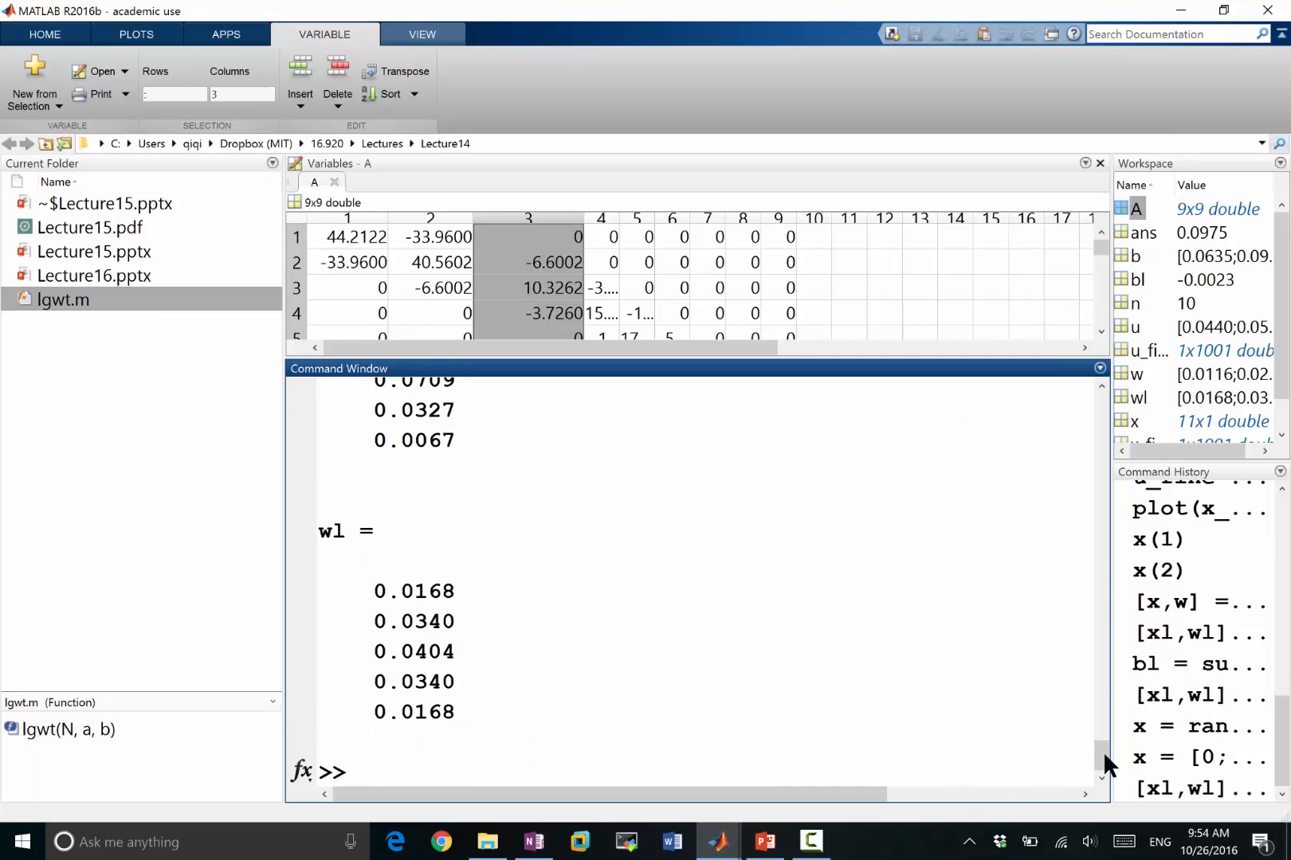
{"action": "scroll", "scroll_direction": "up", "scroll_amount": 3}
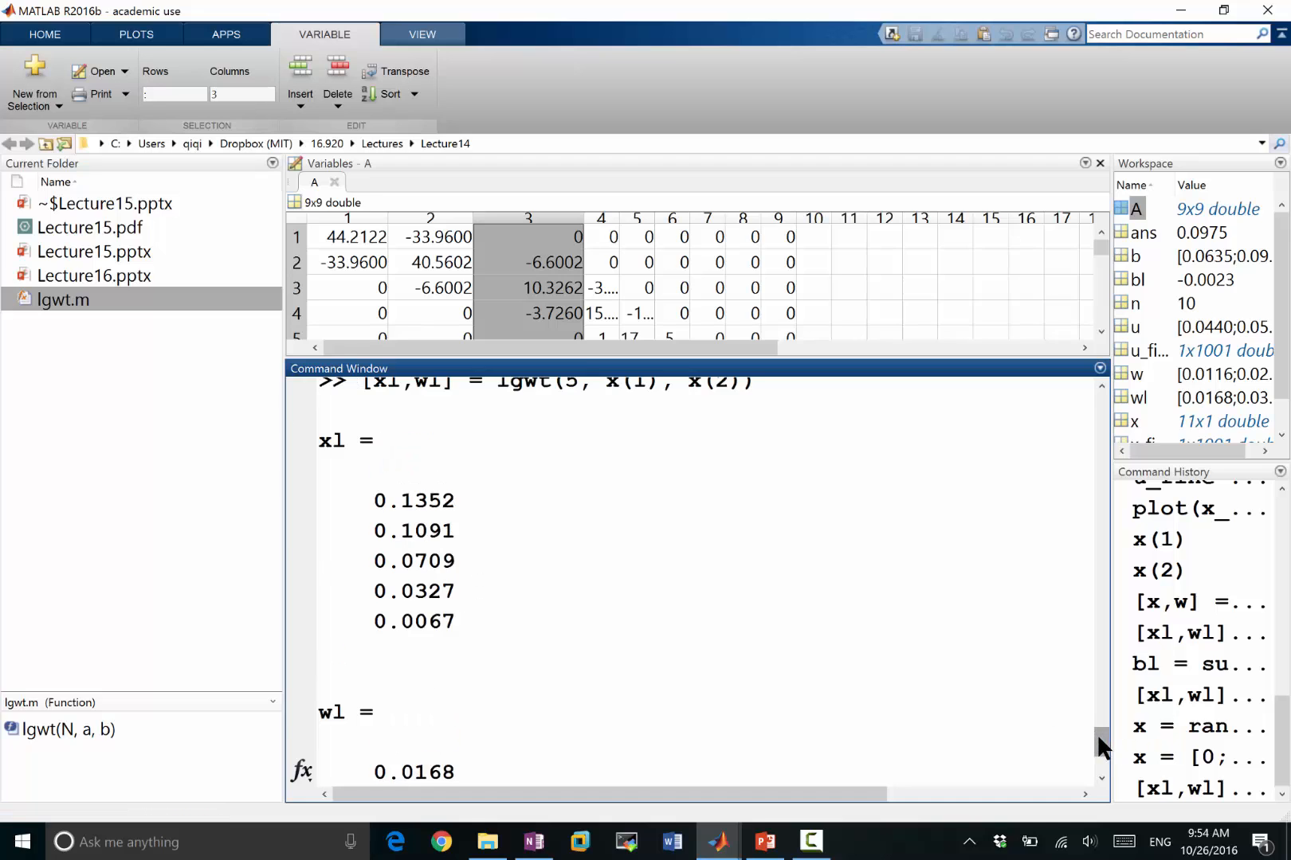
Rerun the bl integral on the new mesh (0.0207) and re-enter [xl,wl] = lgwt(5, x(1), x(2)).
{"action": "type", "text": "b"}
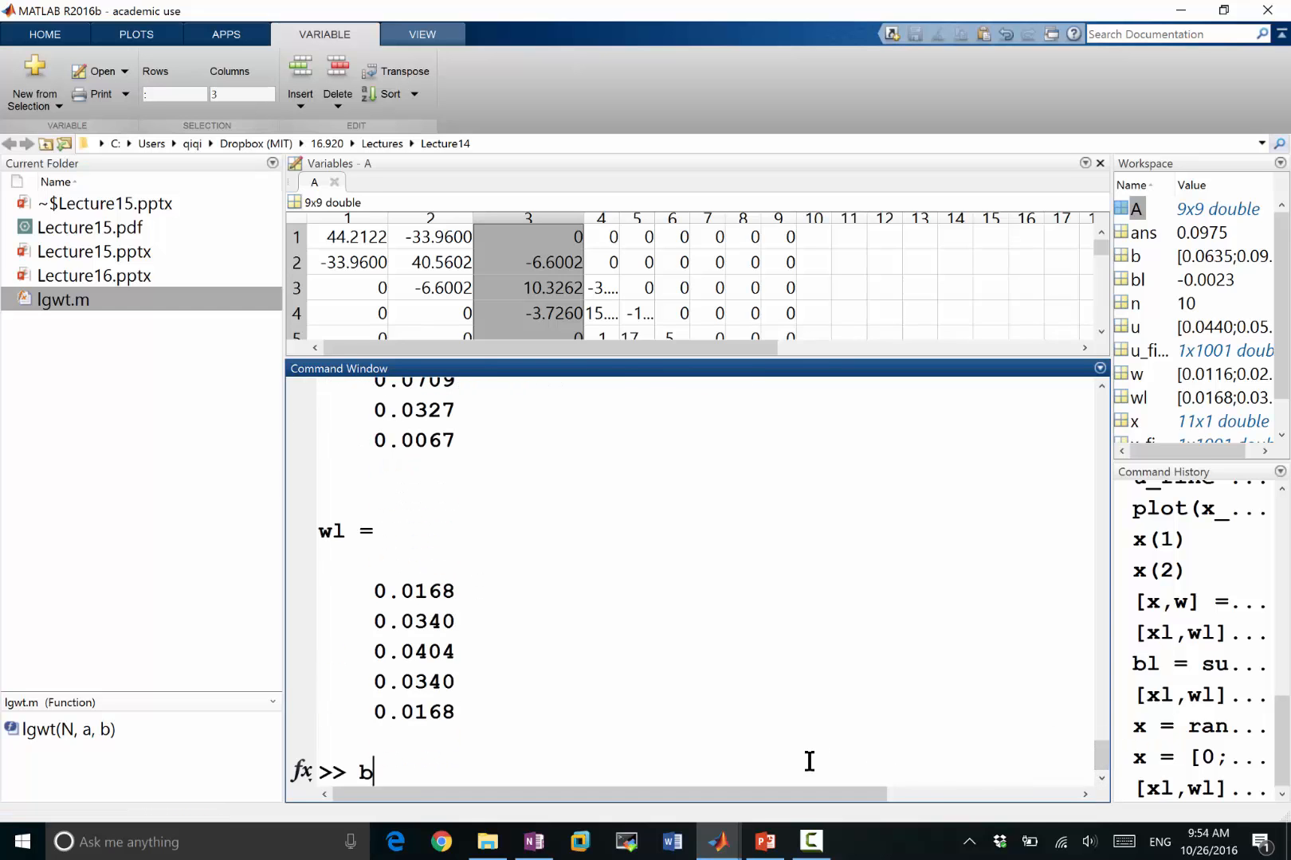
{"action": "key", "text": "Return"}
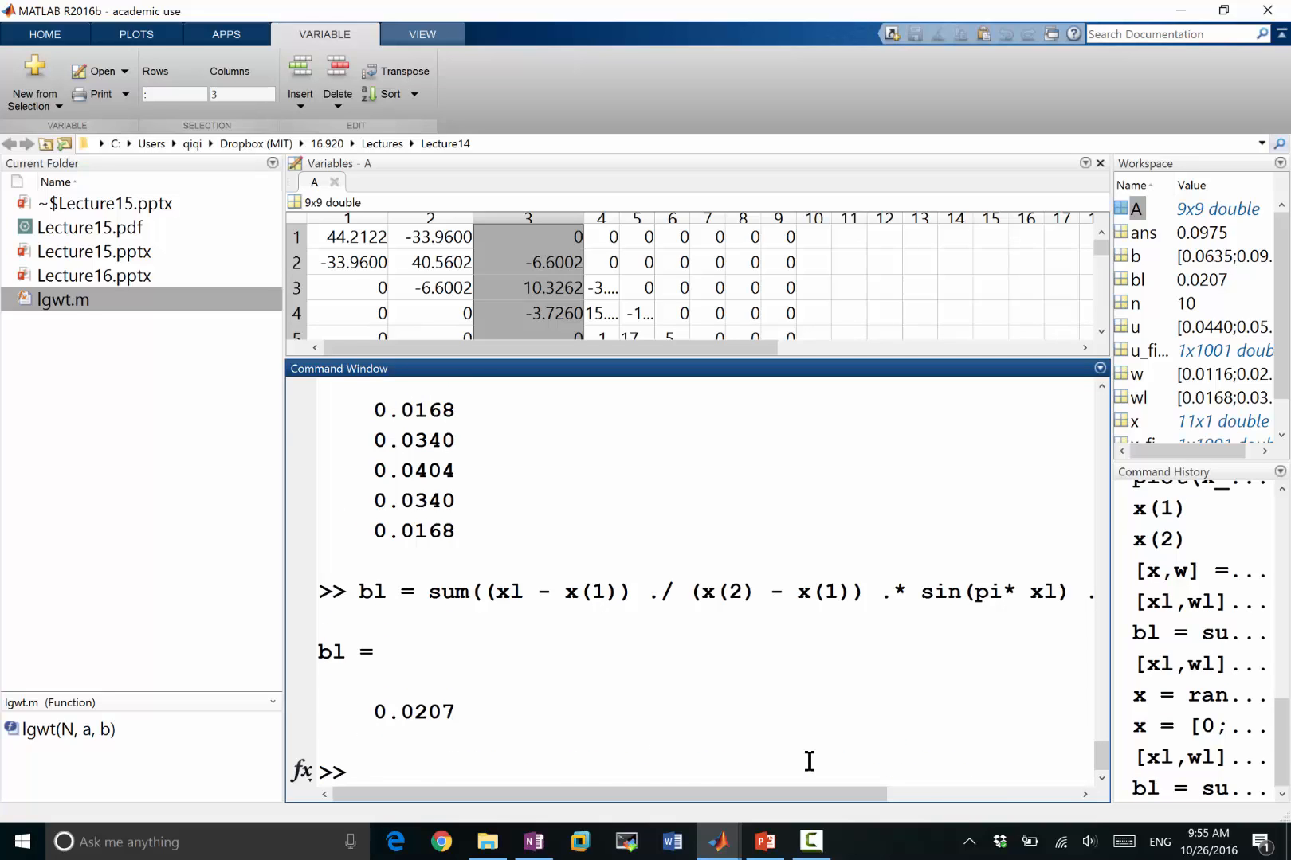
{"action": "left_click", "coordinate": [360, 772]}
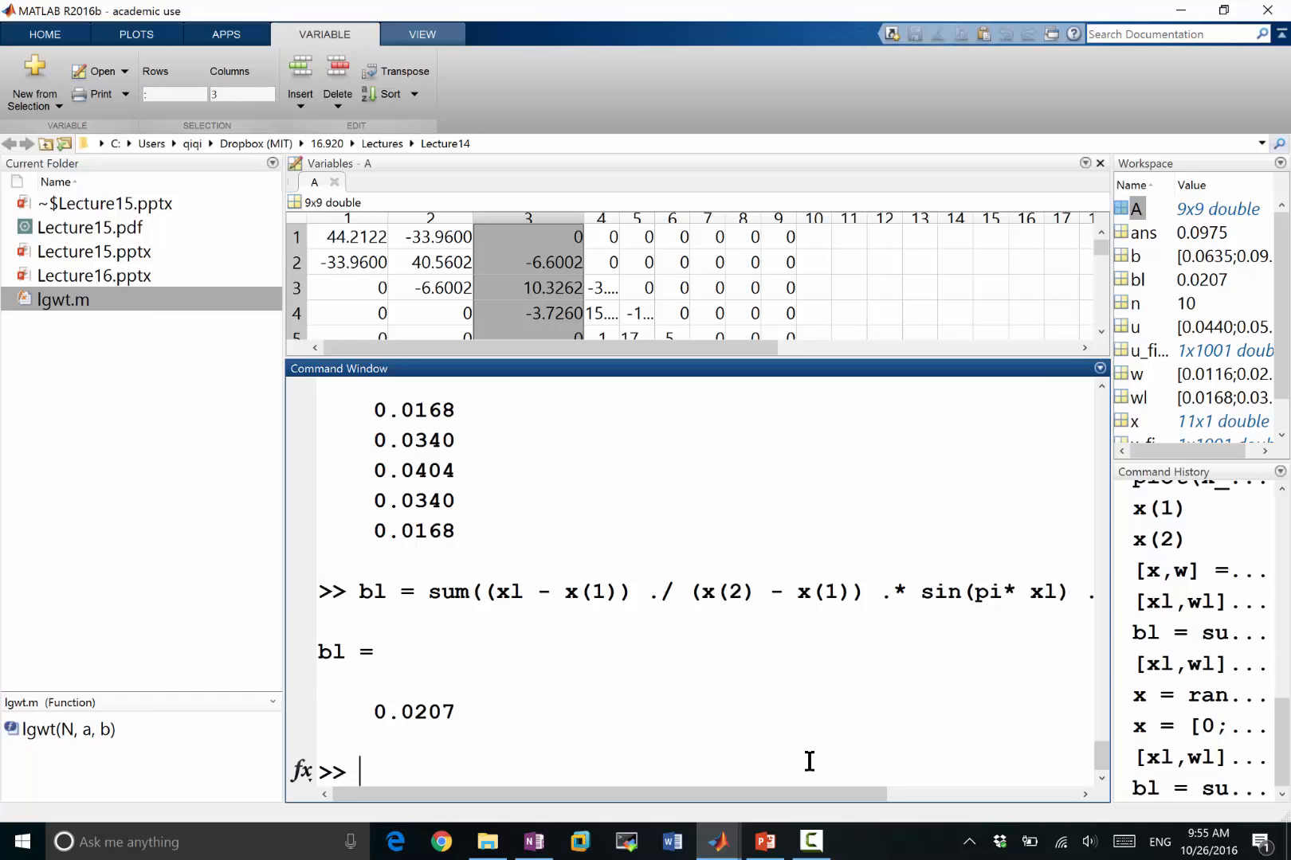
{"action": "type", "text": "[xl,wl] = lgwt(5, x(1), x(2))"}
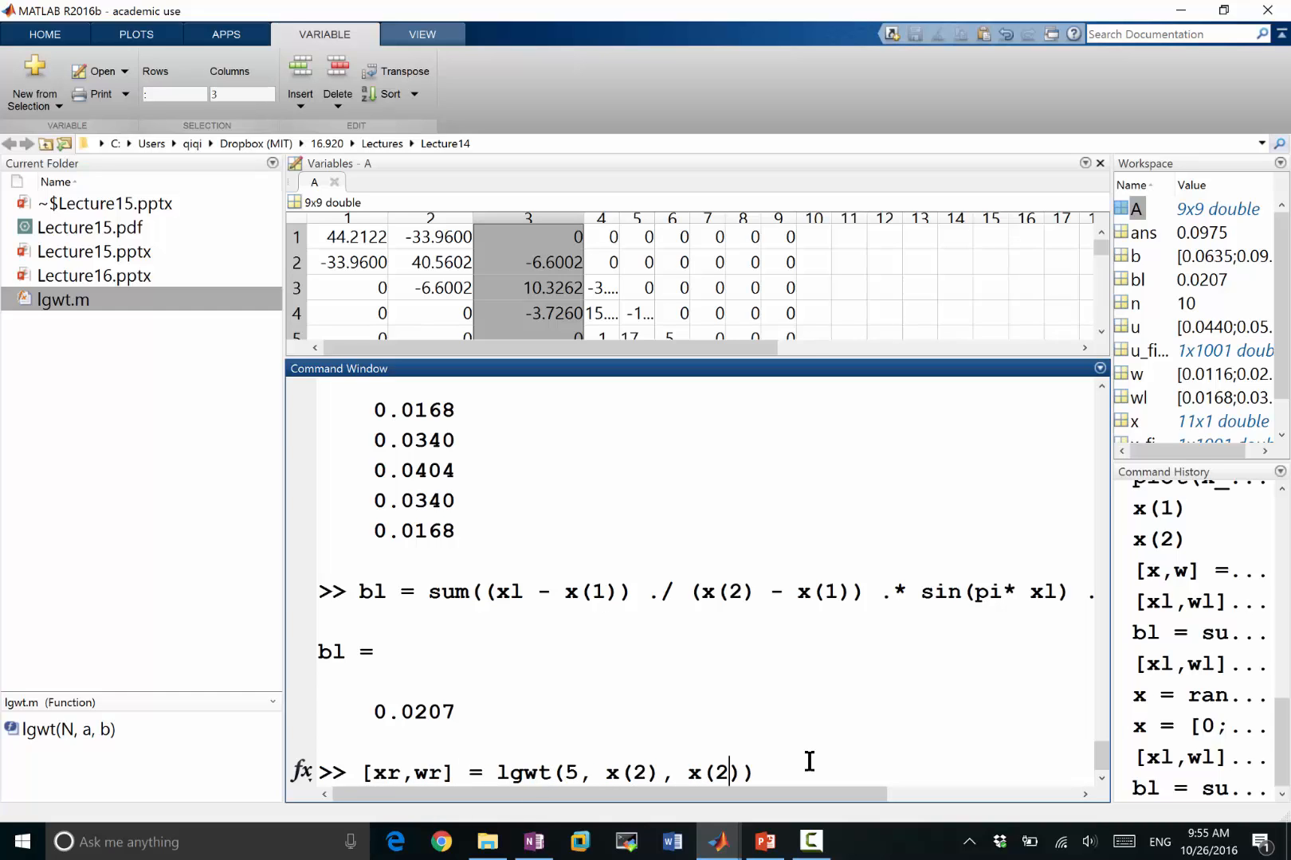
Compute [xr,wr] = lgwt(5, x(2), x(3)) and begin turning the bl formula into br.
{"action": "type", "text": "3"}
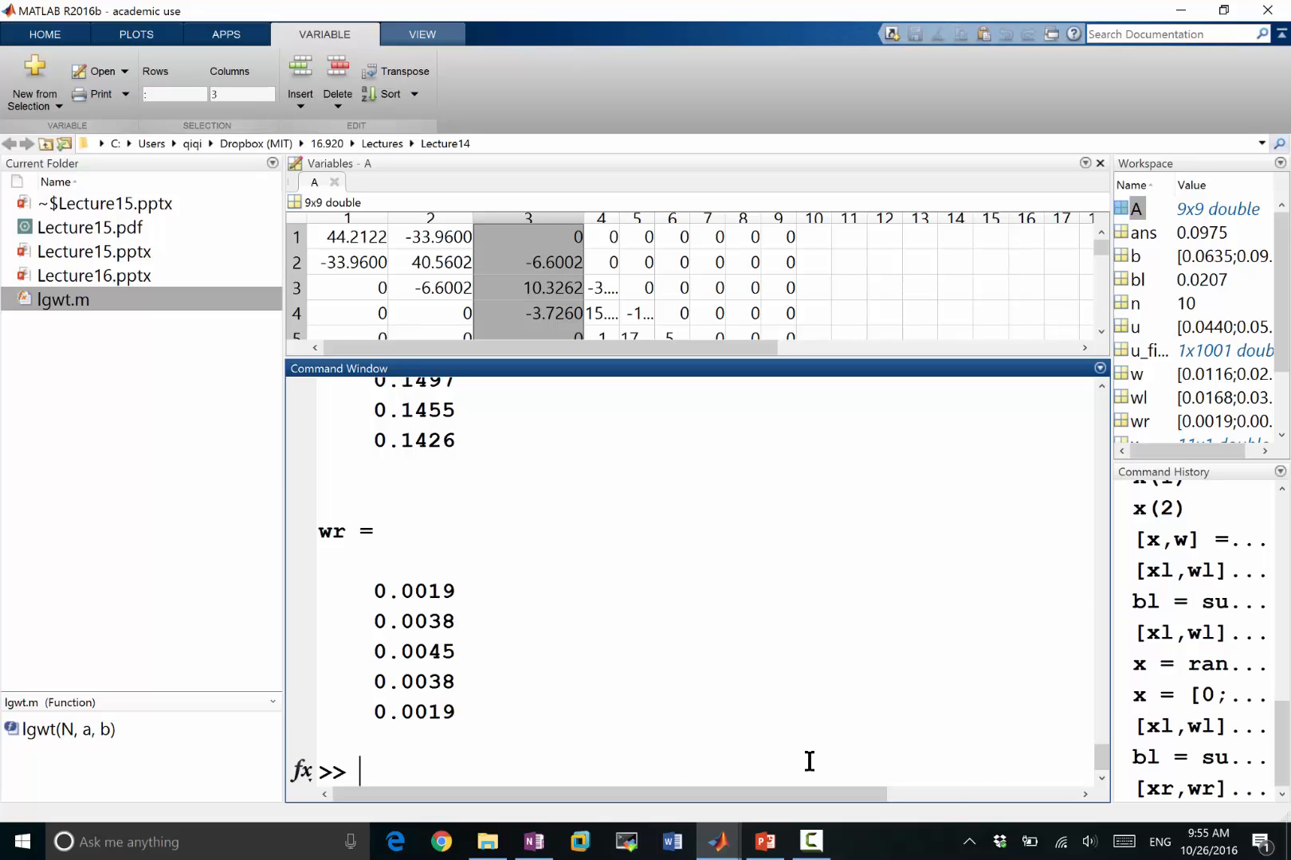
{"action": "type", "text": "sum((xl - x(1)) ./ (x(2) - x(1)) .* sin(pi* xl) .* wl)"}
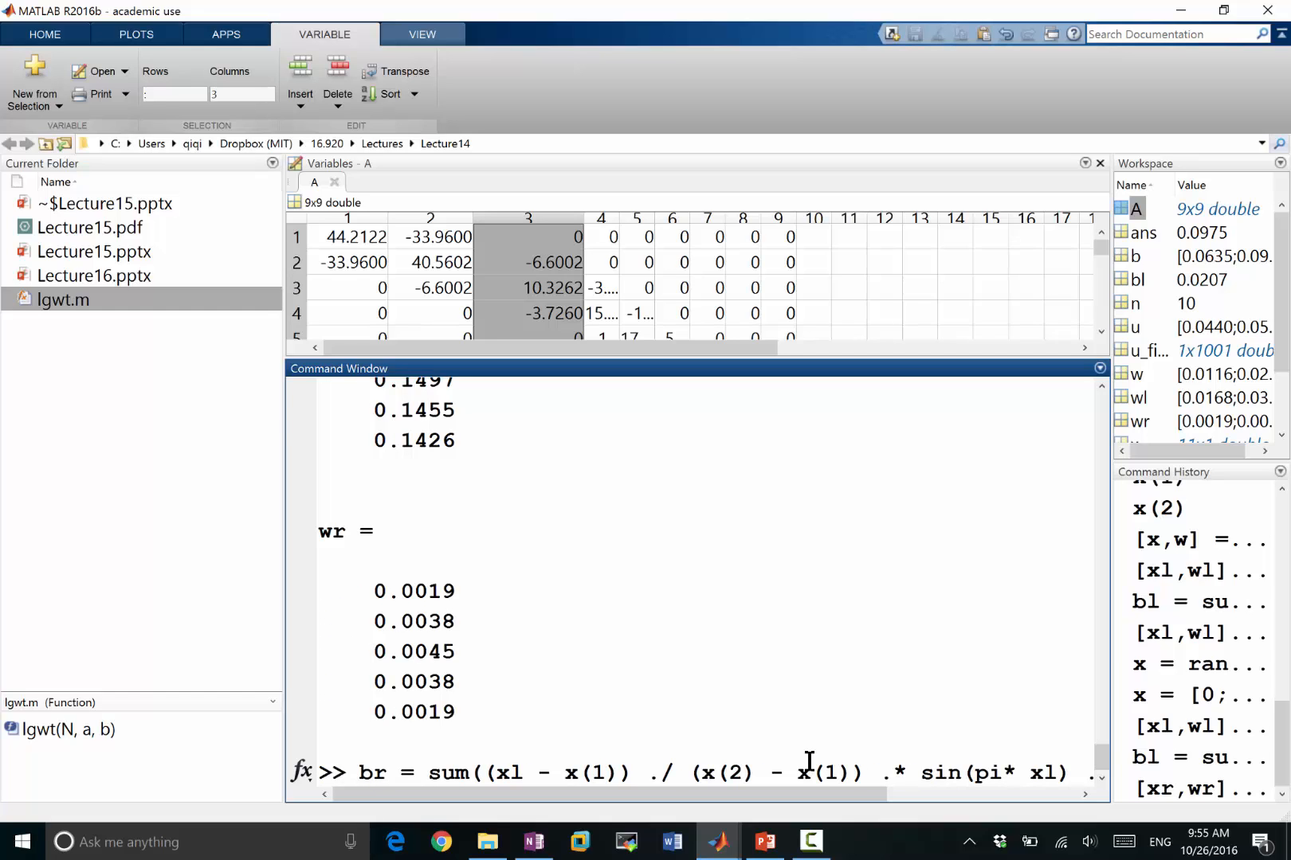
{"action": "left_click", "coordinate": [523, 772]}
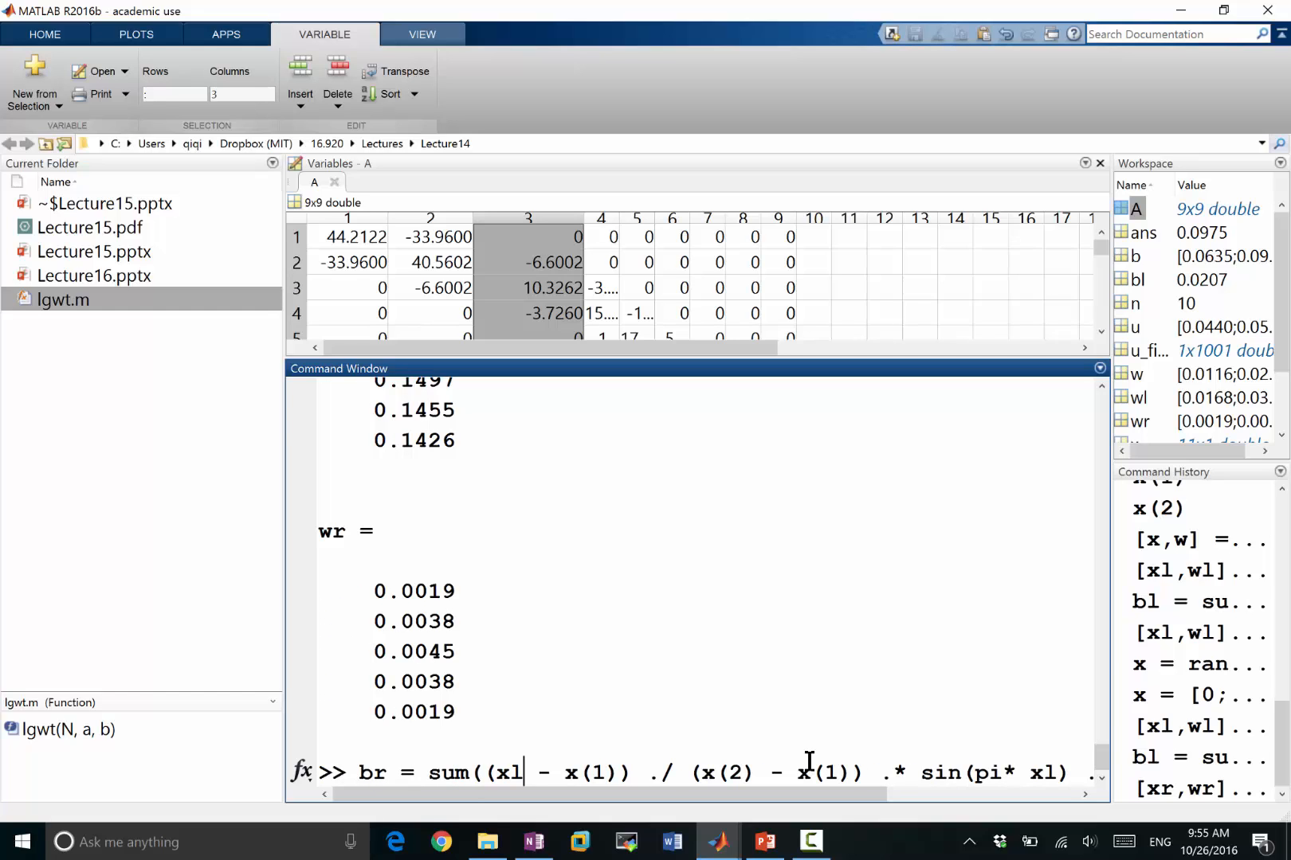
{"action": "type", "text": "r - x(2)"}
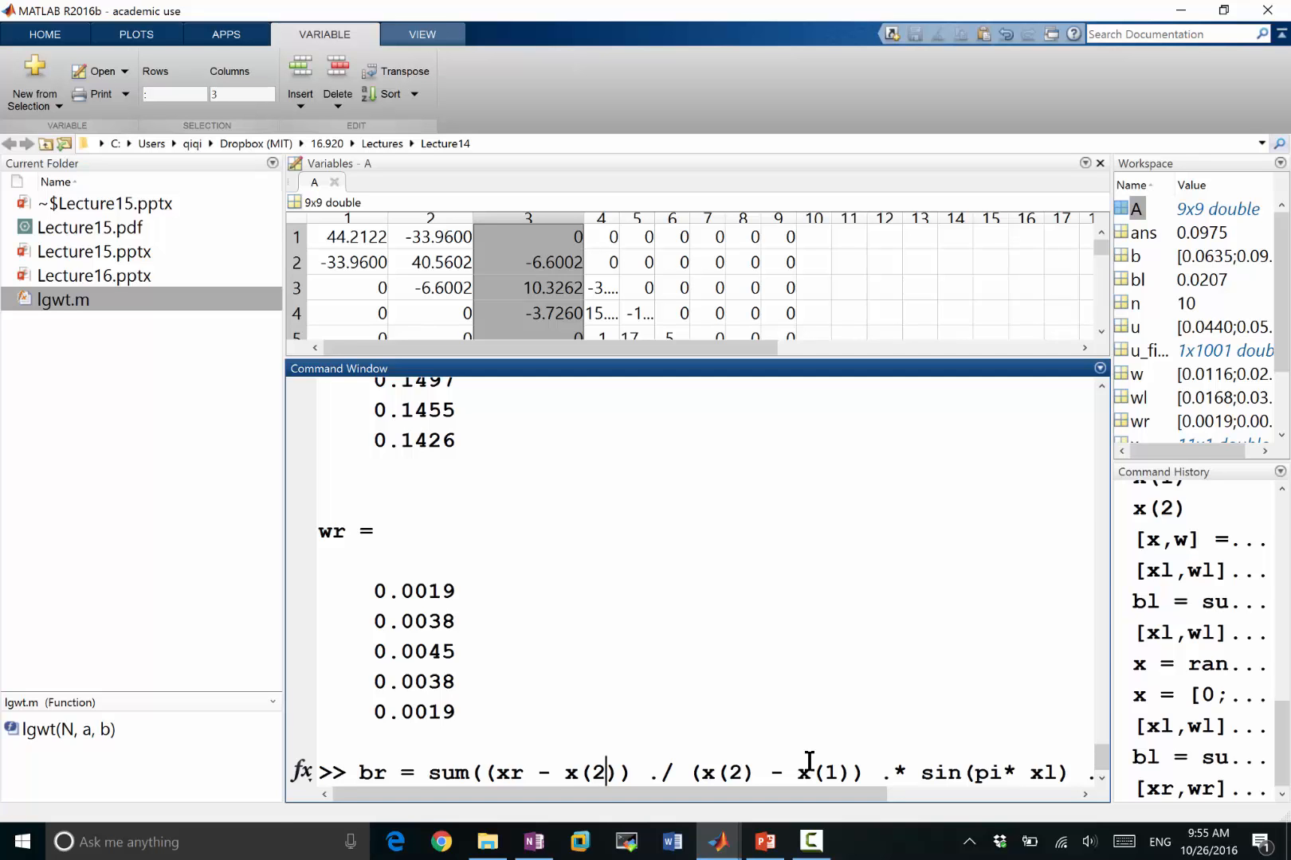
{"action": "left_click", "coordinate": [533, 841]}
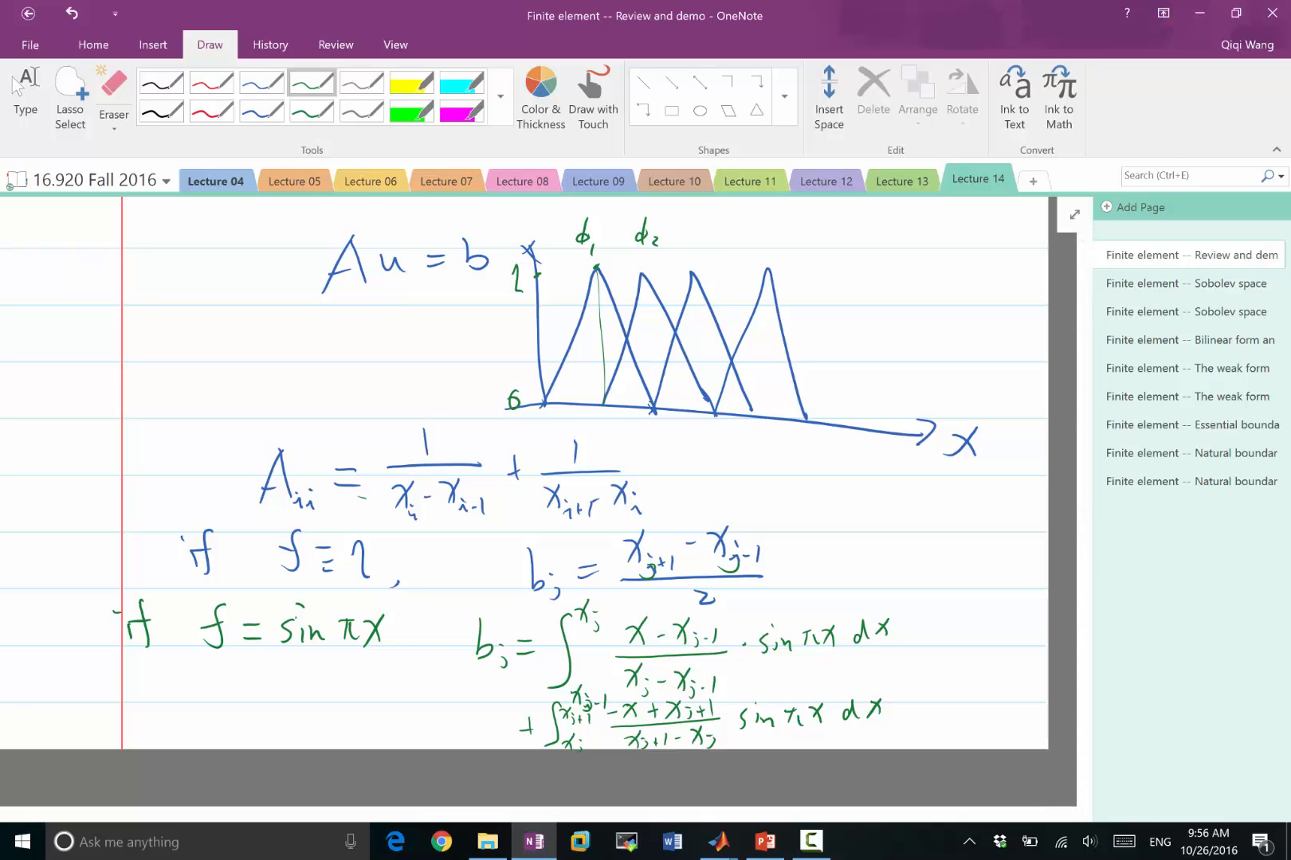
Return to MATLAB to finish the br numerator, x(3) - xr.
{"action": "left_click", "coordinate": [717, 841]}
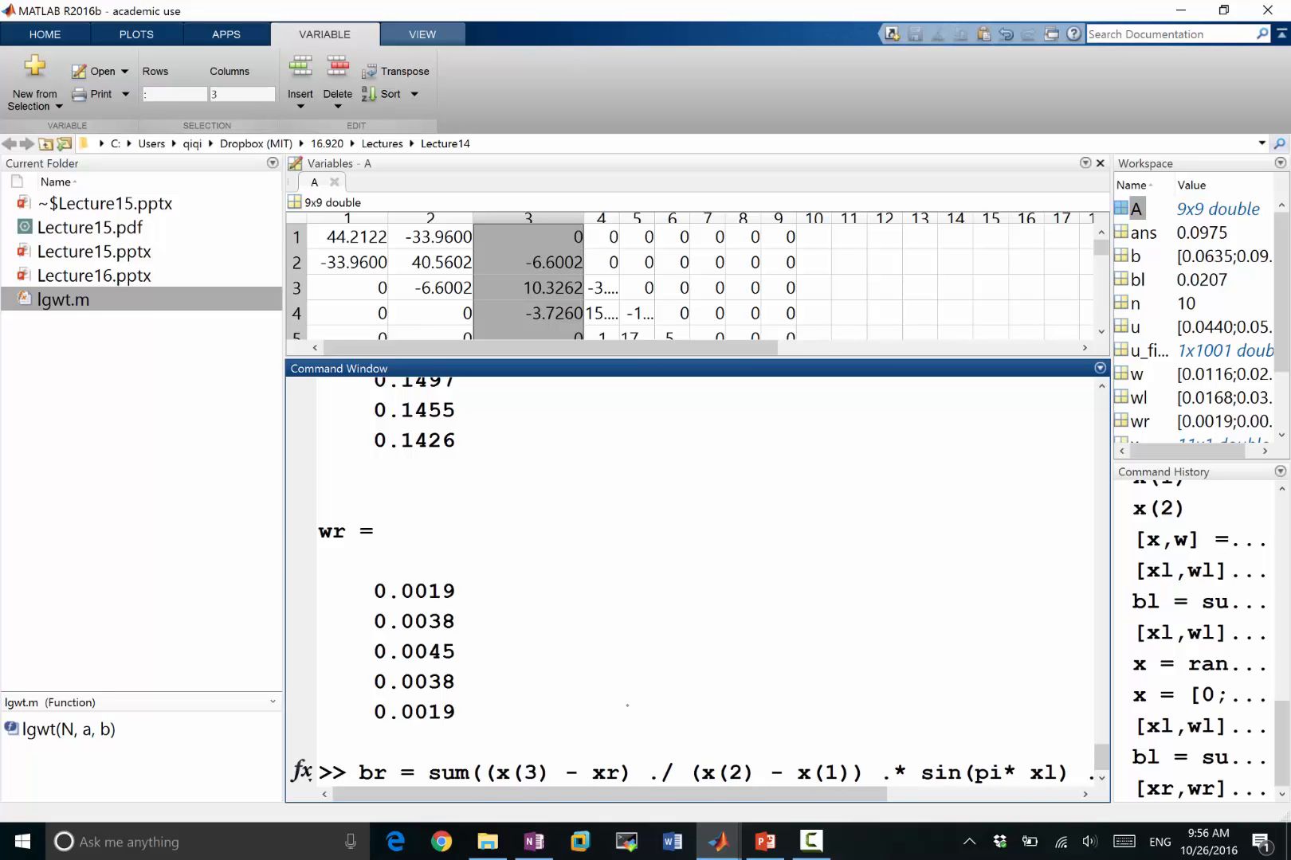
Evaluate br over x(2)–x(3) using sin(pi*xr) and wr, giving 0.0035.
{"action": "type", "text": "3"}
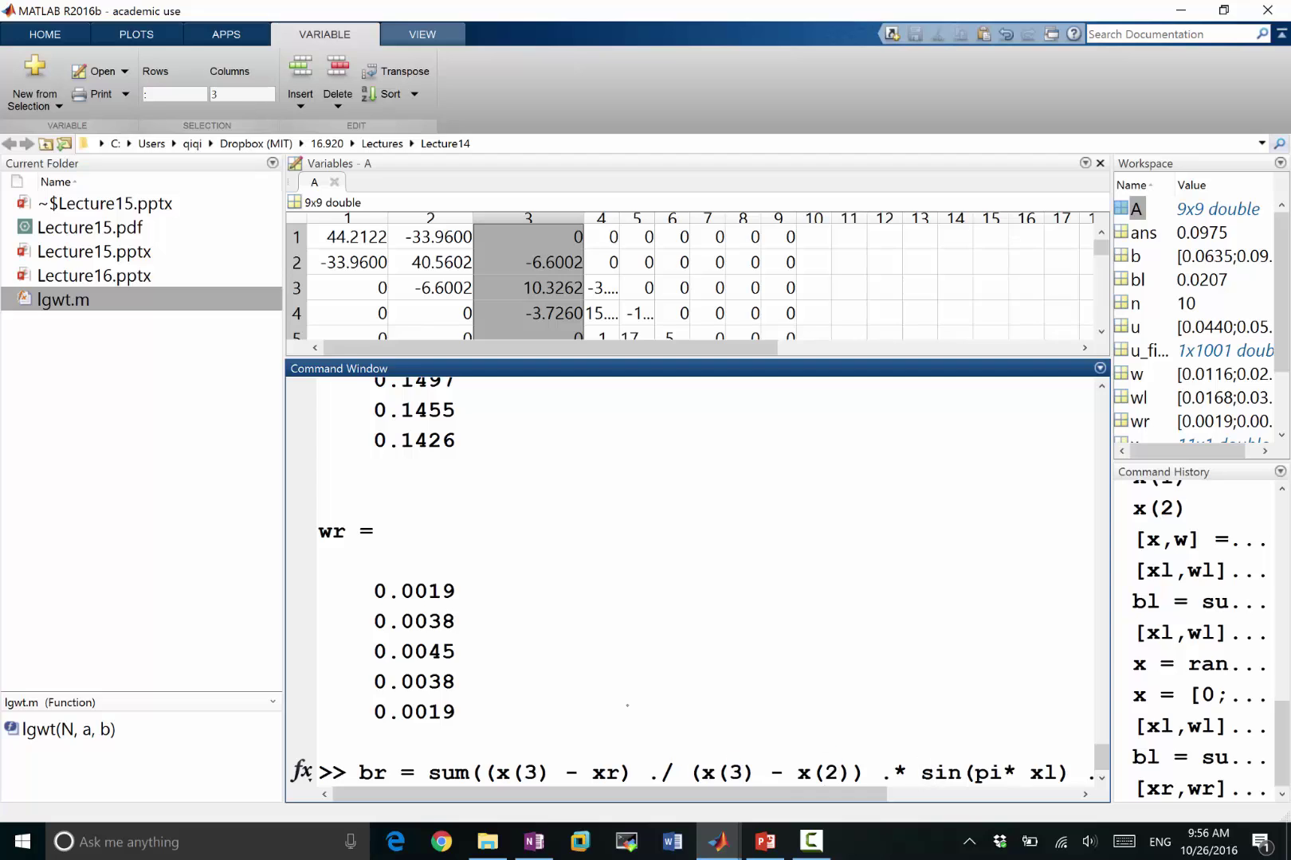
{"action": "type", "text": "r"}
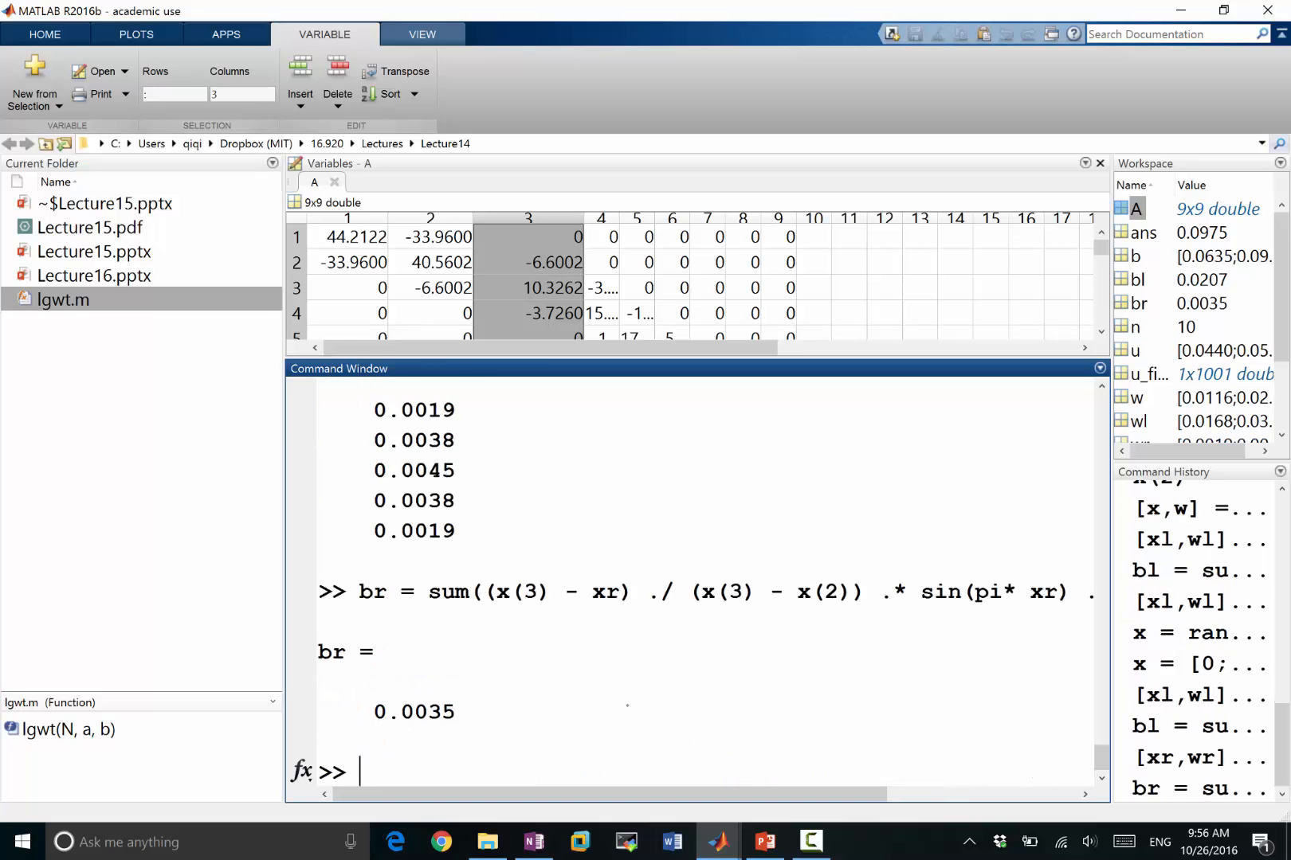
{"action": "mouse_move", "coordinate": [361, 771]}
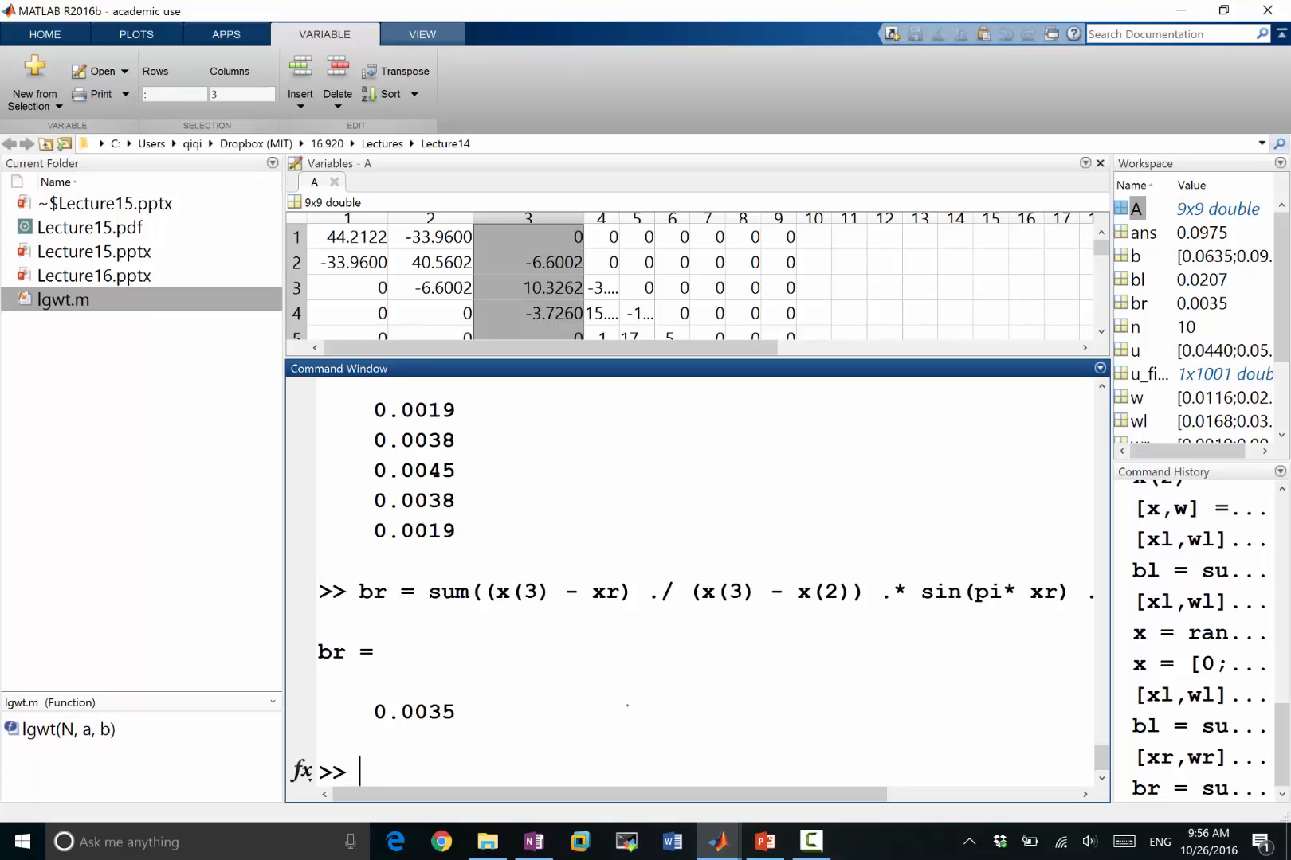
Set b(1) = bl + br (0.0242) and start a for i = 1:n-1 loop.
{"action": "type", "text": "b"}
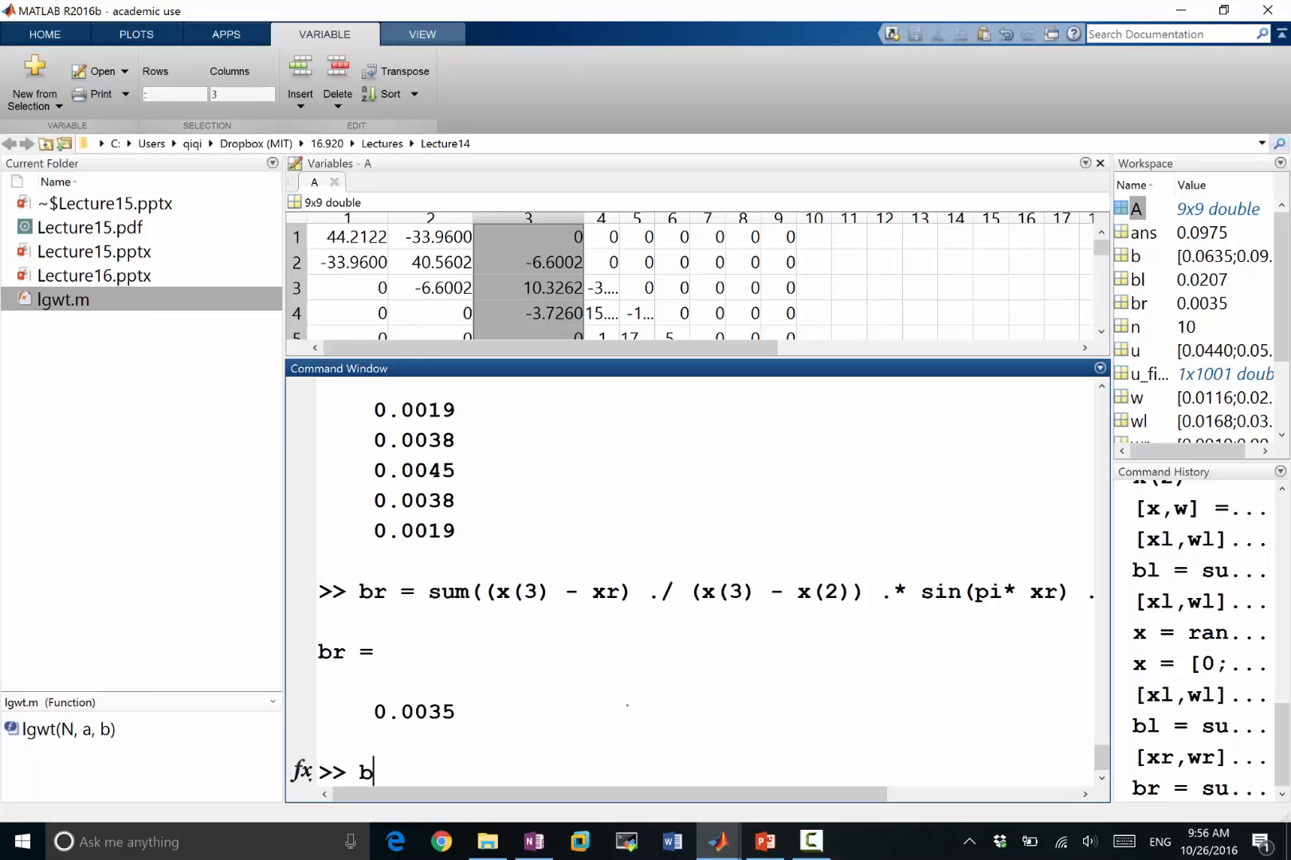
{"action": "type", "text": "(1) = bl + br;"}
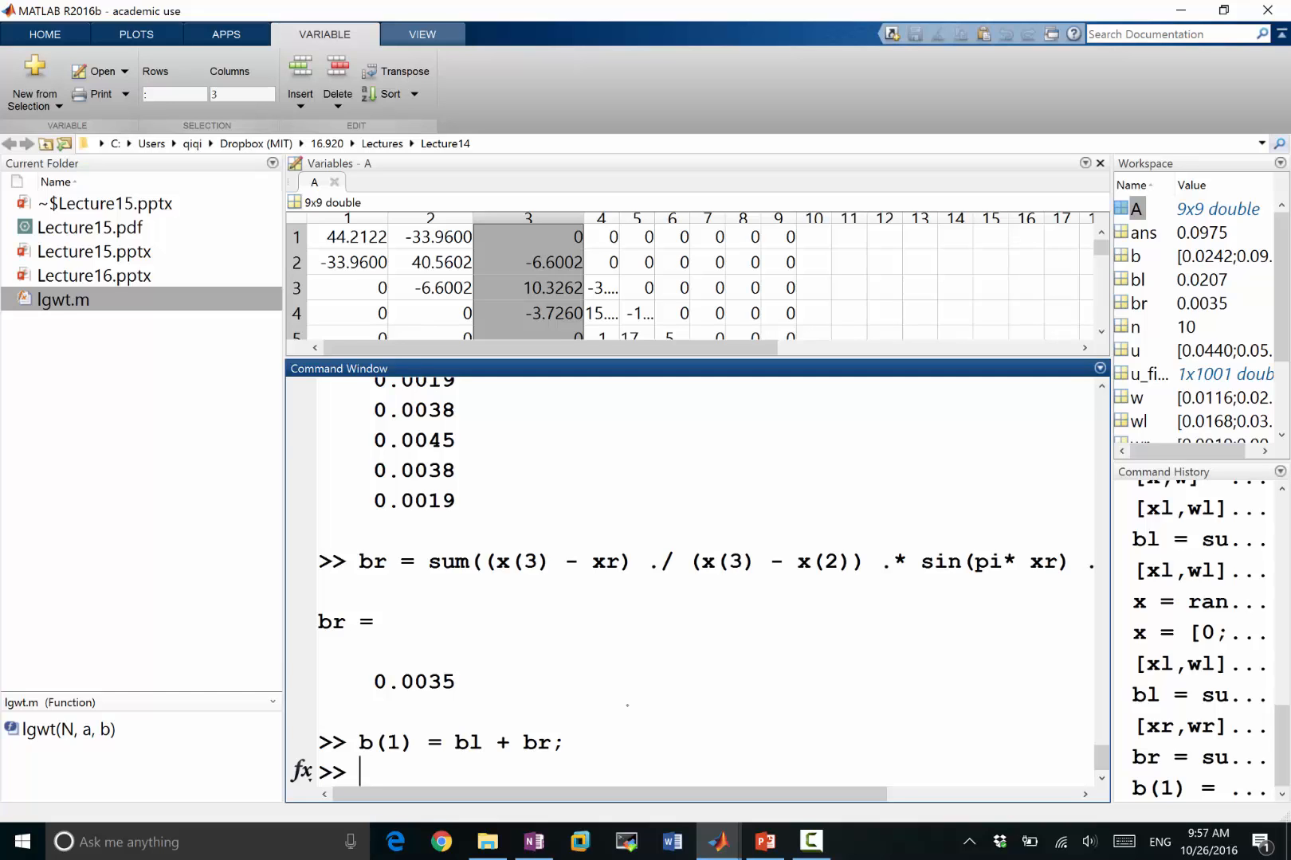
{"action": "type", "text": "for"}
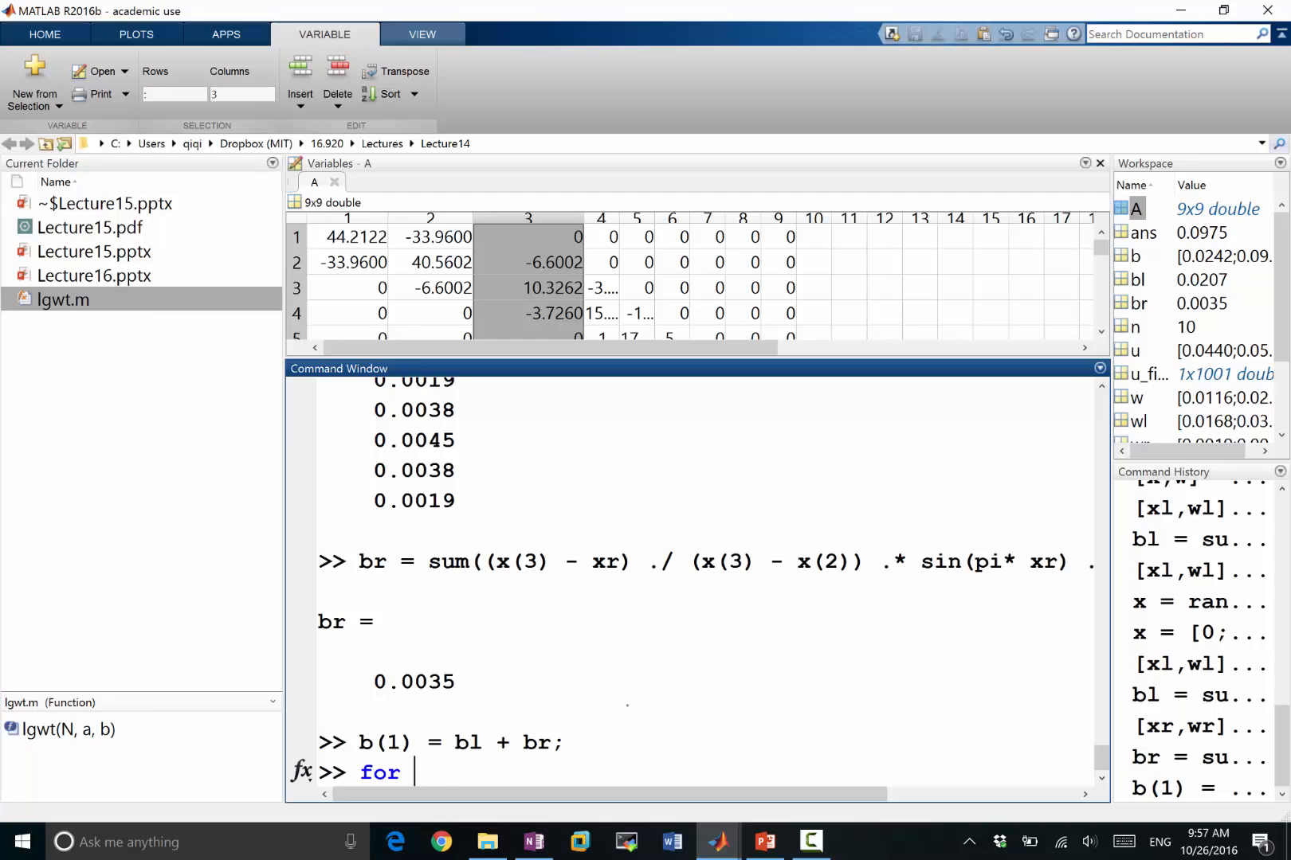
{"action": "type", "text": "i = 1:"}
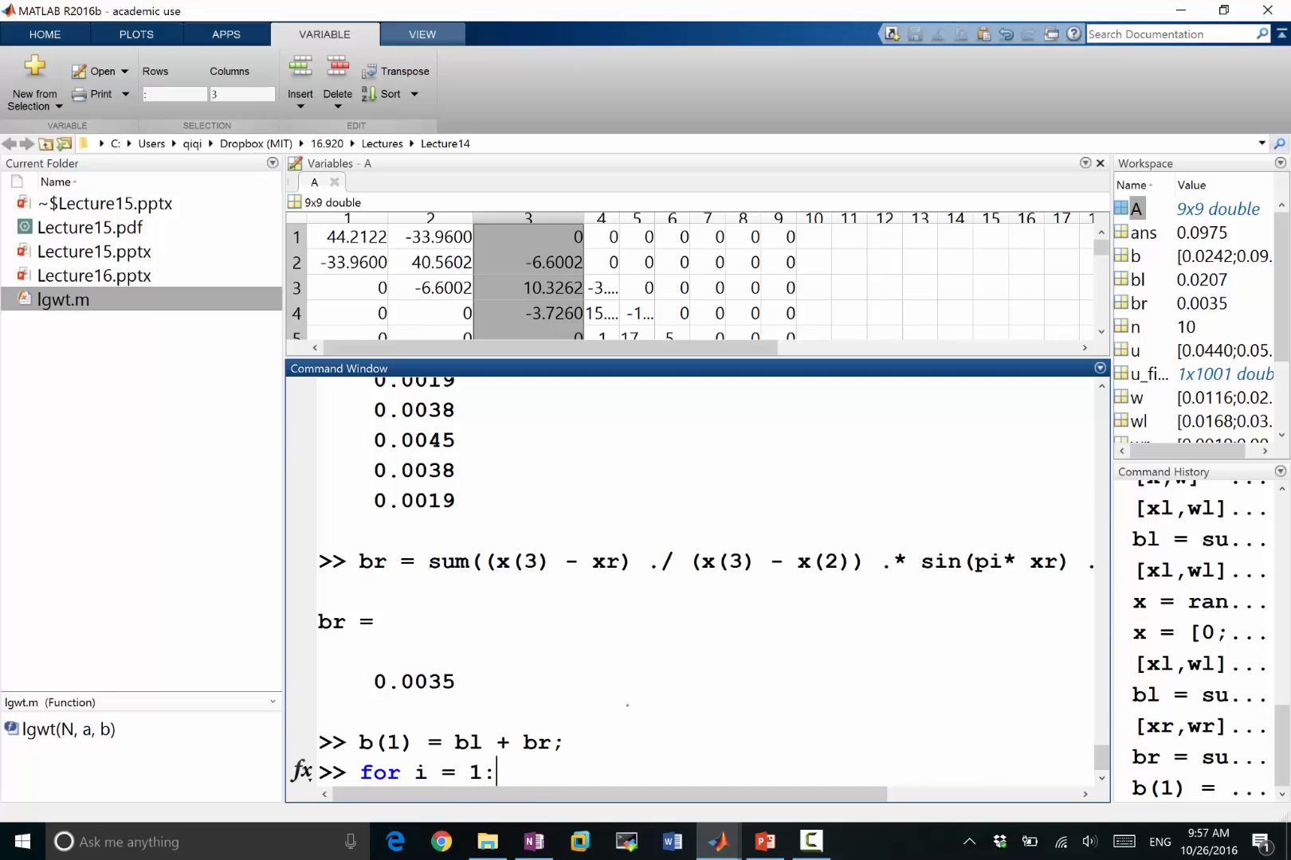
{"action": "type", "text": "n-1"}
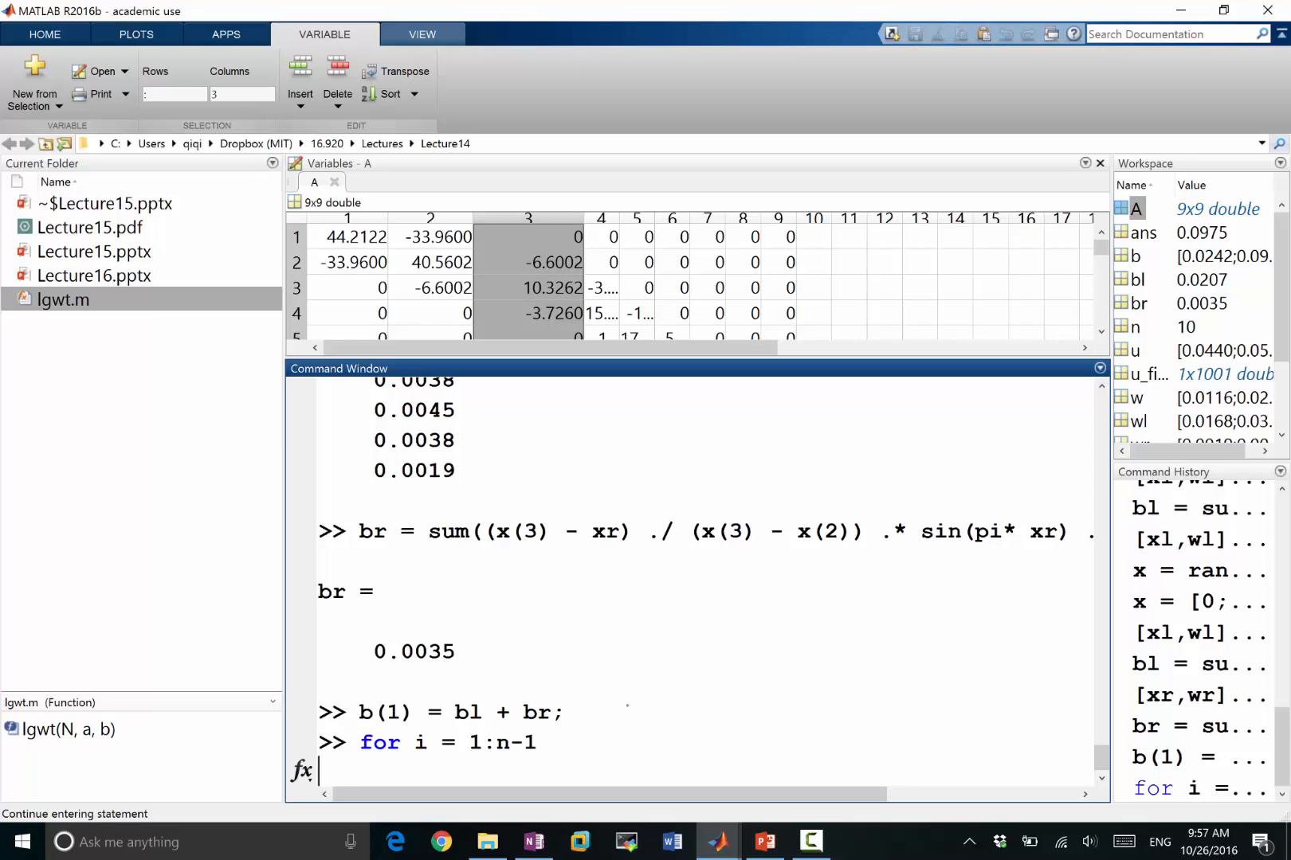
{"action": "type", "text": "bl"}
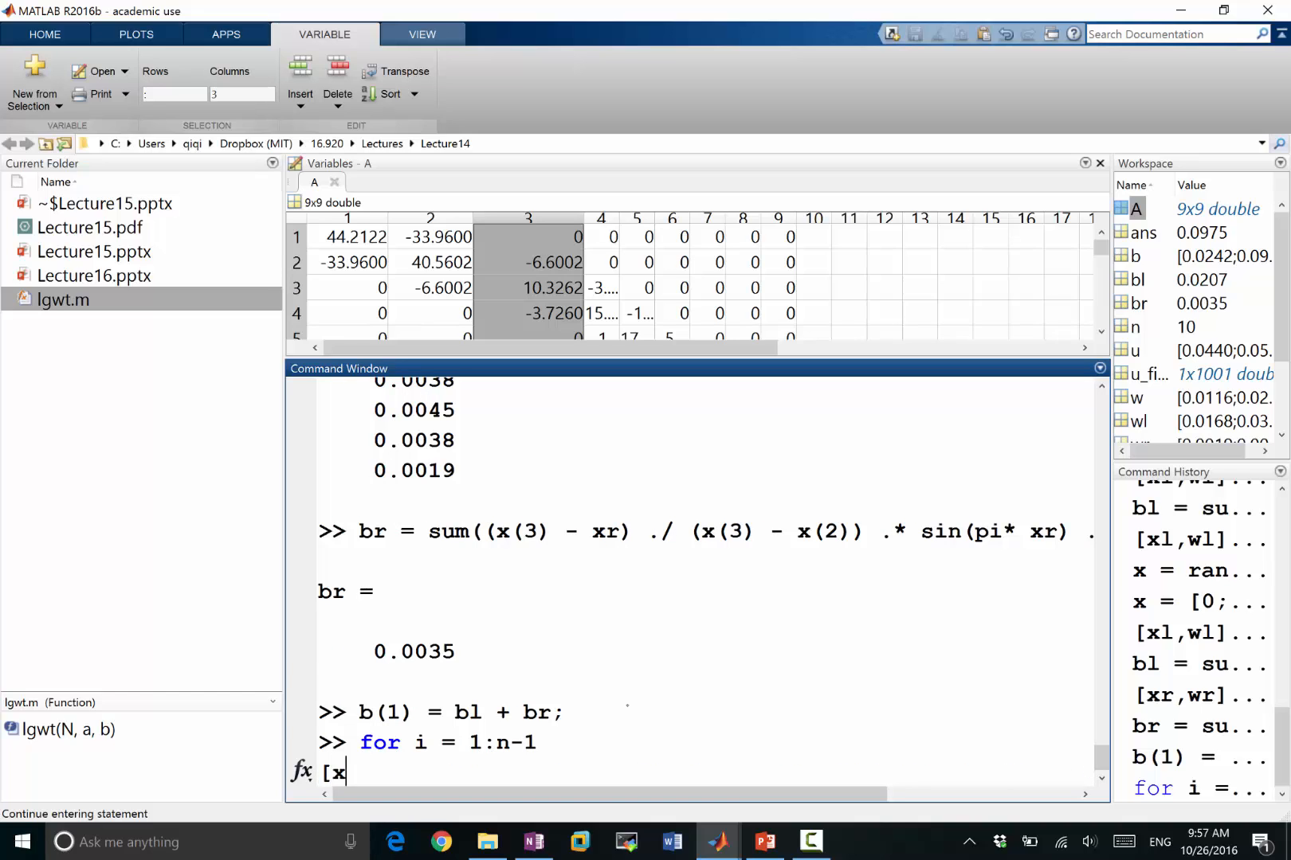
Generalize the lgwt calls to intervals x(i)–x(i+1) and x(i+1)–x(i+2).
{"action": "type", "text": "l,wl] = lgwt(5, x(1), x(2))"}
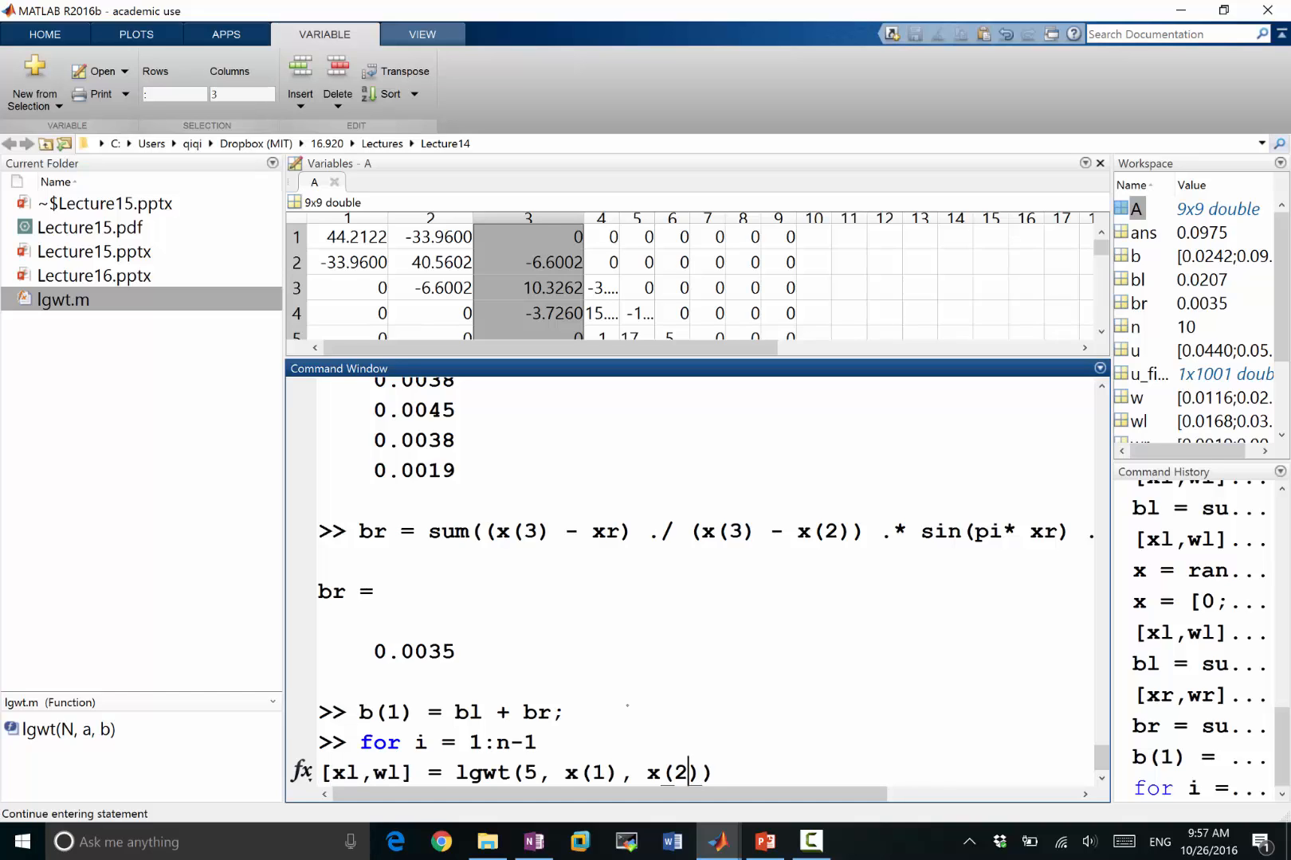
{"action": "double_click", "coordinate": [599, 772]}
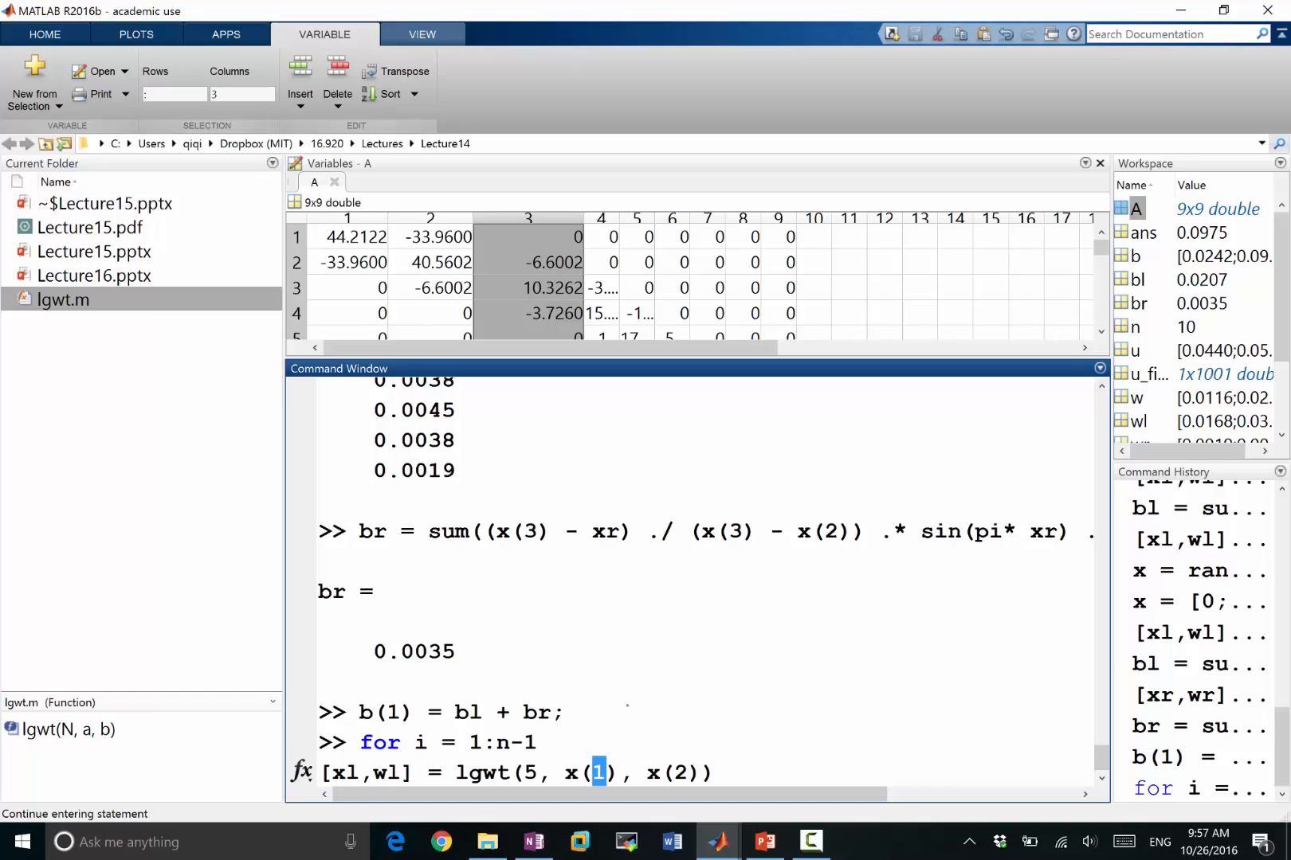
{"action": "type", "text": "i"}
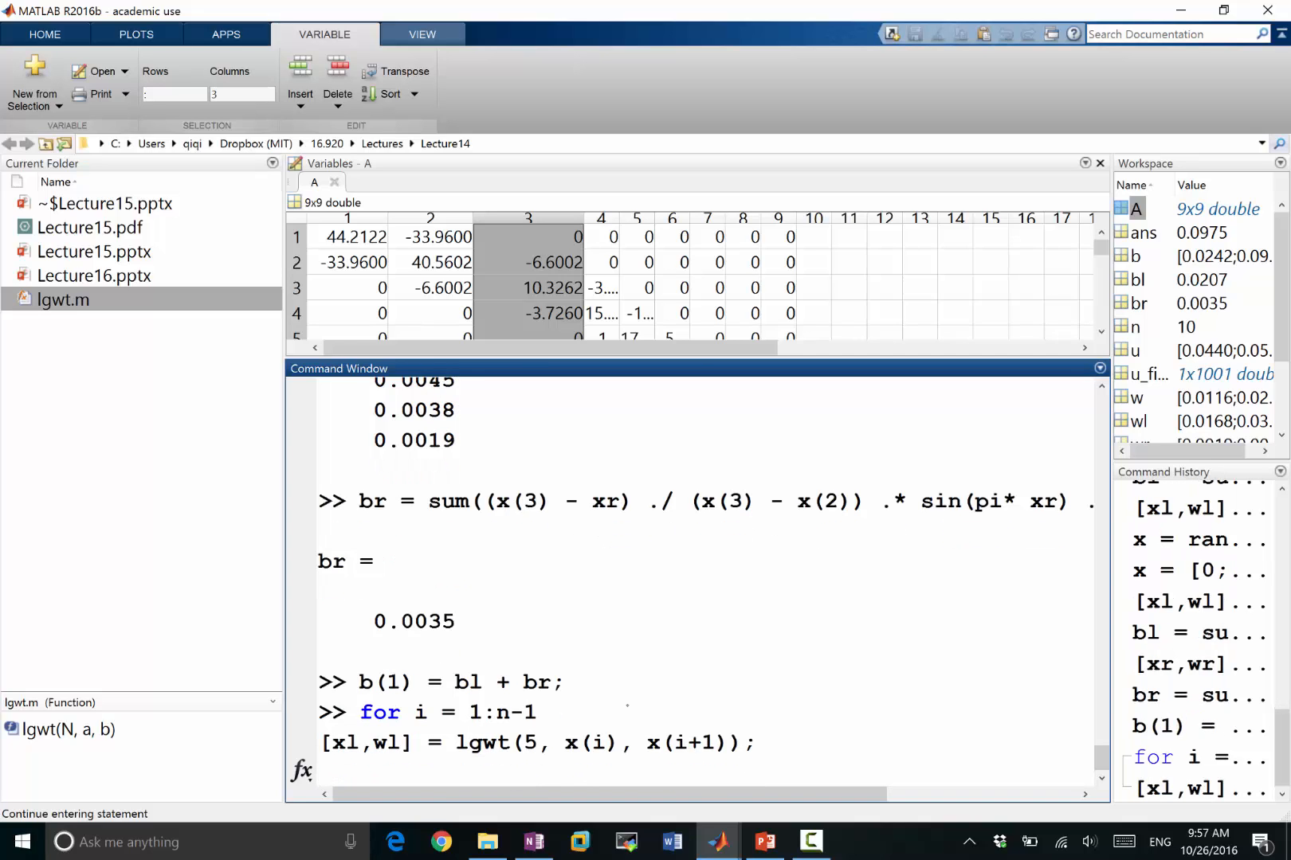
{"action": "type", "text": "[xr,wr] = lgwt(5, x(2), x(3))"}
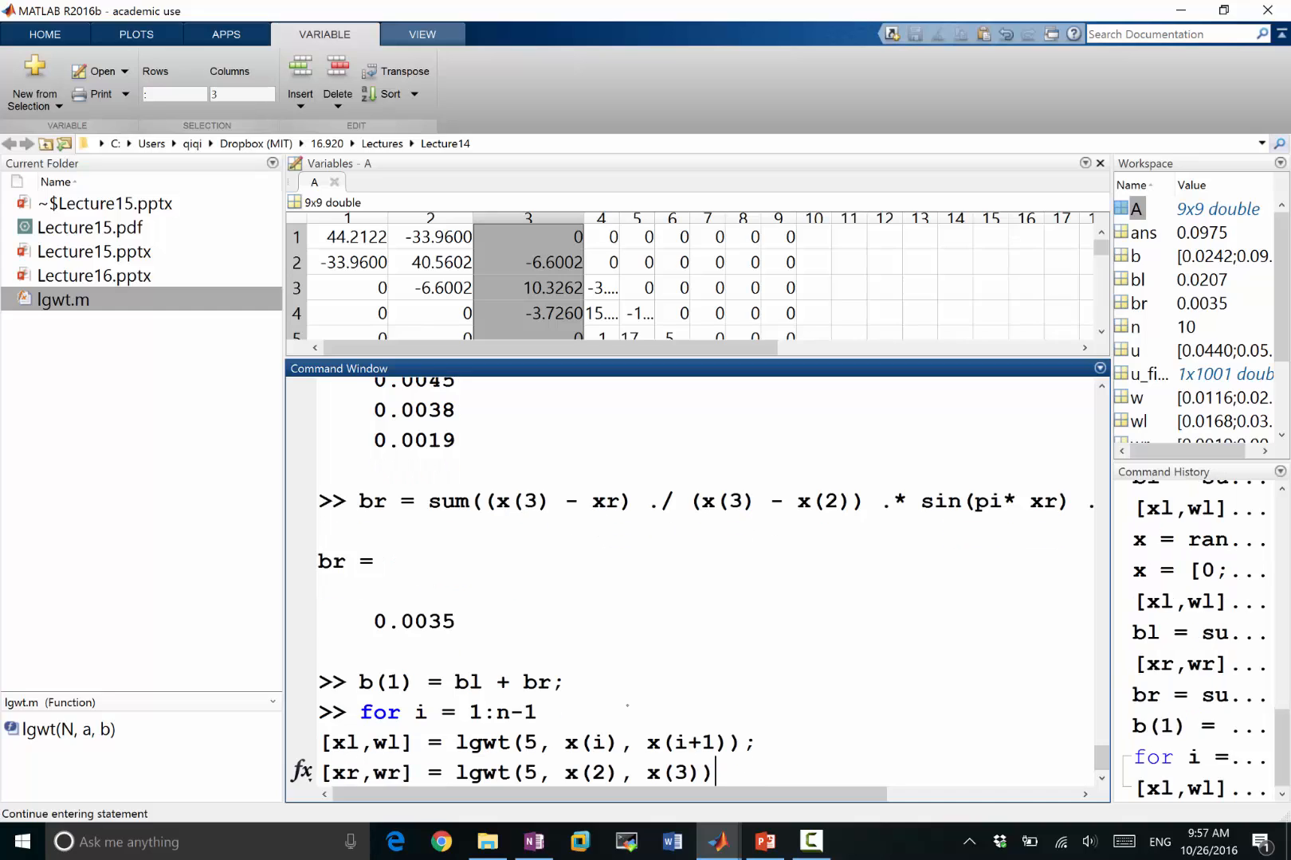
{"action": "double_click", "coordinate": [595, 773]}
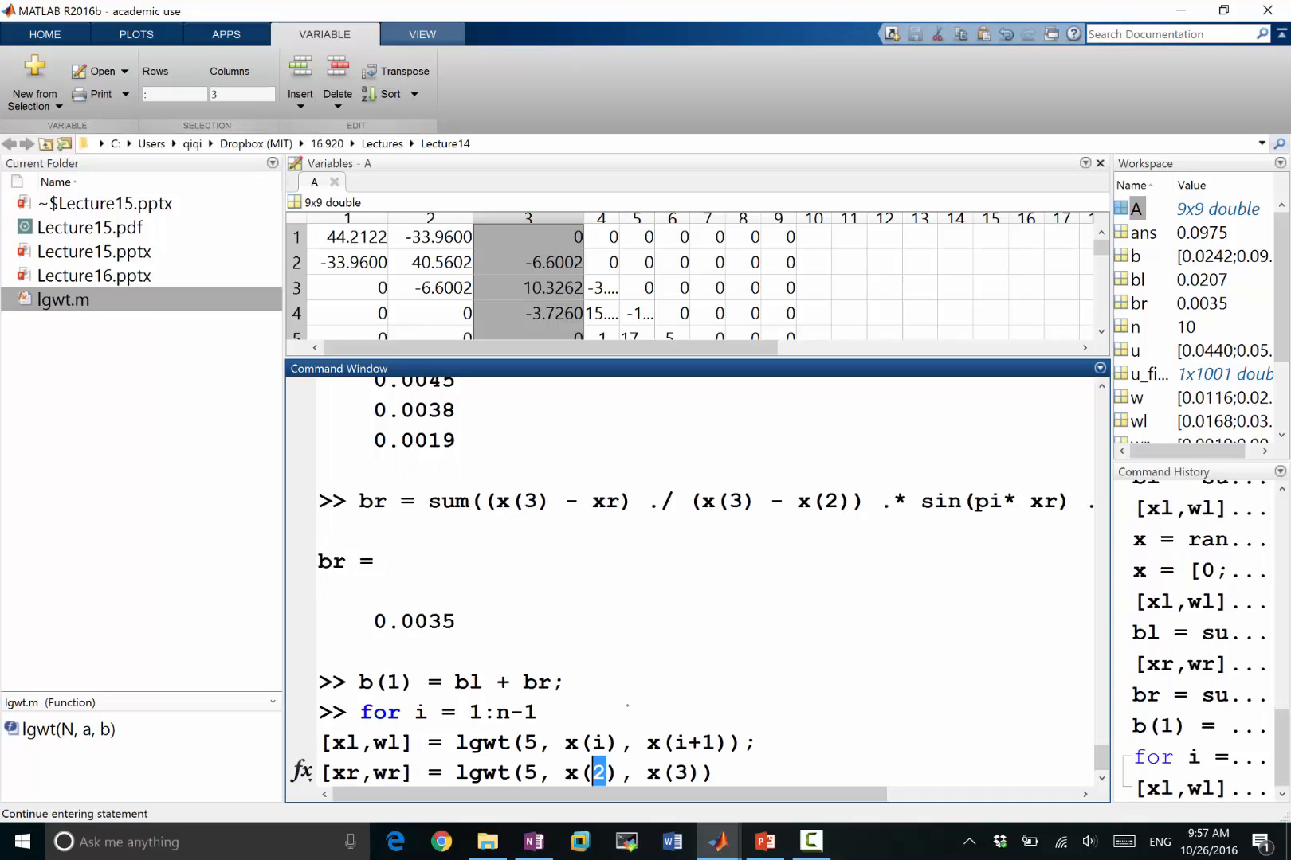
{"action": "type", "text": "i+1"}
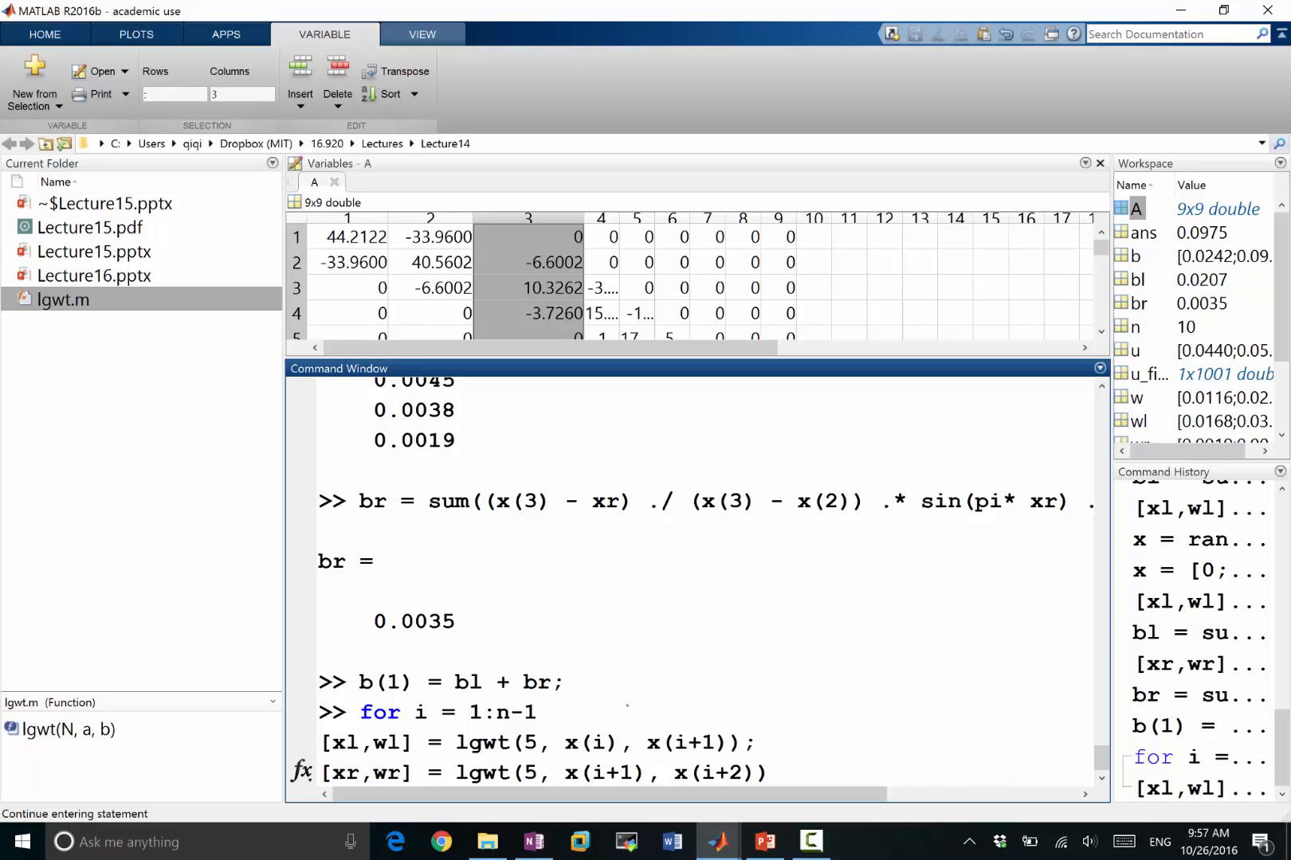
Rewrite the left integral bl in terms of index i.
{"action": "scroll", "scroll_direction": "down", "scroll_amount": 3}
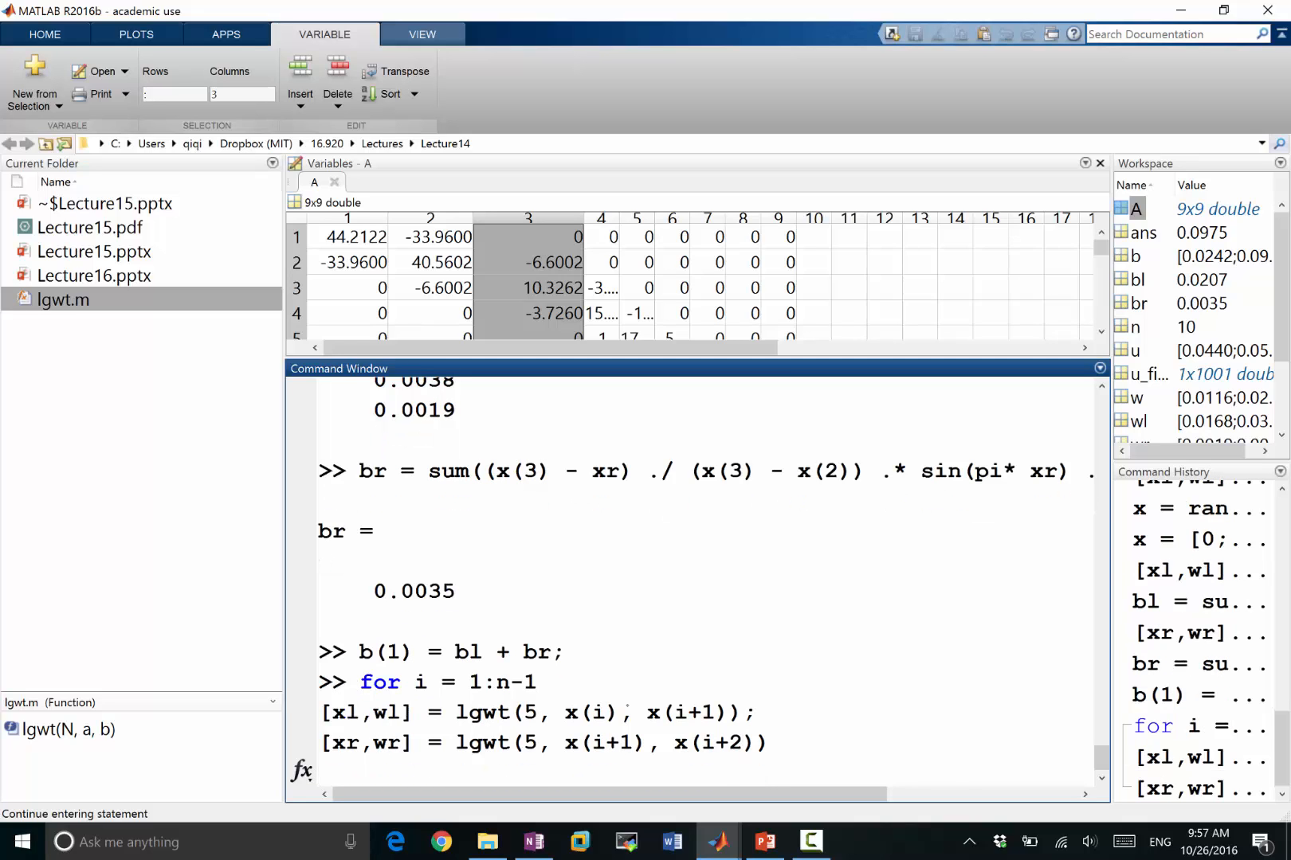
{"action": "scroll", "scroll_direction": "right", "scroll_amount": 3}
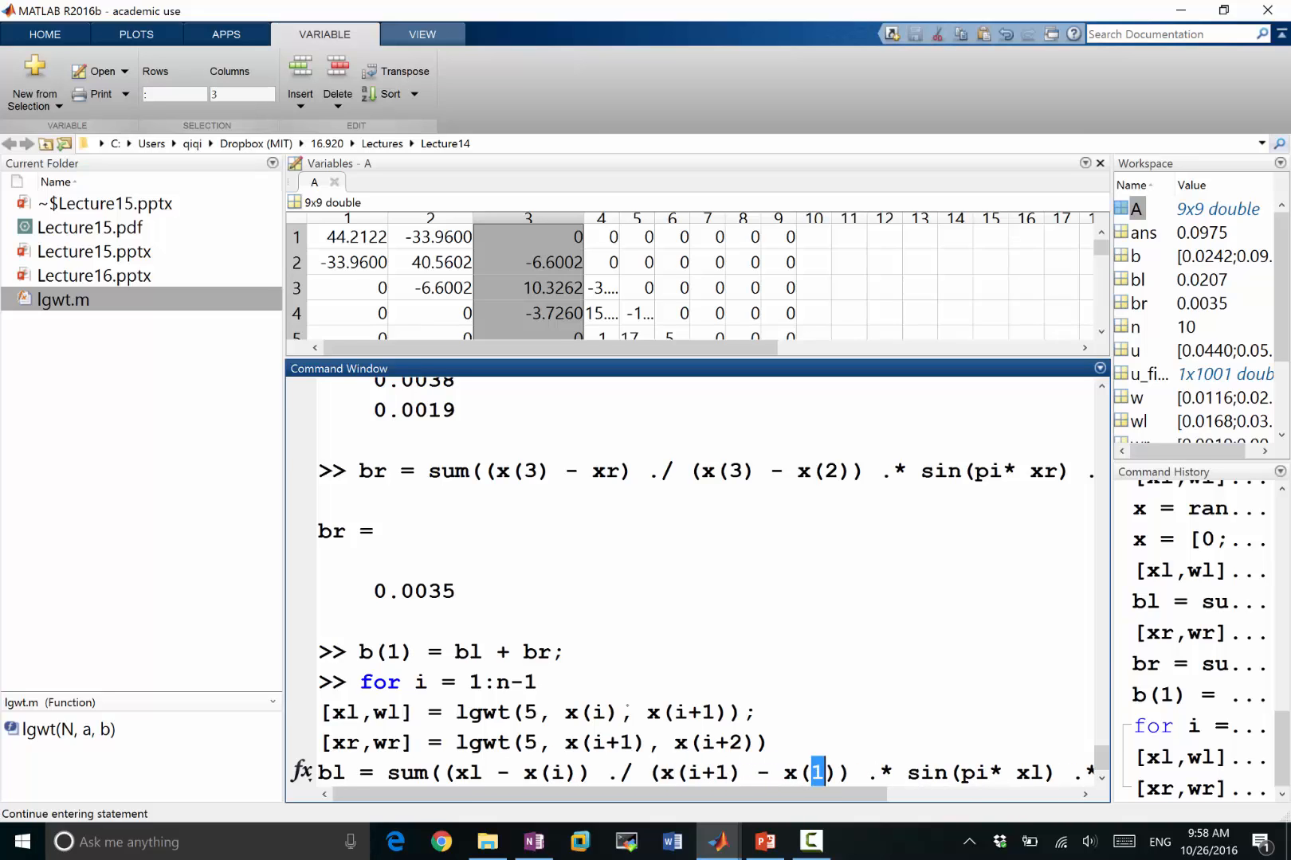
{"action": "type", "text": "i"}
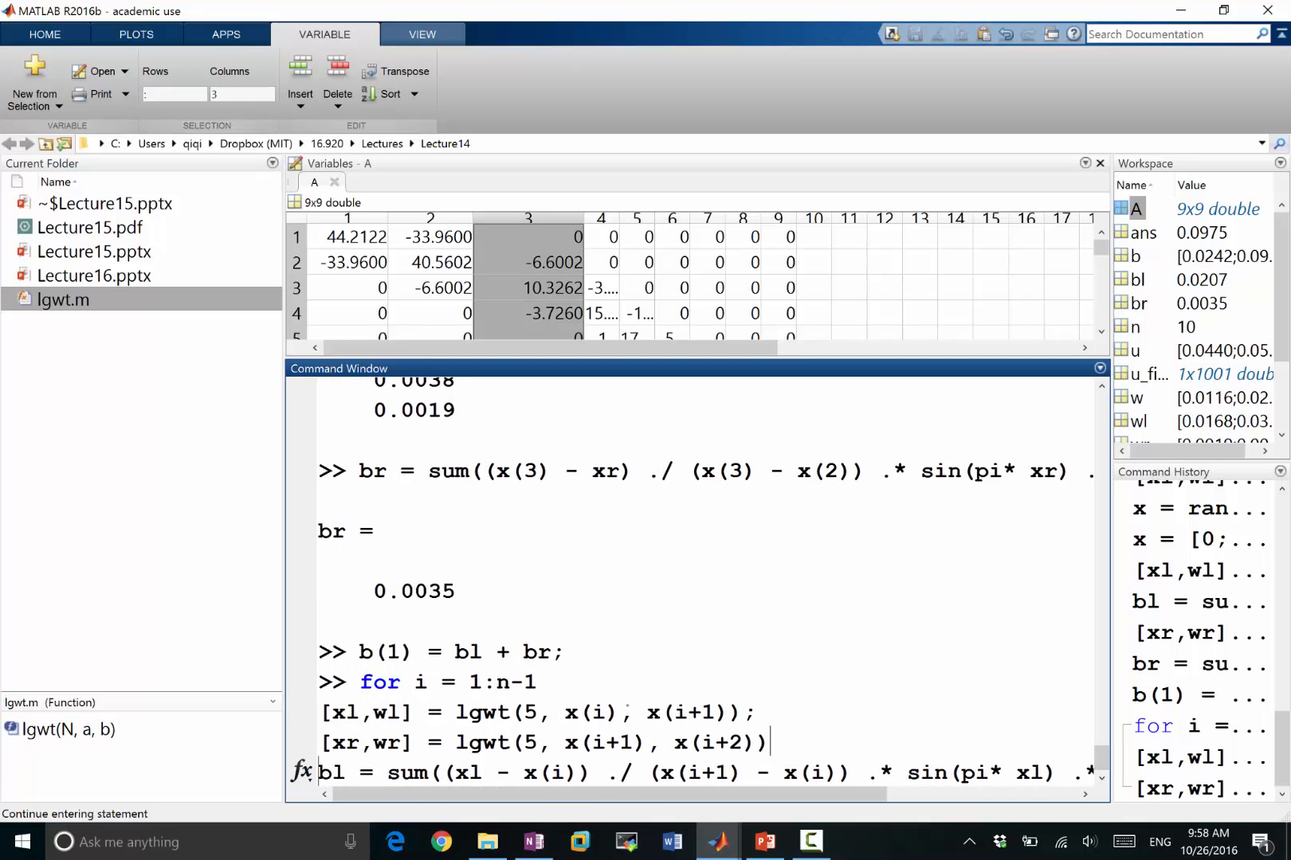
Generalize br to x(i+1)–x(i+2), add b(i) = bl + br;, and run the loop.
{"action": "type", "text": "br"}
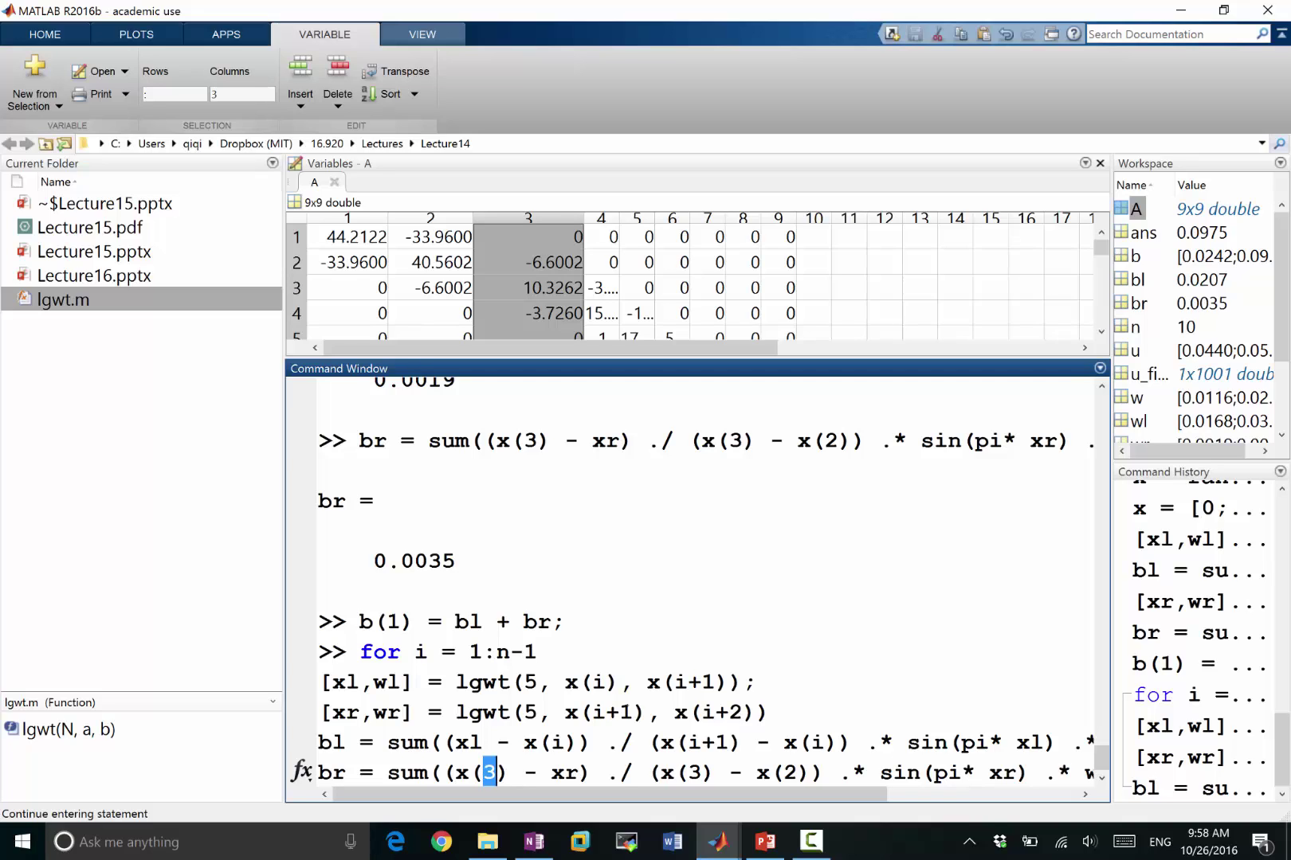
{"action": "type", "text": "i+2"}
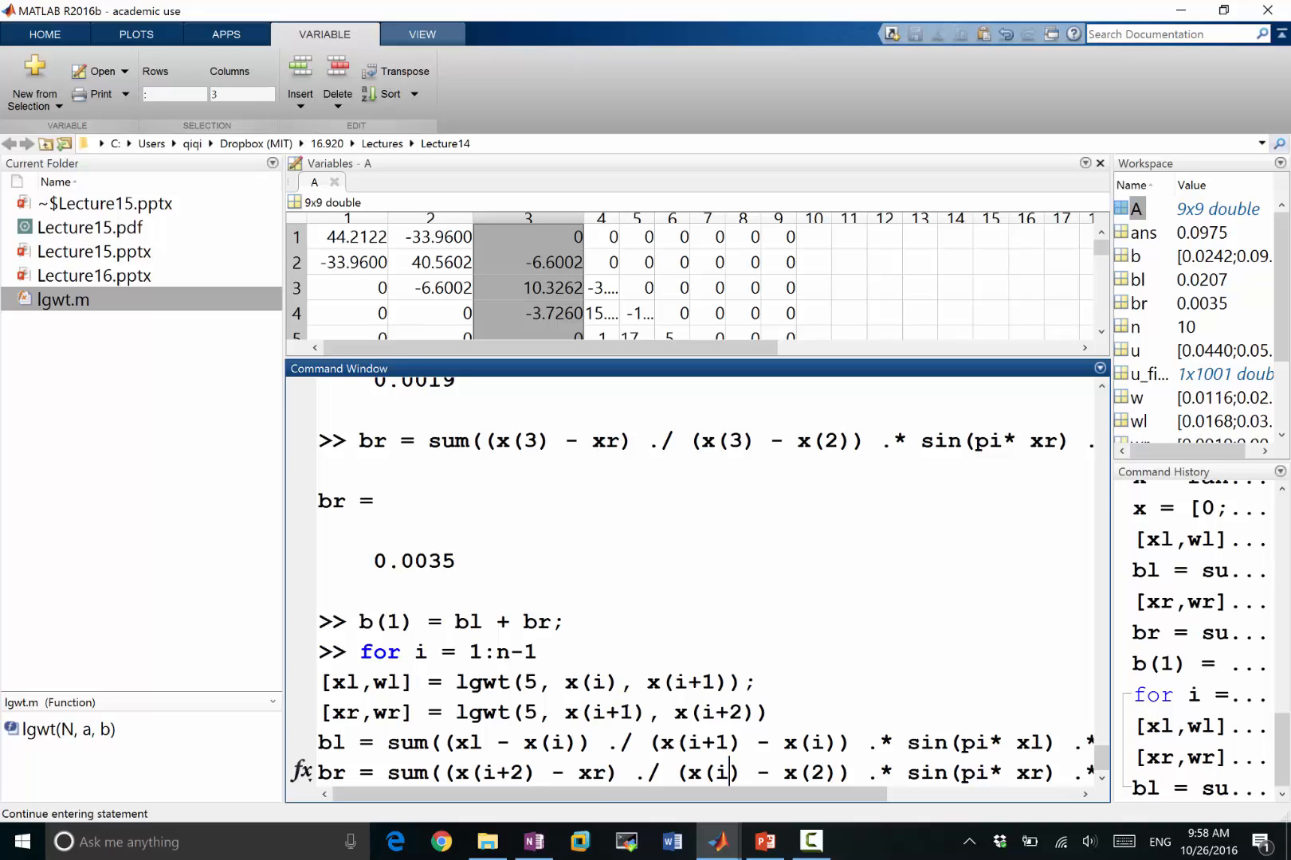
{"action": "type", "text": "i+2"}
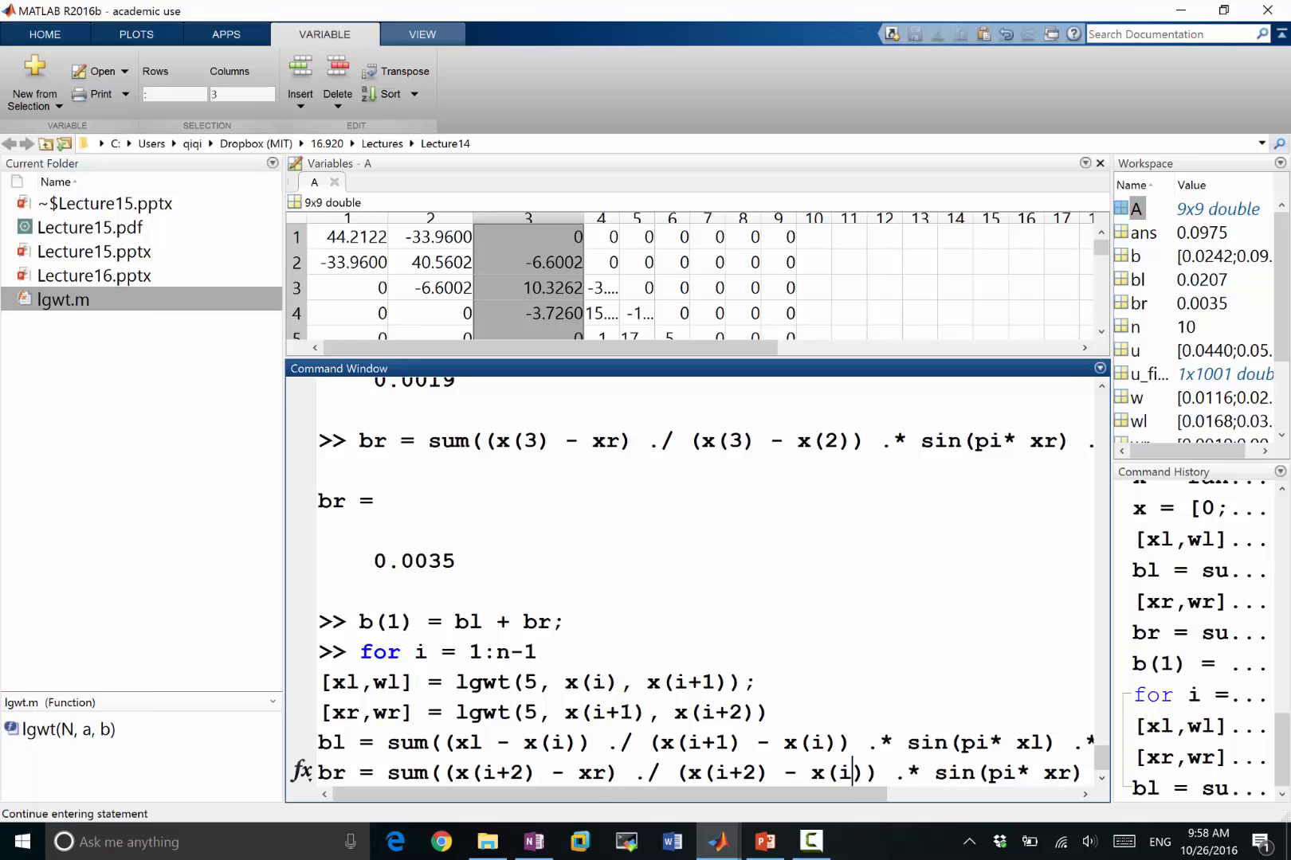
{"action": "scroll", "scroll_direction": "right", "scroll_amount": 3}
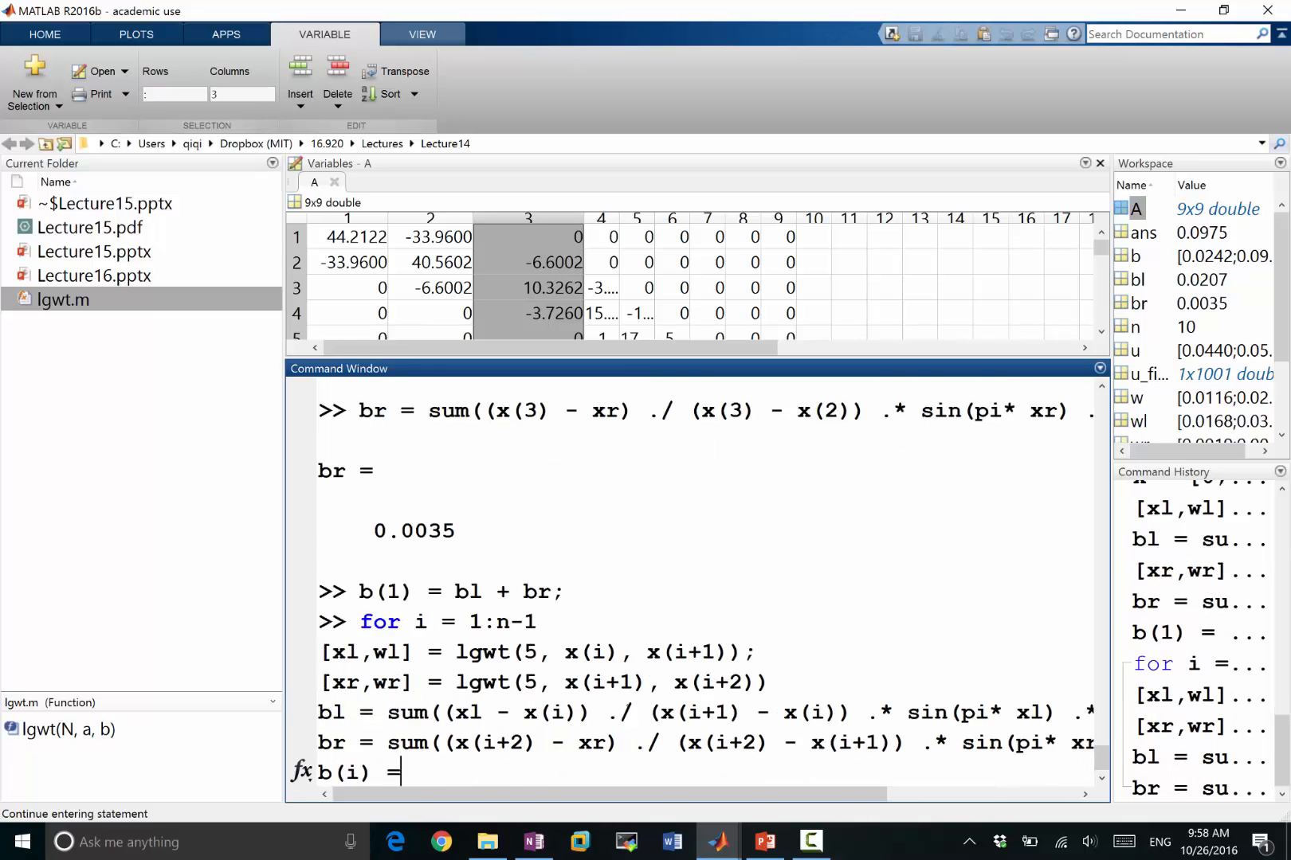
{"action": "type", "text": "b(i) = bl + br;"}
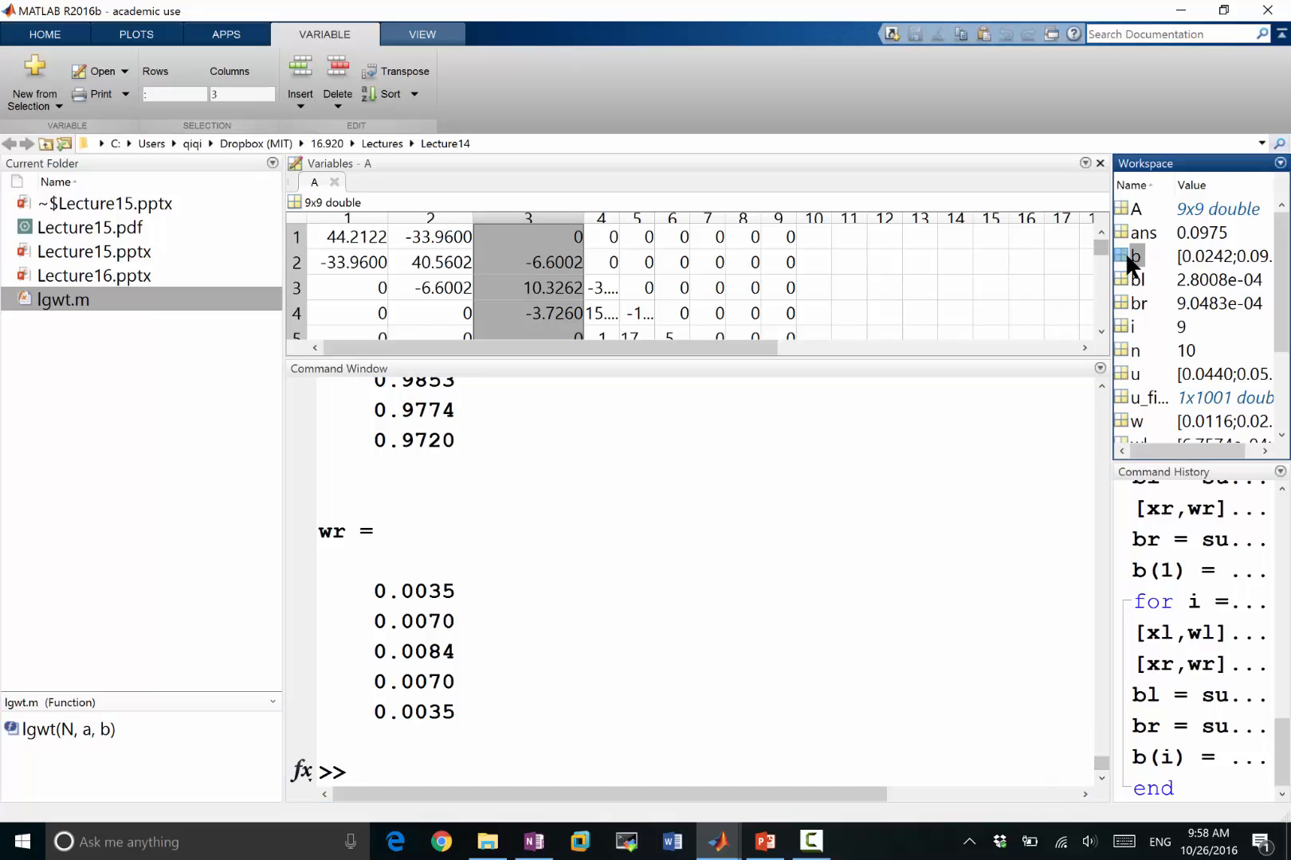
Inspect b, solve u = A\b, and plot the solution with zero endpoints.
{"action": "double_click", "coordinate": [1136, 256]}
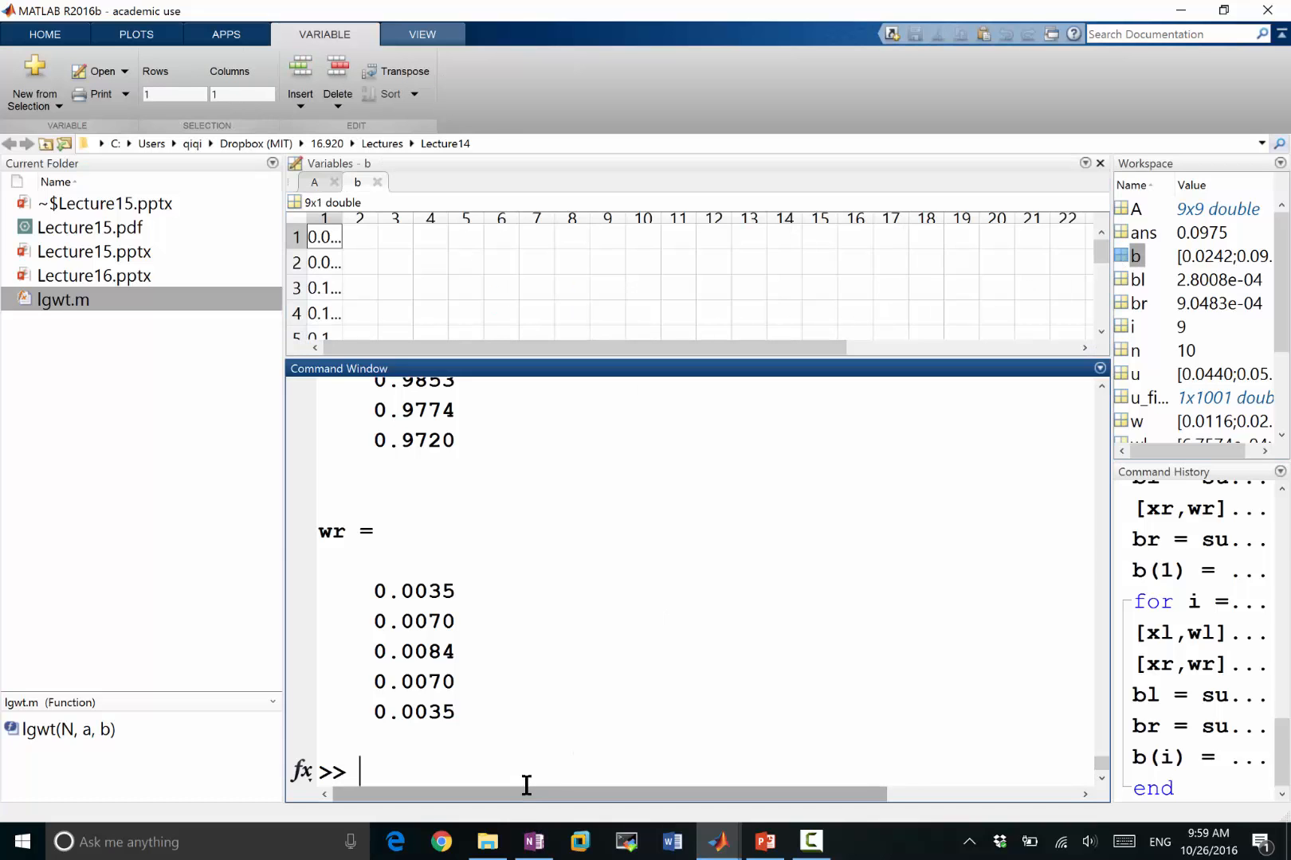
{"action": "type", "text": "u = A"}
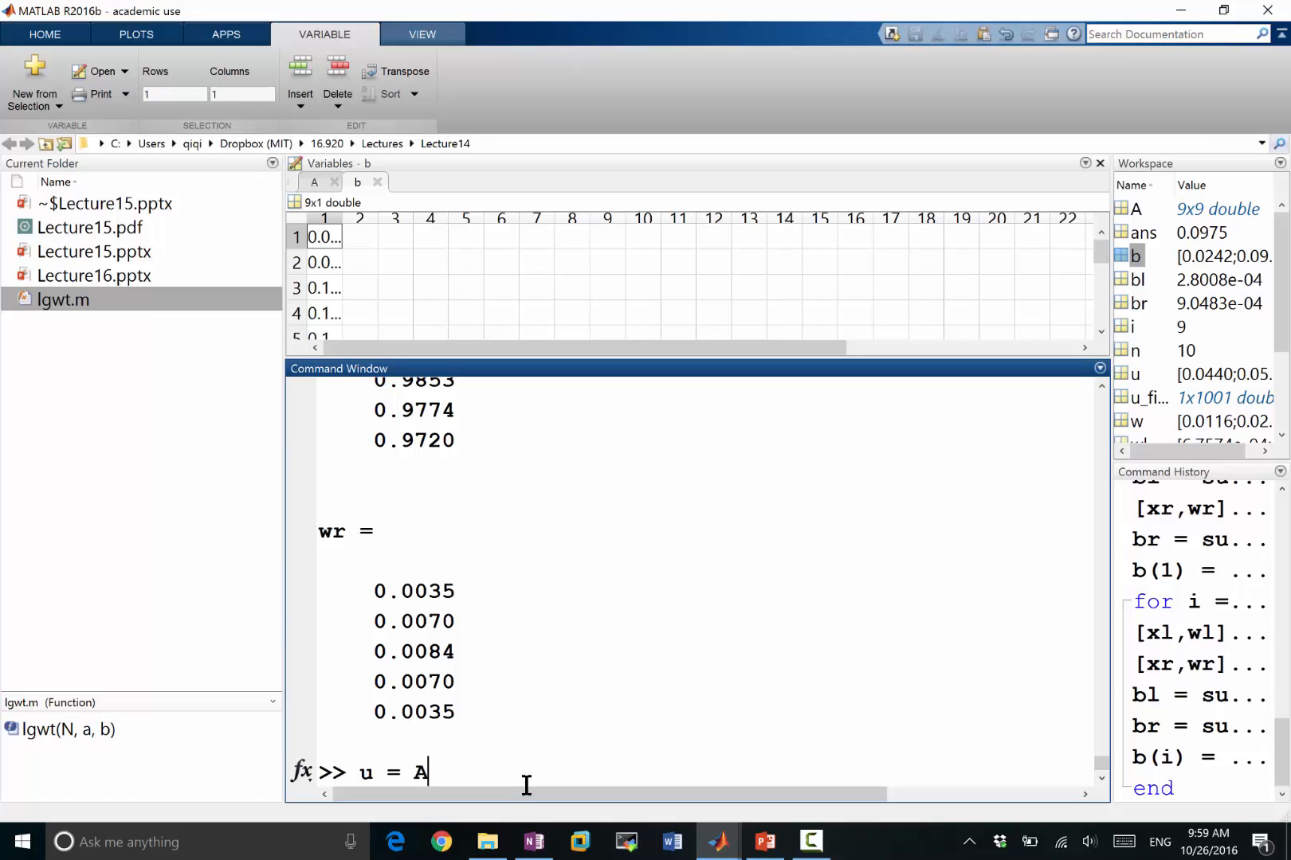
{"action": "key", "text": "Return"}
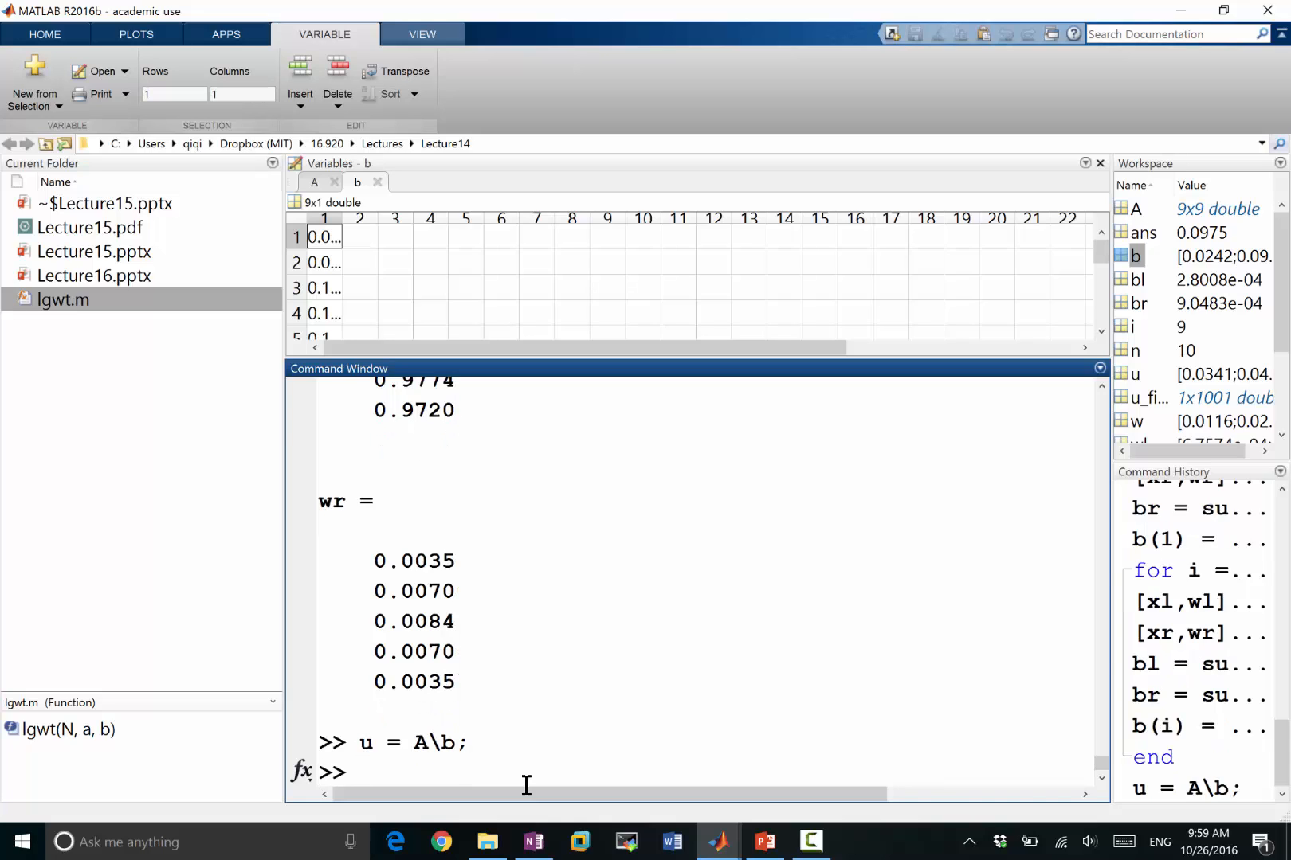
{"action": "type", "text": "close"}
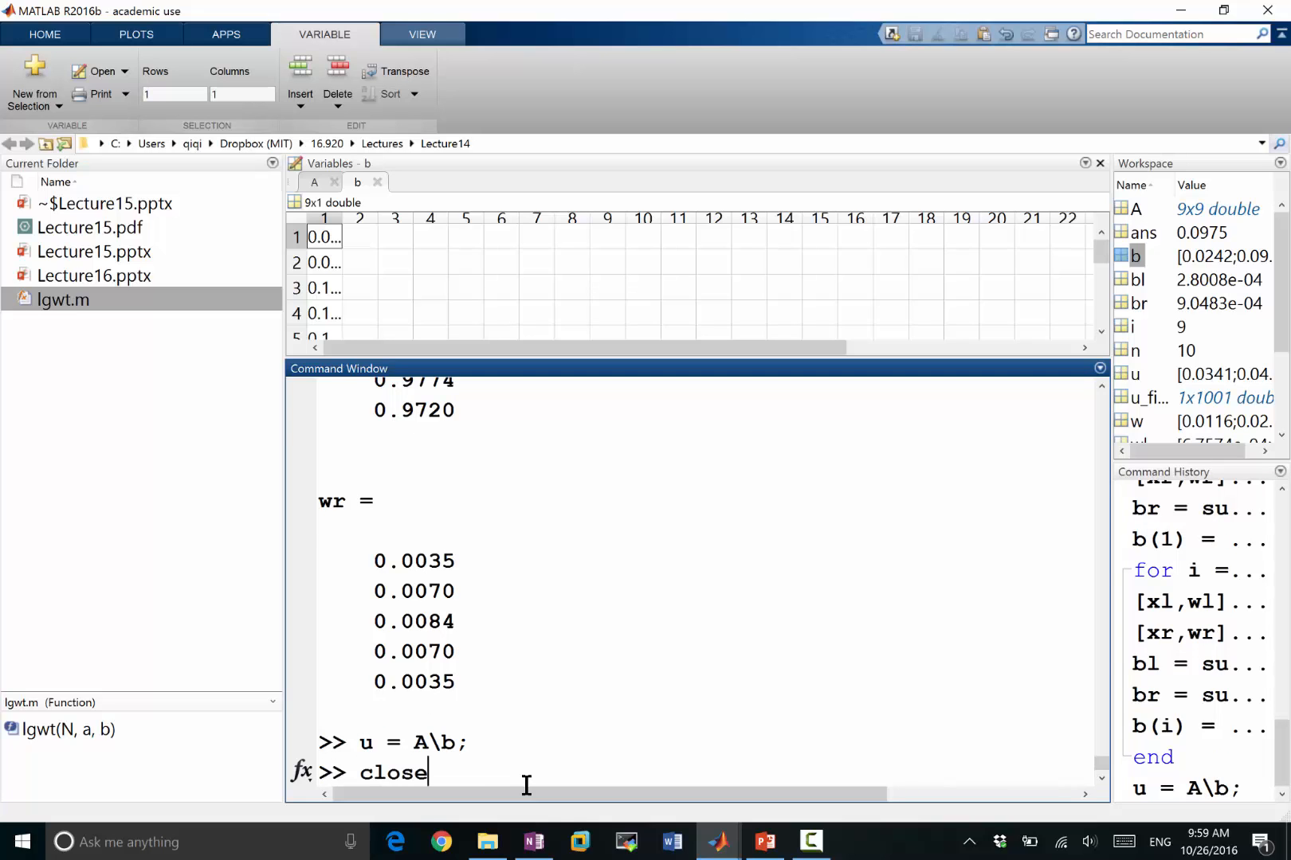
{"action": "type", "text": "plot(x_fine,u_fine)"}
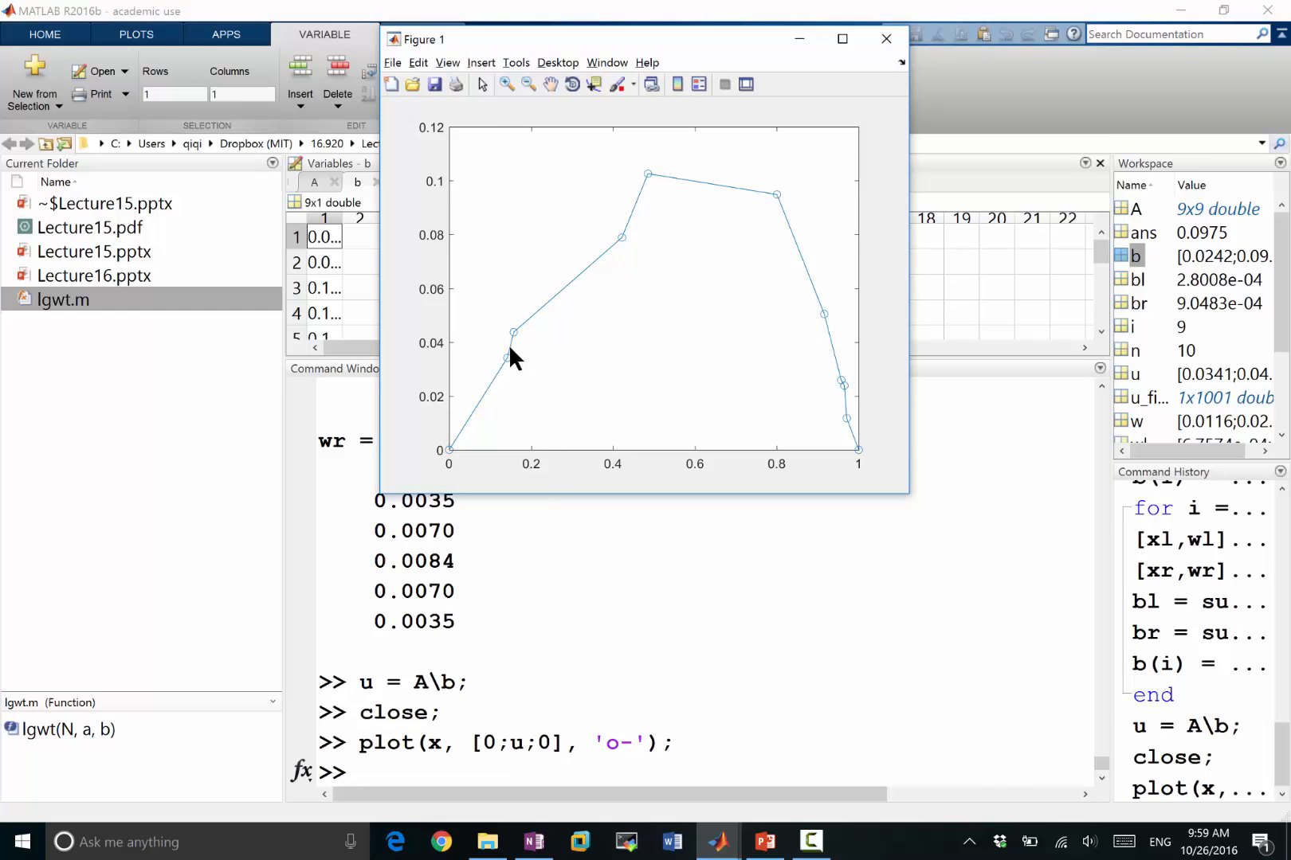
{"action": "mouse_move", "coordinate": [667, 212]}
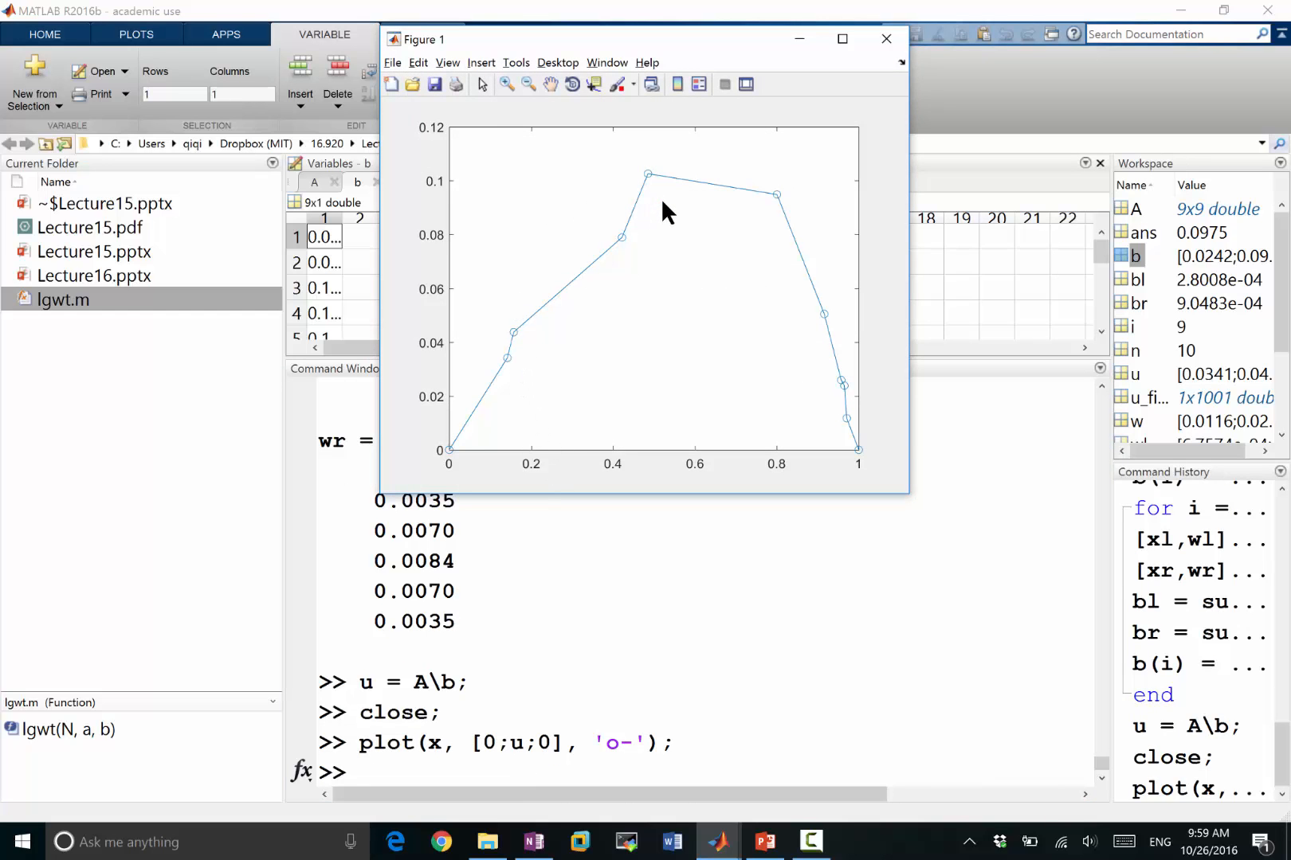
{"action": "mouse_move", "coordinate": [639, 359]}
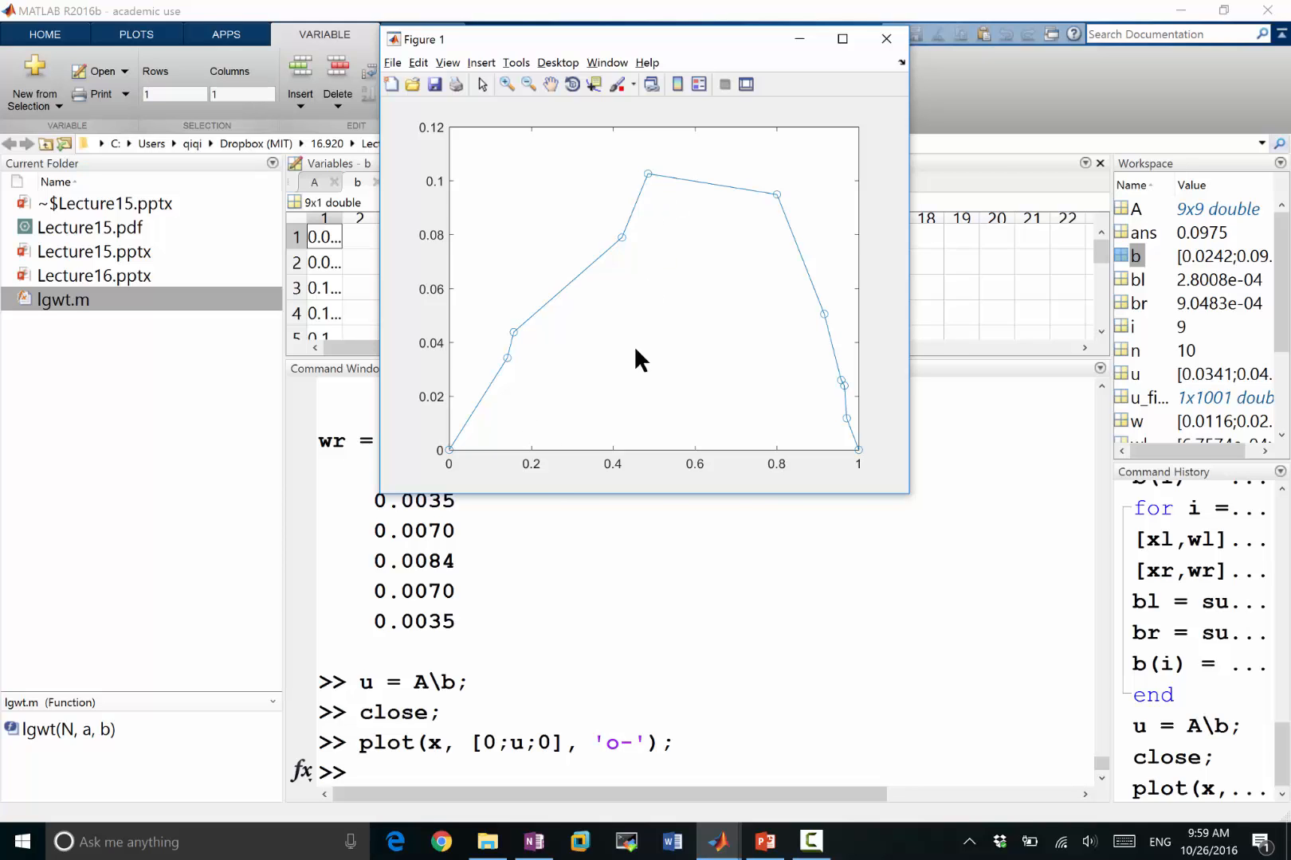
{"action": "left_click", "coordinate": [886, 39]}
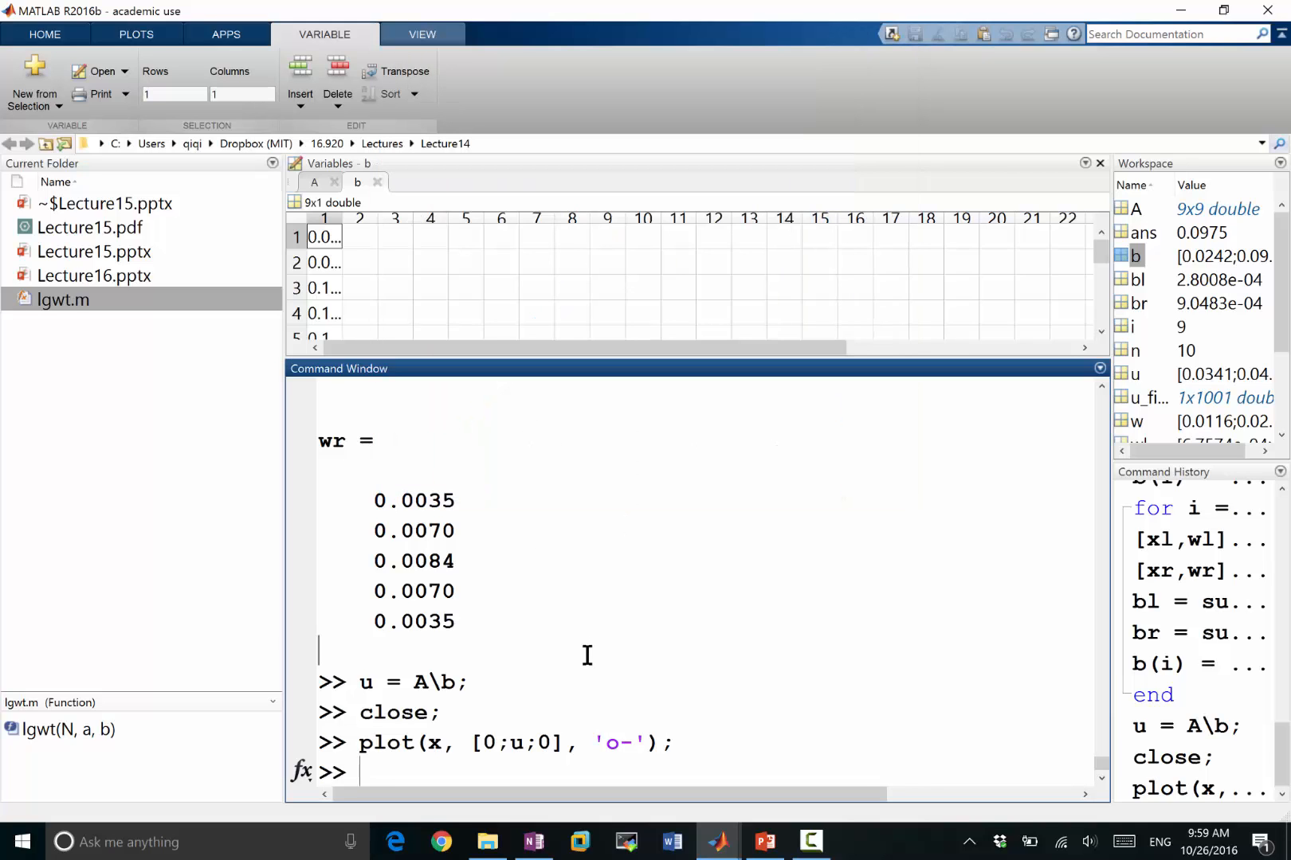
Build u_fine as sin(pi*x_fine)/pi², then hold on and plot it over the numerical solution.
{"action": "type", "text": "x"}
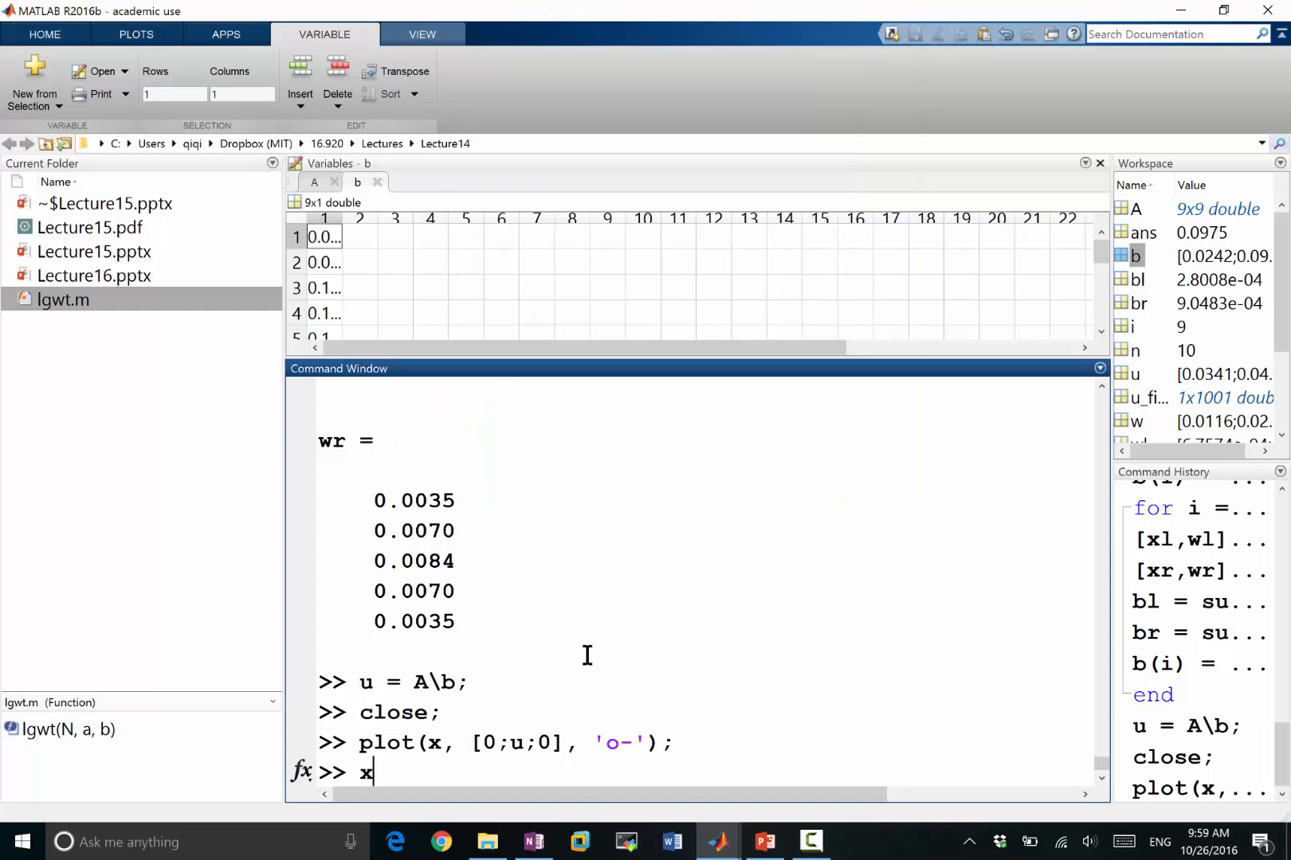
{"action": "type", "text": "_fi"}
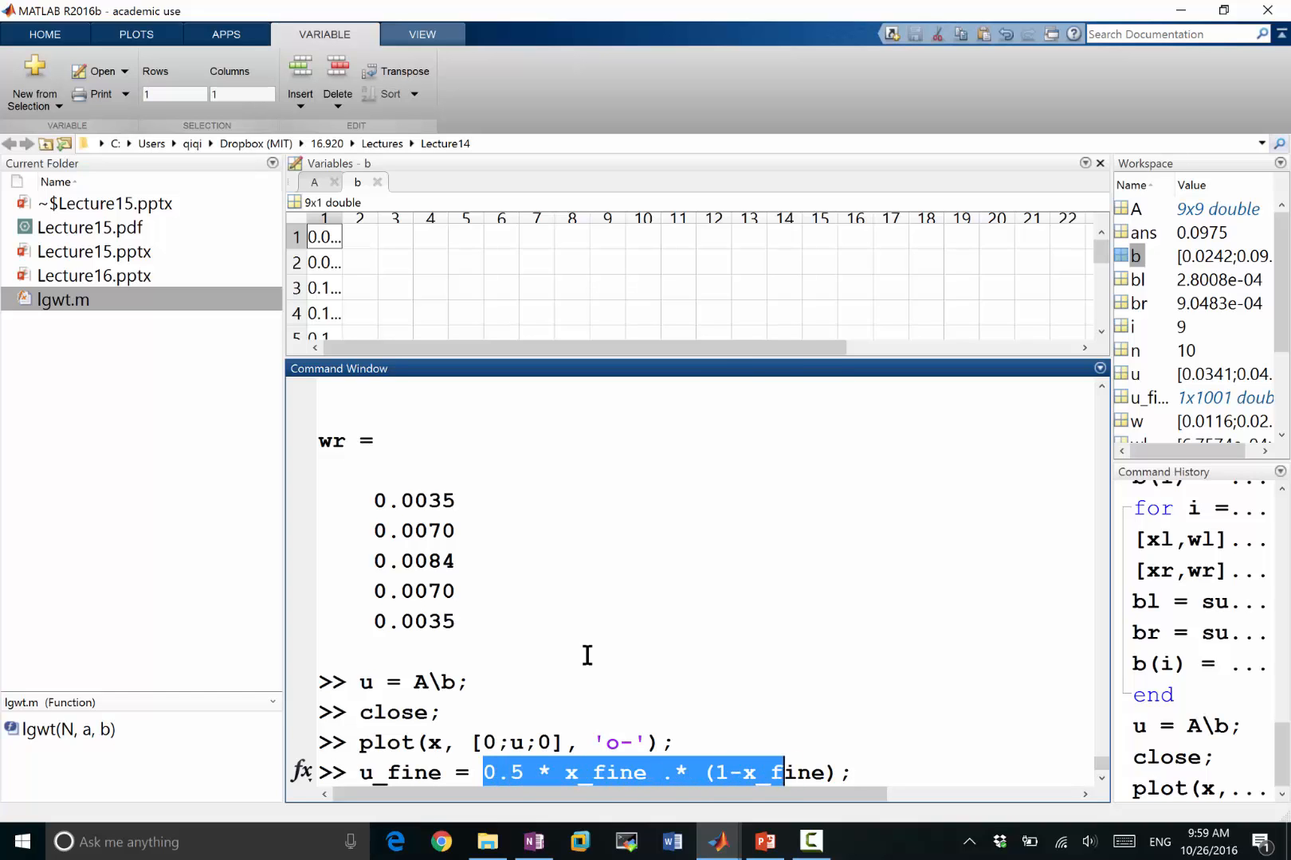
{"action": "type", "text": "sin(x"}
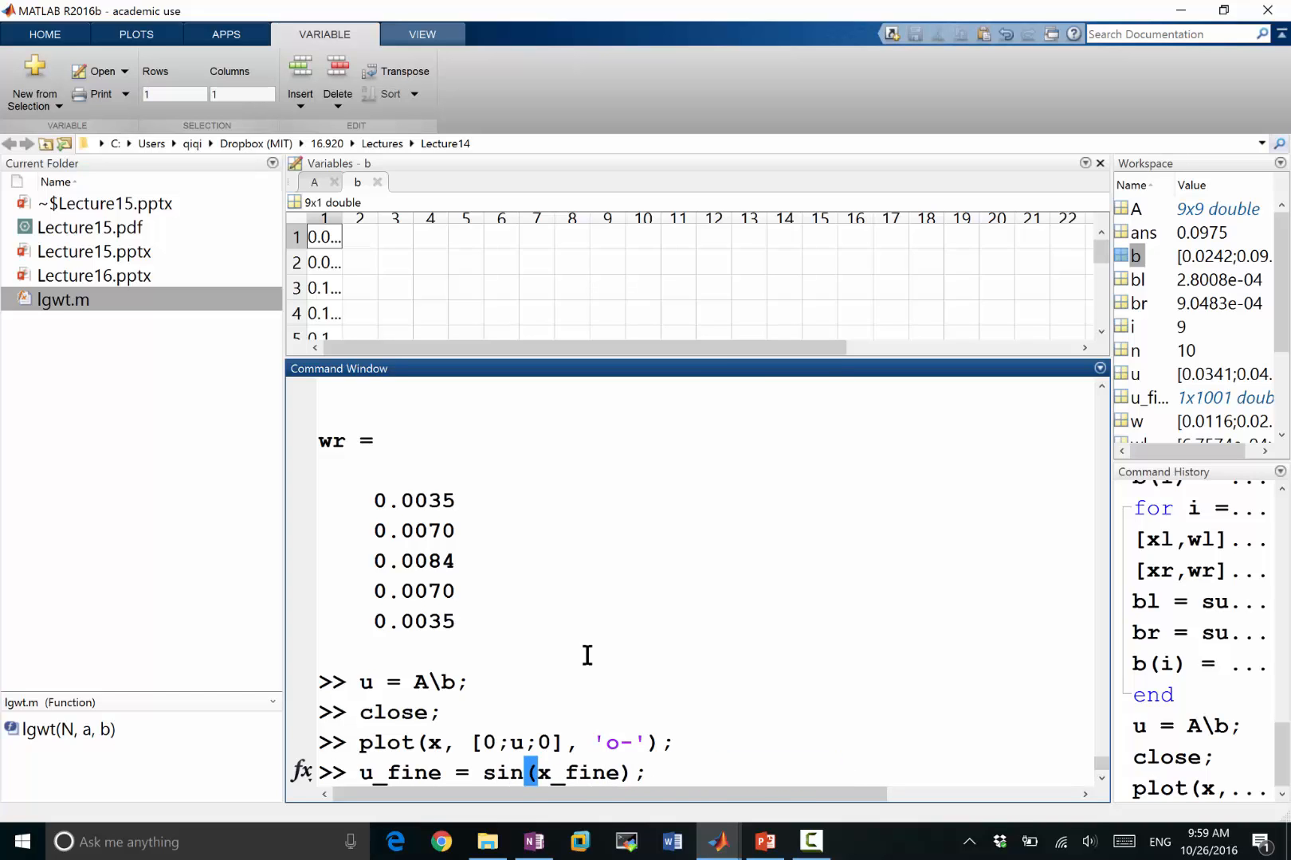
{"action": "type", "text": "* pi"}
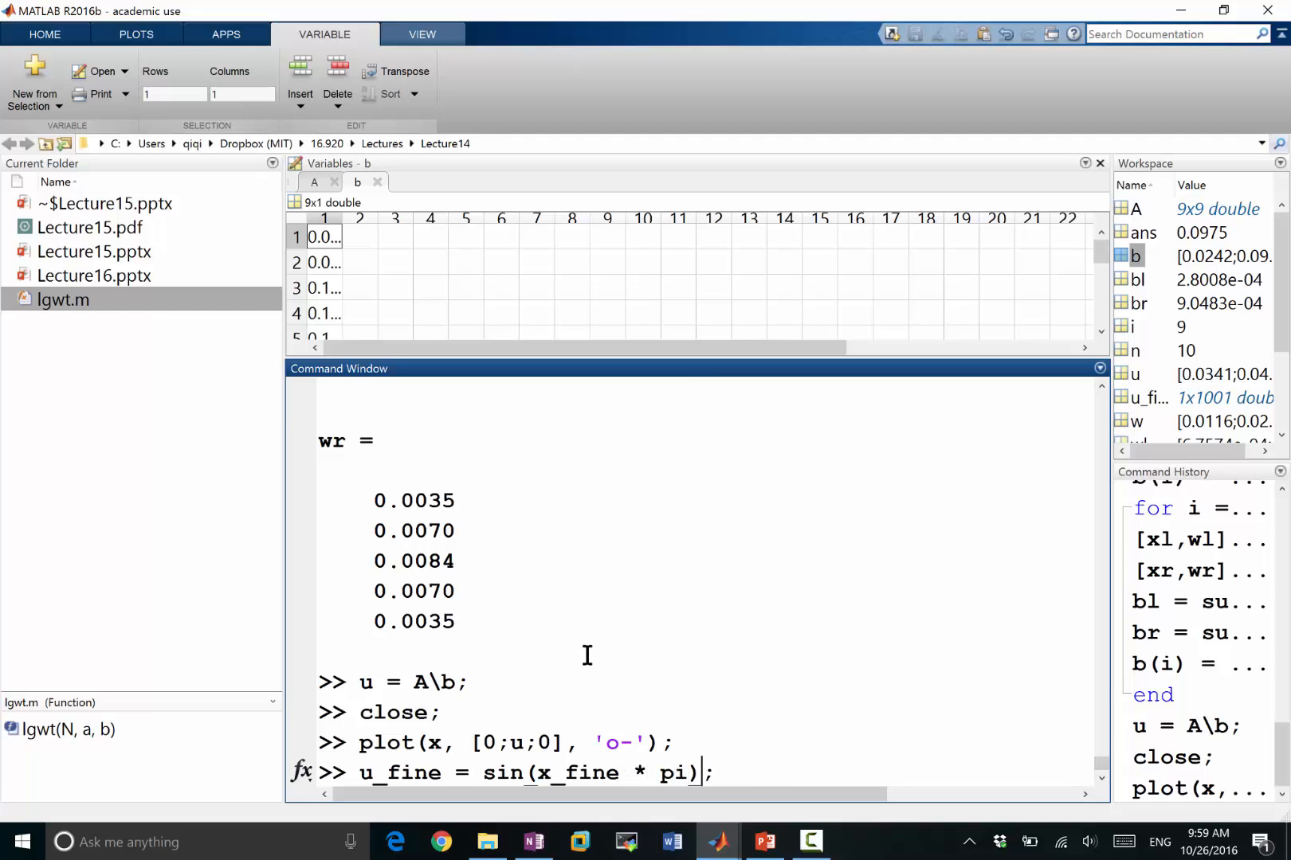
{"action": "type", "text": "/ pi"}
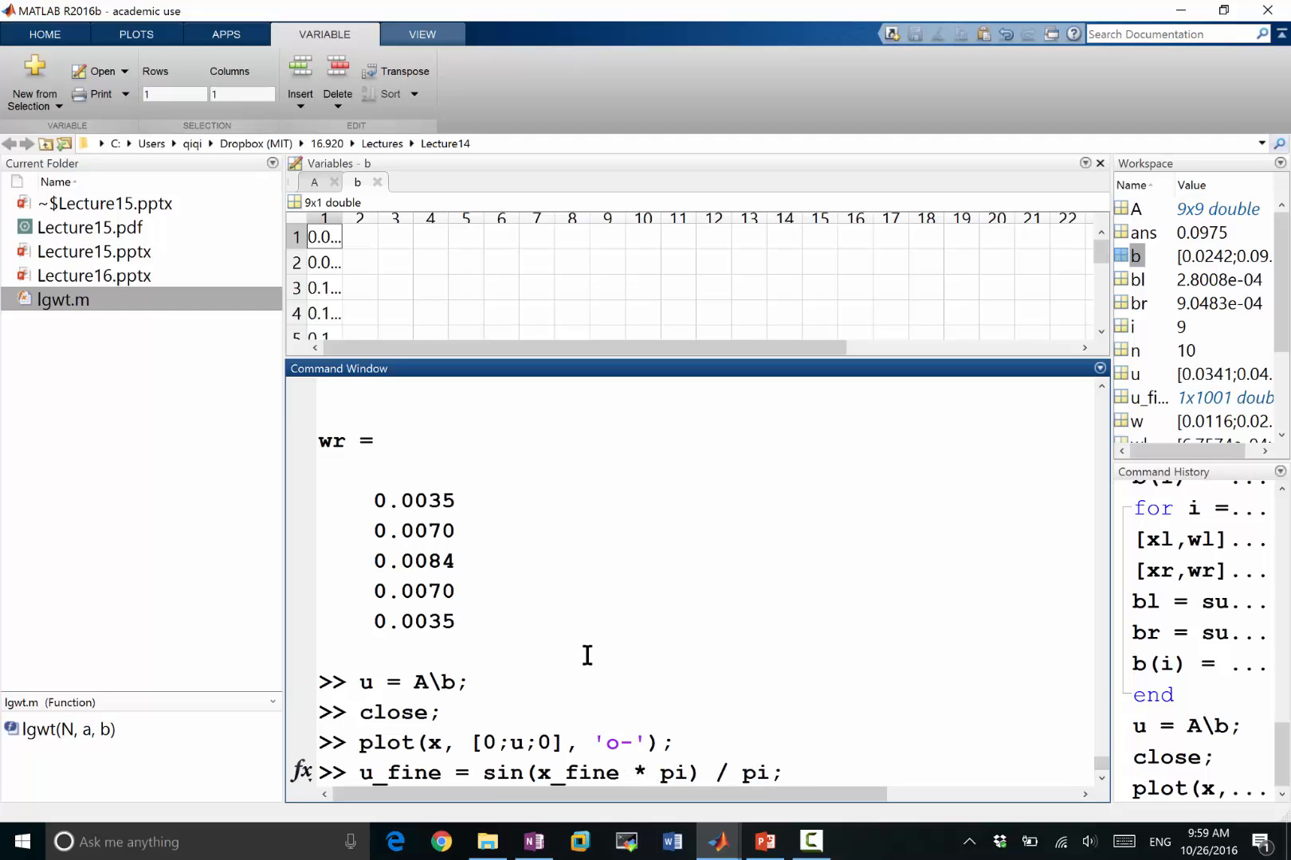
{"action": "type", "text": ".^2"}
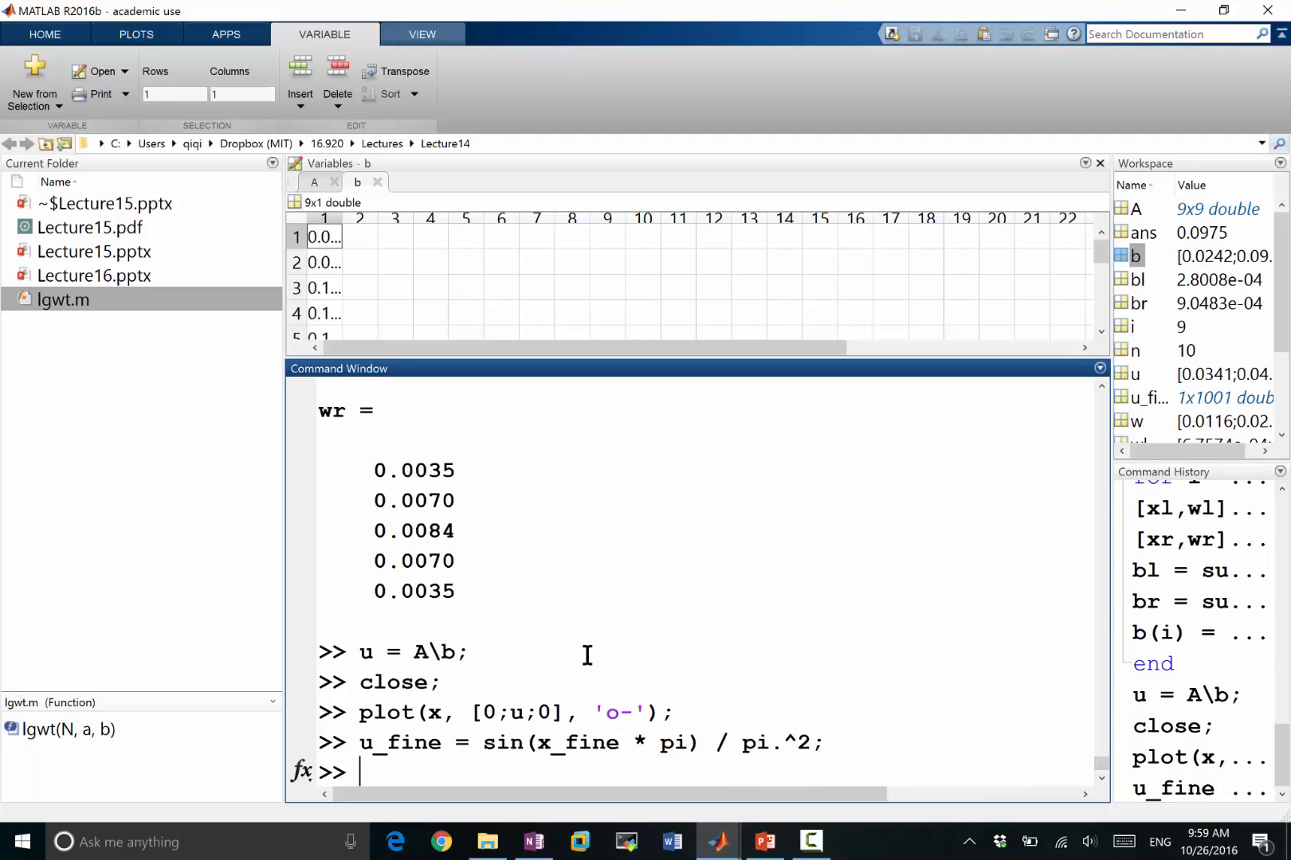
{"action": "type", "text": "hold on;"}
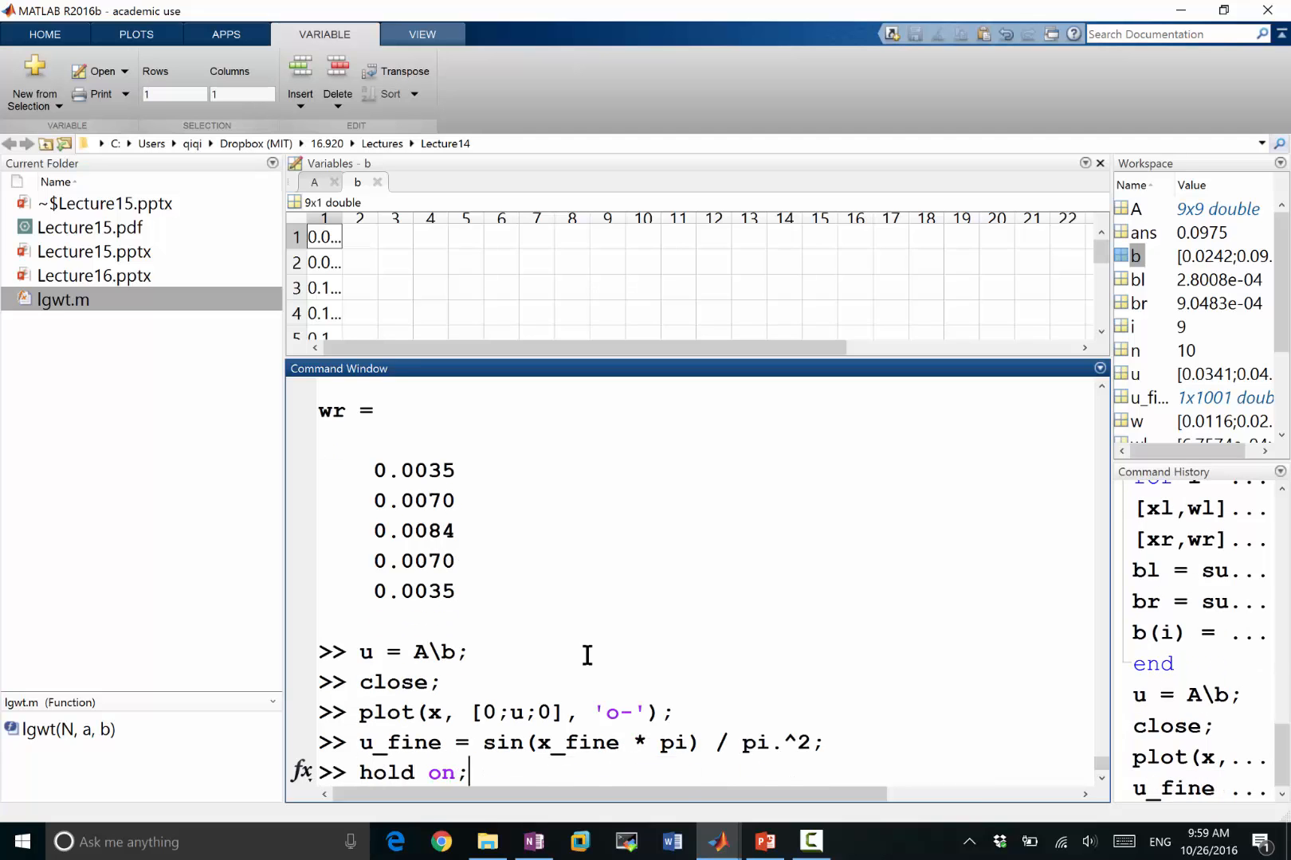
{"action": "type", "text": "plot(x_fine, u_fine)"}
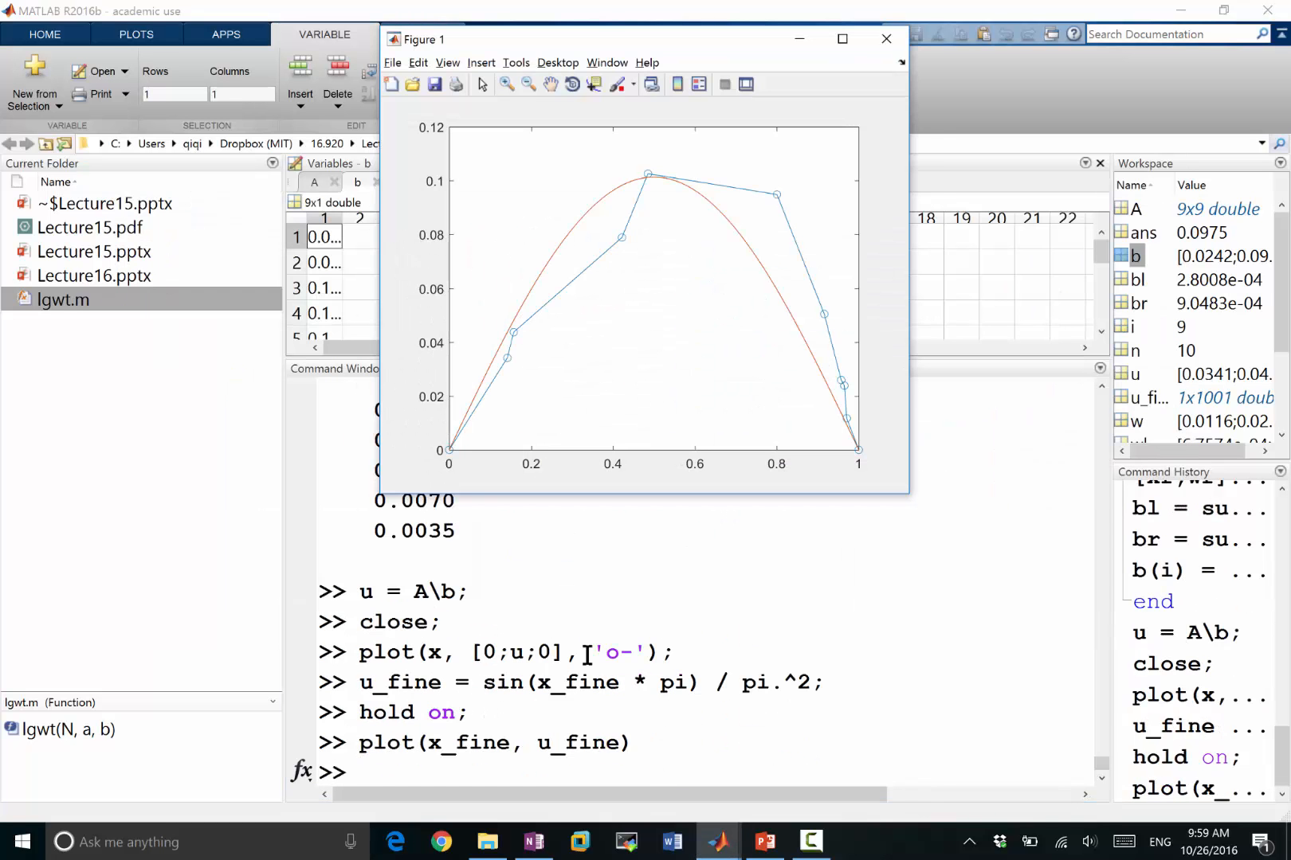
{"action": "mouse_move", "coordinate": [616, 202]}
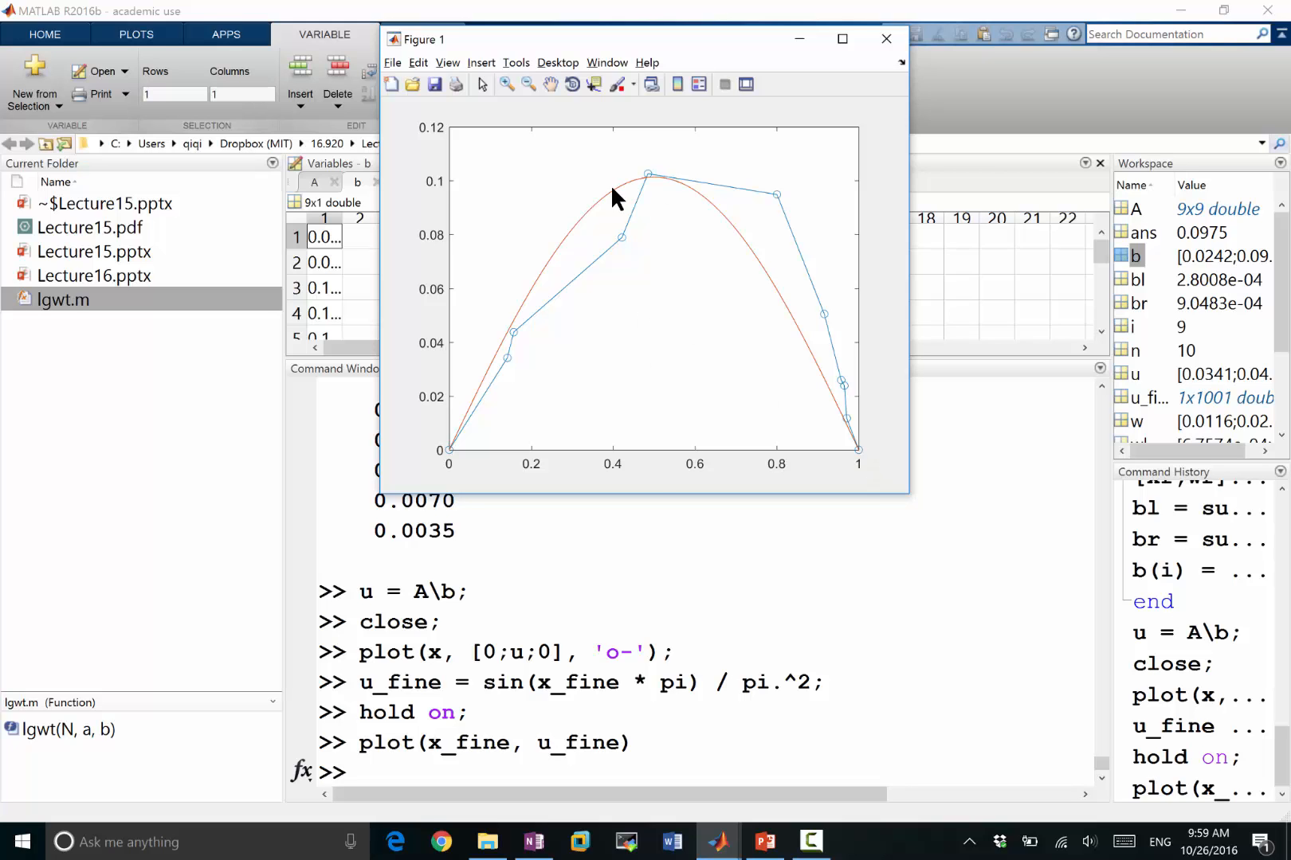
Bring the command session forward and start recalling an earlier A superdiagonal update.
{"action": "left_click", "coordinate": [886, 39]}
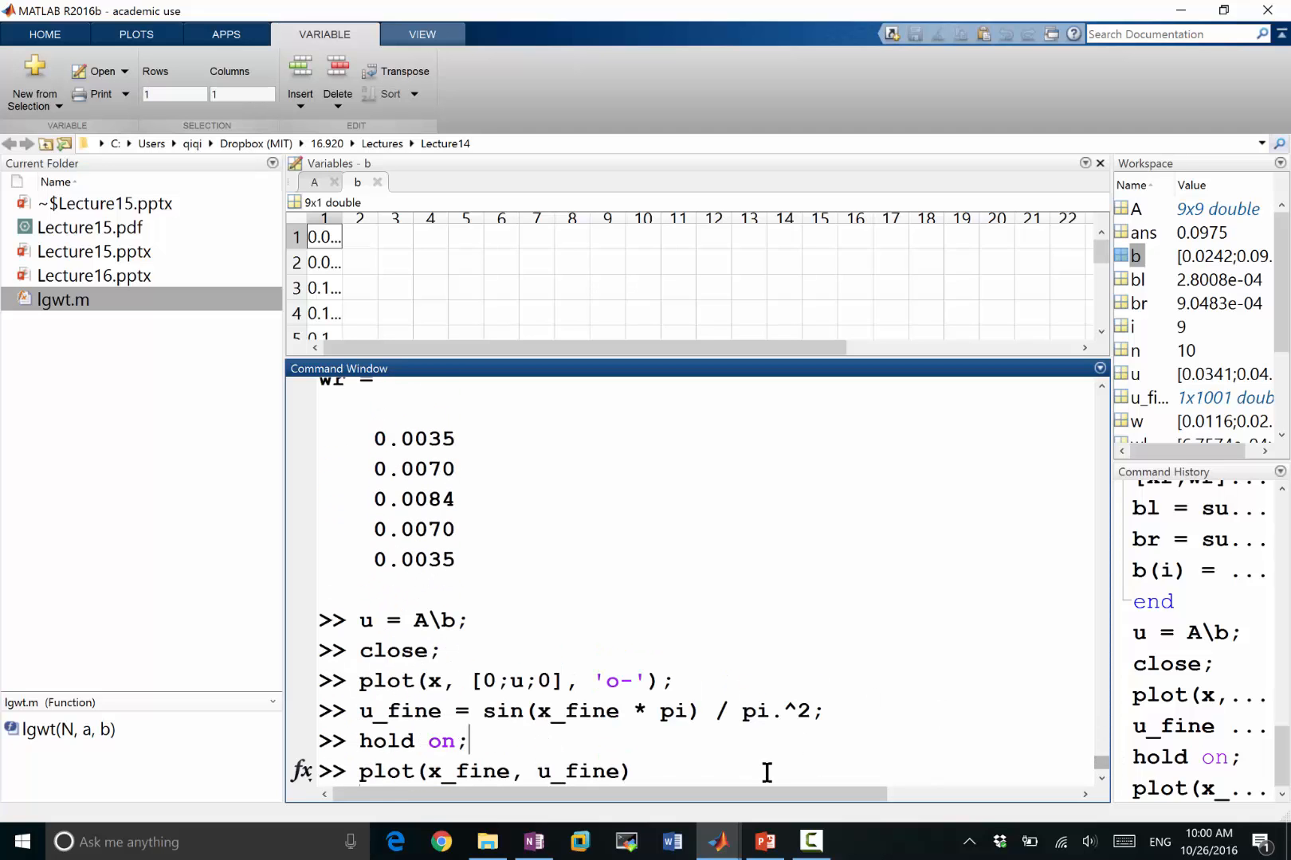
{"action": "type", "text": "for i = 1:n-1"}
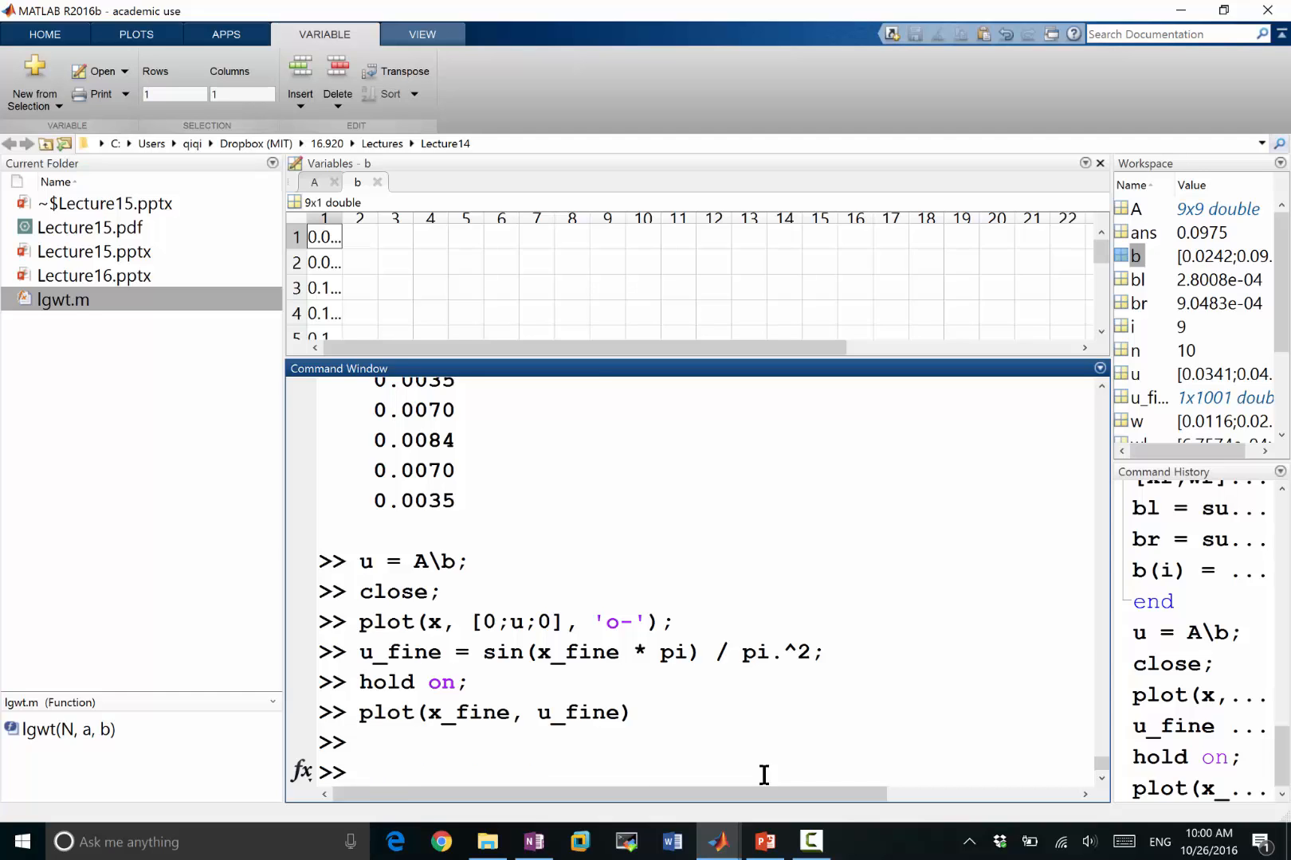
{"action": "type", "text": "A"}
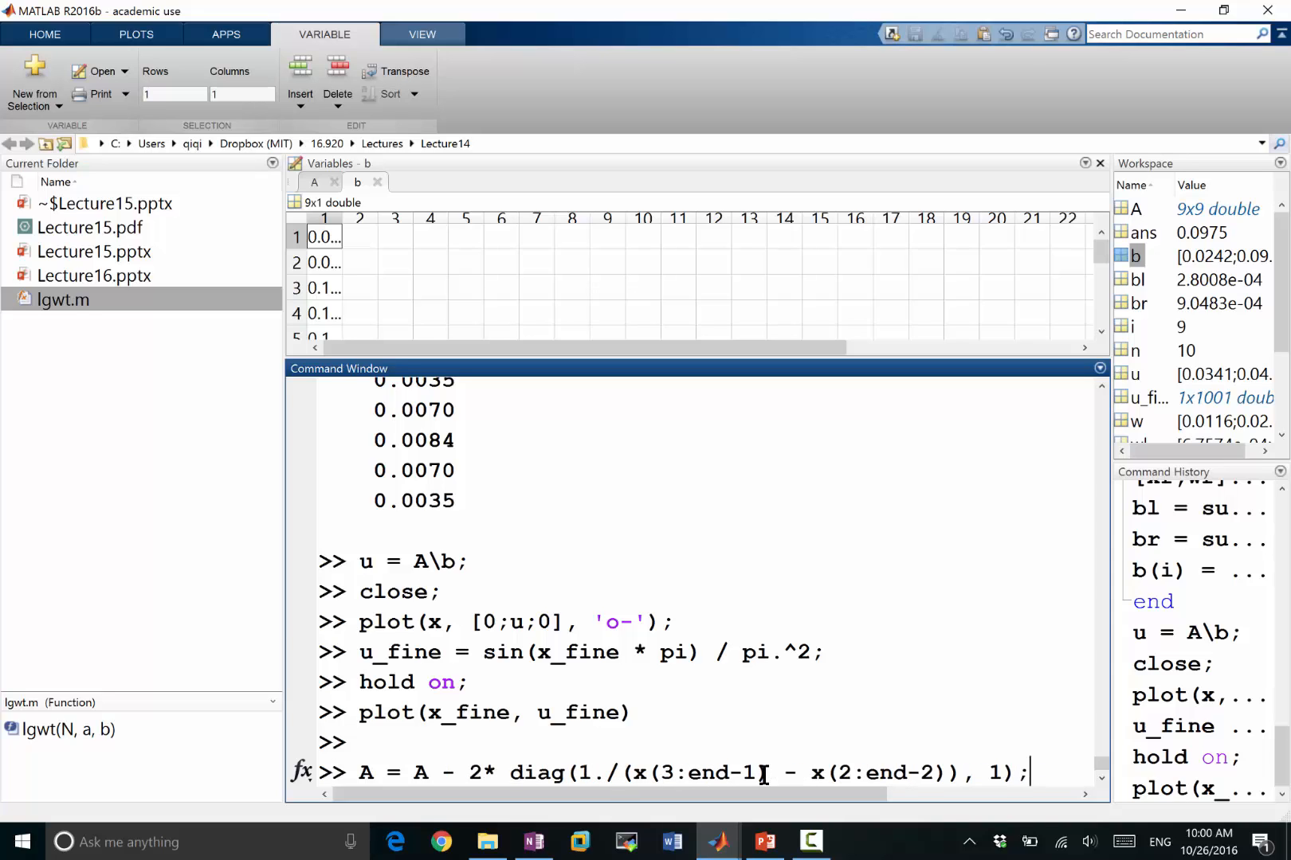
Reset A = zeros(n-1) and run its superdiagonal and subdiagonal inverse-spacing updates.
{"action": "key", "text": "Backspace"}
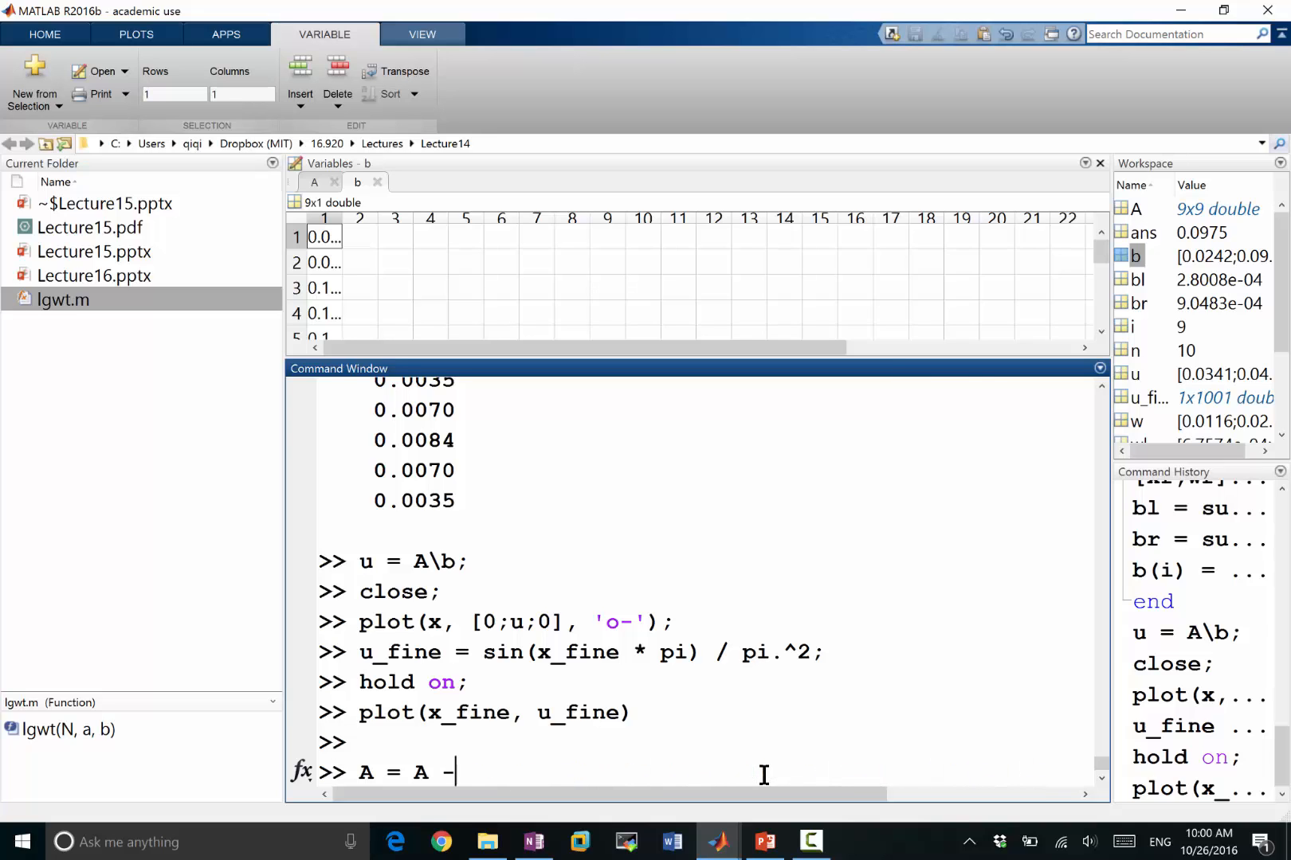
{"action": "type", "text": "zeros(n-1);"}
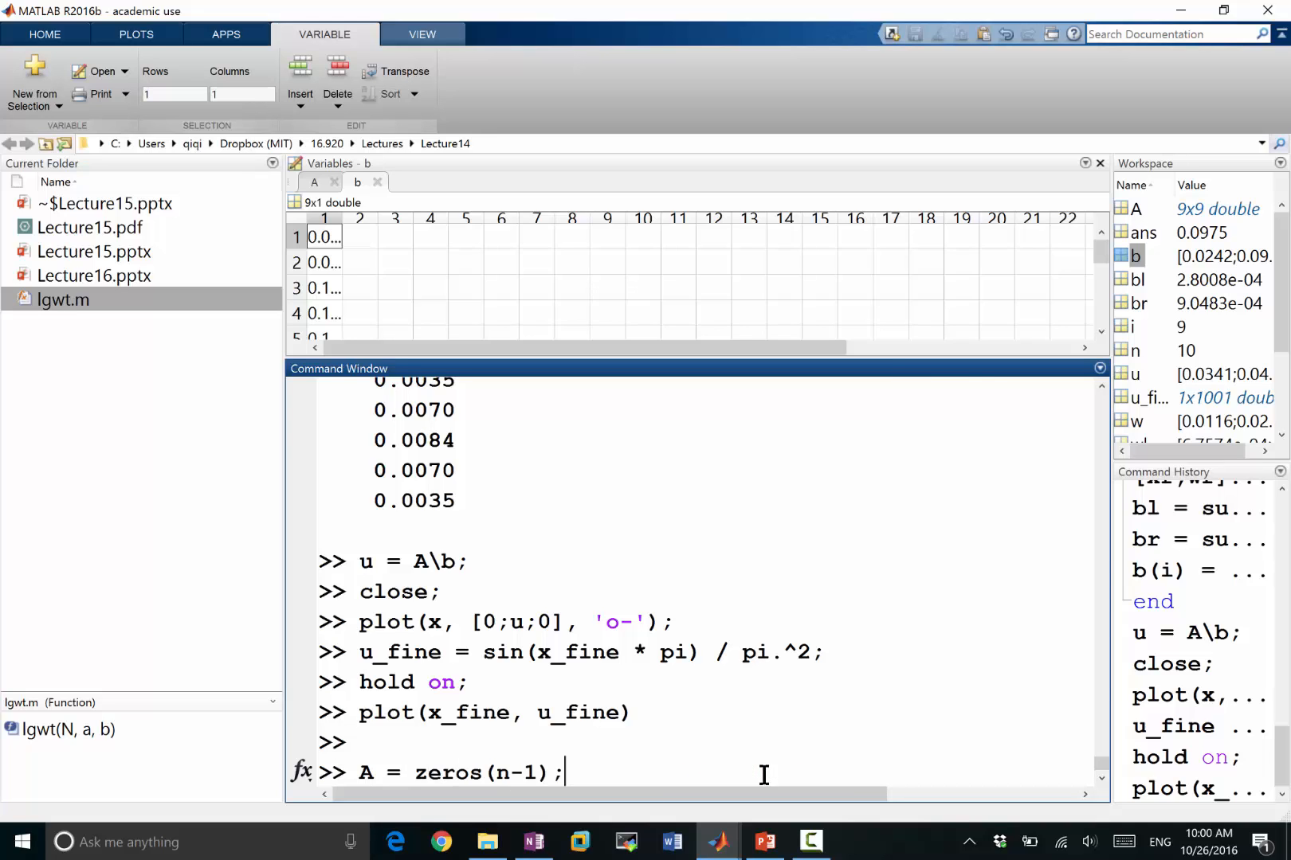
{"action": "type", "text": "A = A + diag(1./(x(3:end-1) - x"}
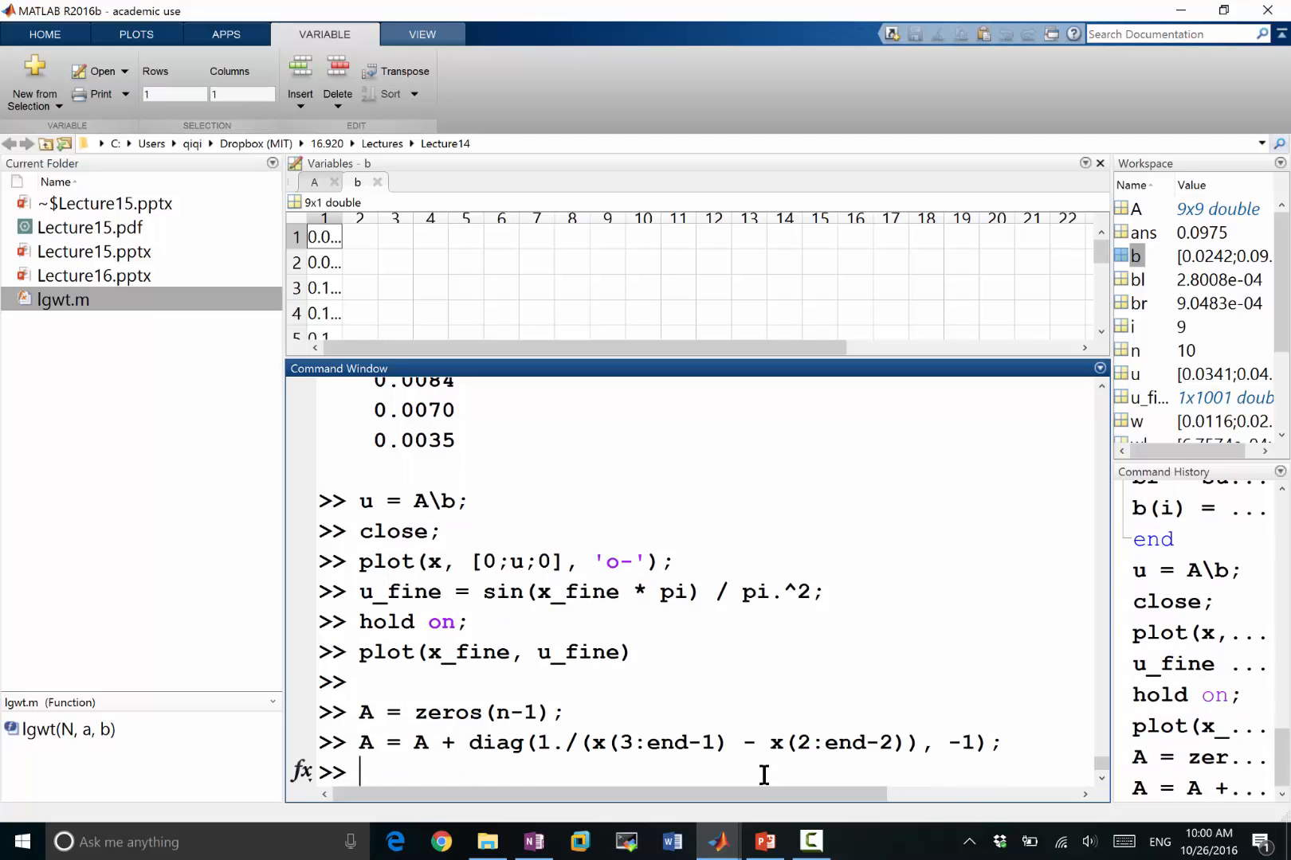
{"action": "type", "text": "A = A -"}
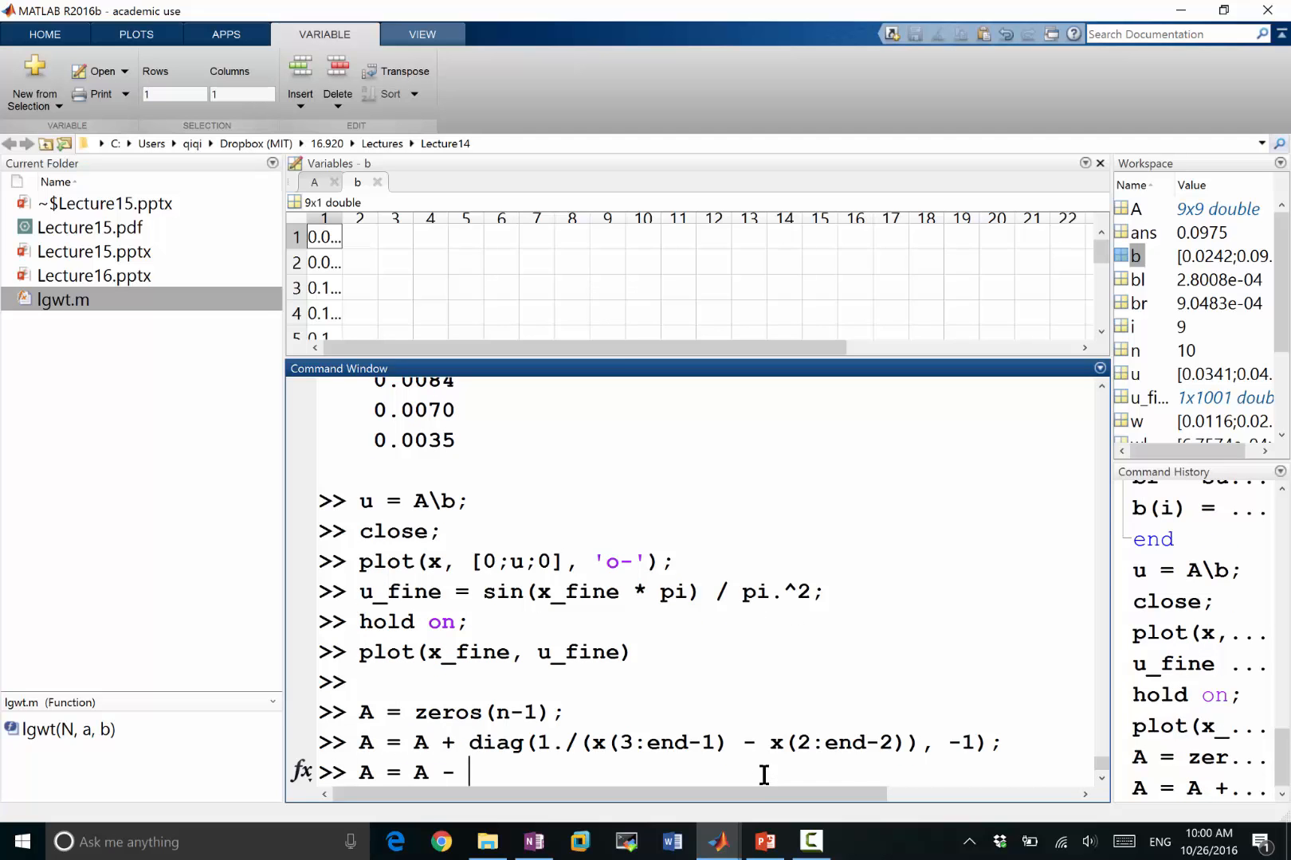
{"action": "type", "text": "2* diag(1./(x(3:end-1) - x(2:end-2)), 1);"}
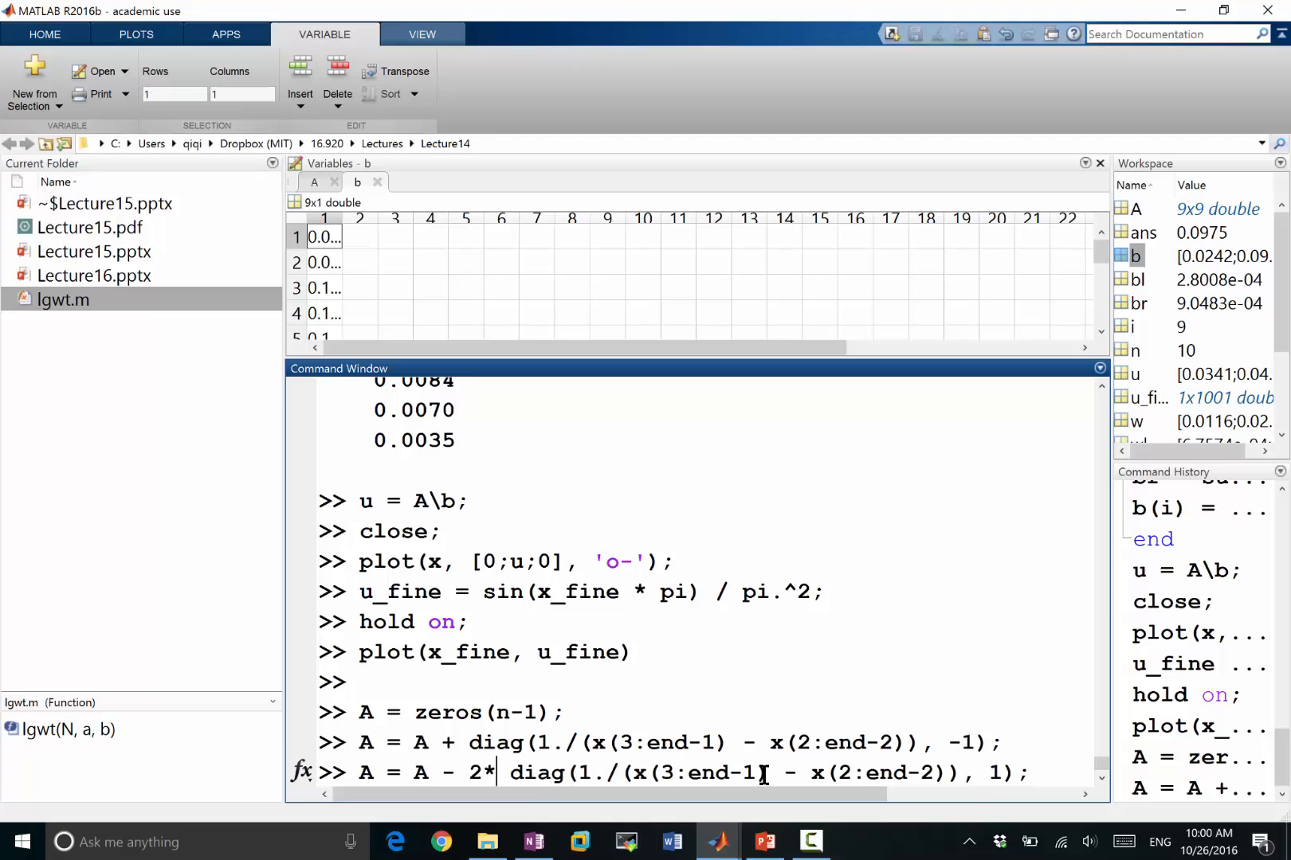
{"action": "key", "text": "Return"}
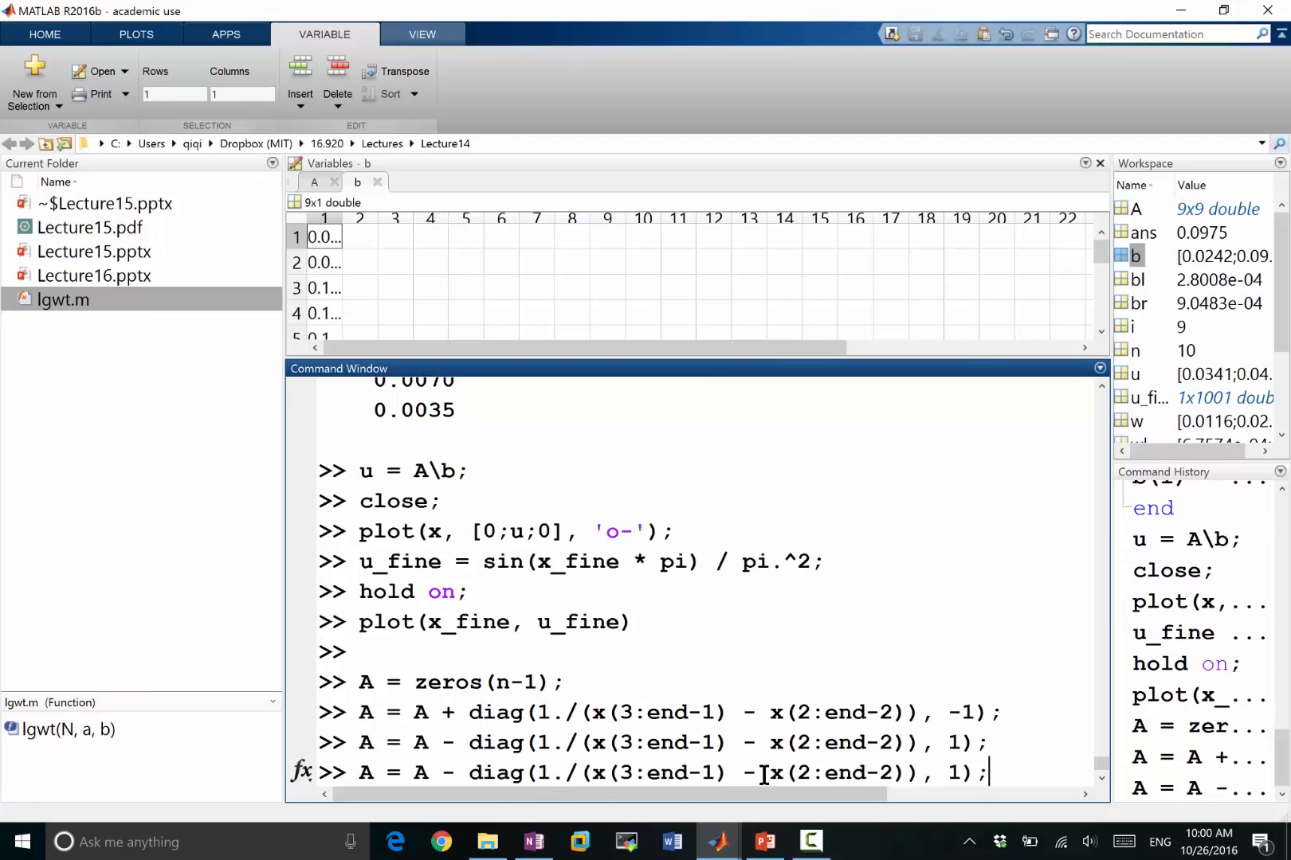
{"action": "key", "text": "Return"}
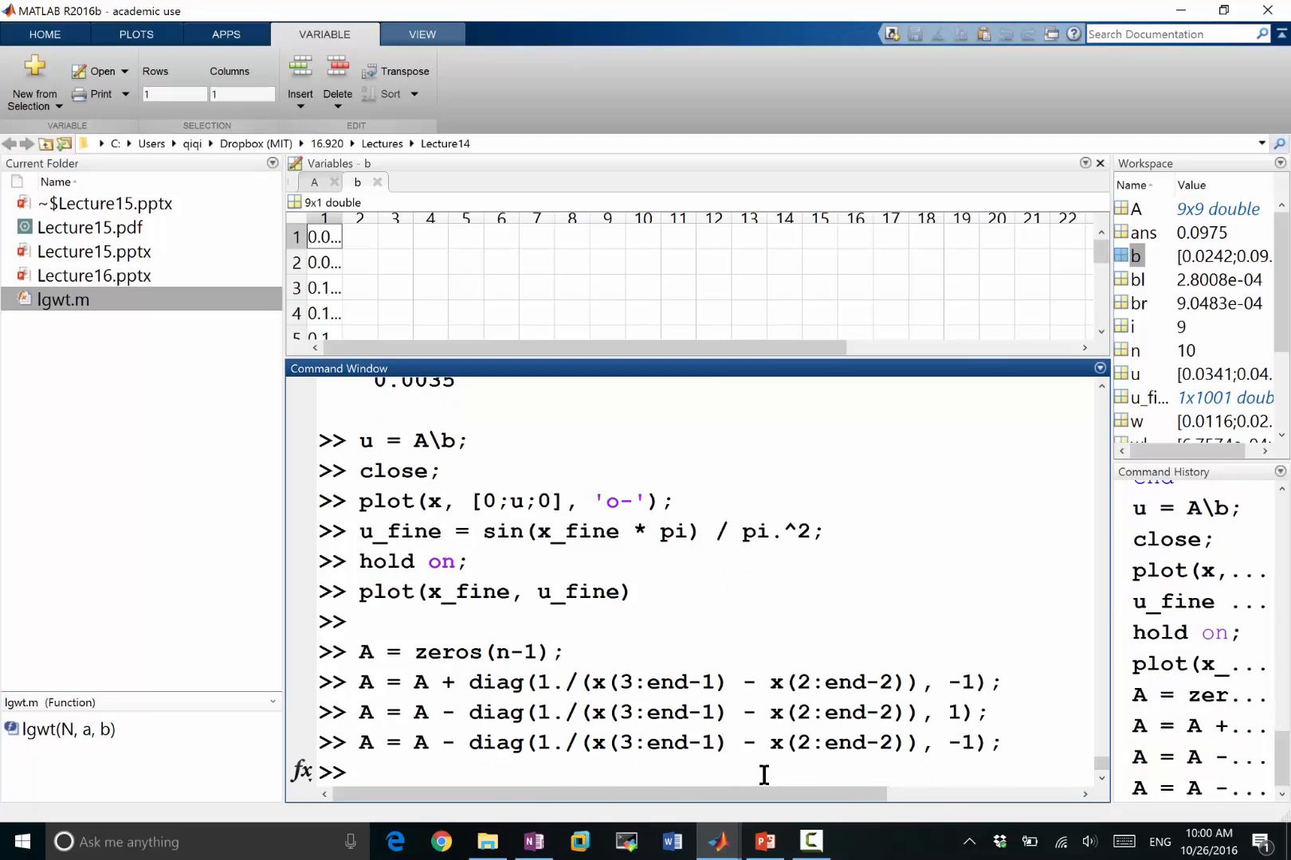
{"action": "type", "text": "u ="}
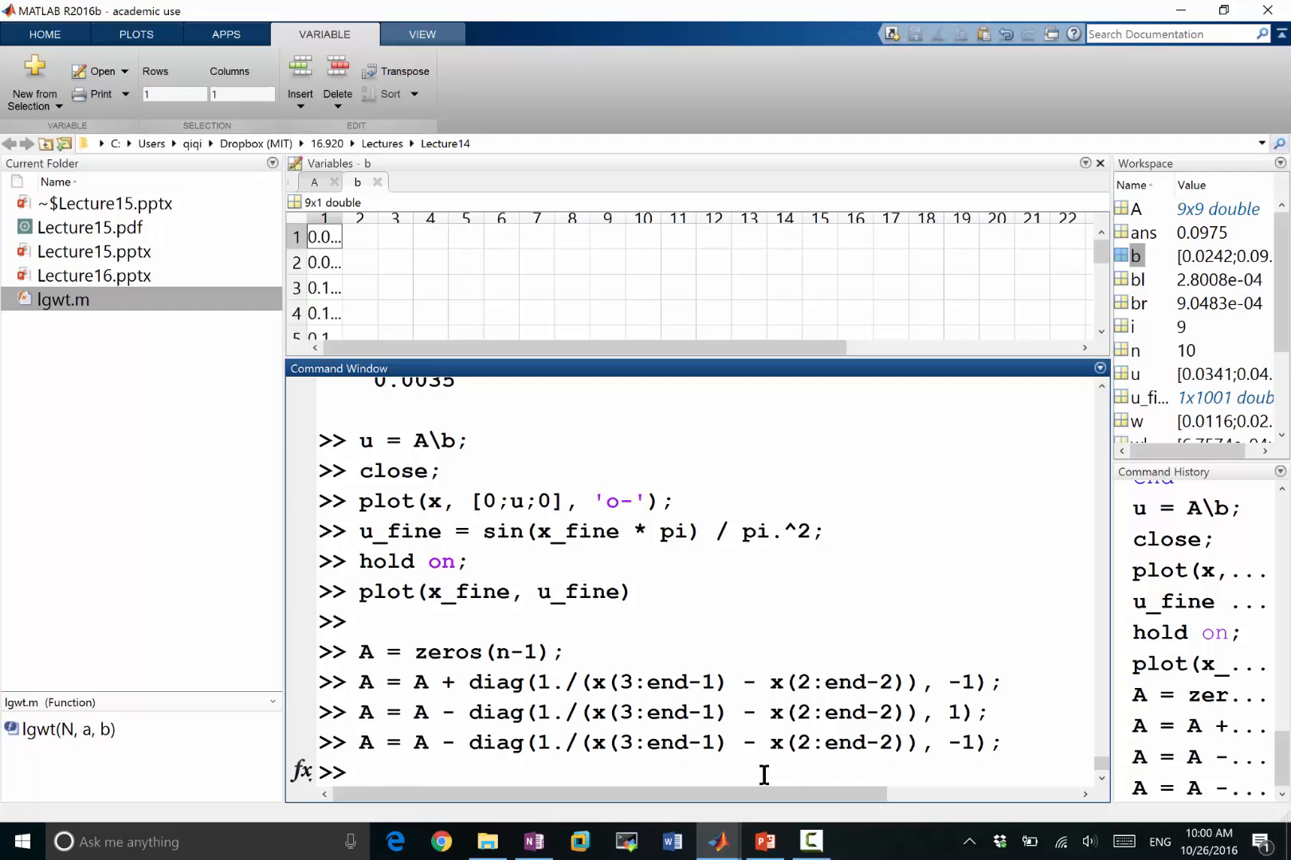
{"action": "mouse_move", "coordinate": [1193, 731]}
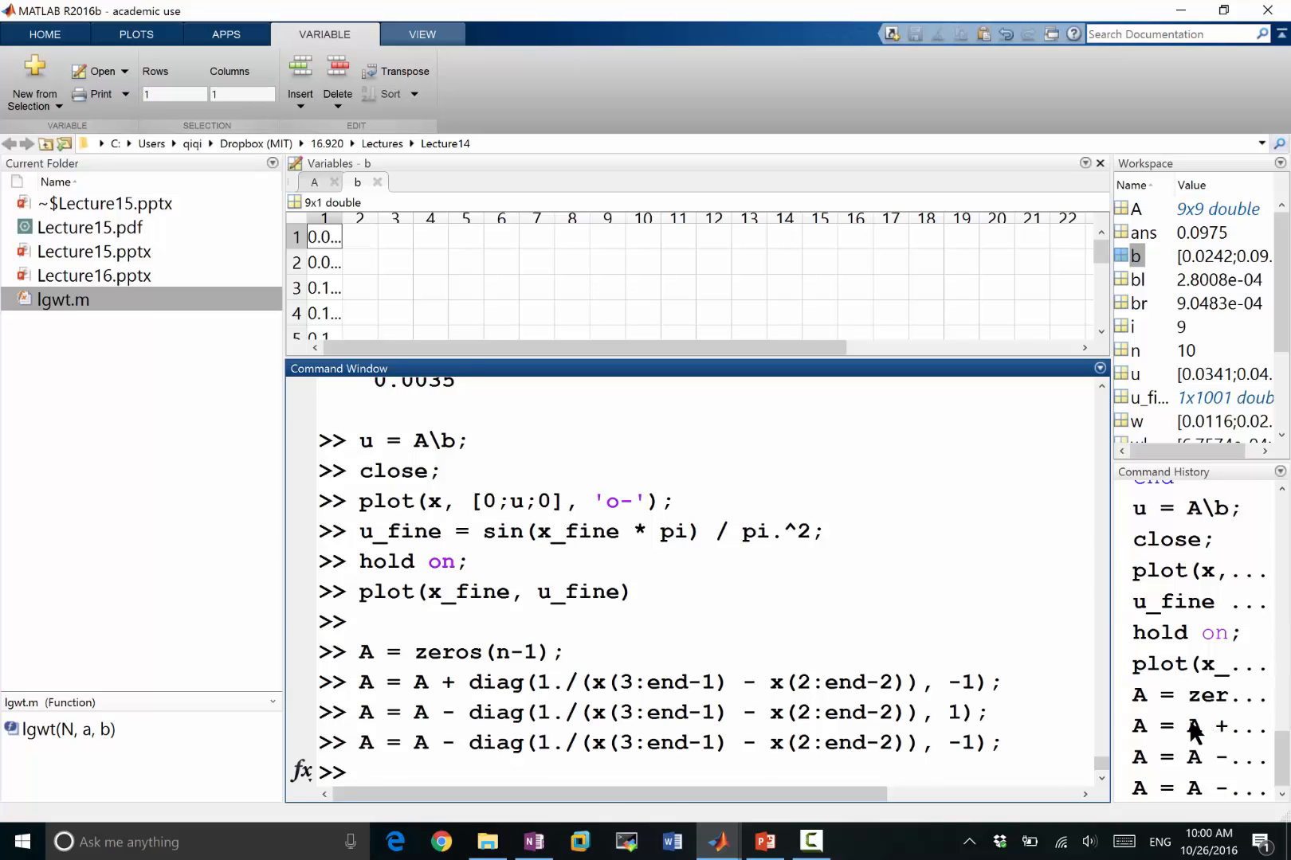
Rerun A = zeros(n-1) and enter the A = A + diag(1./(x(3:end-1) - x(2:end-2))) updates.
{"action": "double_click", "coordinate": [1199, 694]}
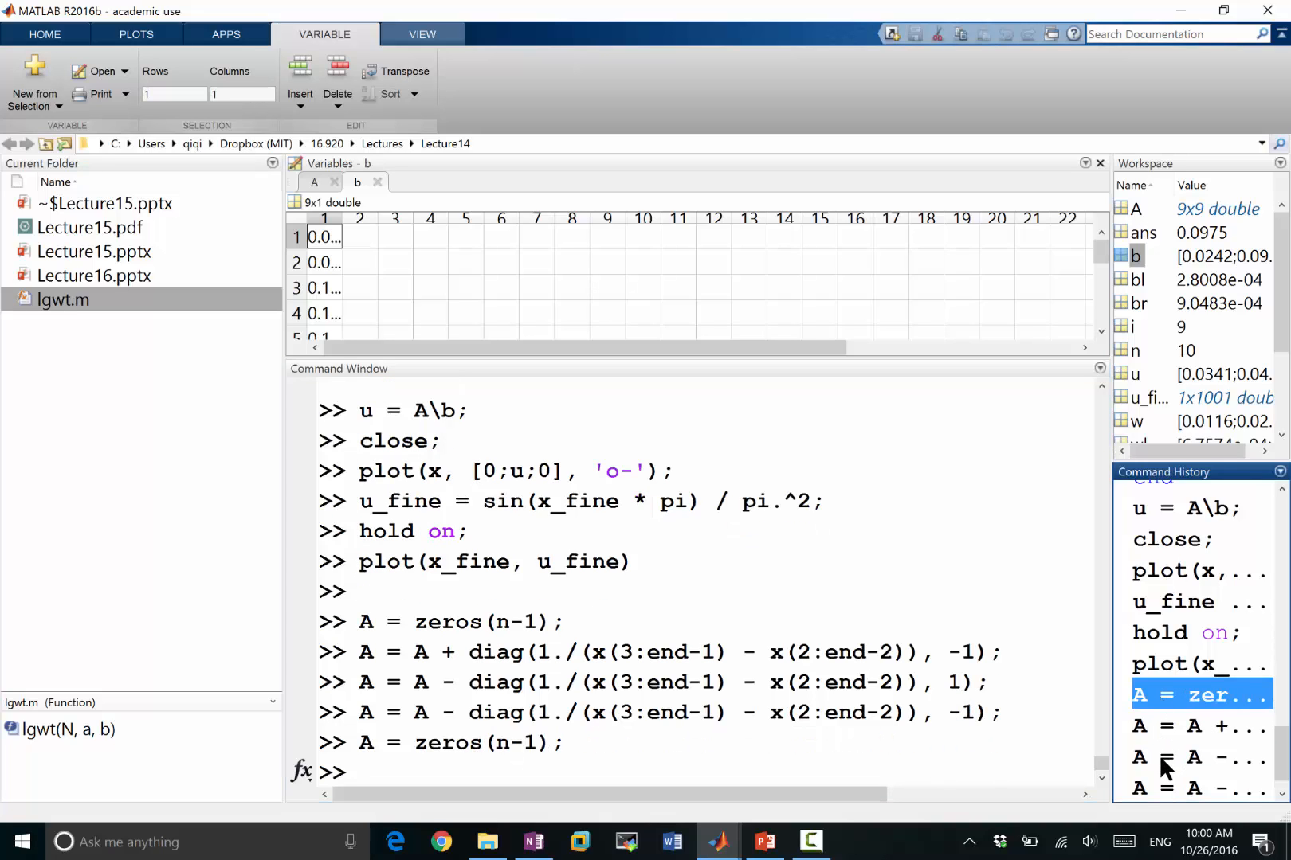
{"action": "mouse_move", "coordinate": [1199, 757]}
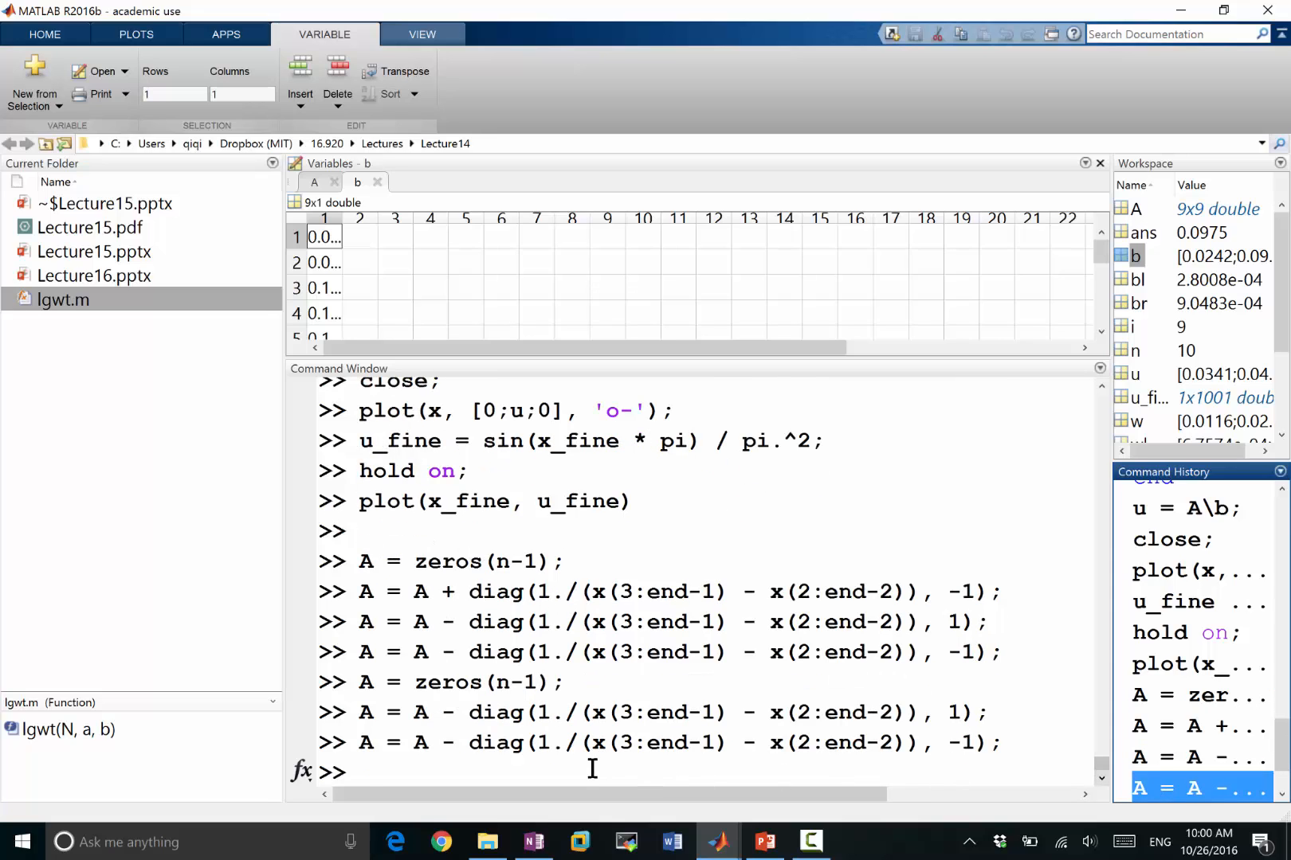
{"action": "type", "text": "A = A +"}
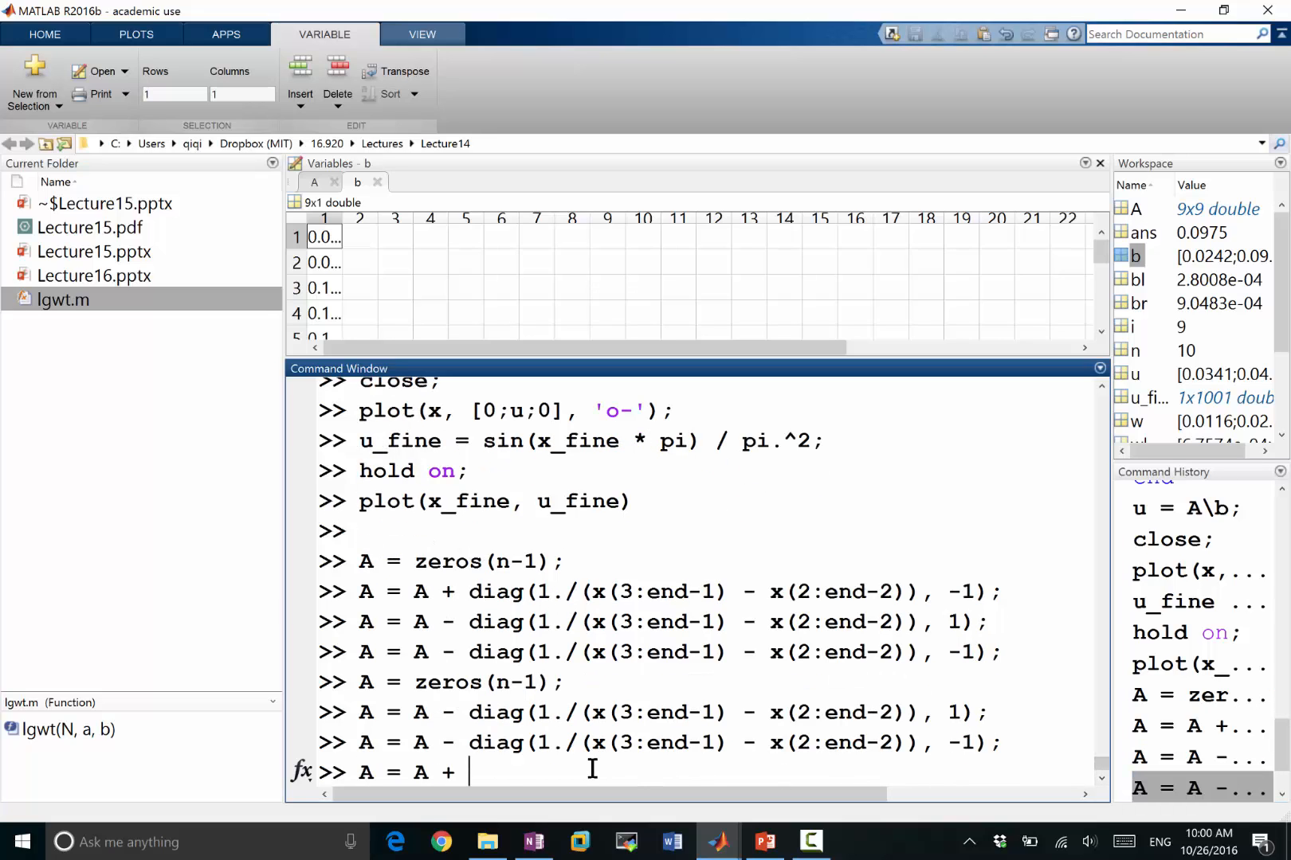
{"action": "type", "text": "diag(1./(x(3:end-1) - x(2:end-2)), 1);"}
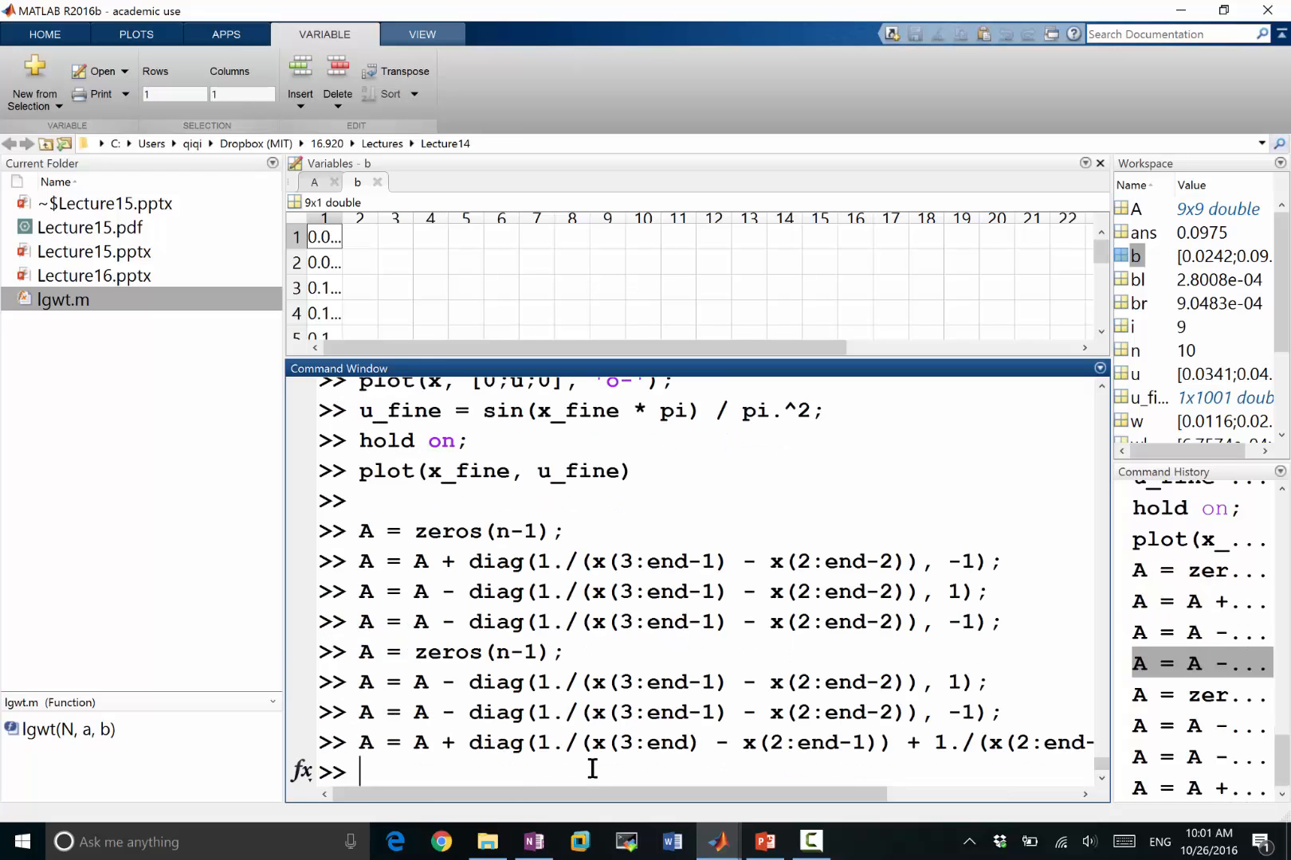
{"action": "mouse_move", "coordinate": [1147, 224]}
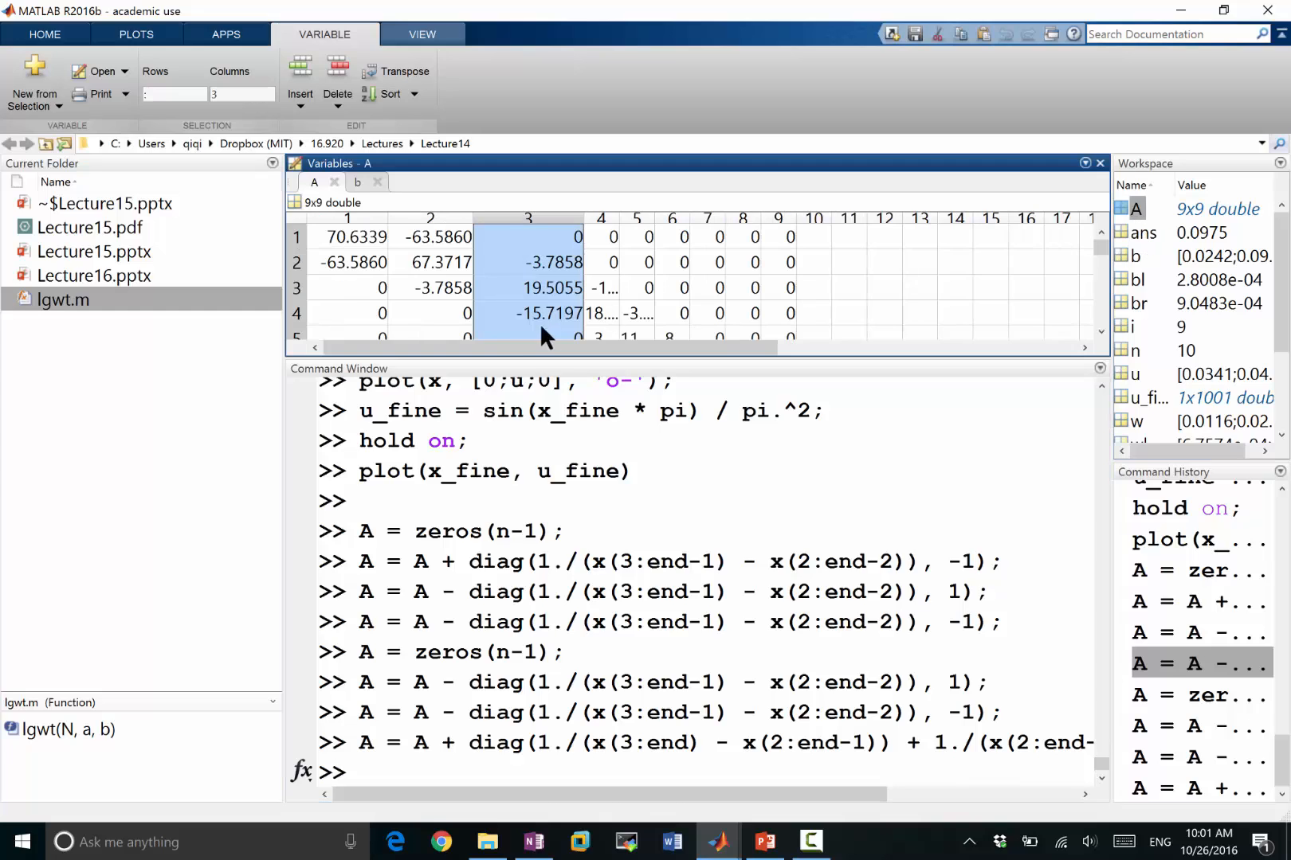
{"action": "mouse_move", "coordinate": [585, 293]}
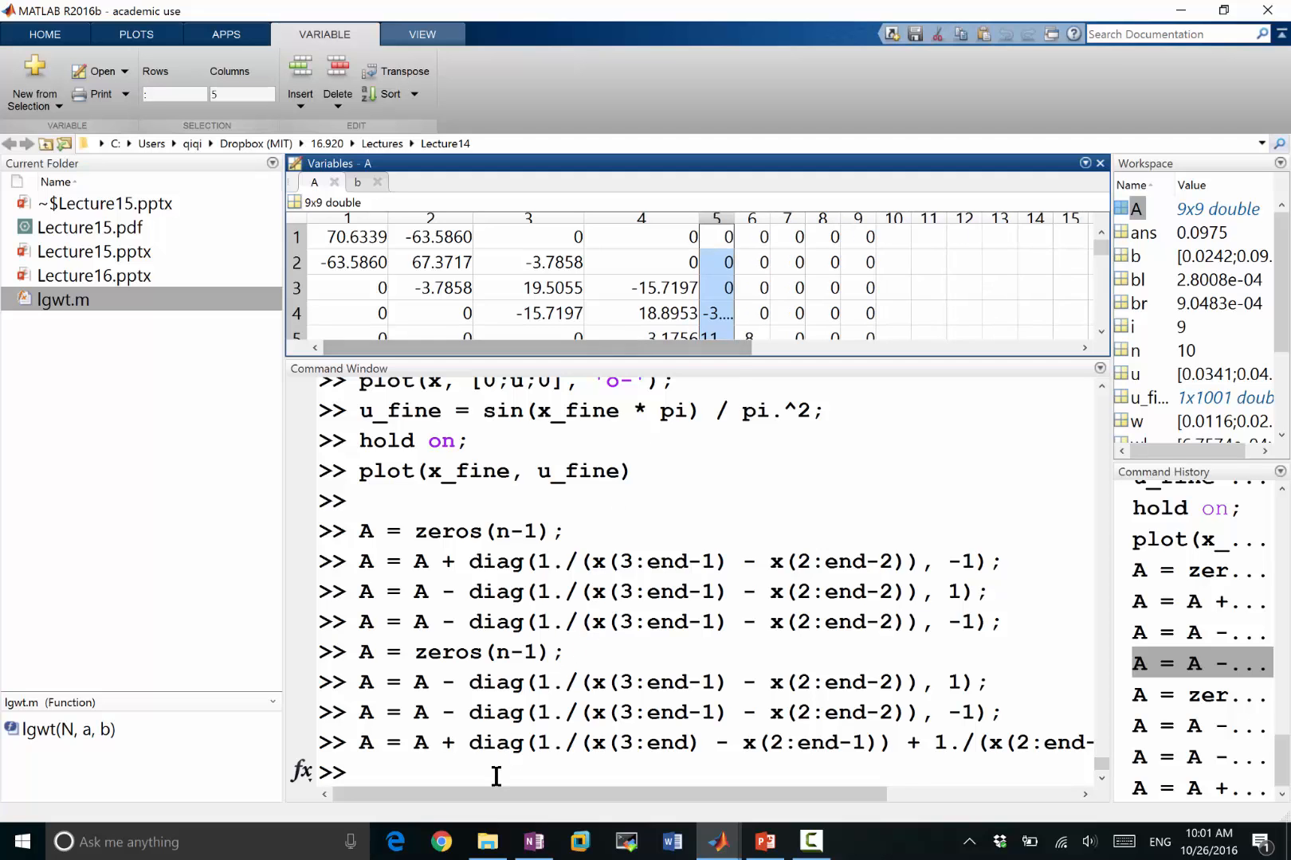
Solve u = A \ b with the rebuilt A and plot it in black.
{"action": "type", "text": "u = A \\ b;"}
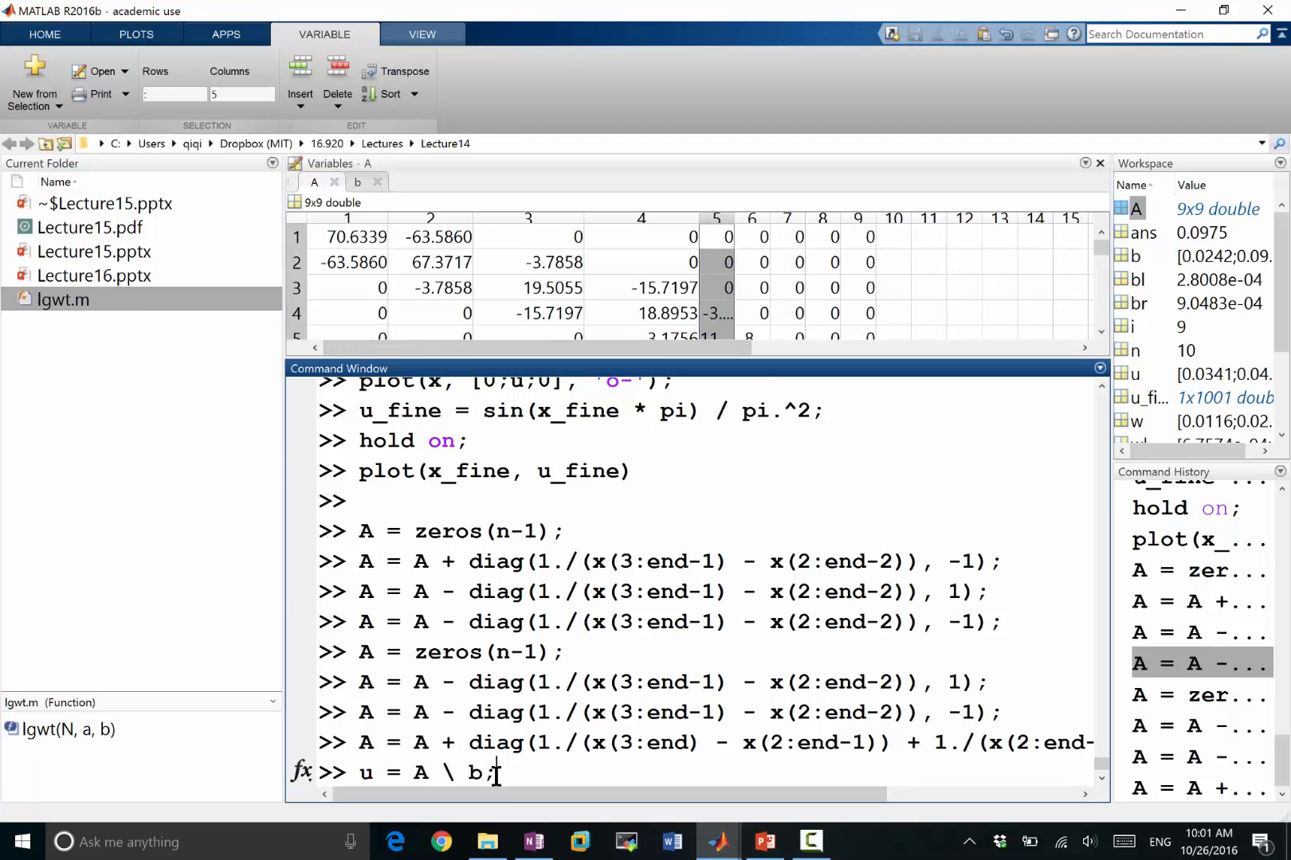
{"action": "key", "text": "alt+tab"}
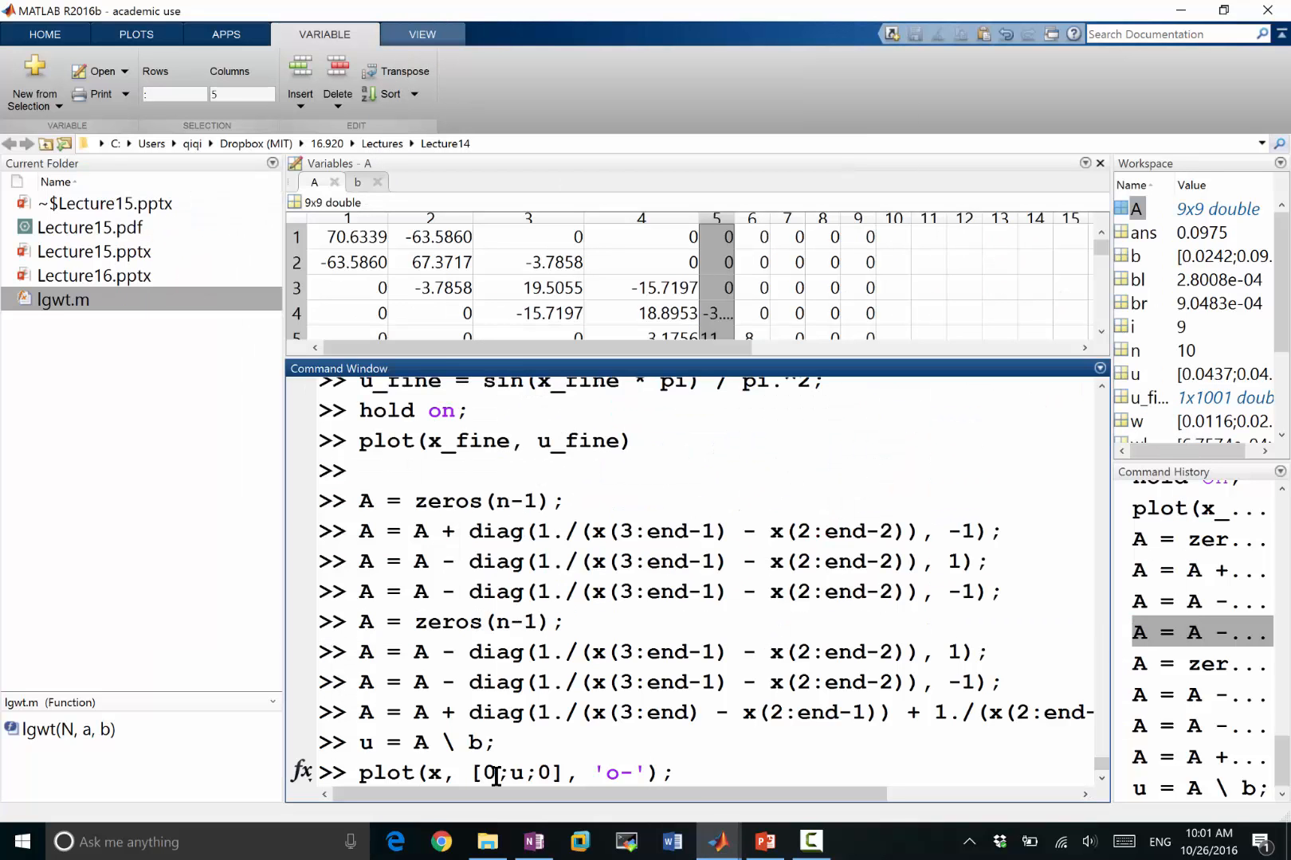
{"action": "key", "text": "alt+tab"}
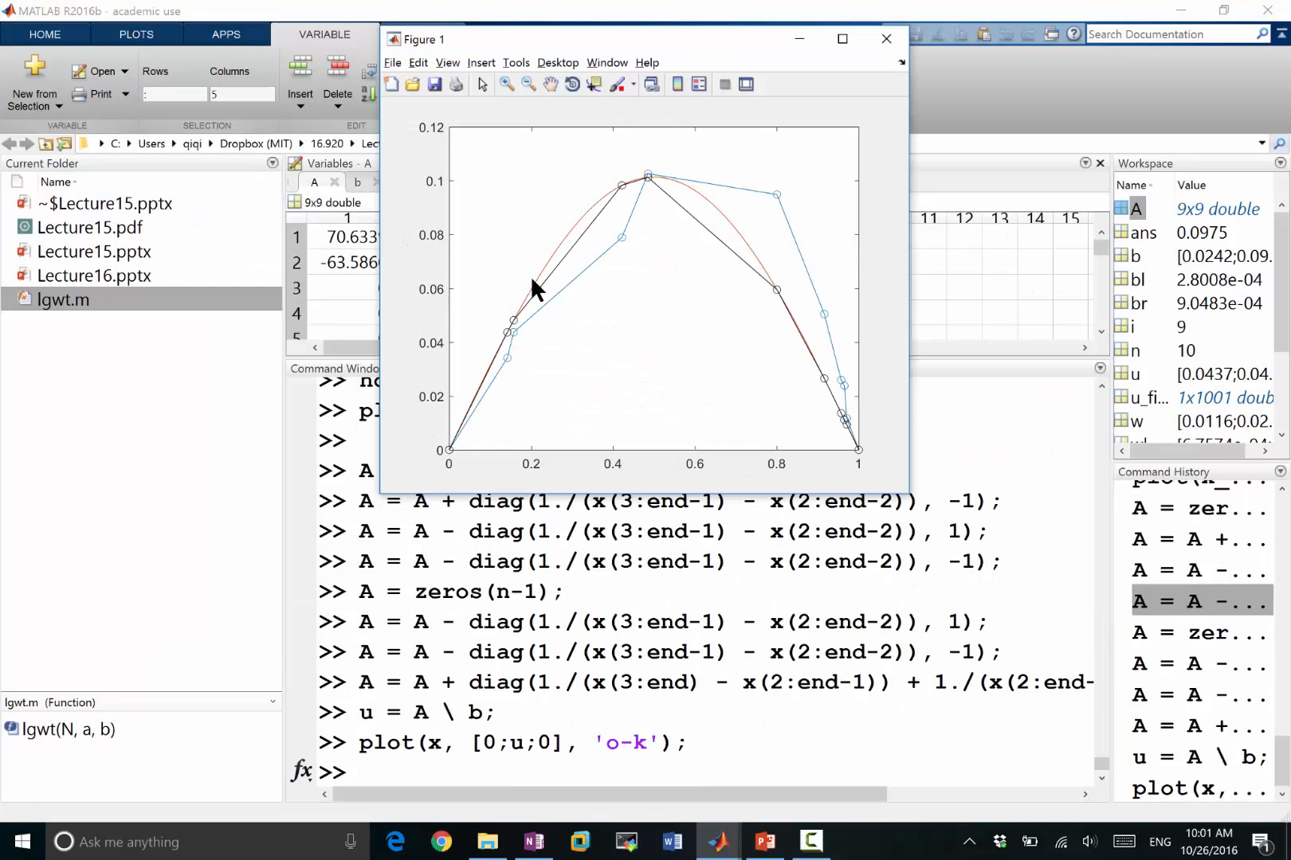
{"action": "mouse_move", "coordinate": [723, 238]}
{"action": "type", "text": "close"}
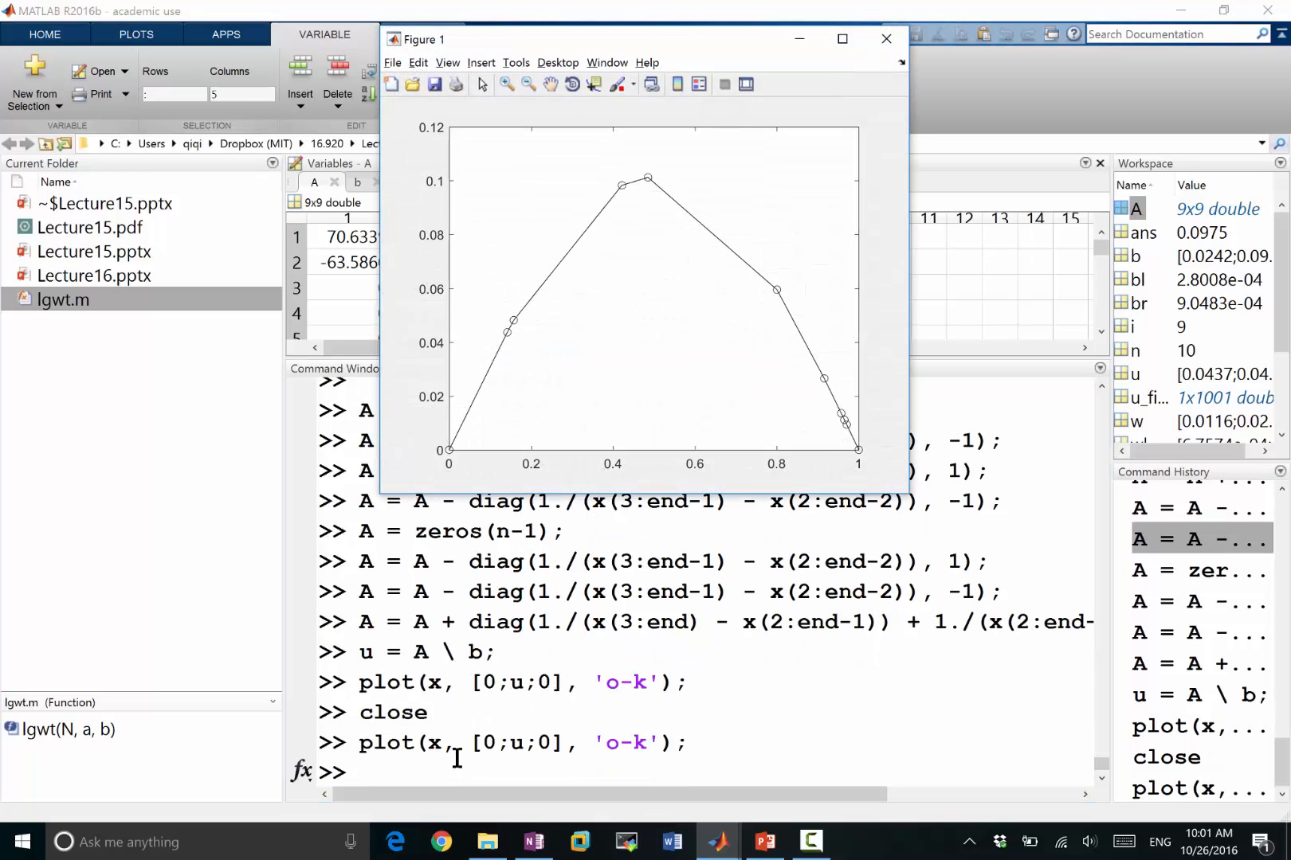
Plot the exact sine curve with hold on, then maximize Figure 1 to compare the black solution.
{"action": "left_click", "coordinate": [887, 39]}
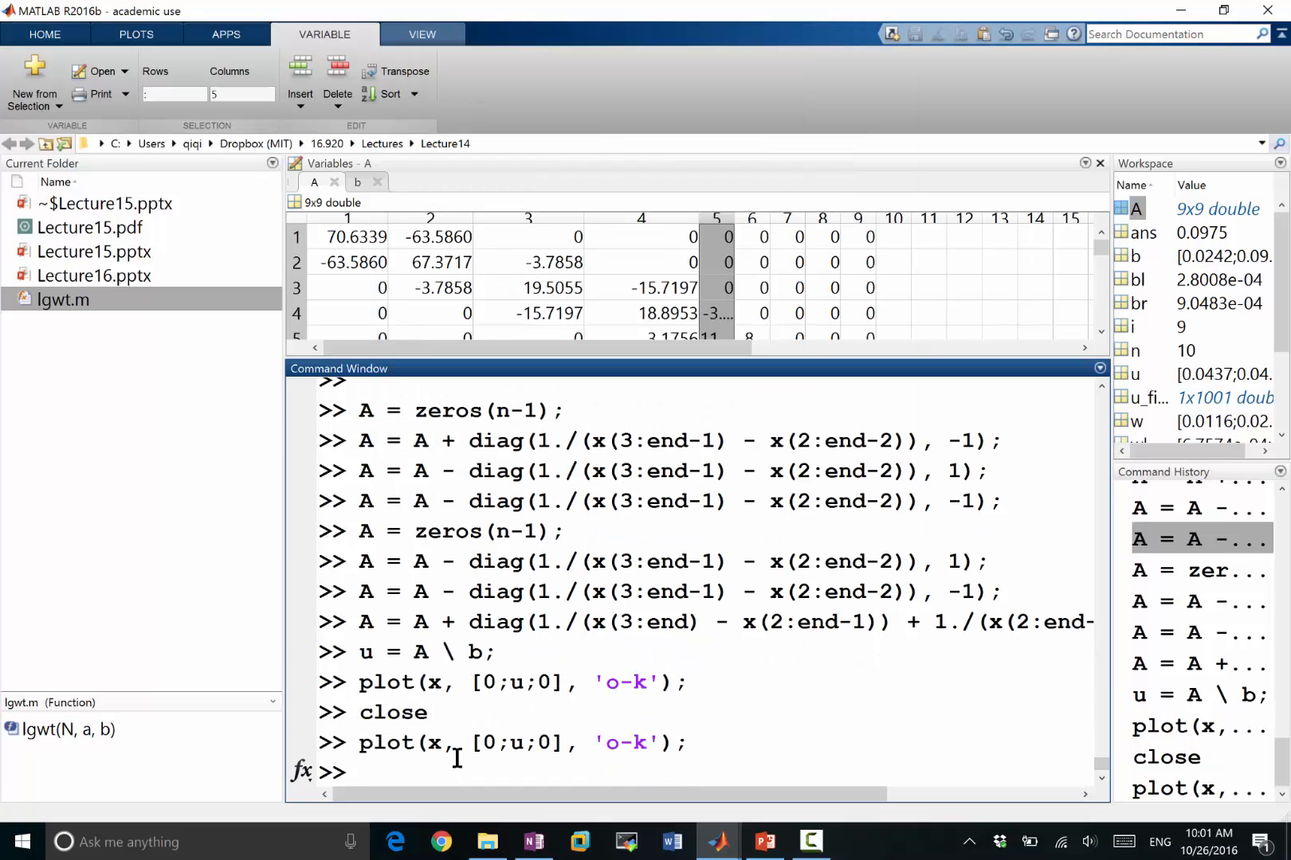
{"action": "type", "text": "plot(x"}
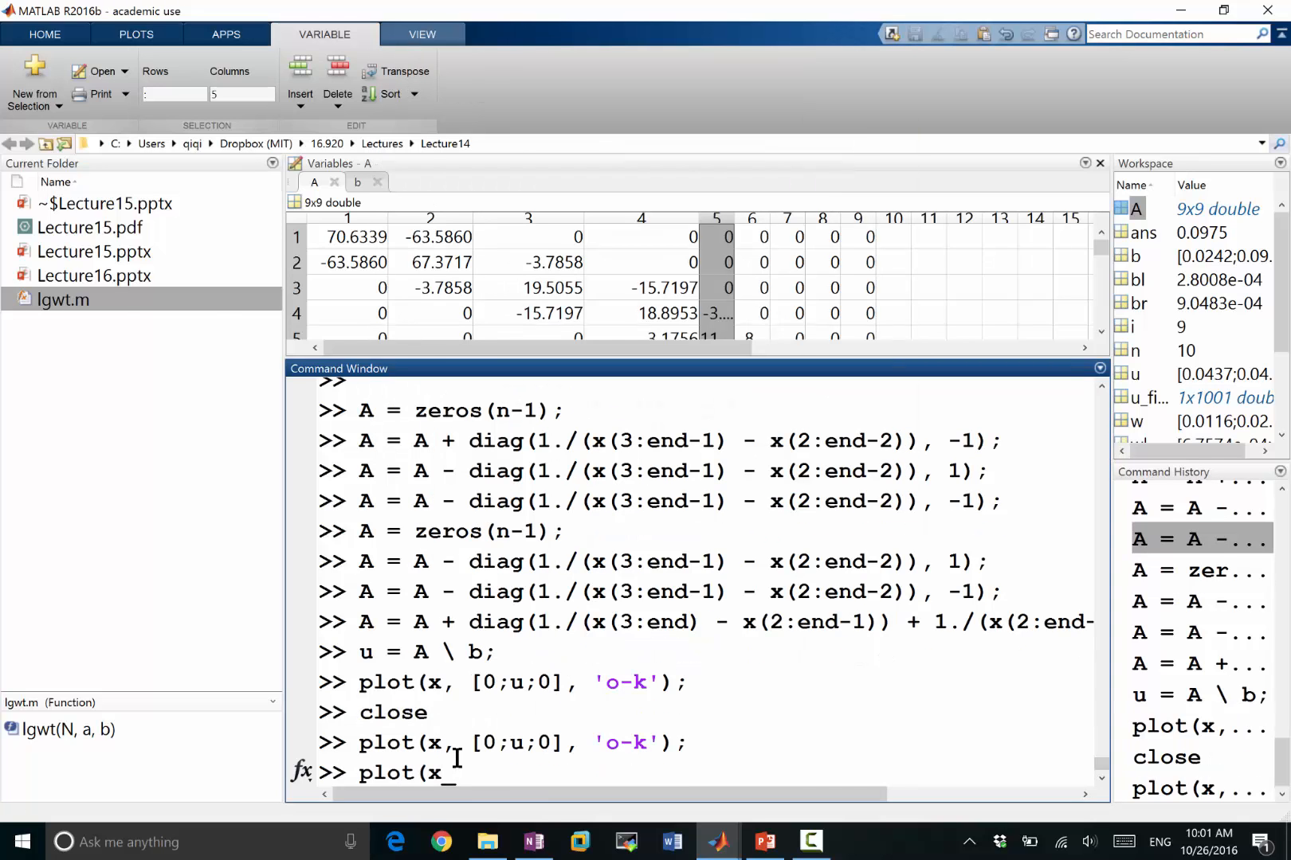
{"action": "key", "text": "Return"}
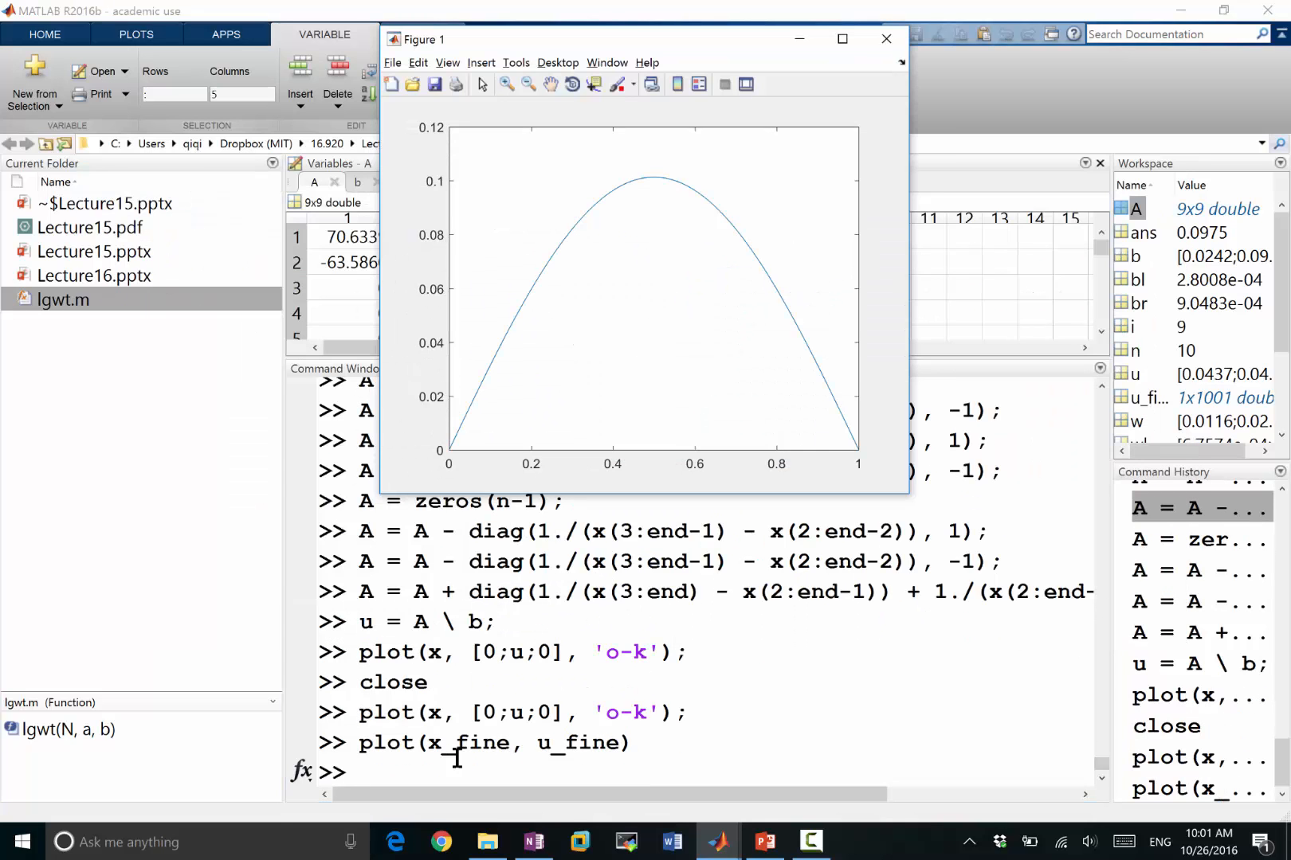
{"action": "type", "text": "hold pn"}
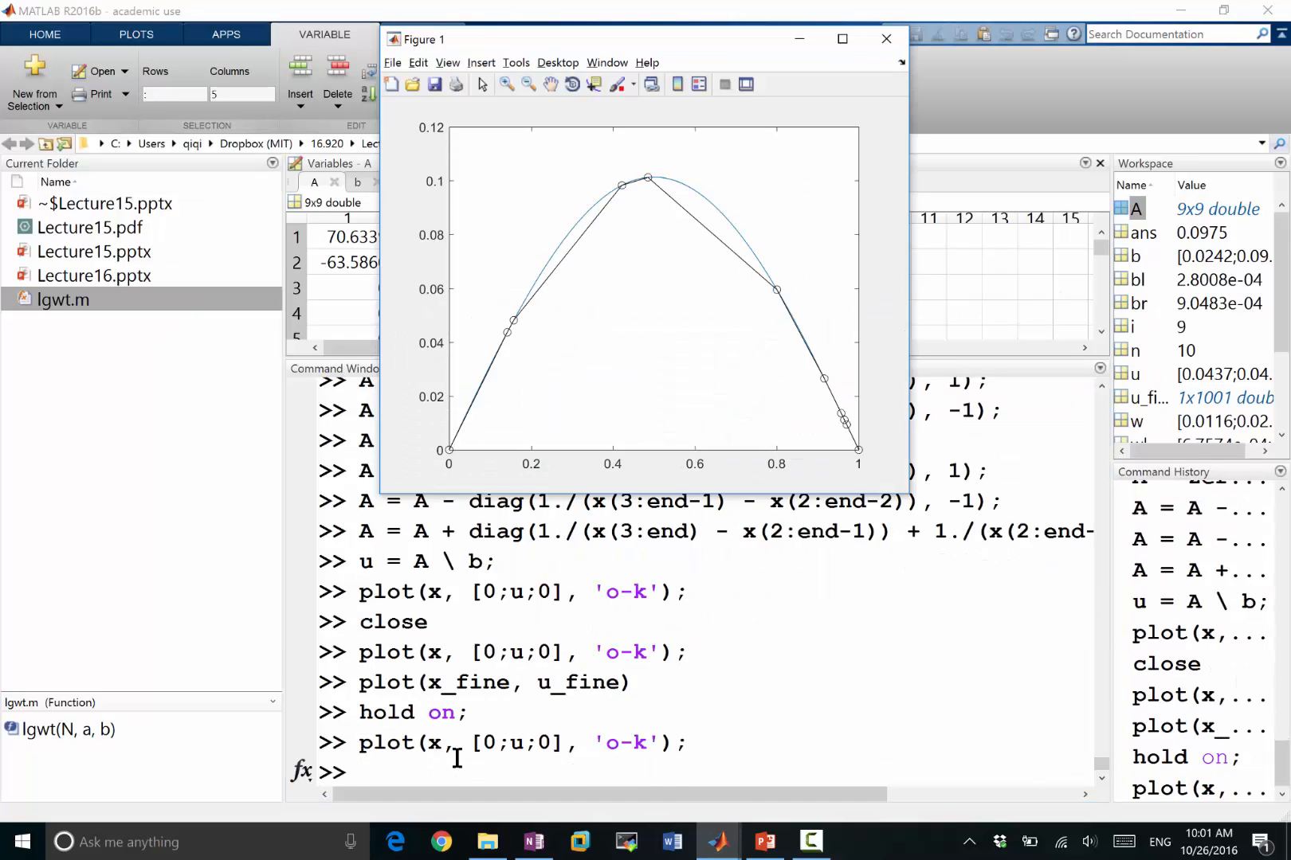
{"action": "left_click", "coordinate": [841, 39]}
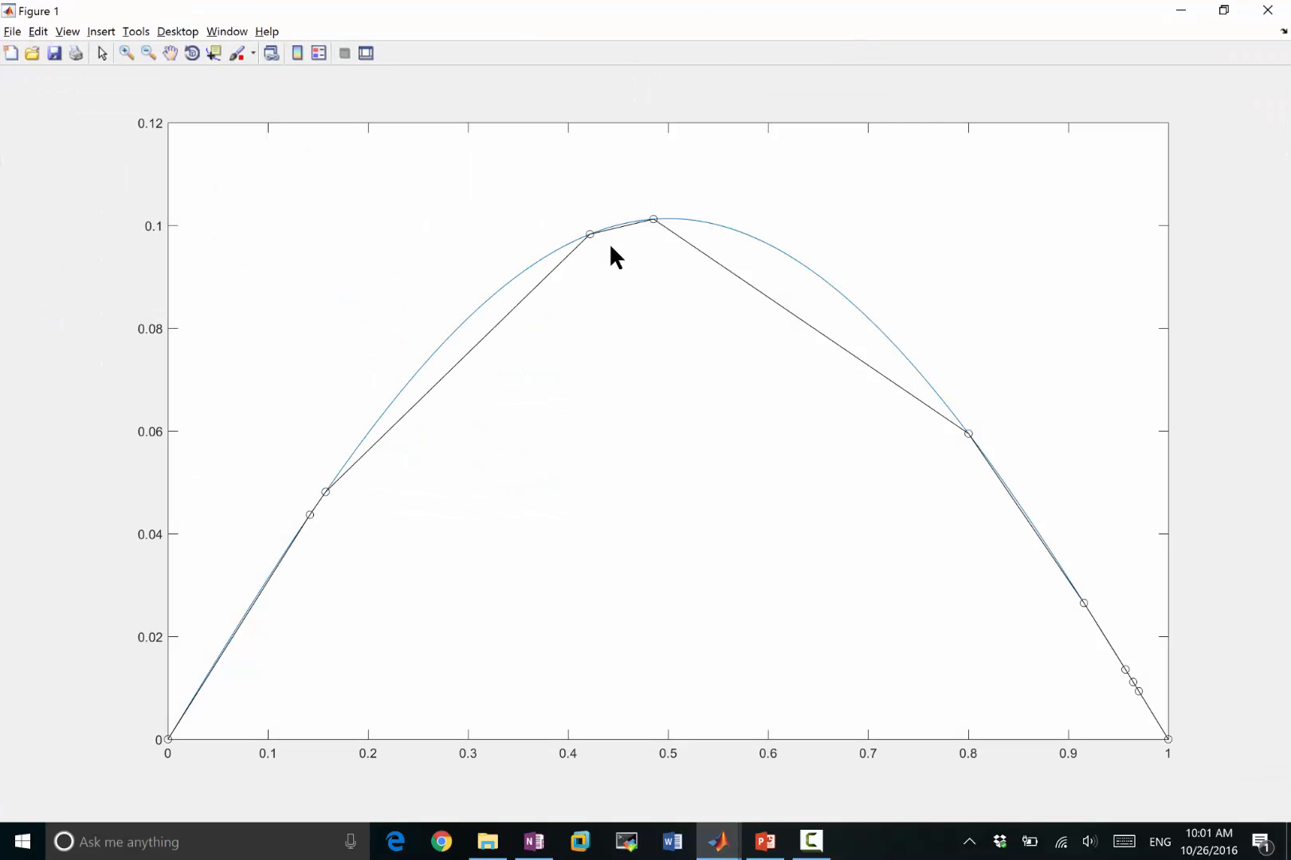
{"action": "mouse_move", "coordinate": [951, 470]}
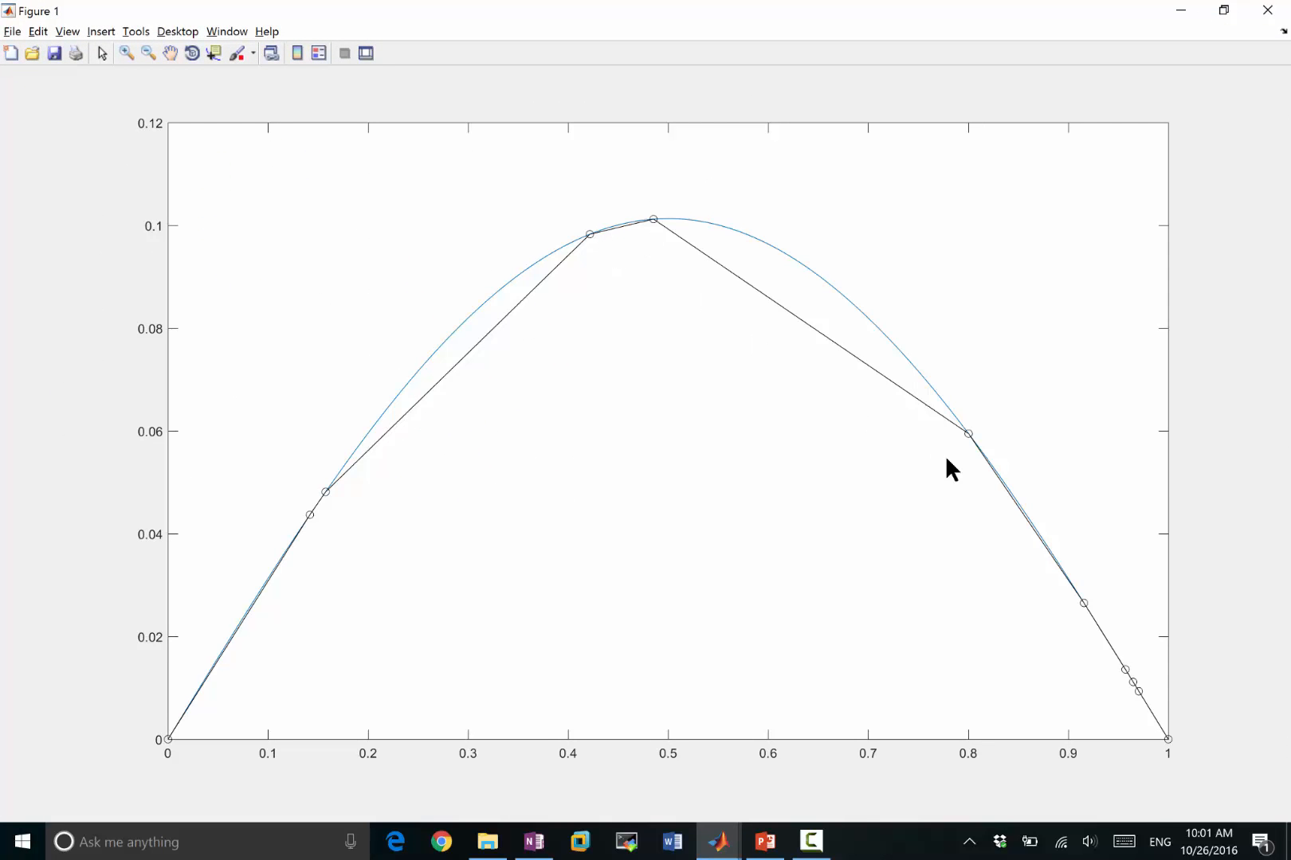